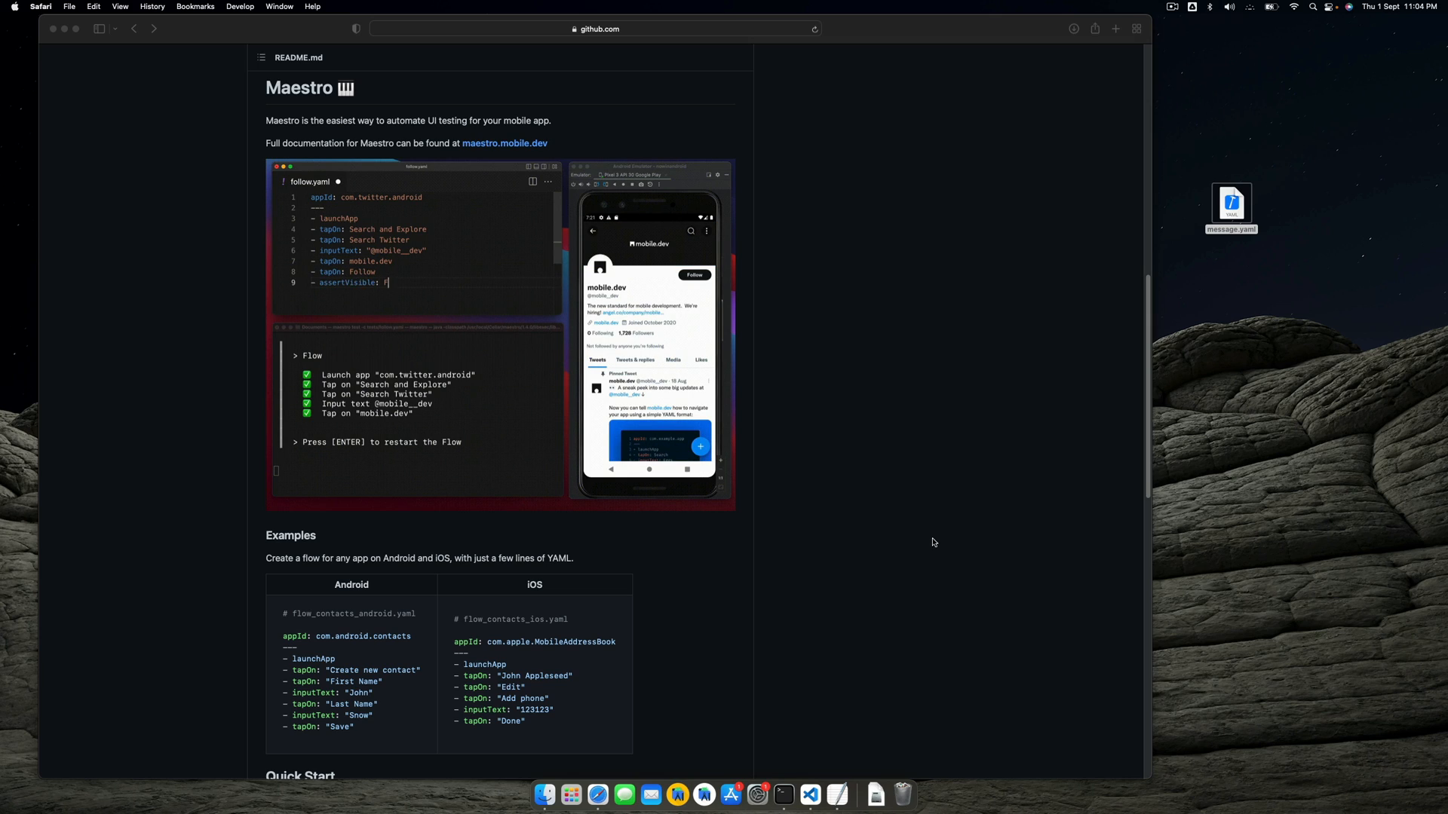
Step: Scroll the Maestro README down to Quick Start and its sample flow.yaml test
type("Following")
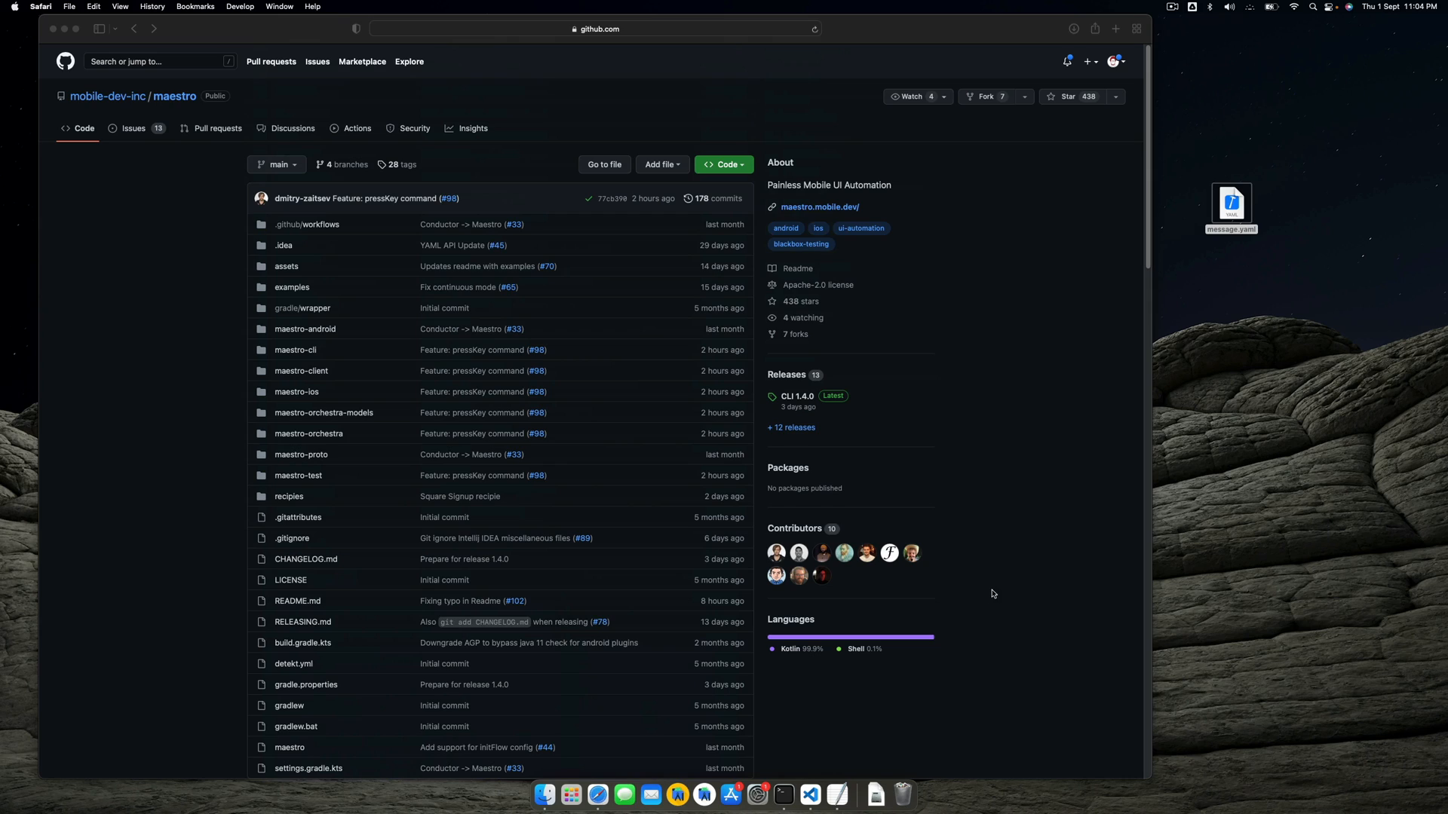
mouse_move(1003, 569)
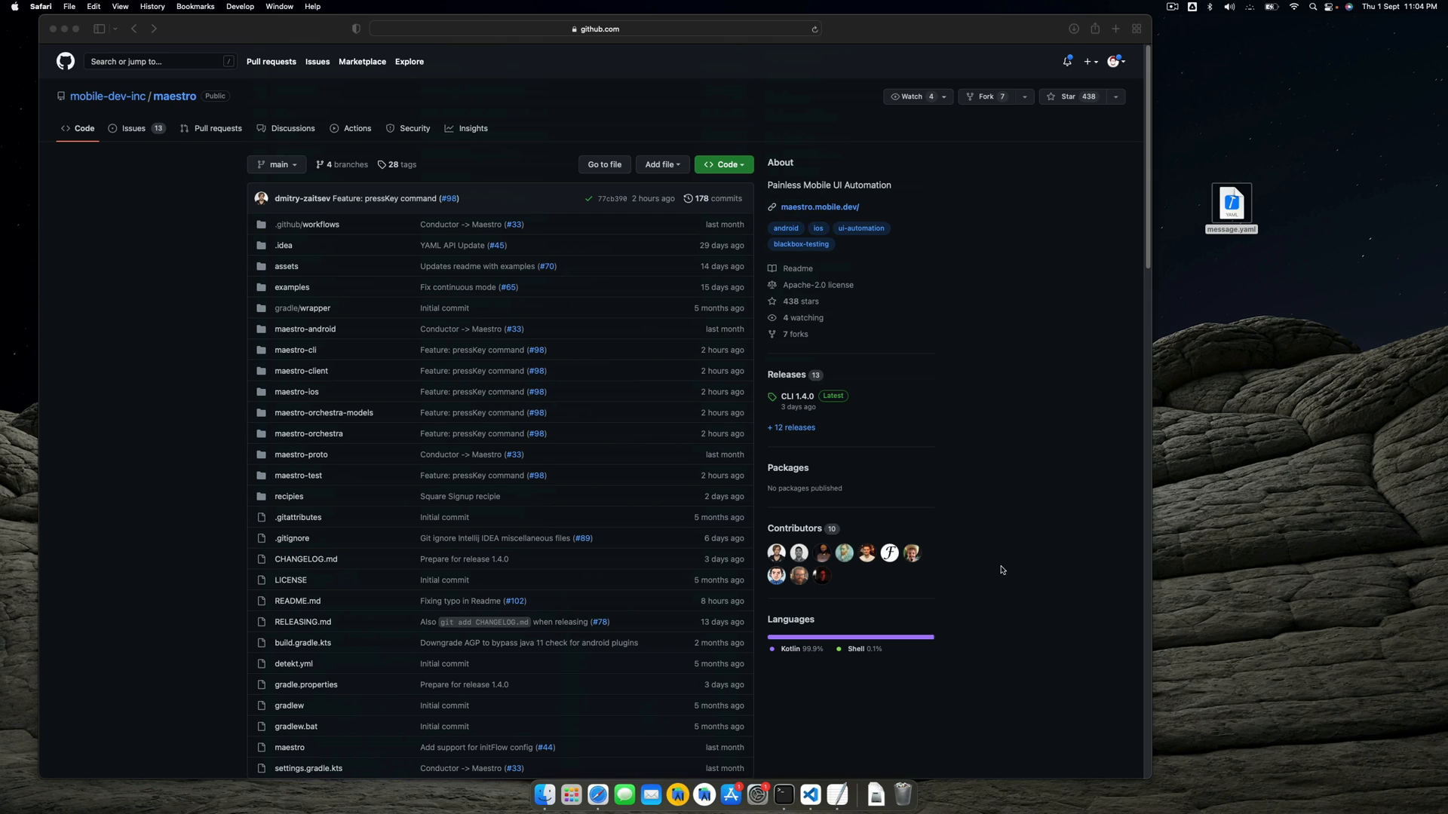
mouse_move(264, 350)
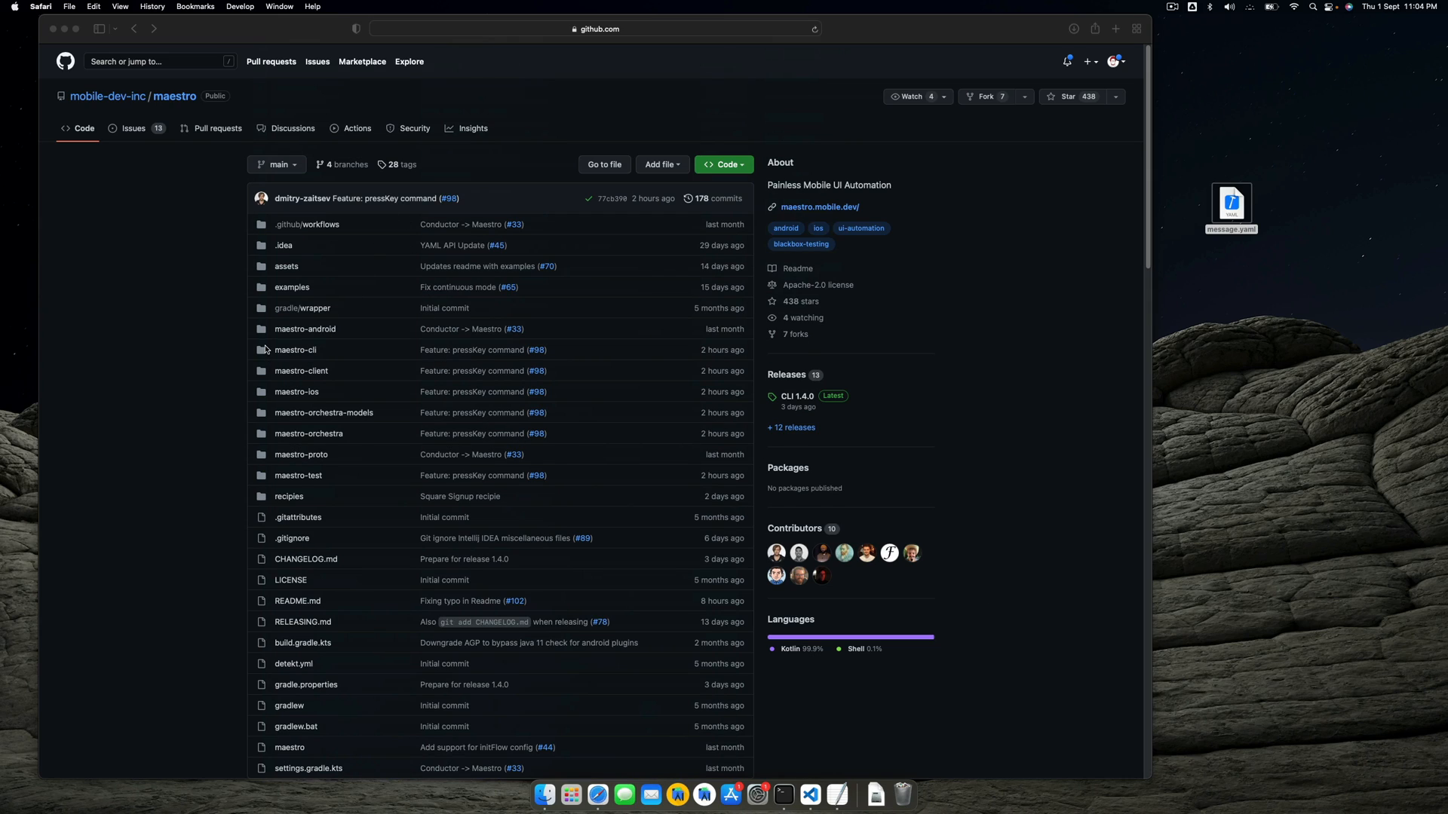
mouse_move(222, 469)
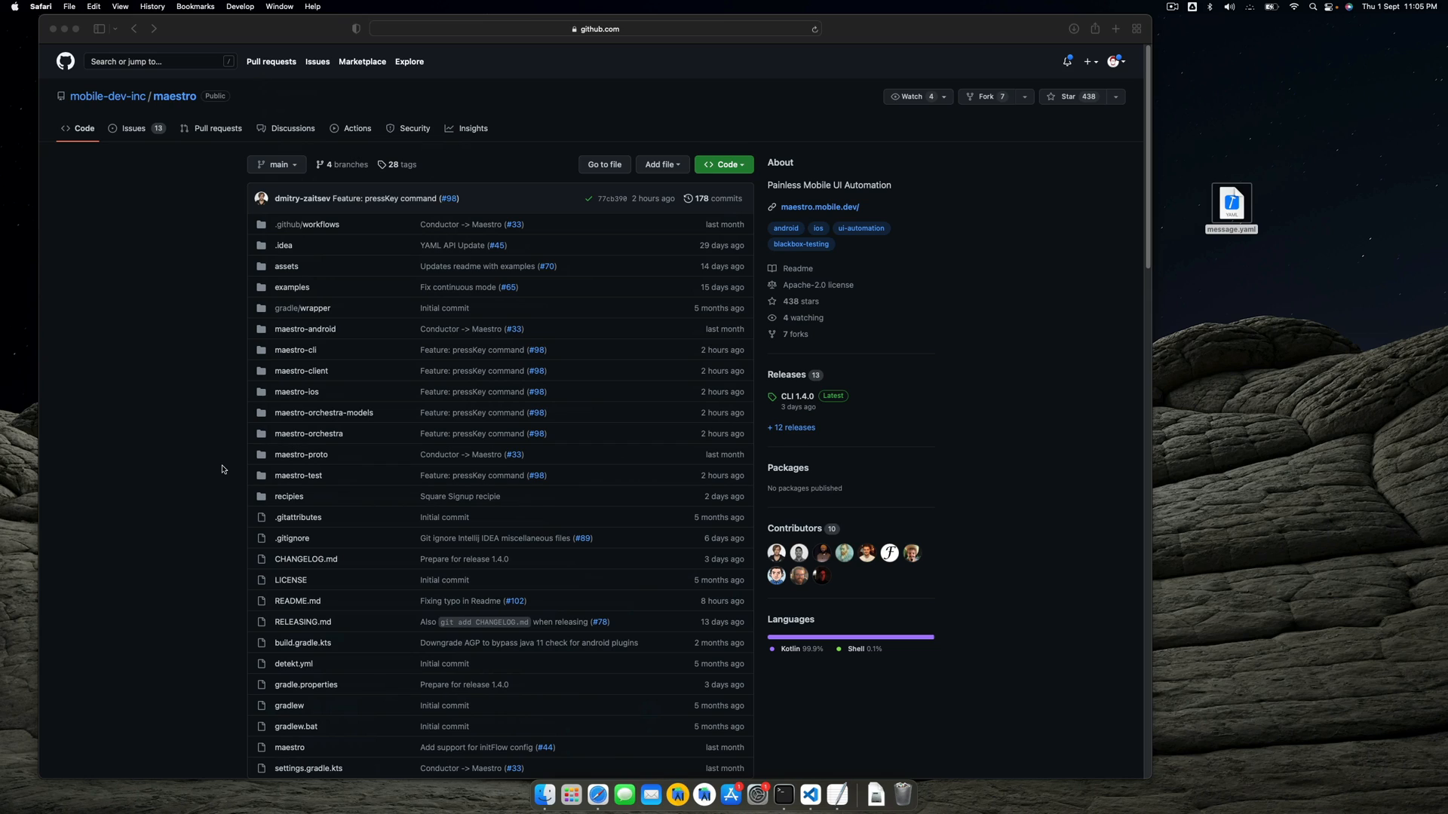
mouse_move(552, 538)
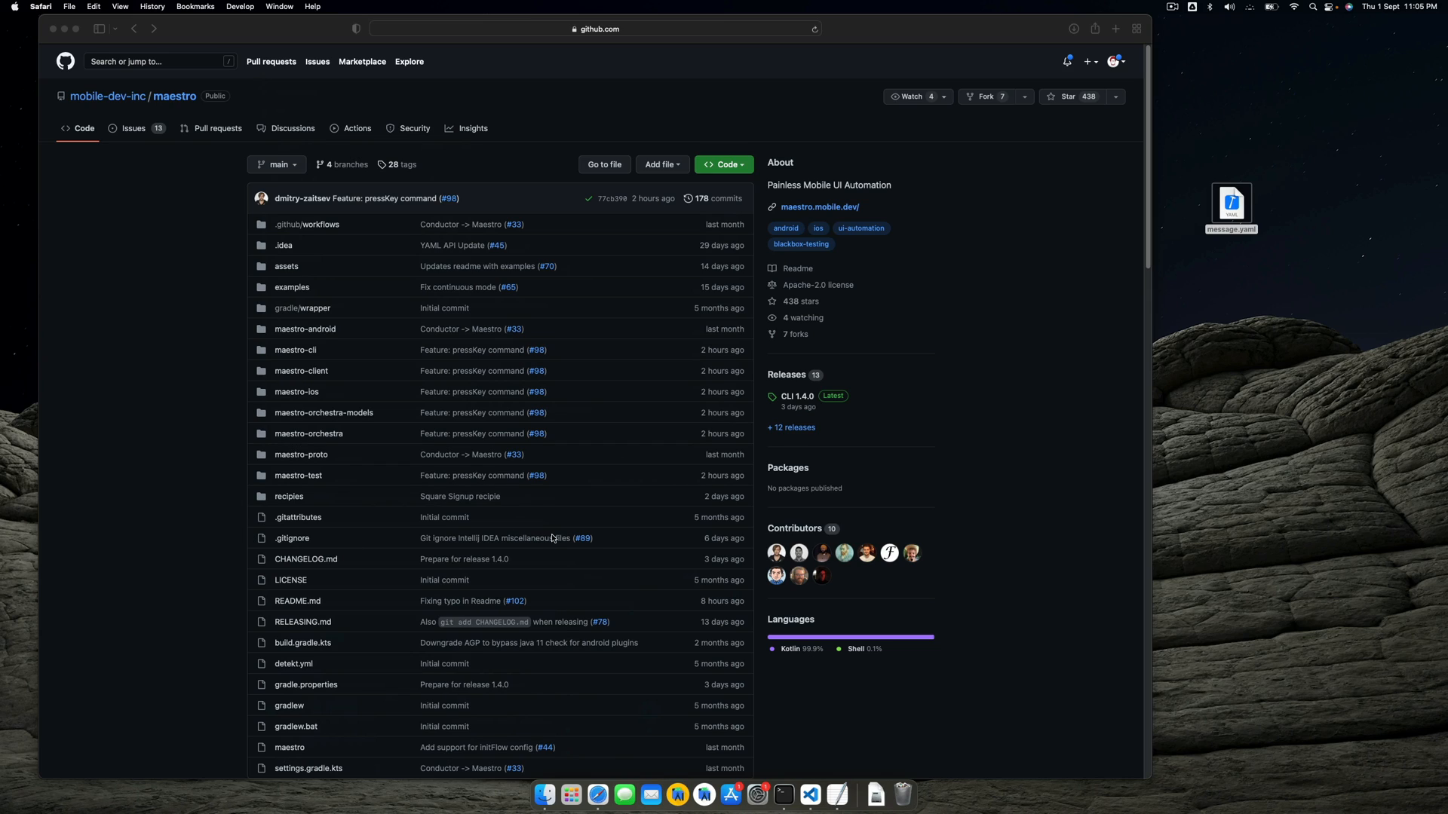
mouse_move(568, 546)
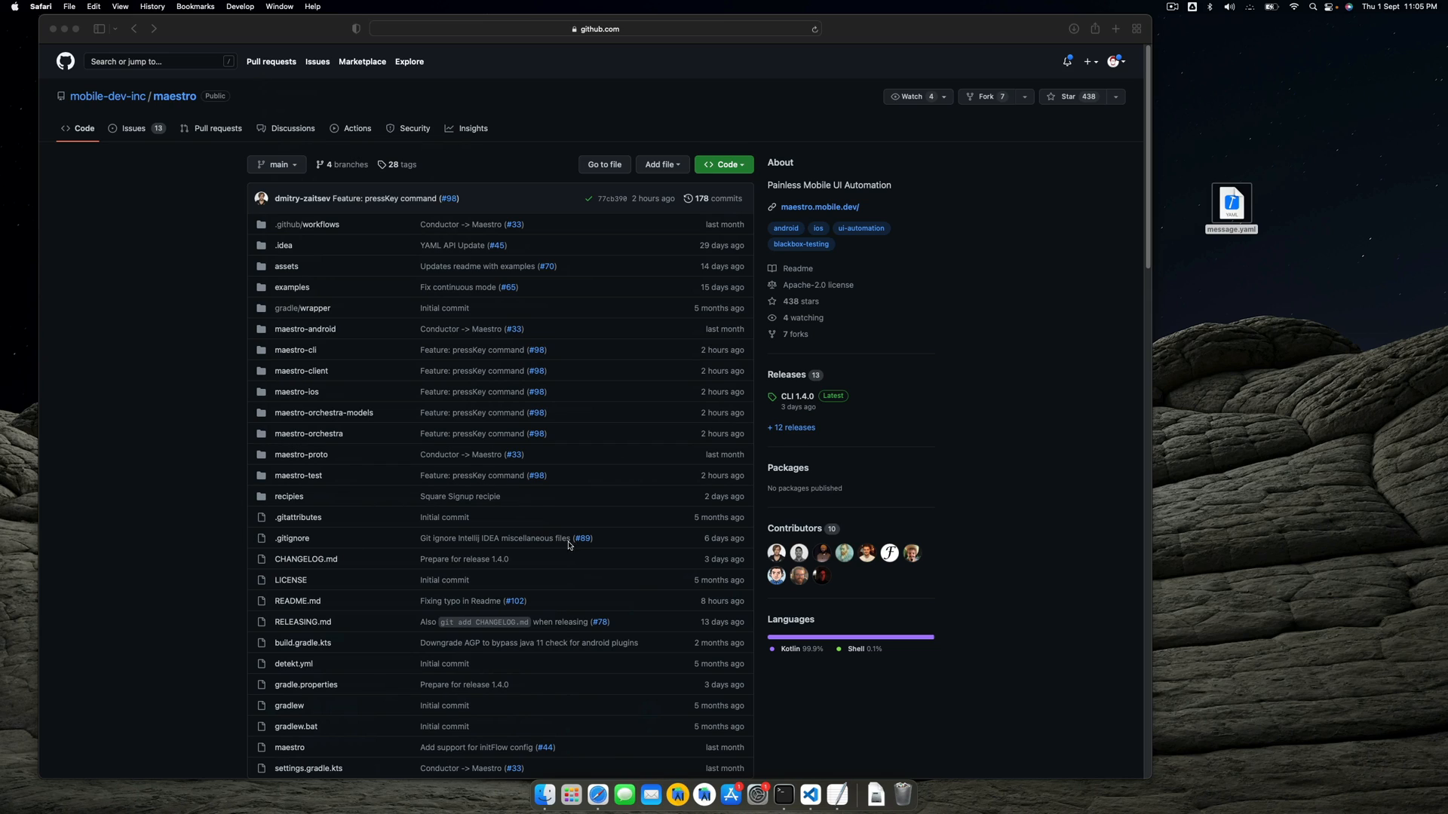
scroll("down", 3)
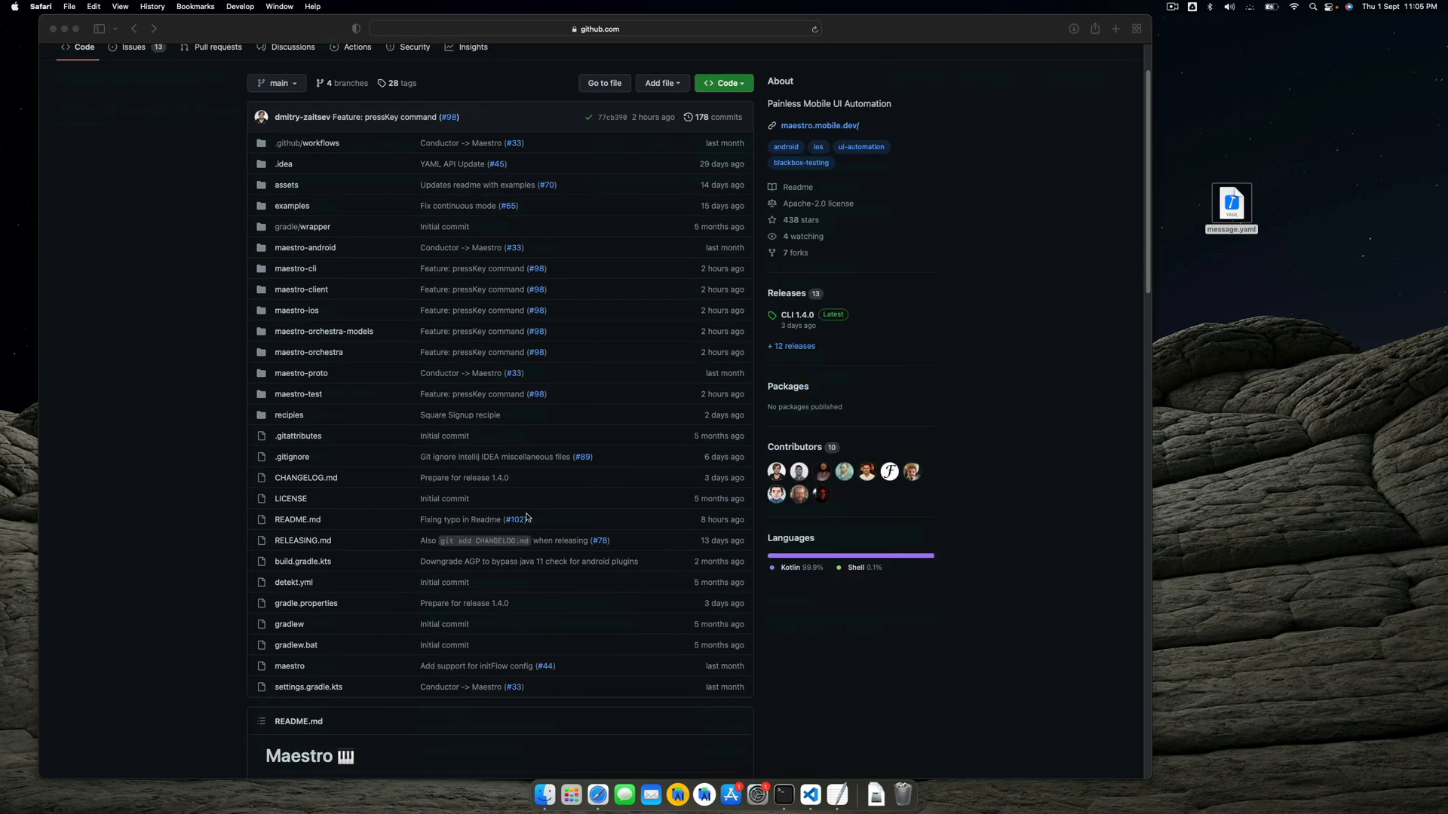
scroll("down", 3)
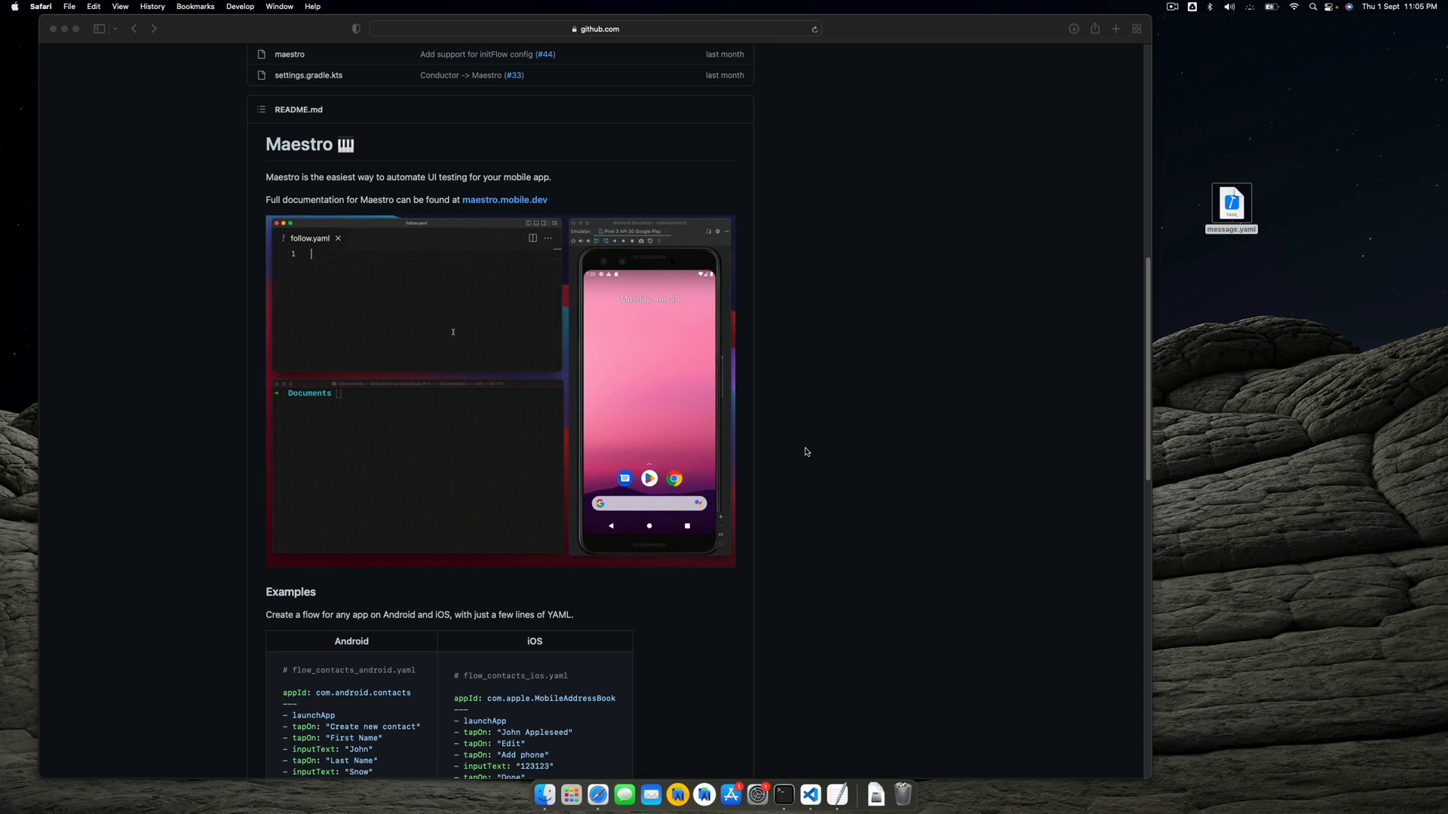
type("appId: com.twitter.android")
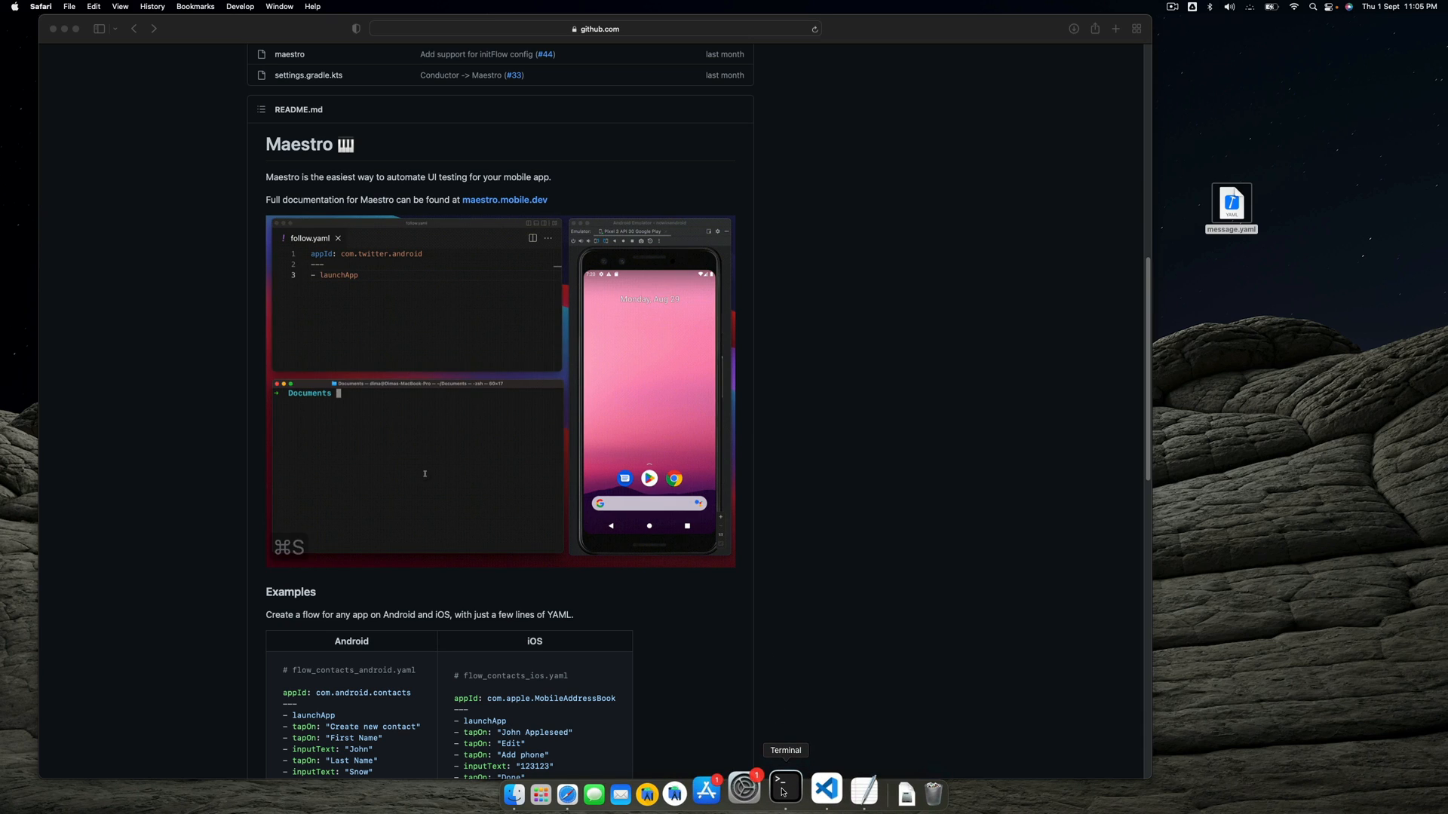
type("maestro test -c tests/follow.")
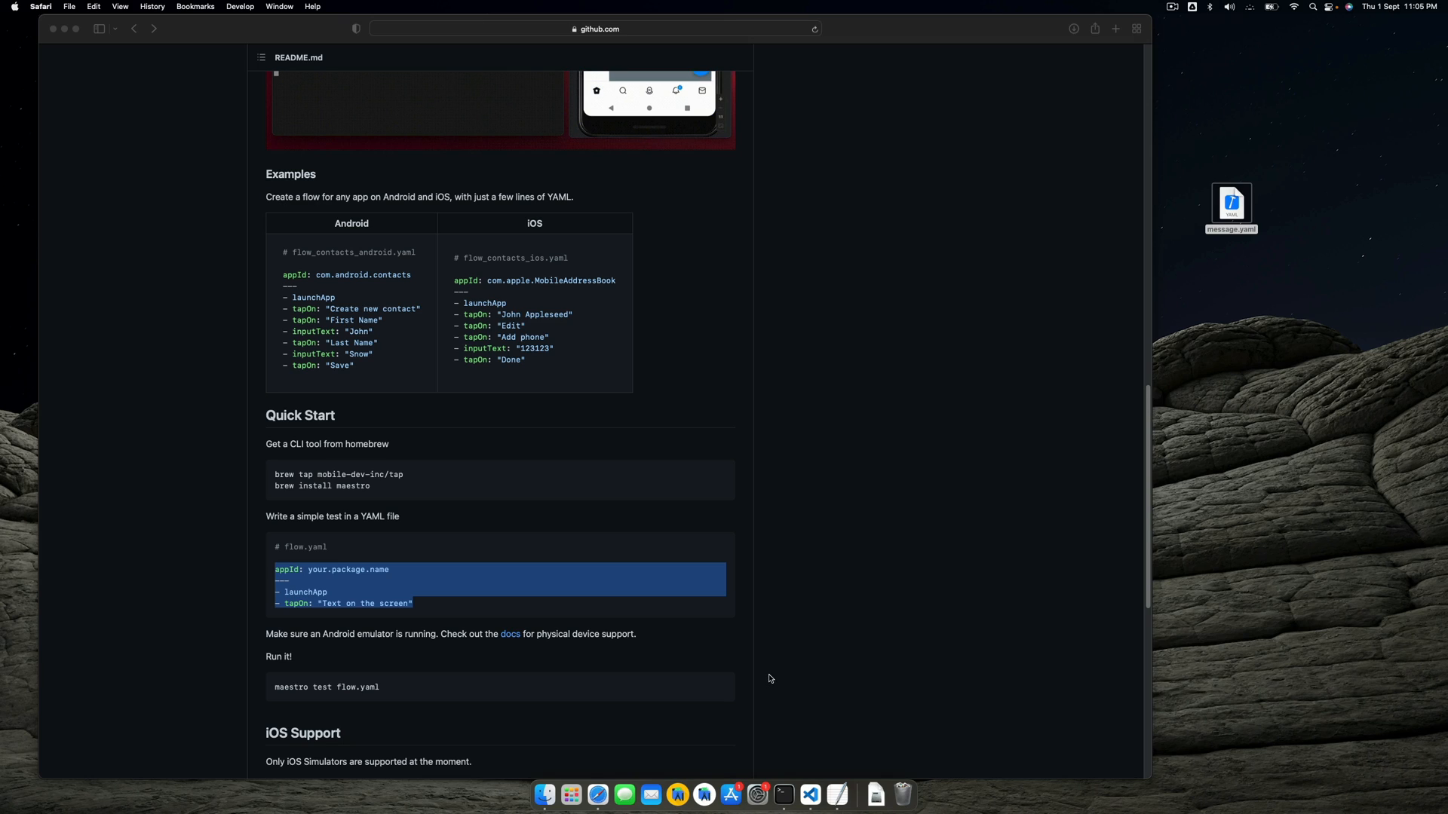
scroll("down", 3)
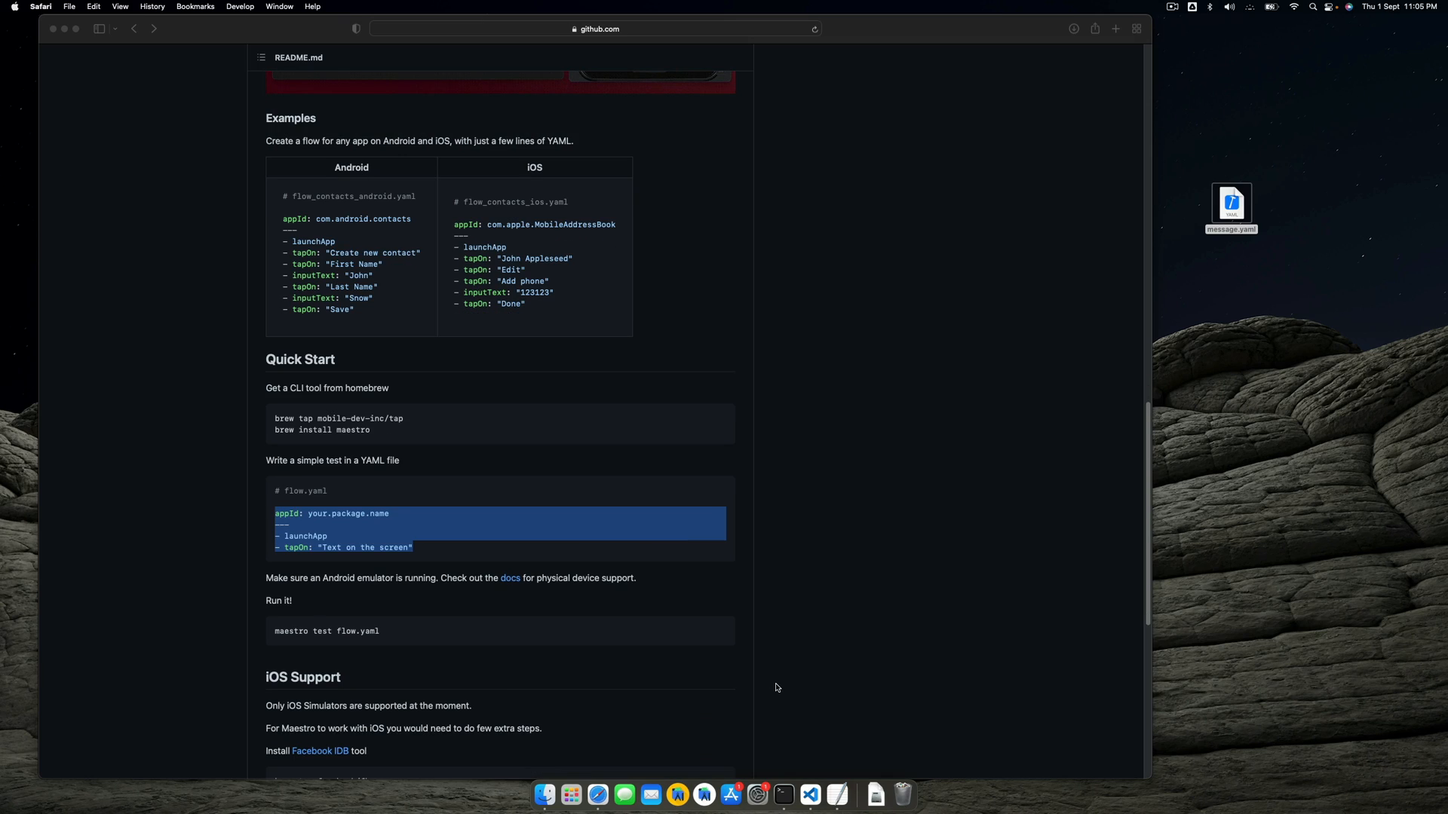
mouse_move(926, 594)
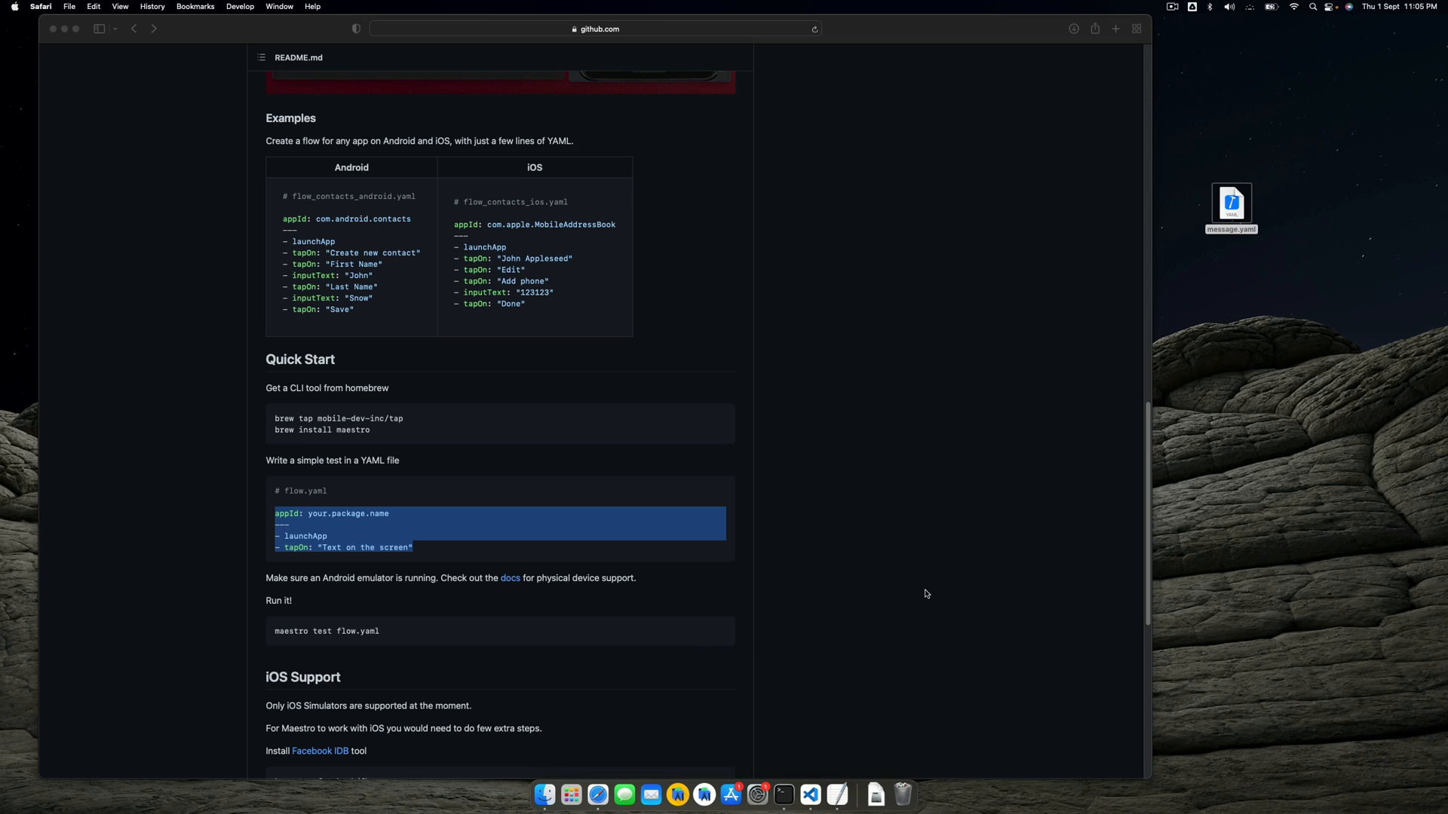
mouse_move(804, 572)
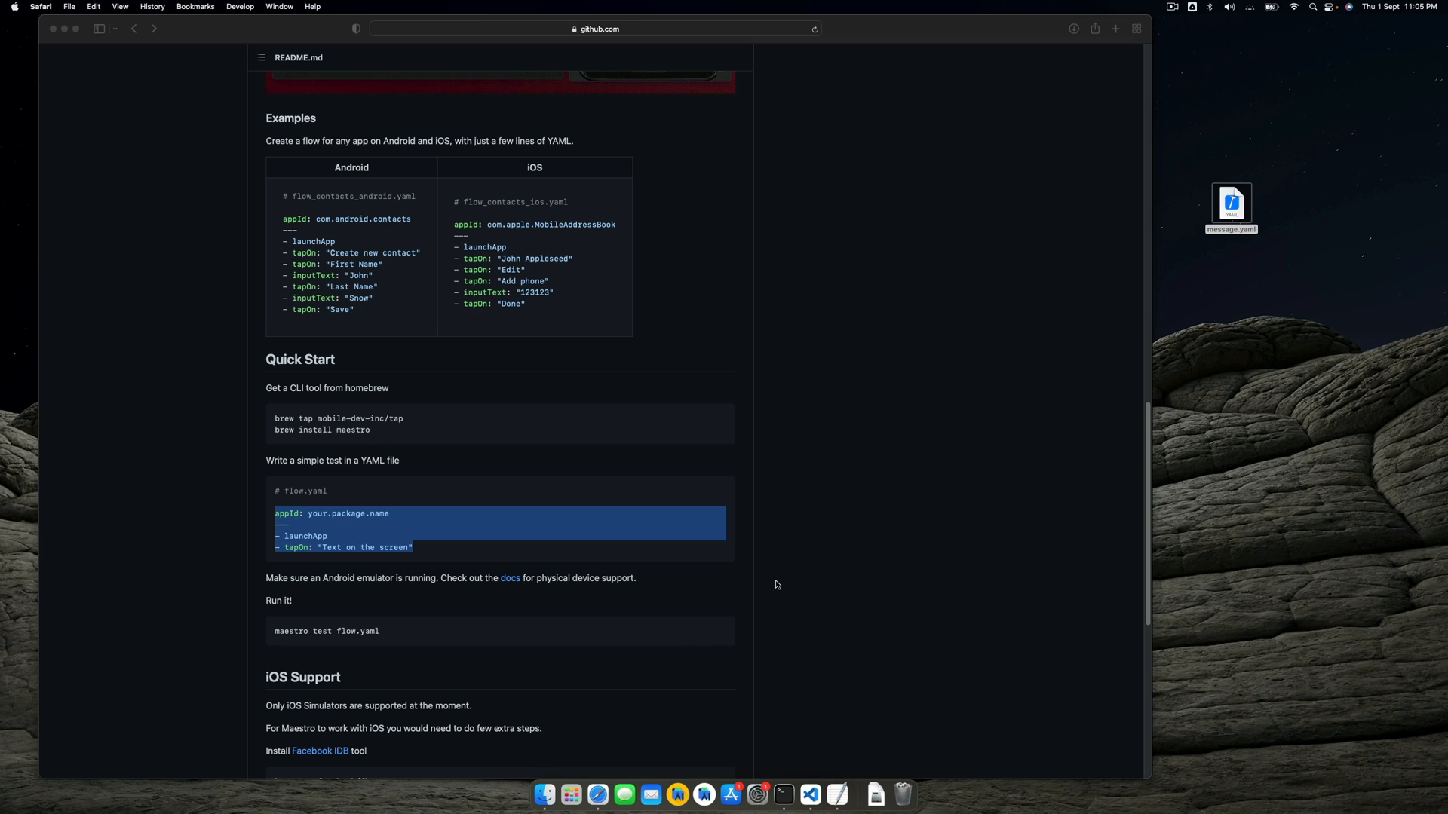
mouse_move(495, 482)
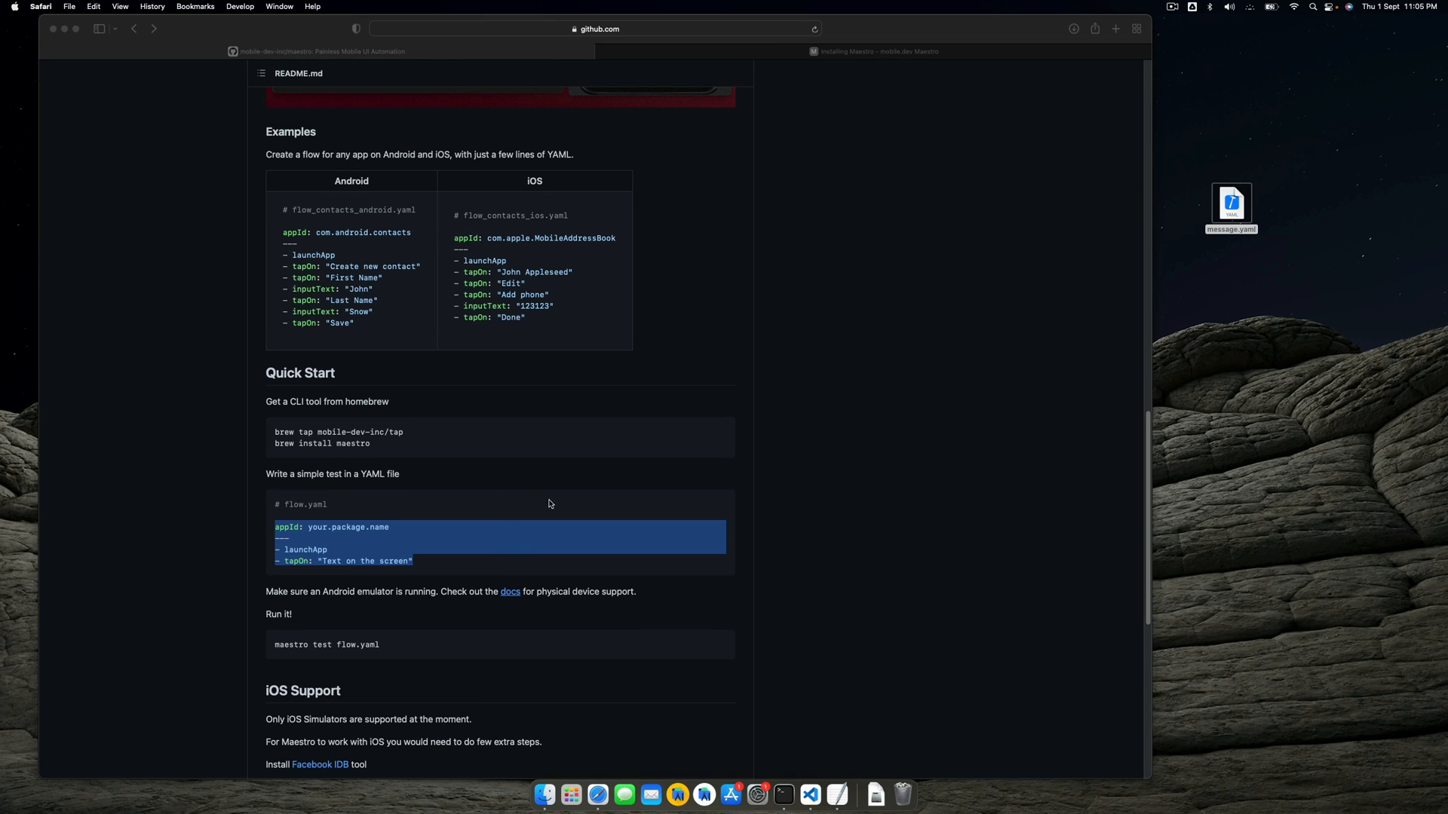
Step: Switch to the mobile.dev docs tab and open the 'Running Flows on CI' page
left_click(880, 51)
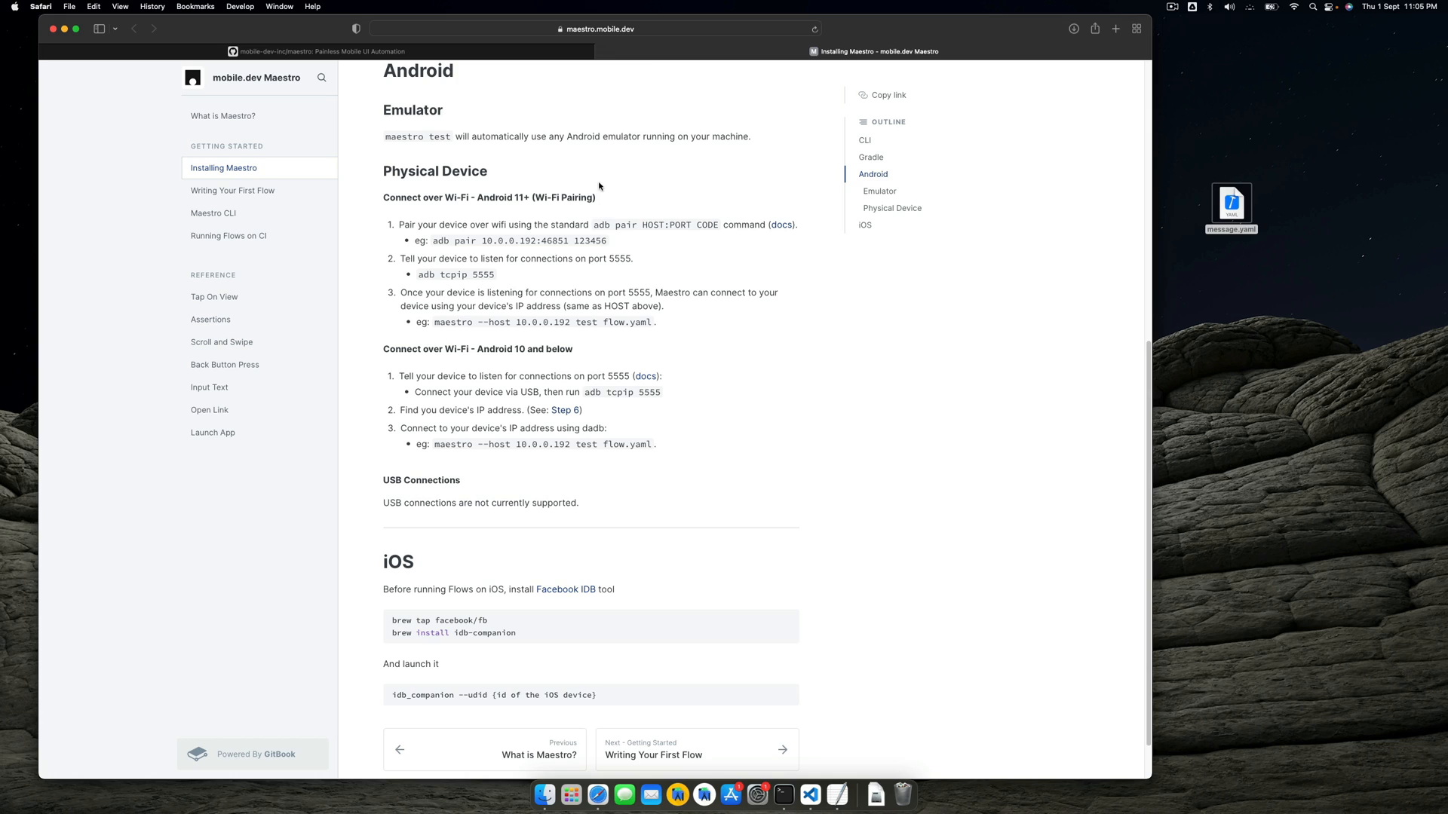
mouse_move(224, 243)
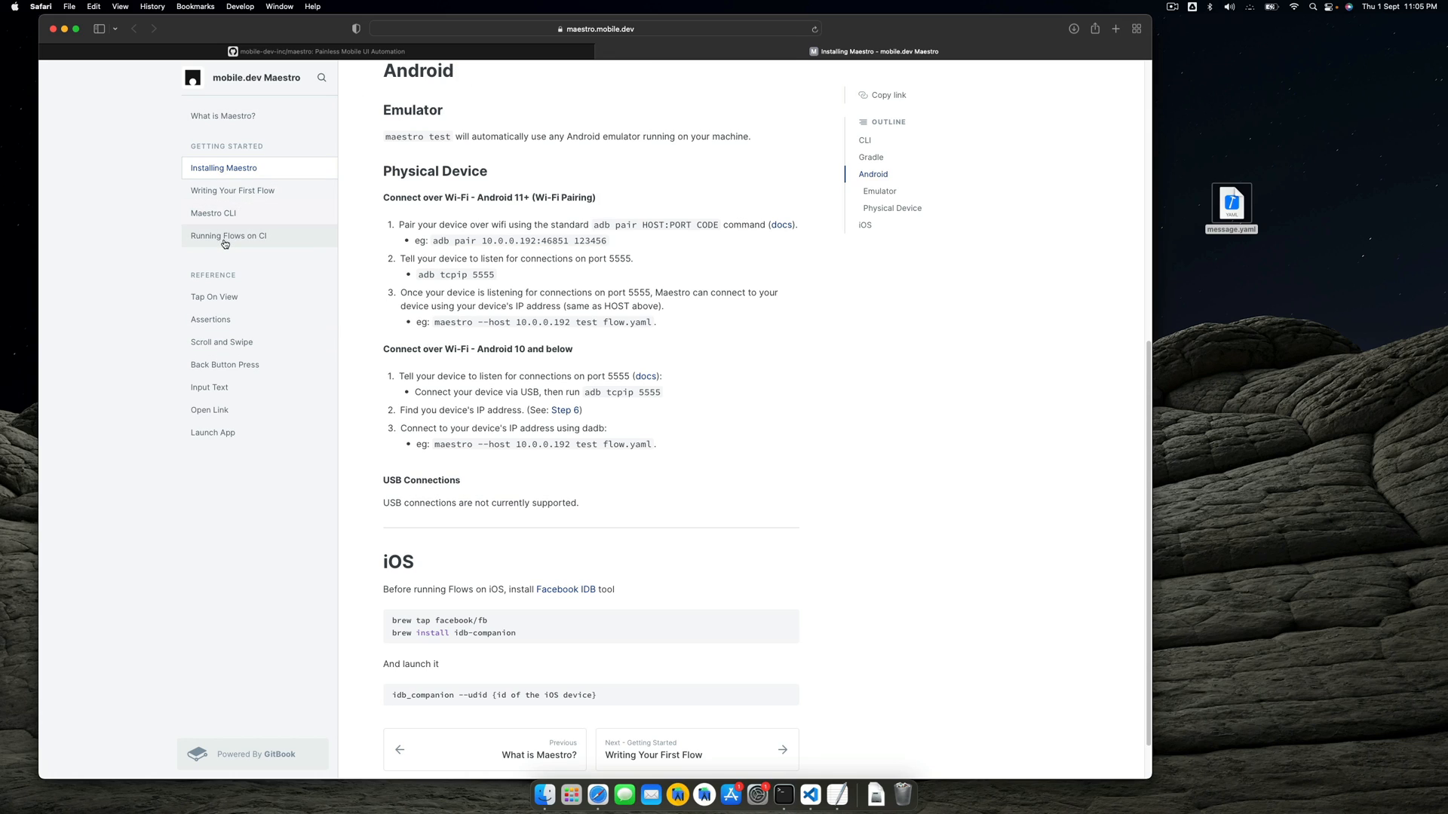
left_click(227, 235)
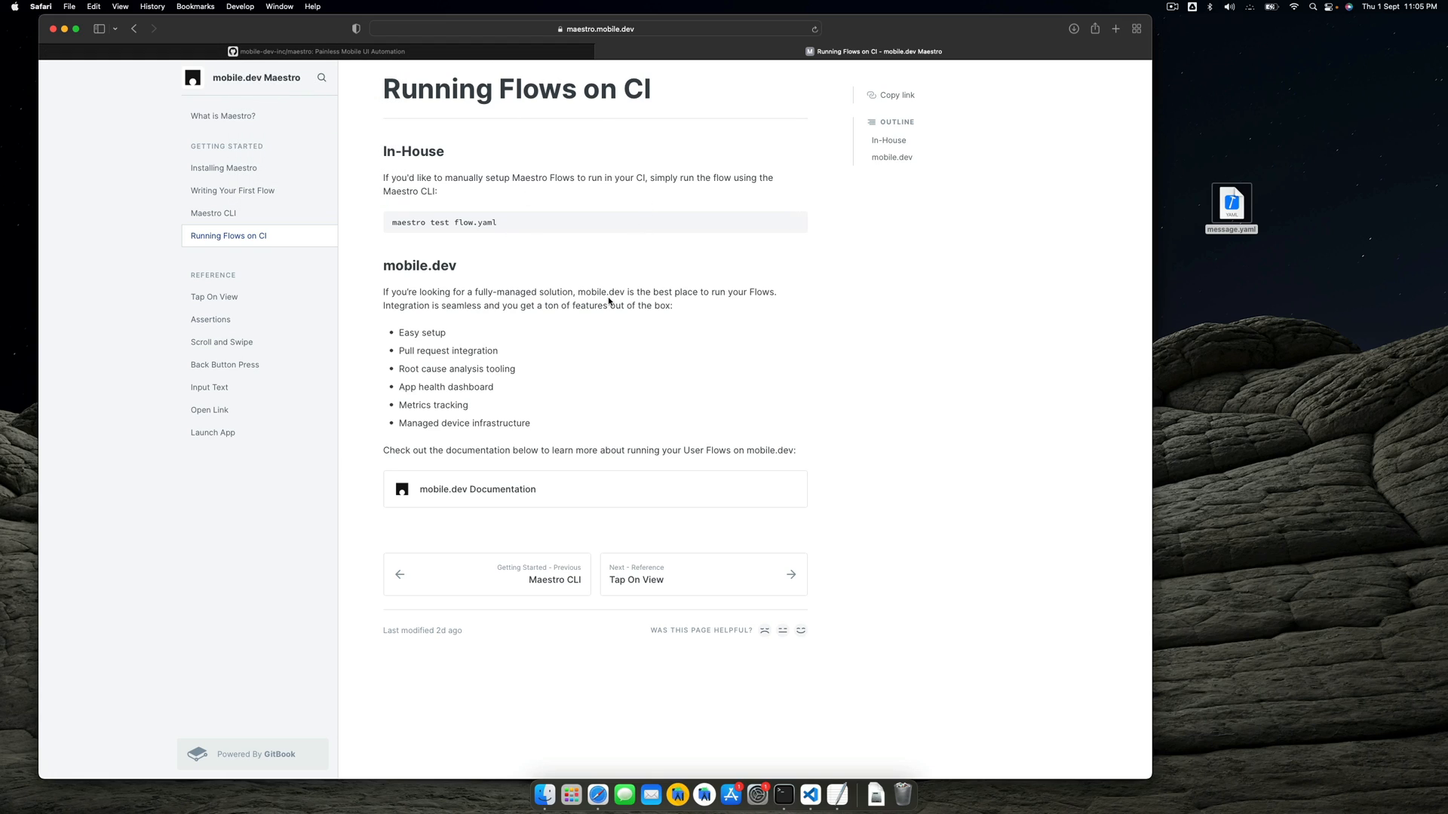
mouse_move(501, 332)
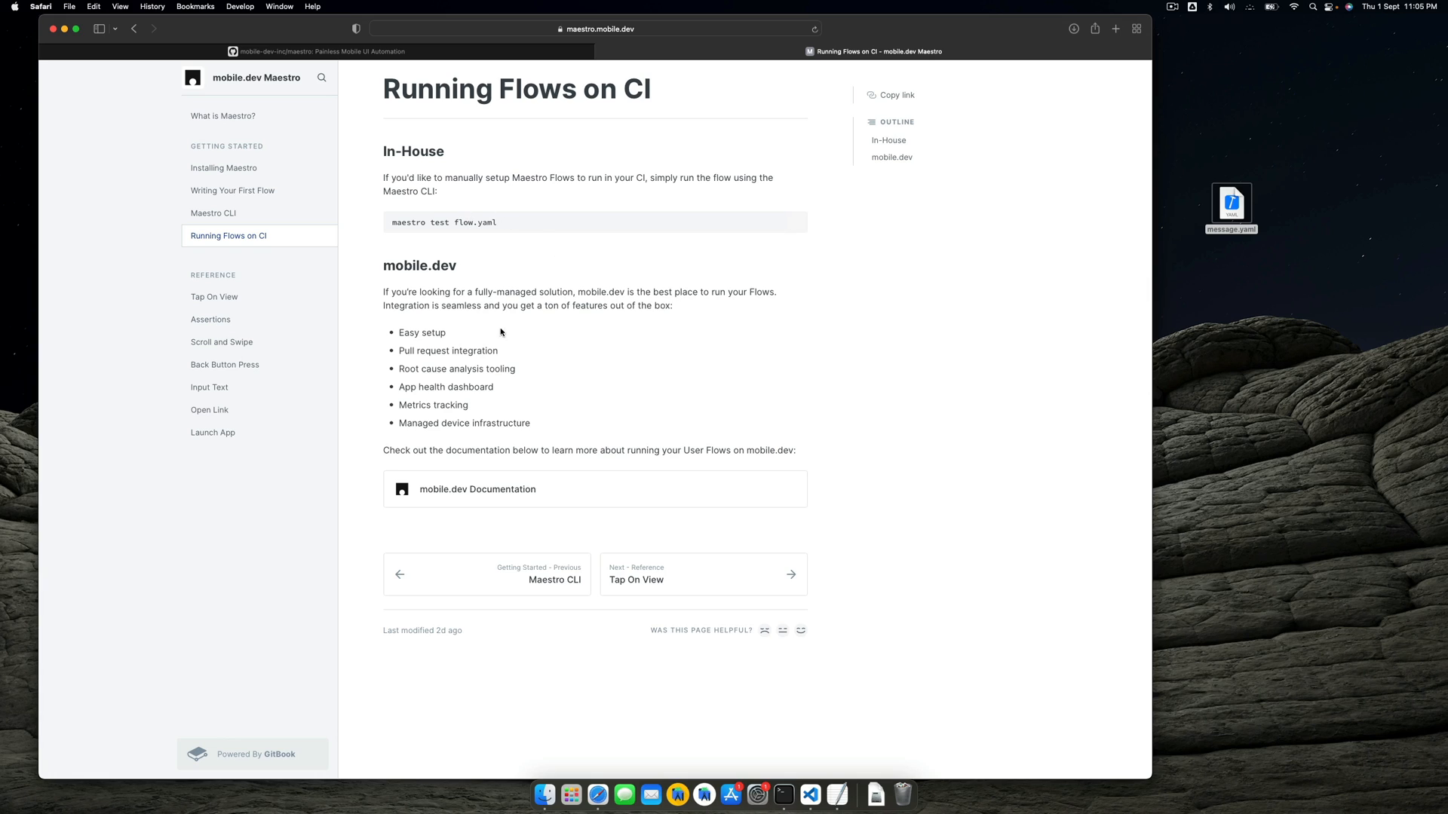
mouse_move(480, 192)
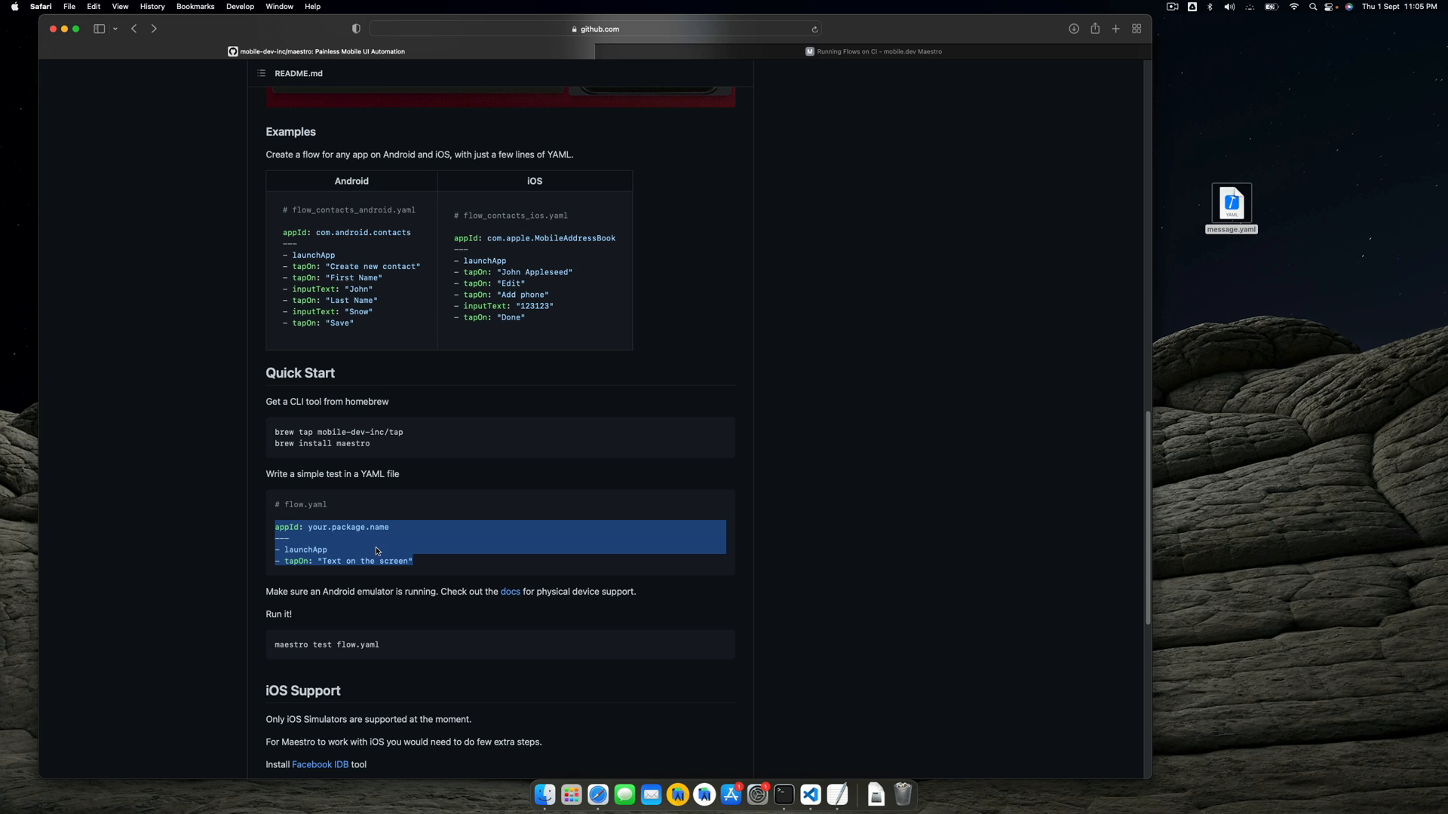
Step: Scroll the GitHub Maestro README back to the Quick Start section
scroll("down", 3)
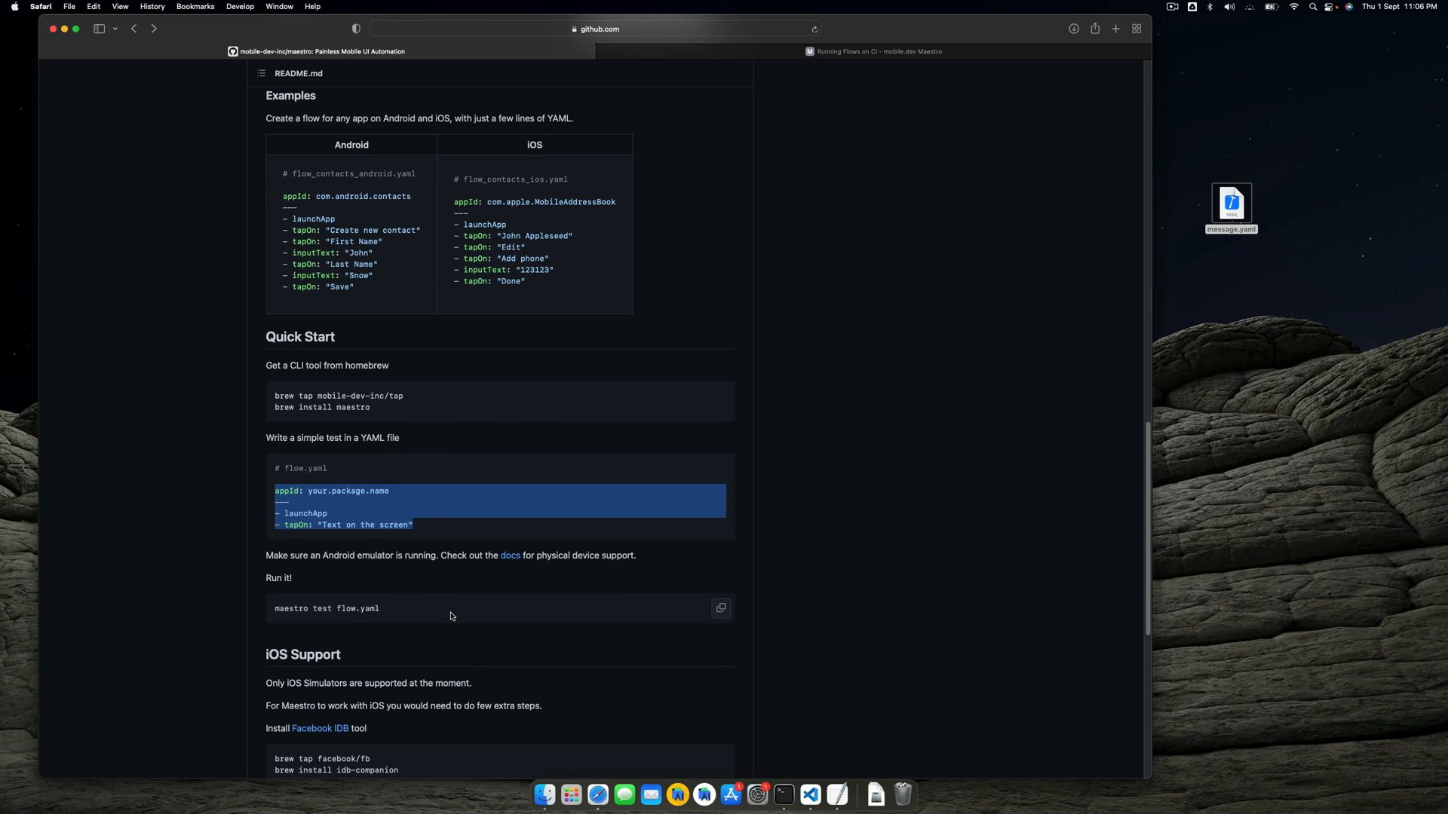
scroll("down", 3)
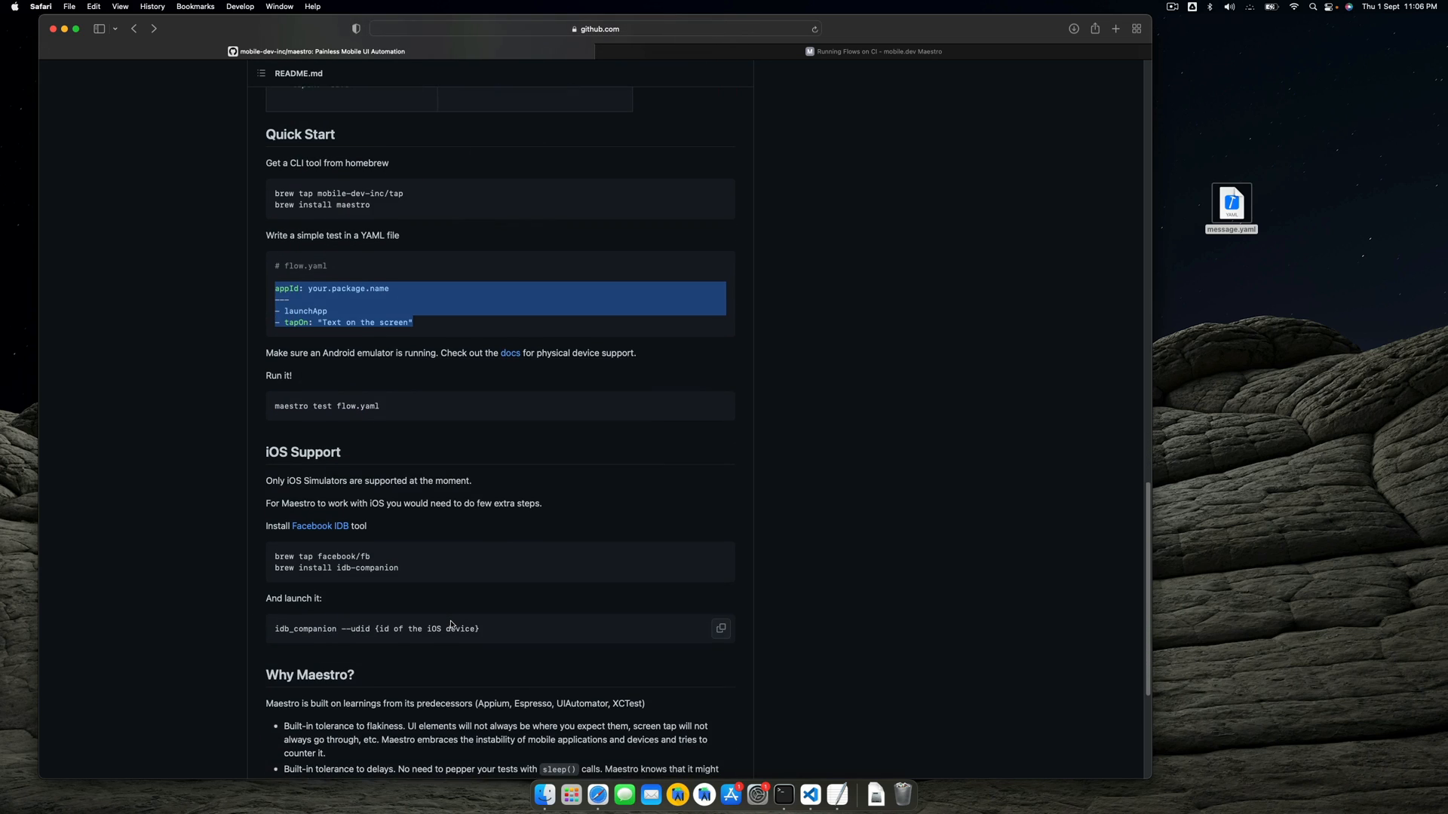
scroll("down", 3)
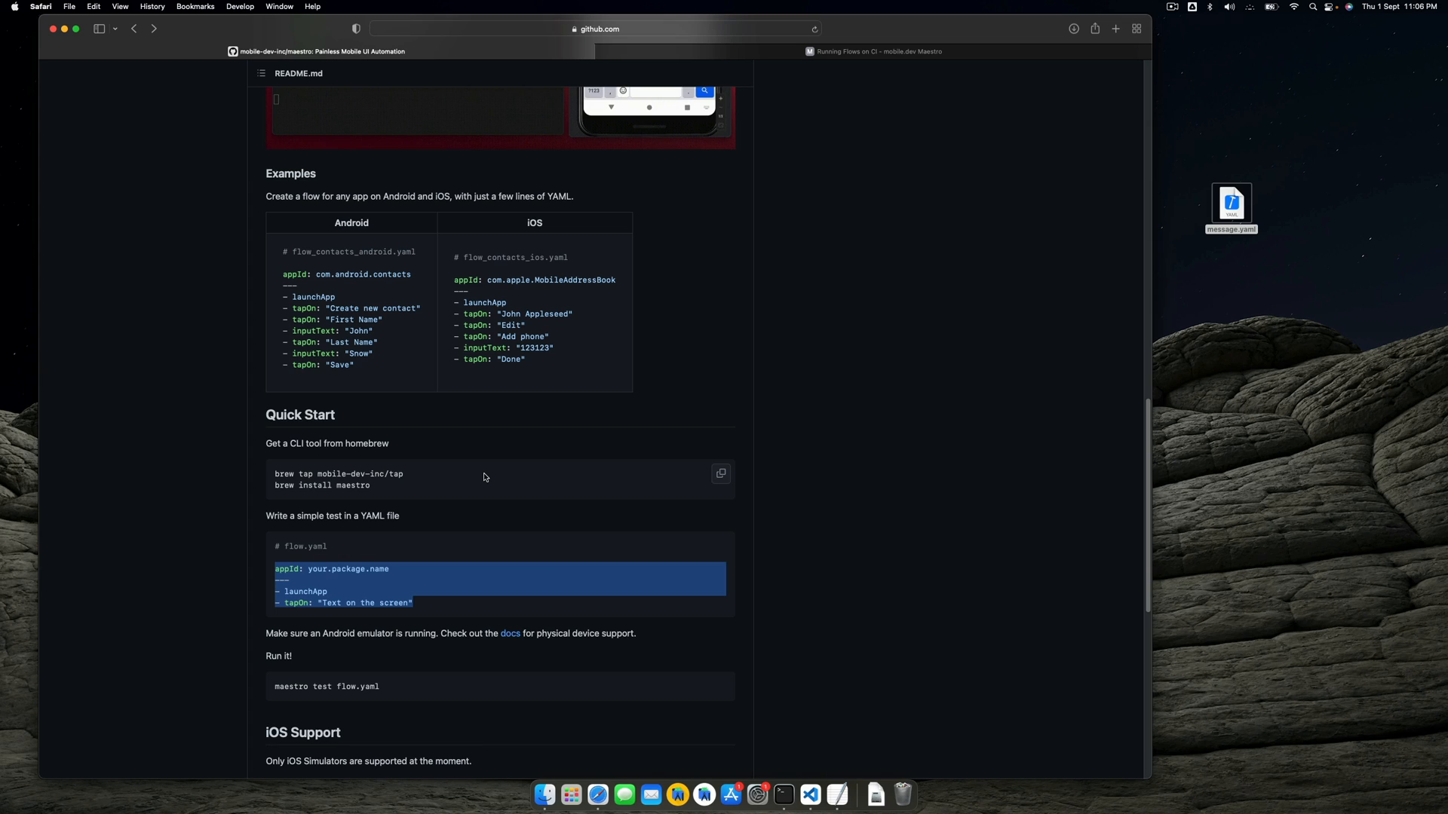
mouse_move(782, 793)
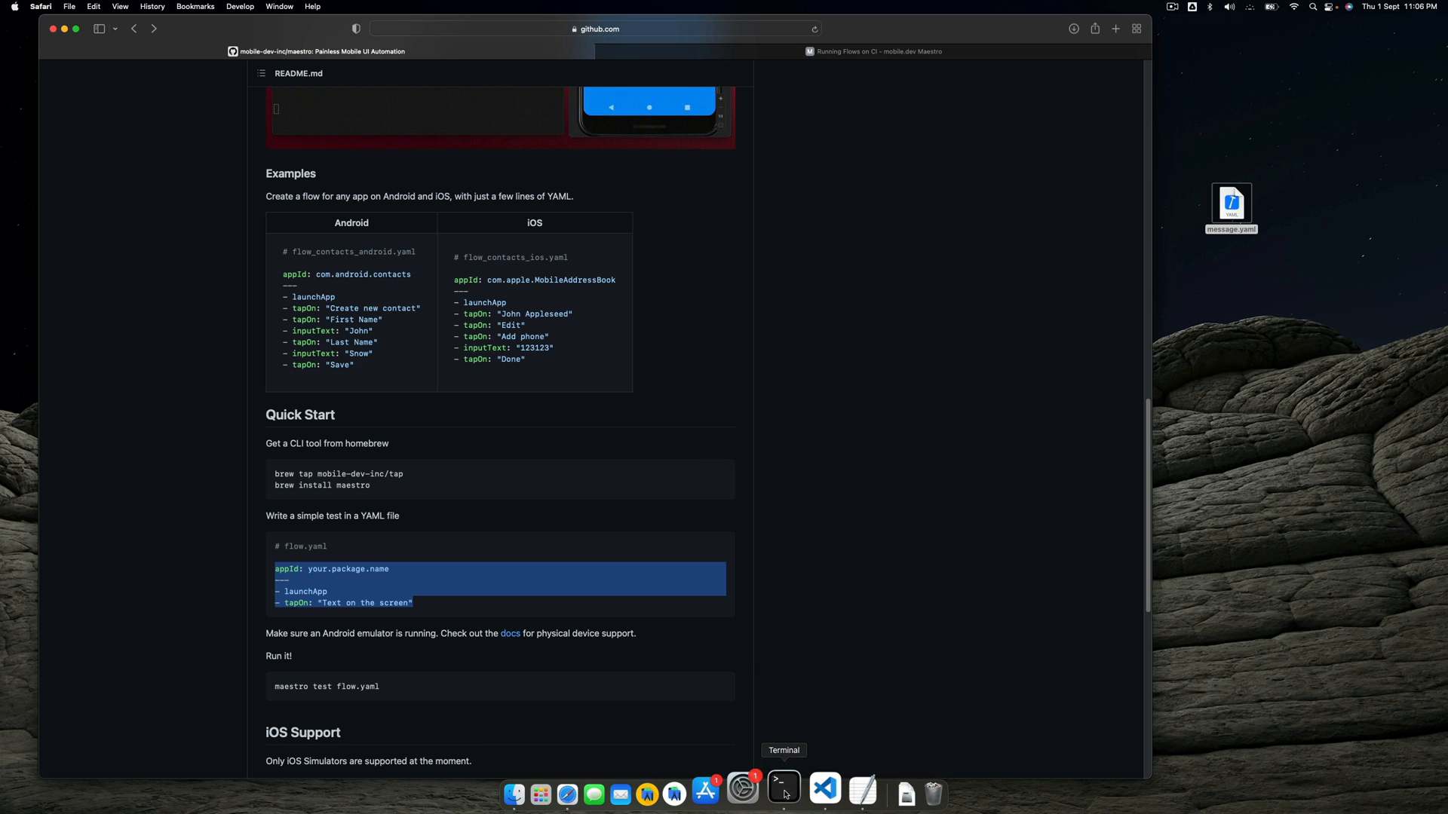
Step: Enlarge Terminal, run brew tap mobile-dev-inc/tap and brew install maestro, then clear
left_click(785, 788)
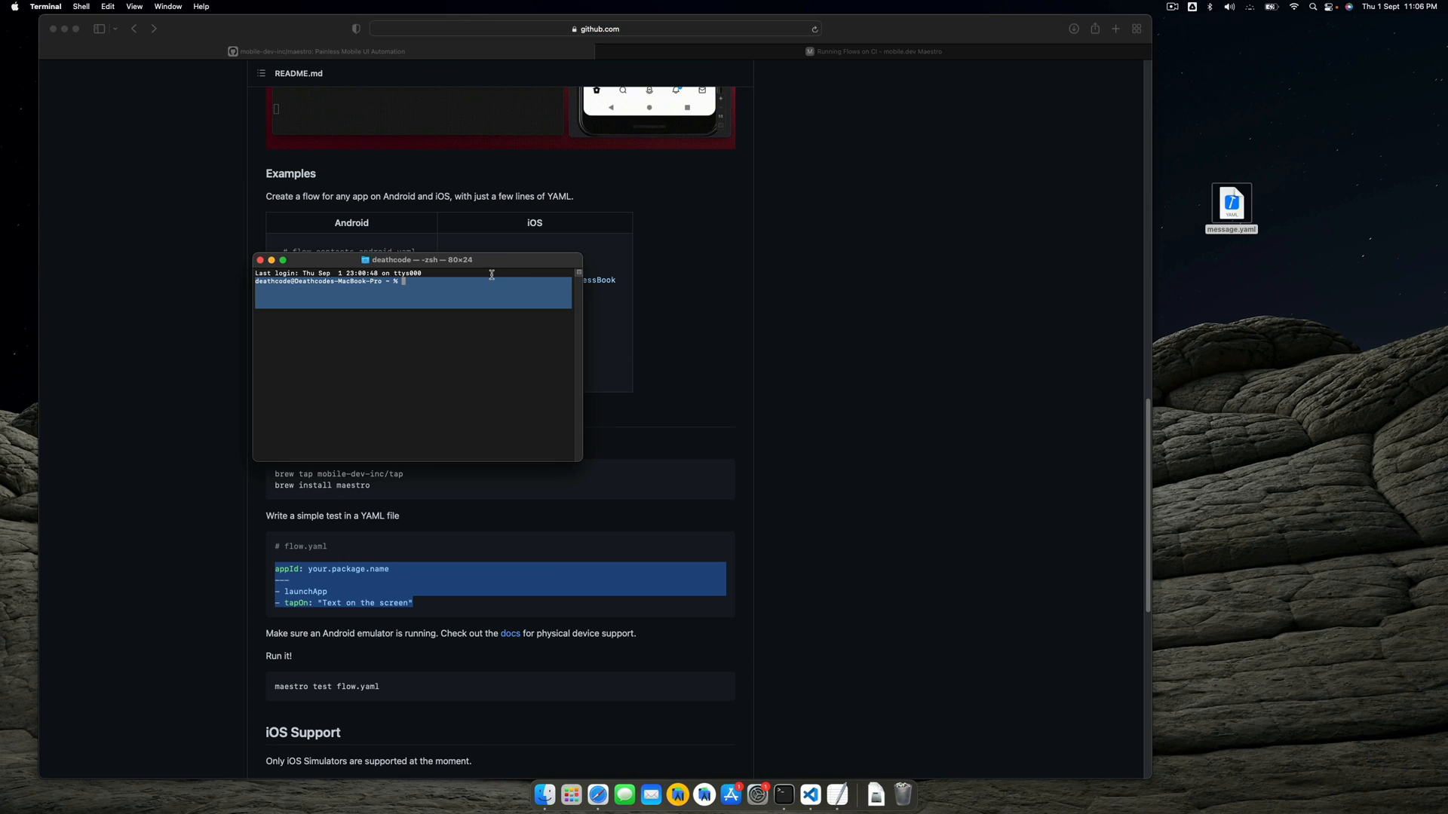
left_click_drag(416, 260, 938, 281)
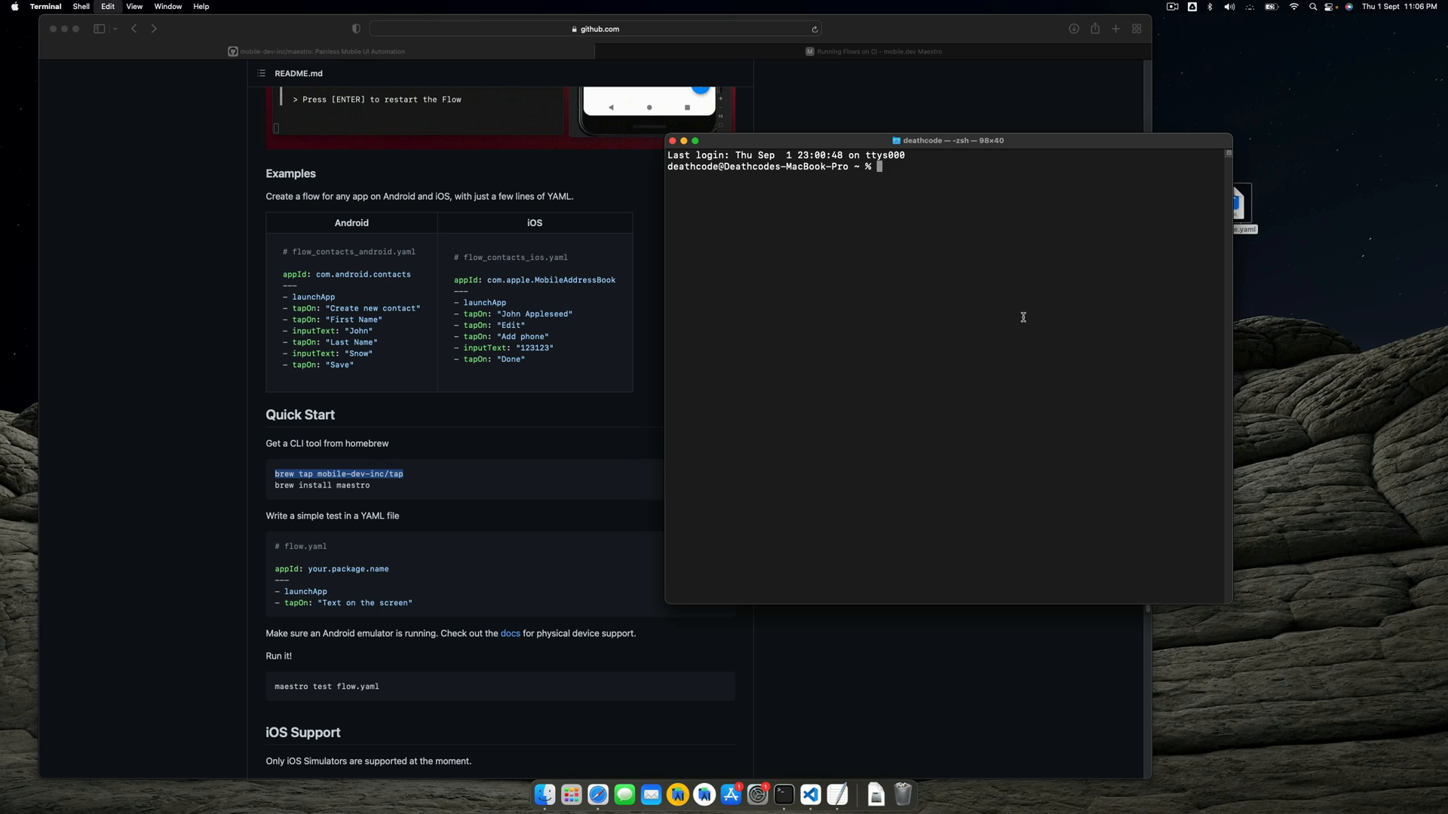
type("brew tap mobile-dev-inc/tap")
type("brew install maestro")
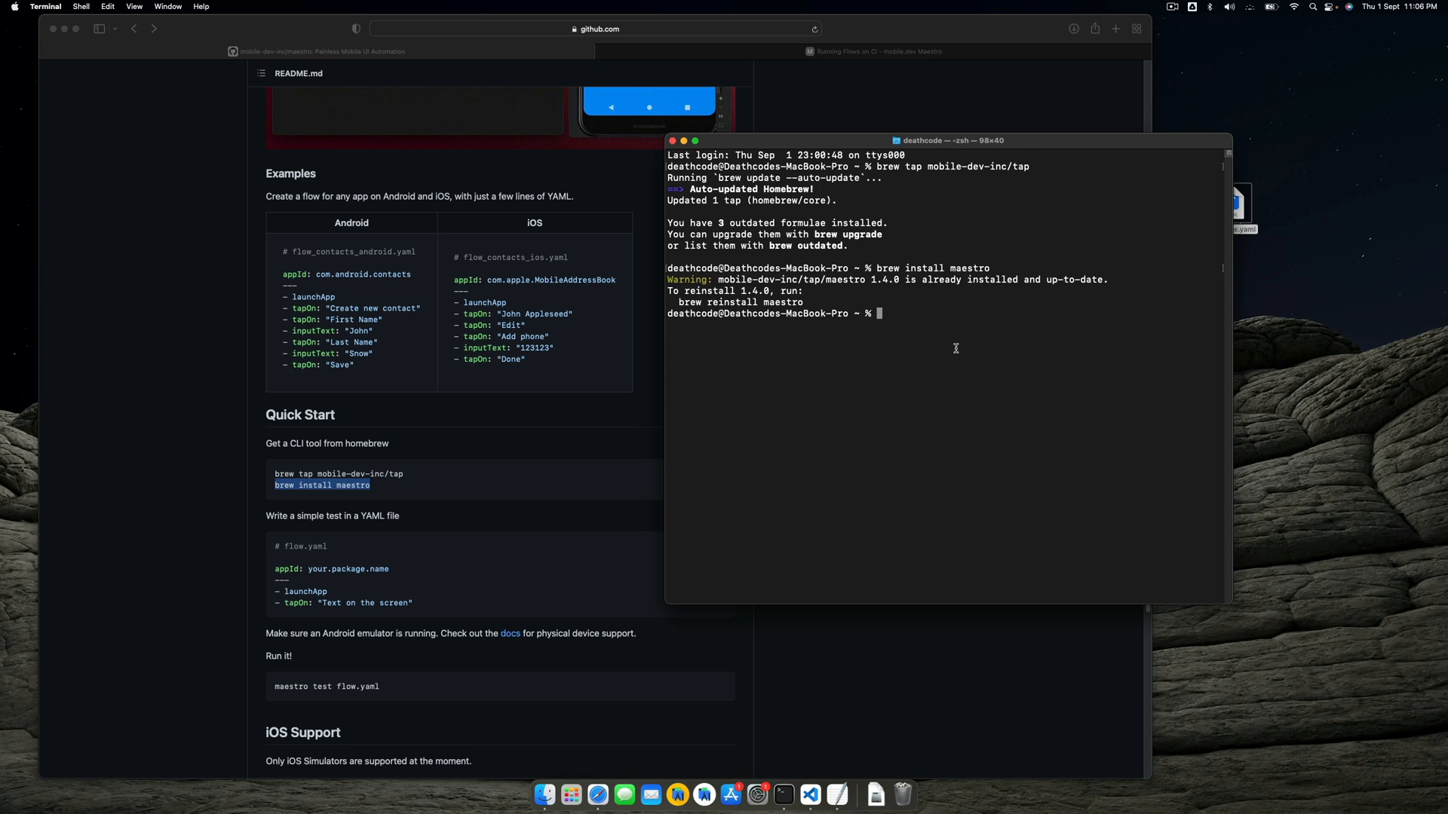
key("cmd+k")
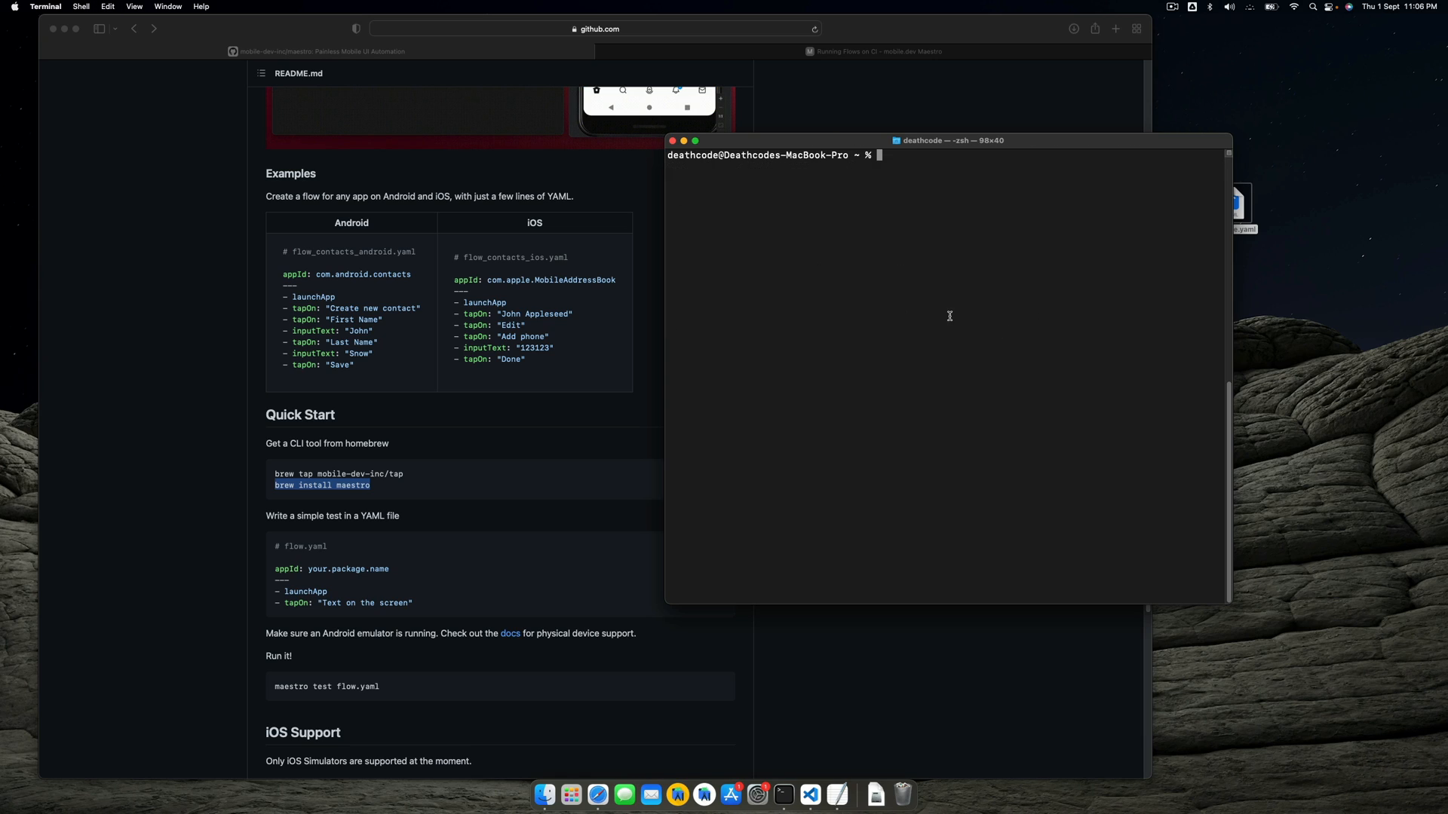
Step: Run adb tcpip 5555 to restart the phone in TCP mode, then start typing adb connect
key("Cmd+S")
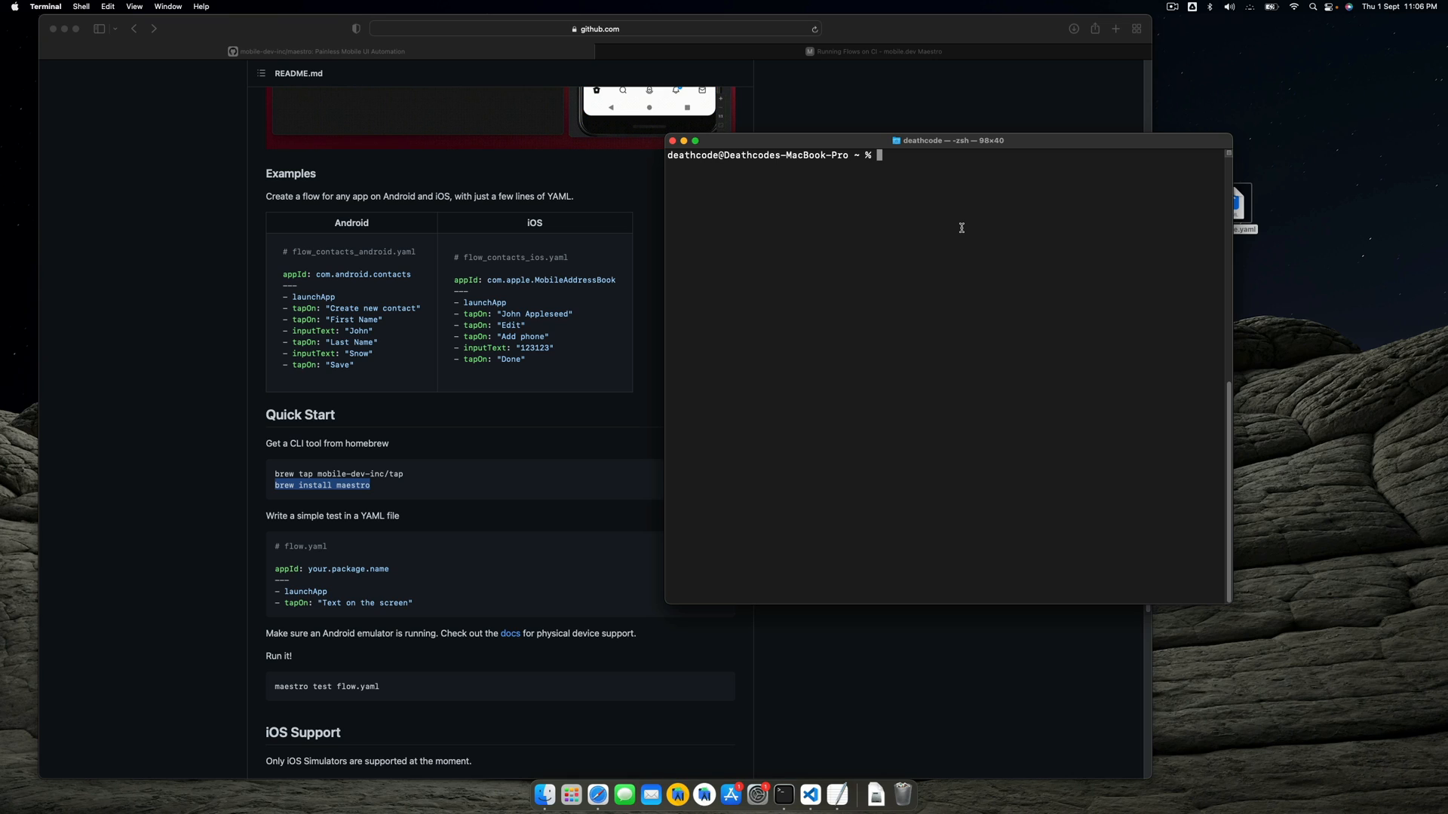
mouse_move(928, 295)
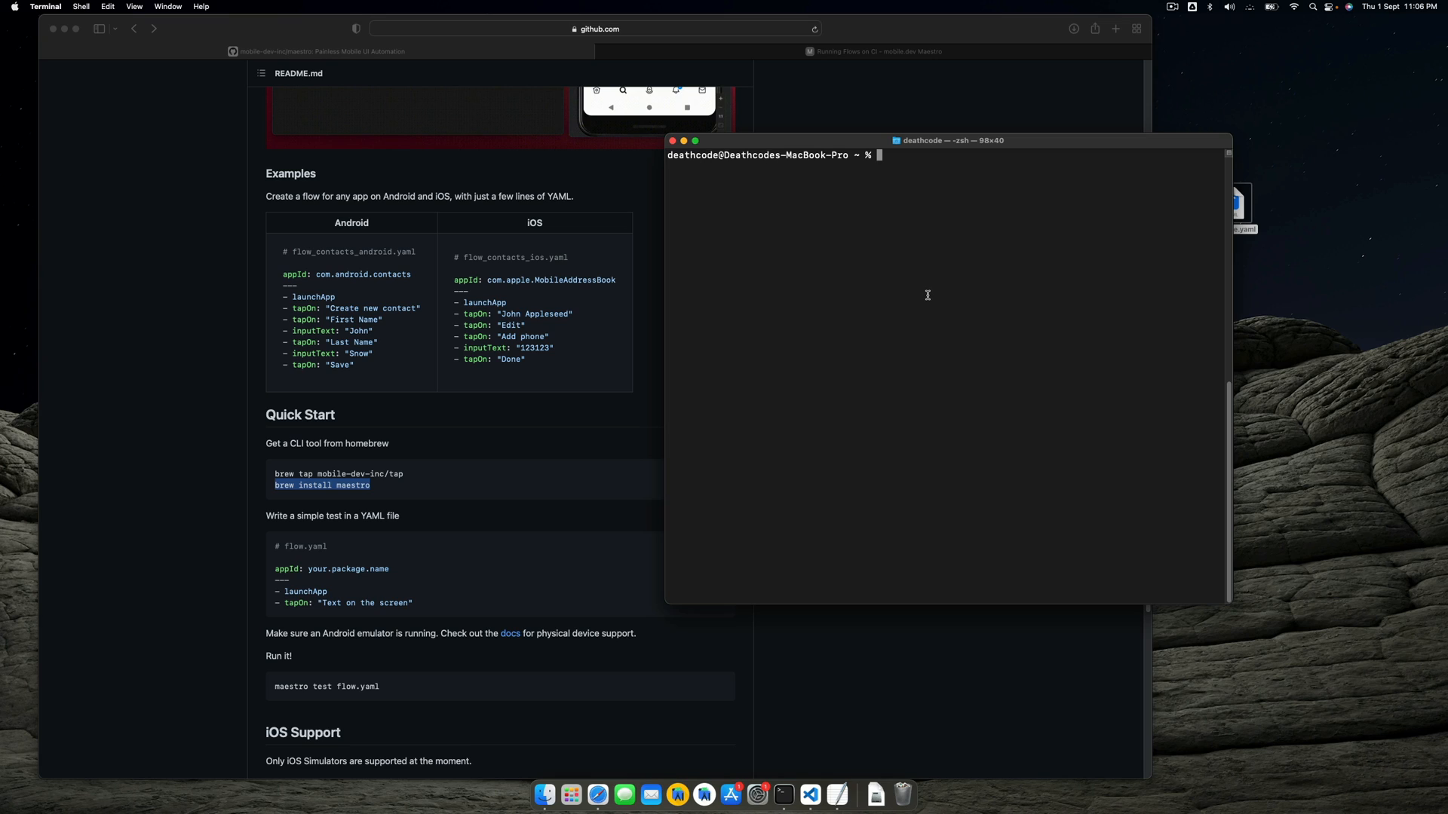
key("Cmd+s")
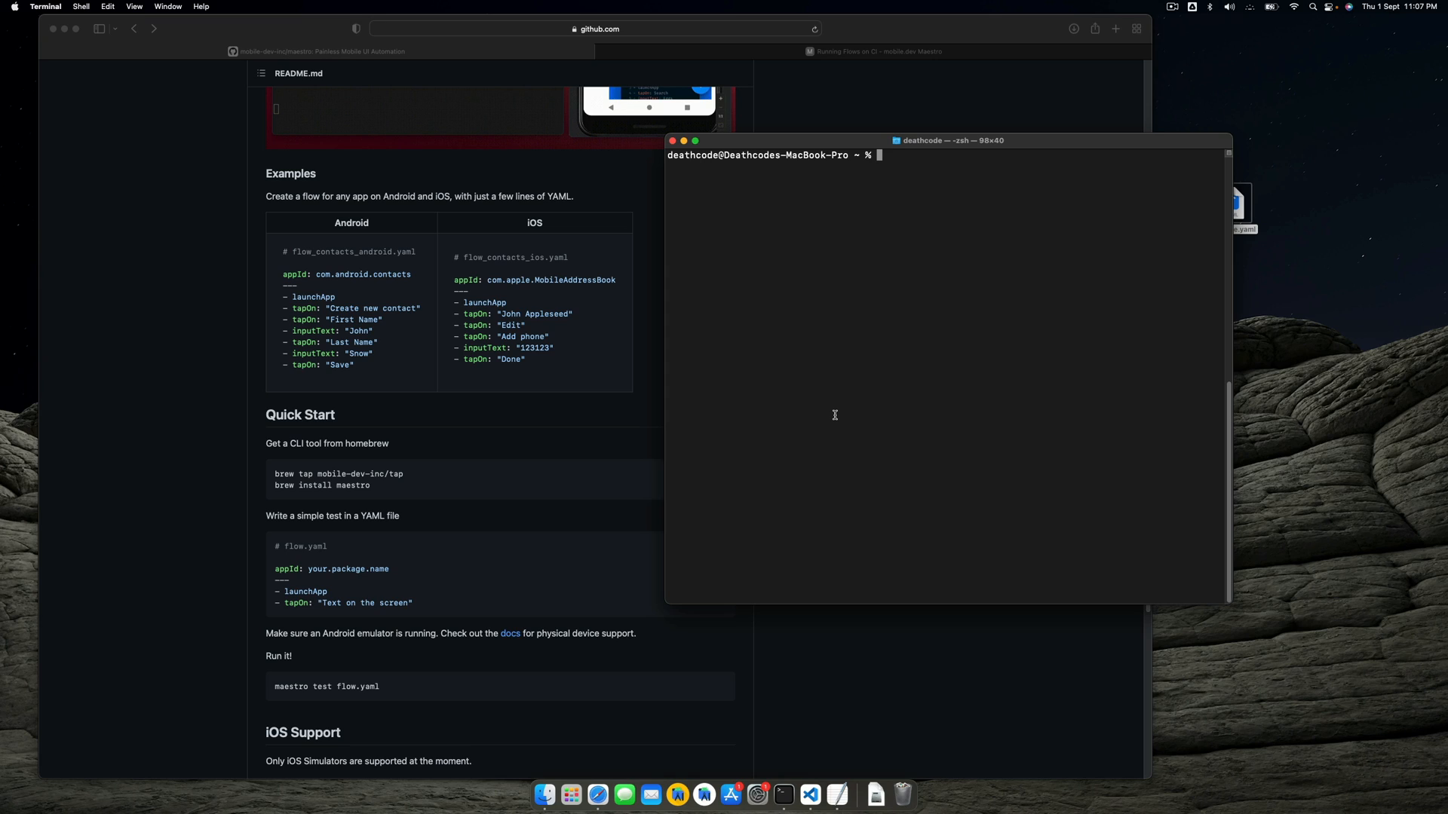
mouse_move(922, 314)
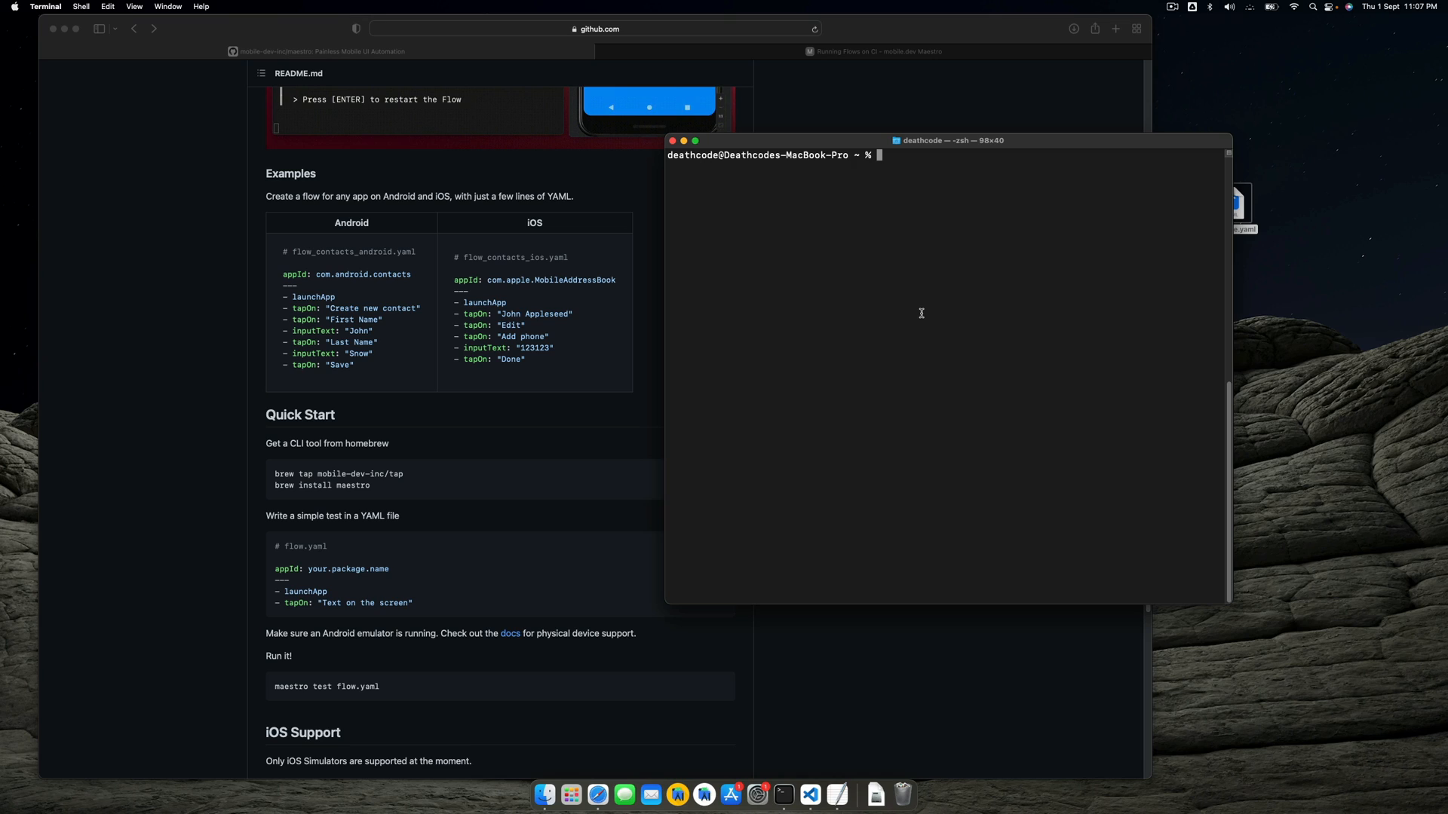
type("adb")
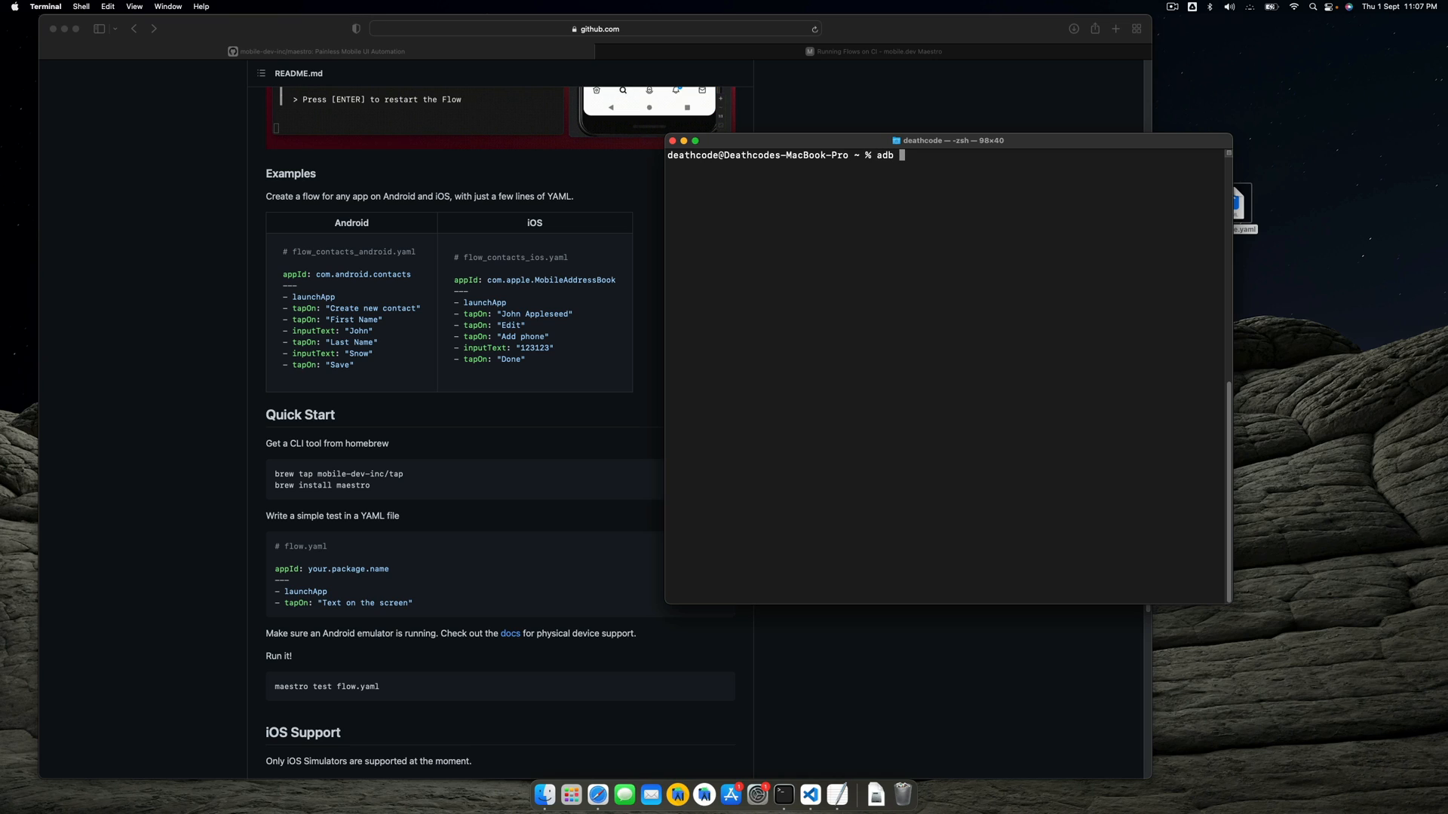
type("ld")
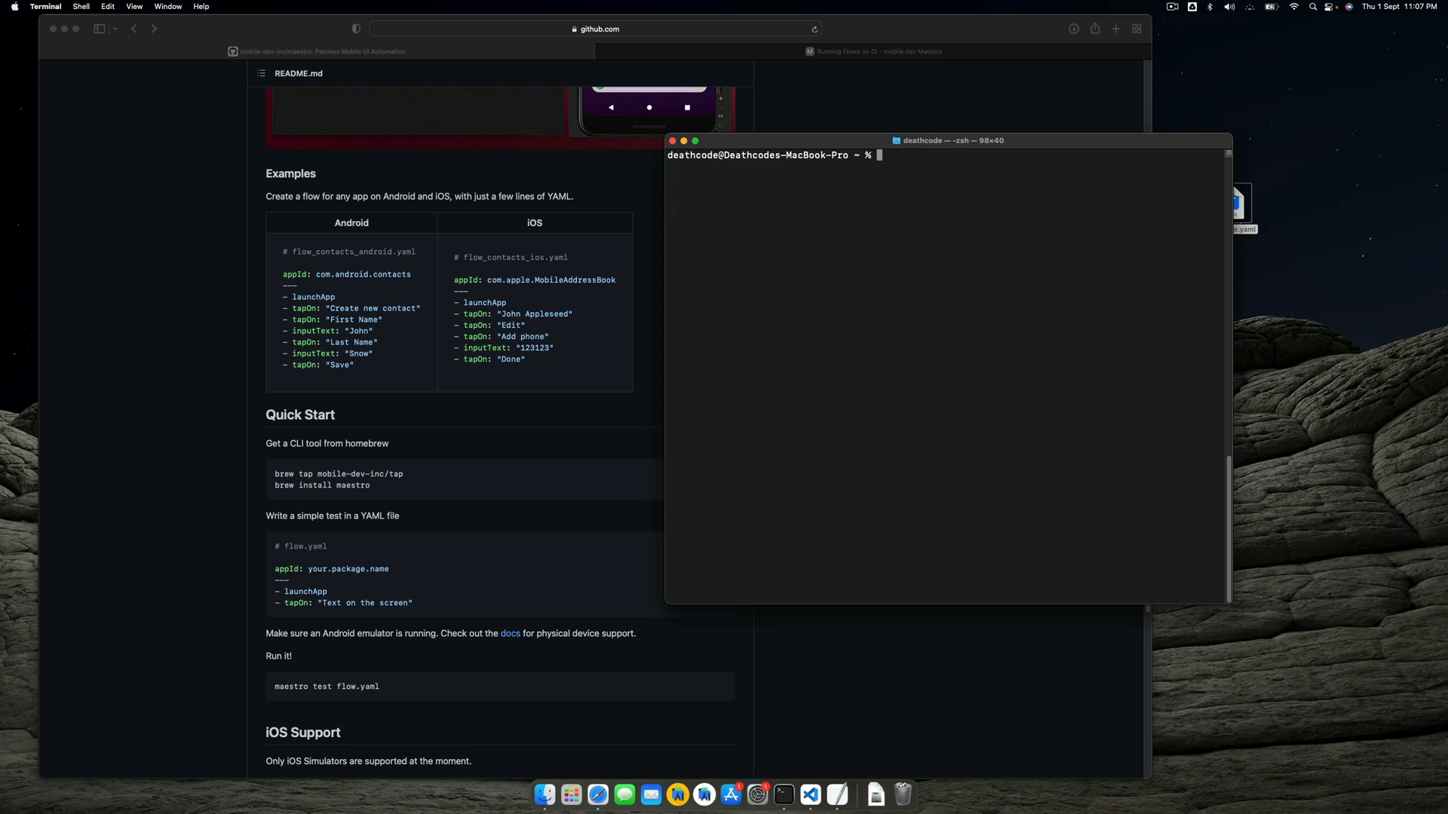
type("adb tcpip 5555")
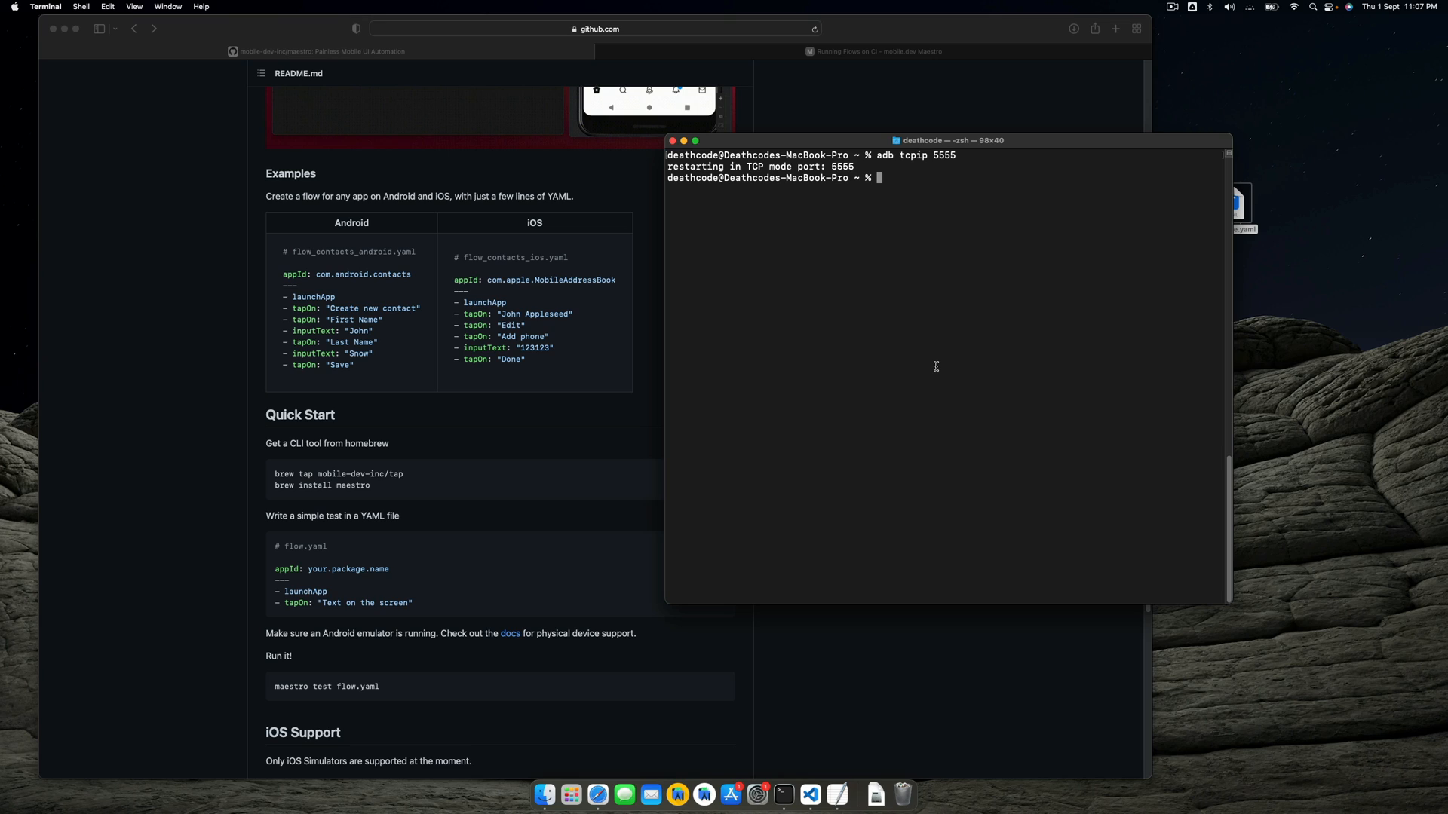
key("cmd+s")
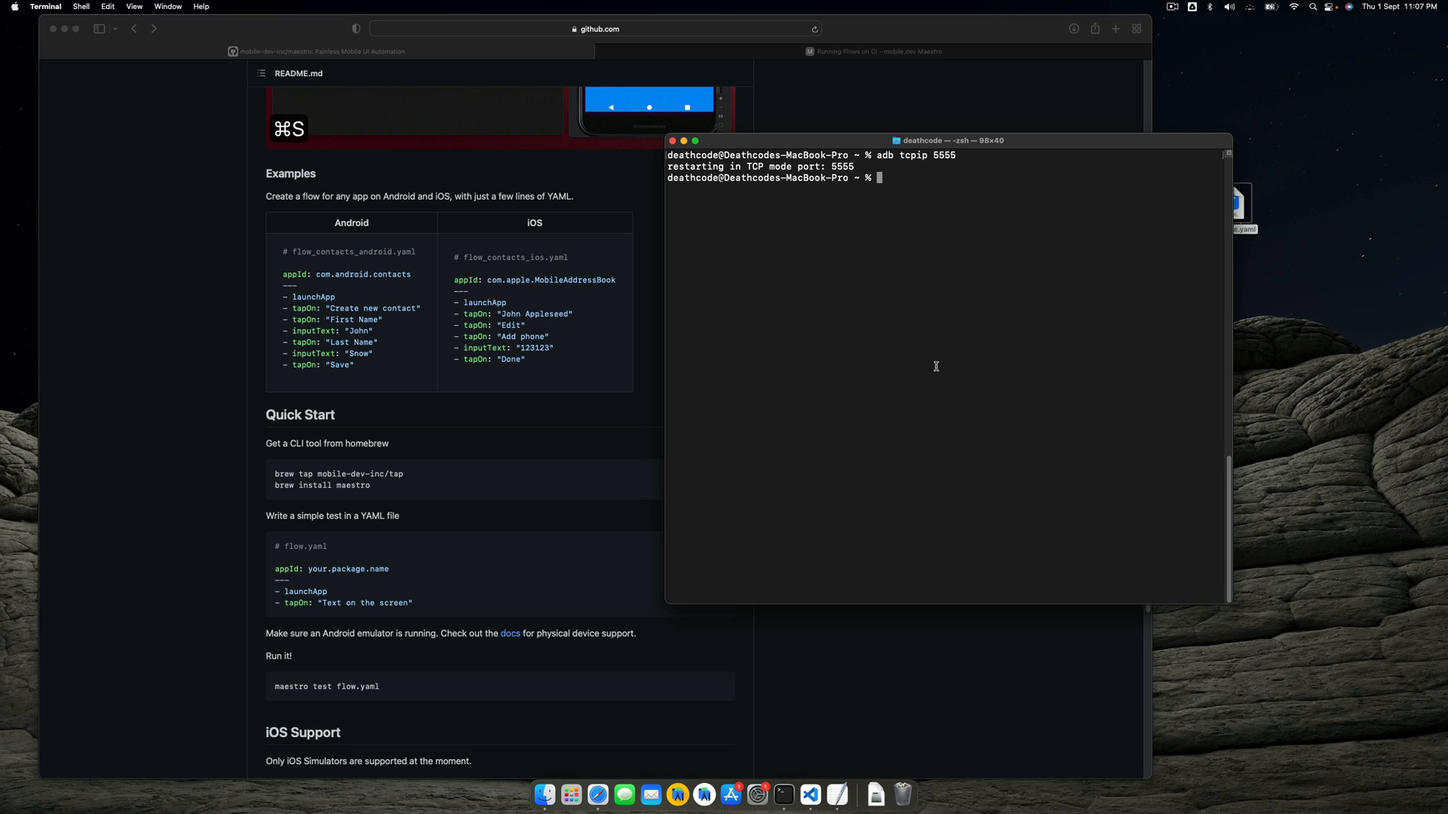
type("adb connect")
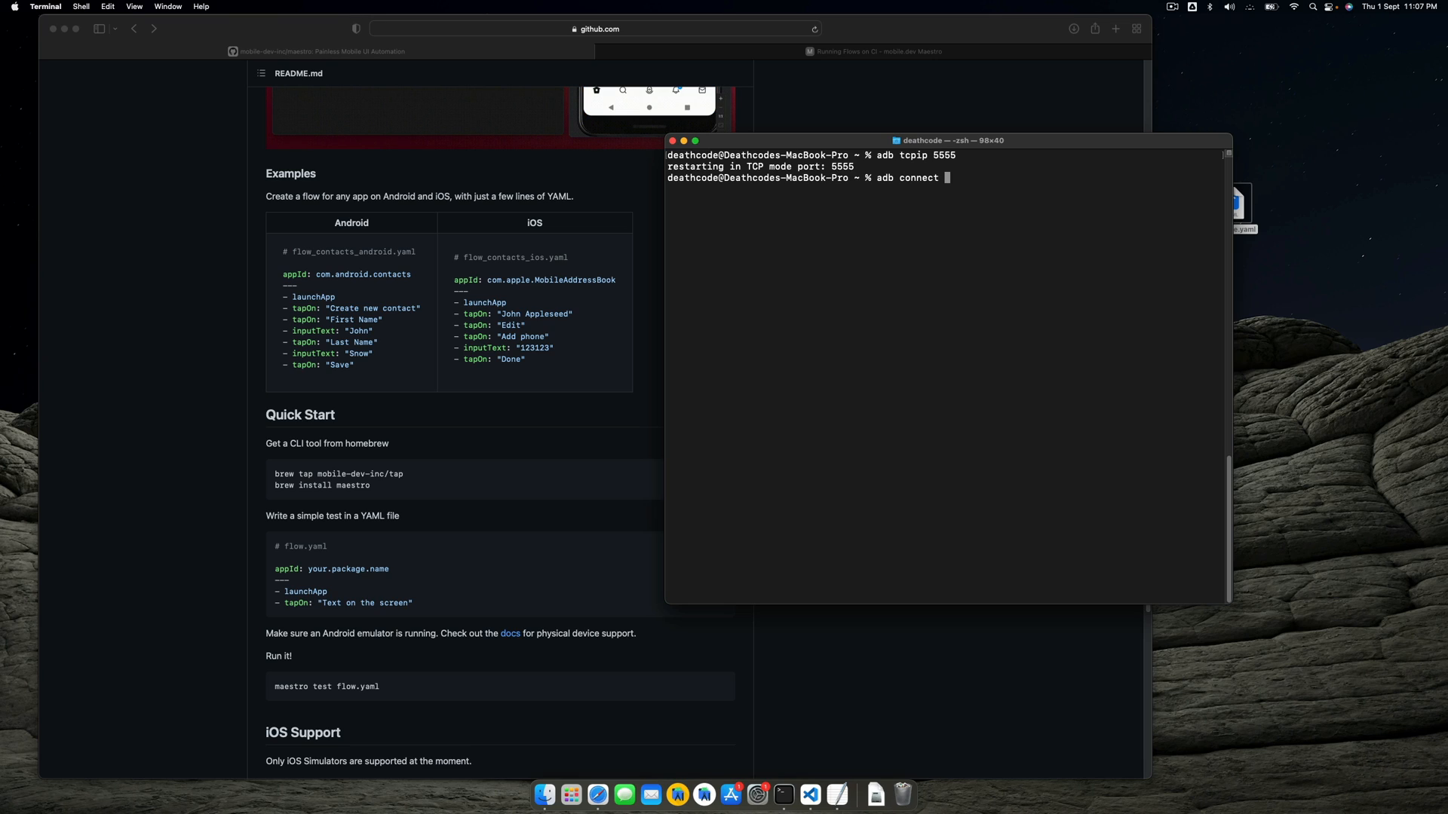
type("192.1")
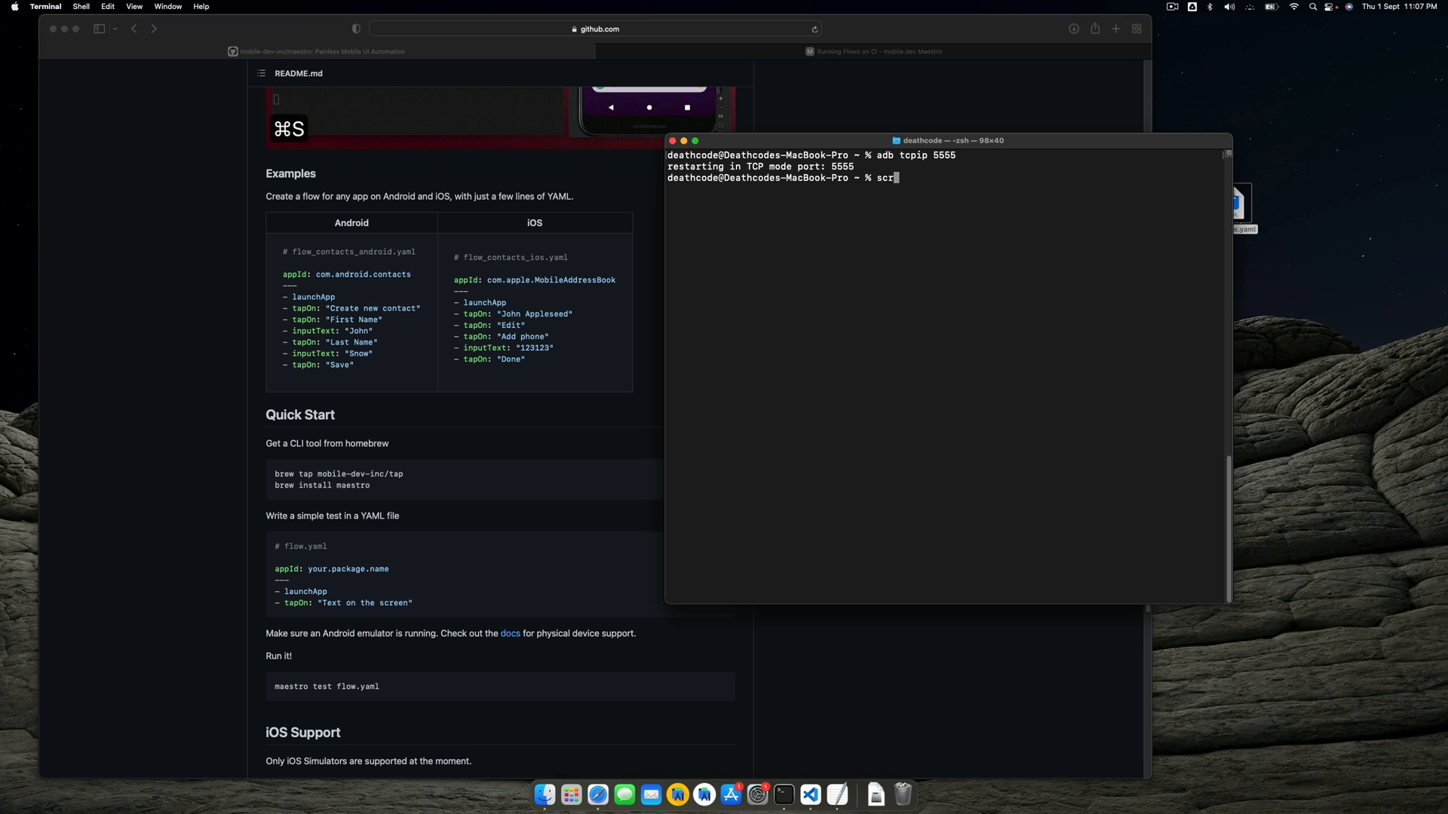
Step: Mirror the phone with scrcpy, stop it, adb connect to 192.168.29.125, then clear
type("pu")
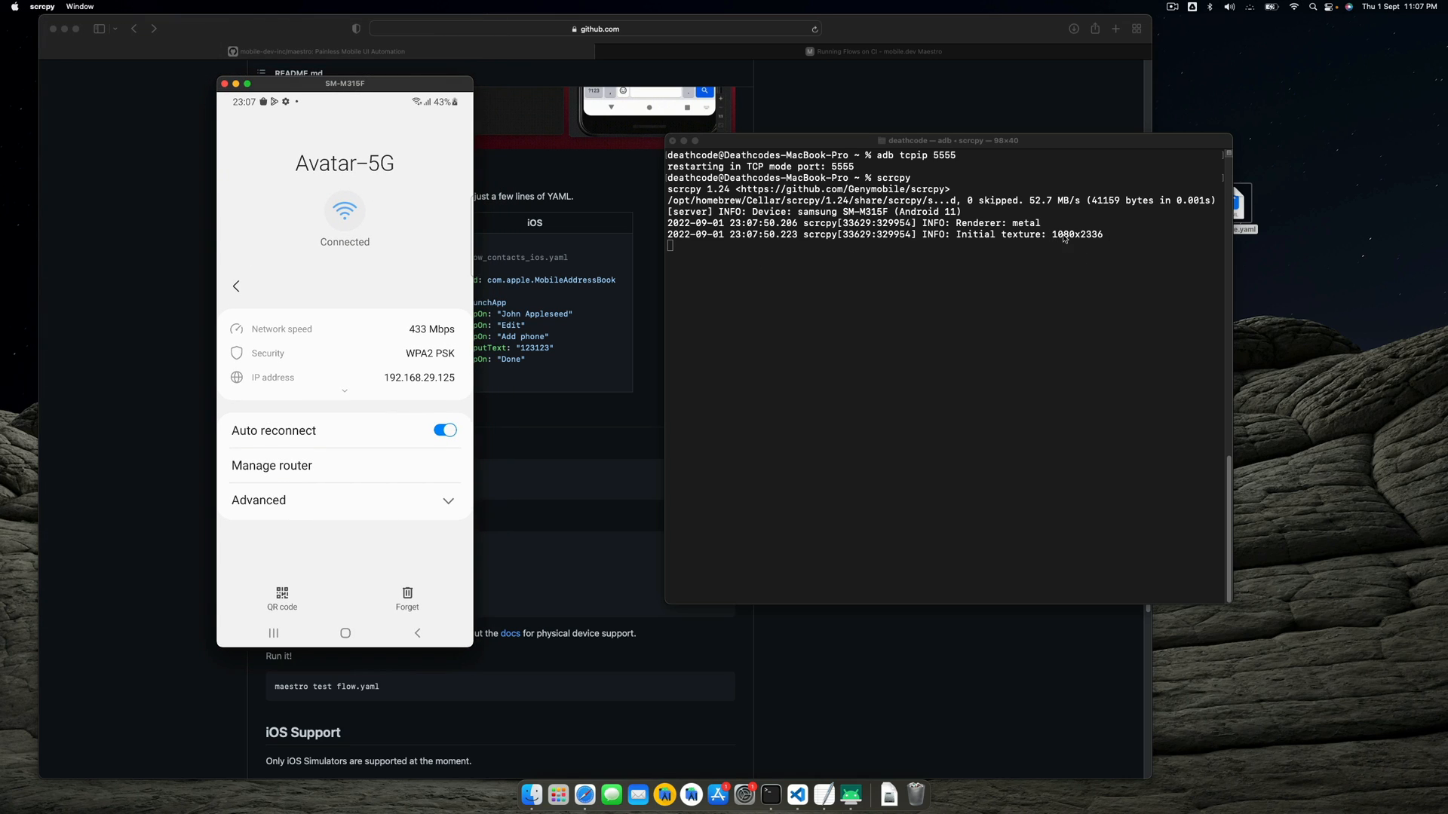
left_click(941, 140)
type("adb connect 192.168.")
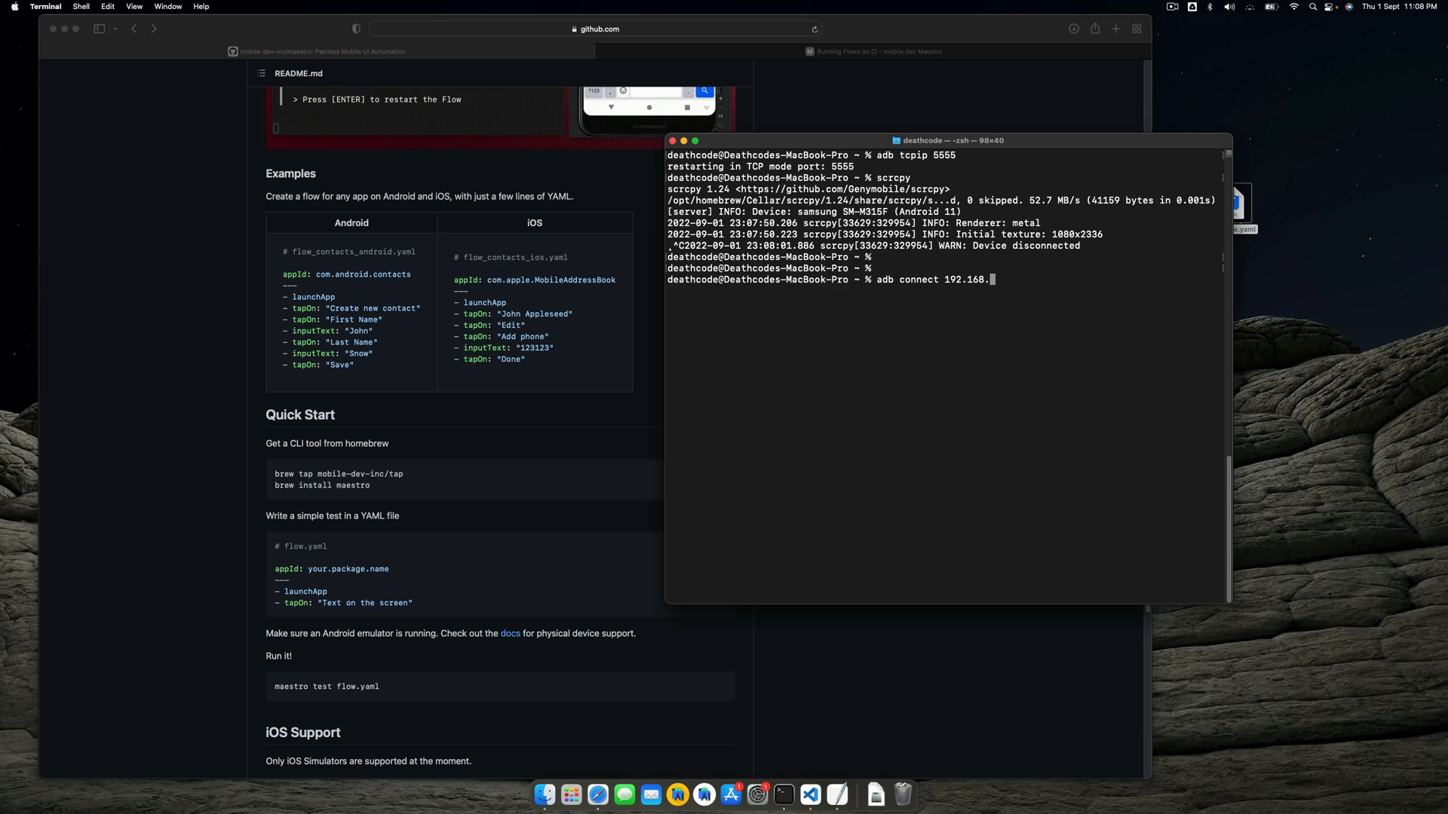
type("29.125")
type("clear")
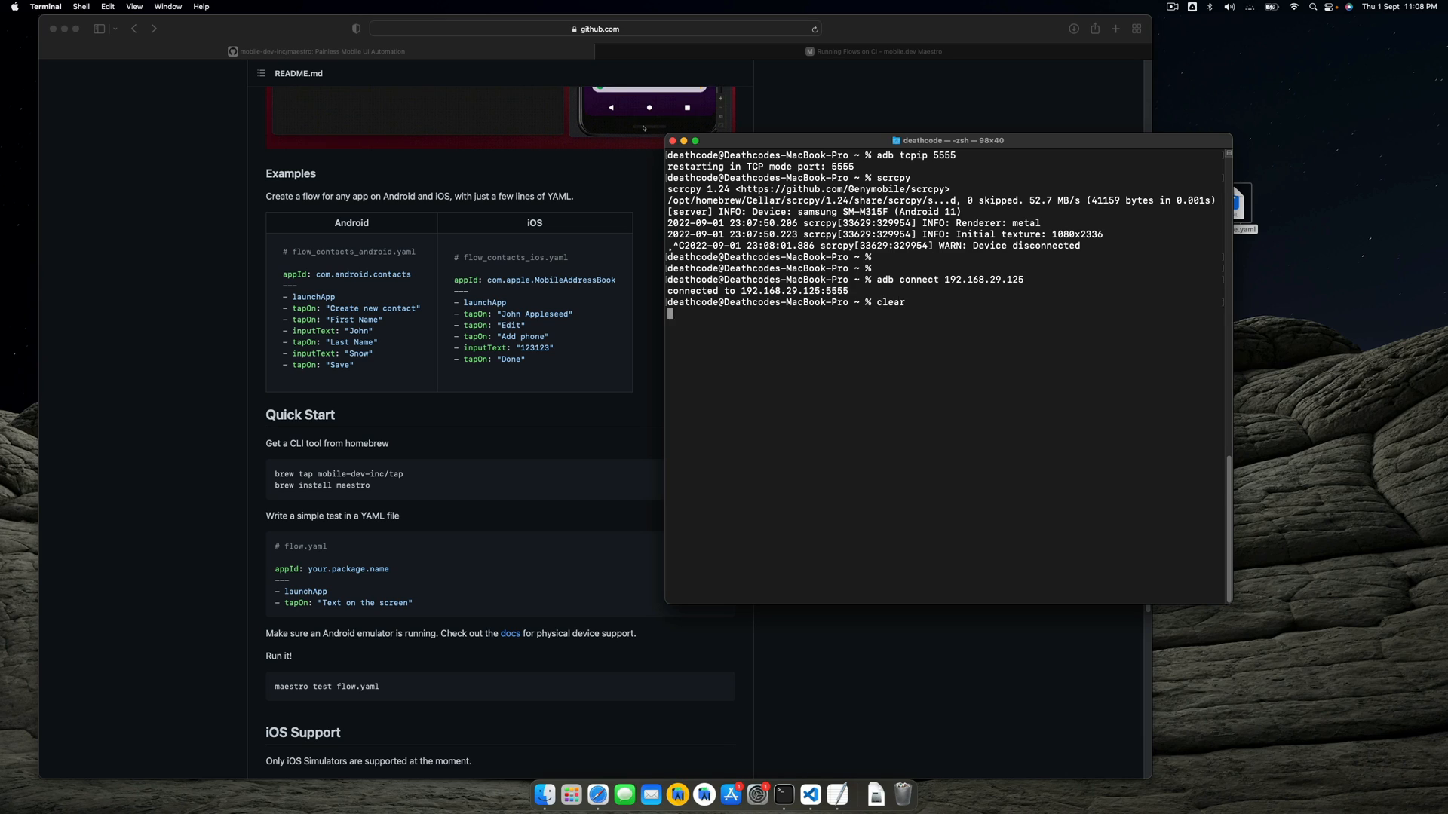
type("adb devkc")
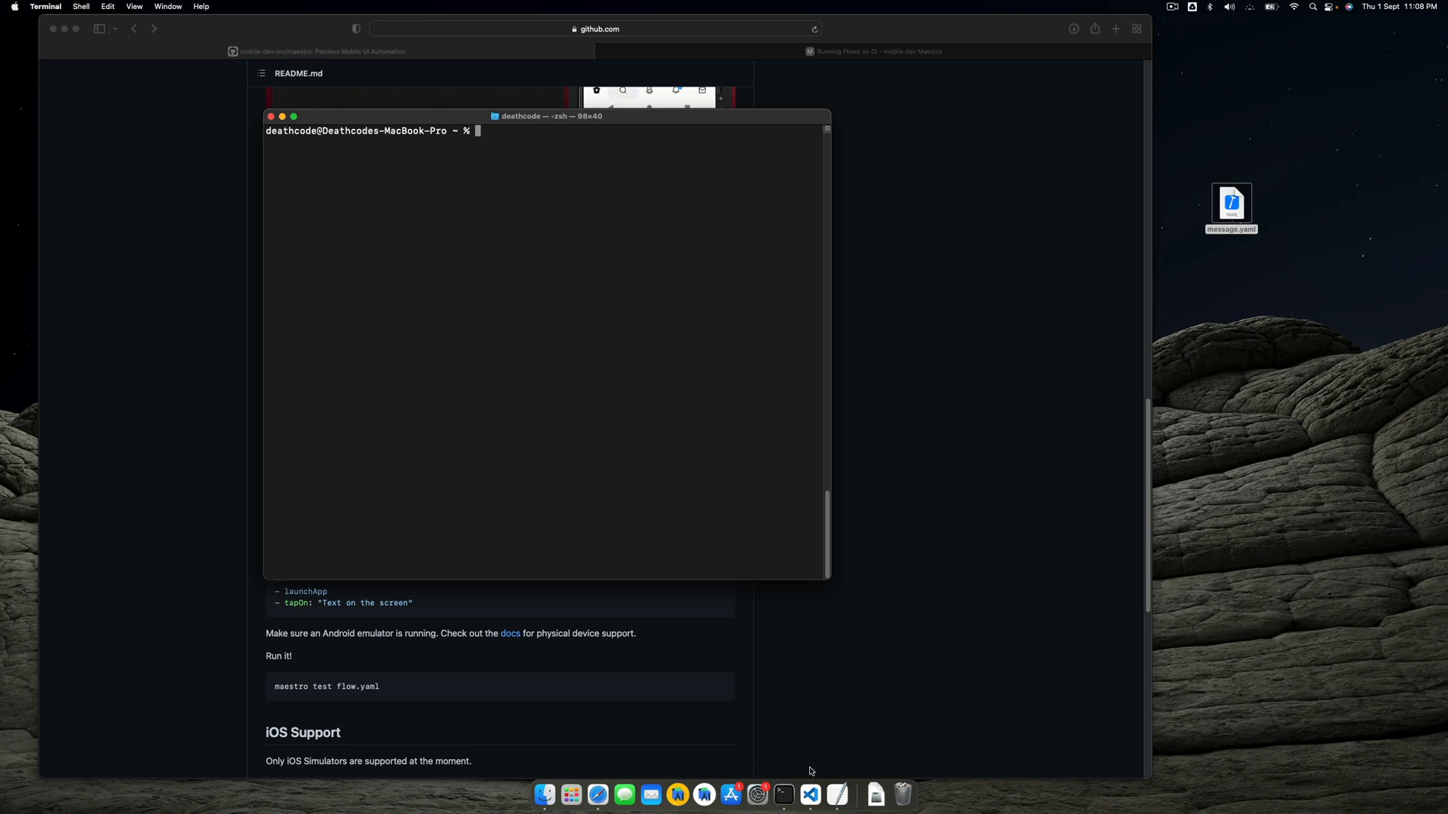
mouse_move(810, 798)
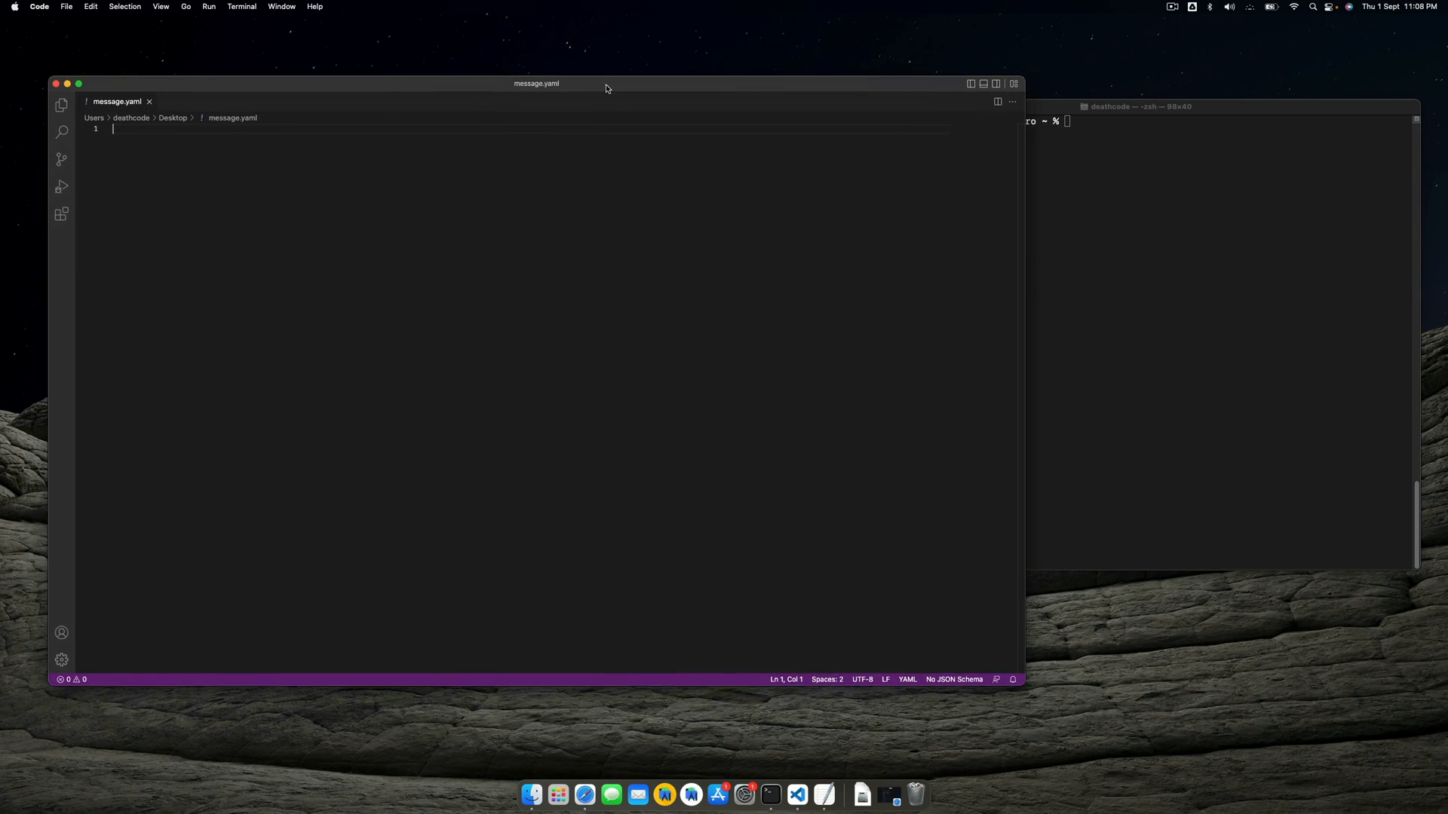
Step: Type 'appId:' on line one of message.yaml and switch back to Terminal
type("app:")
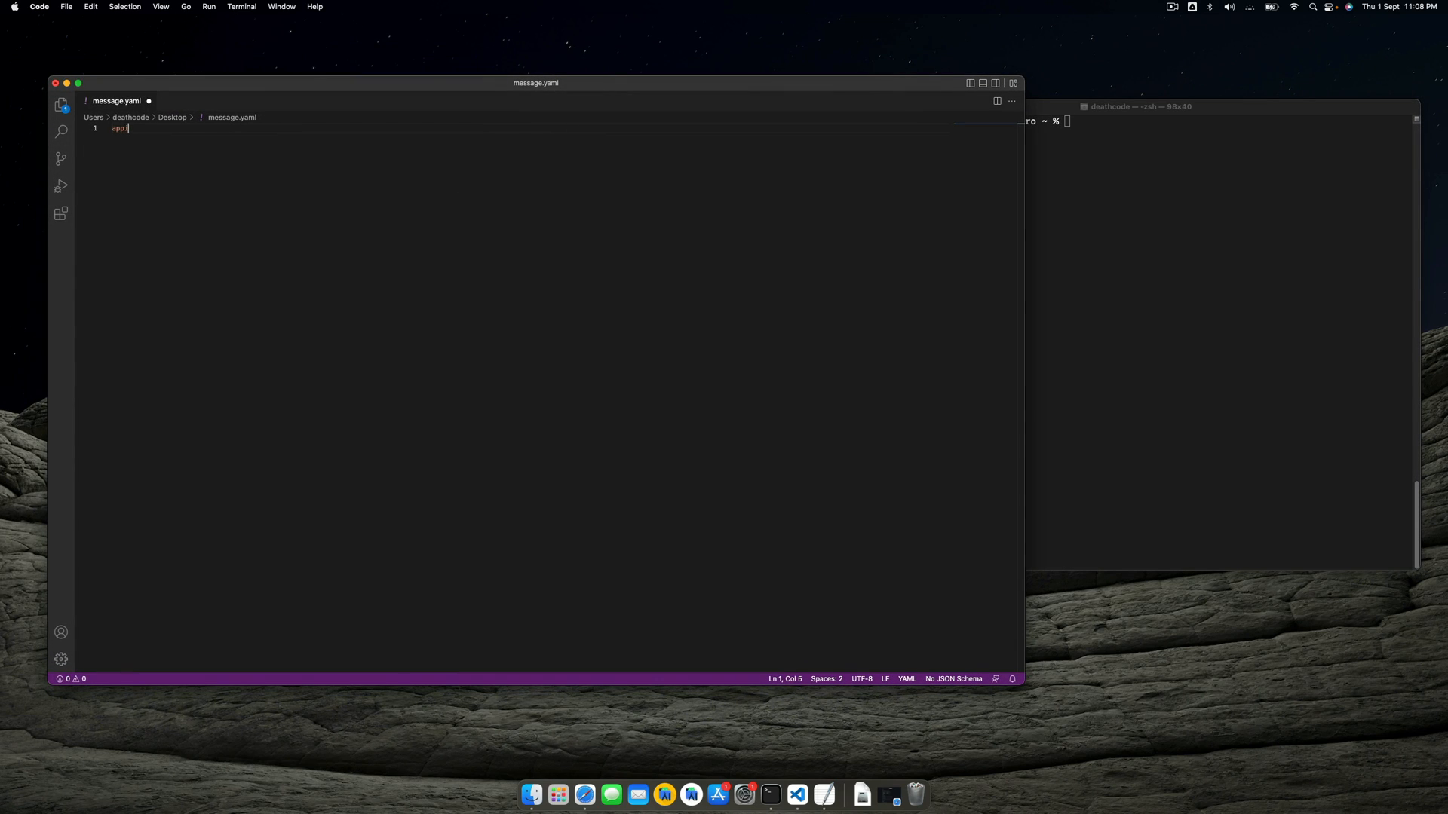
type("Id")
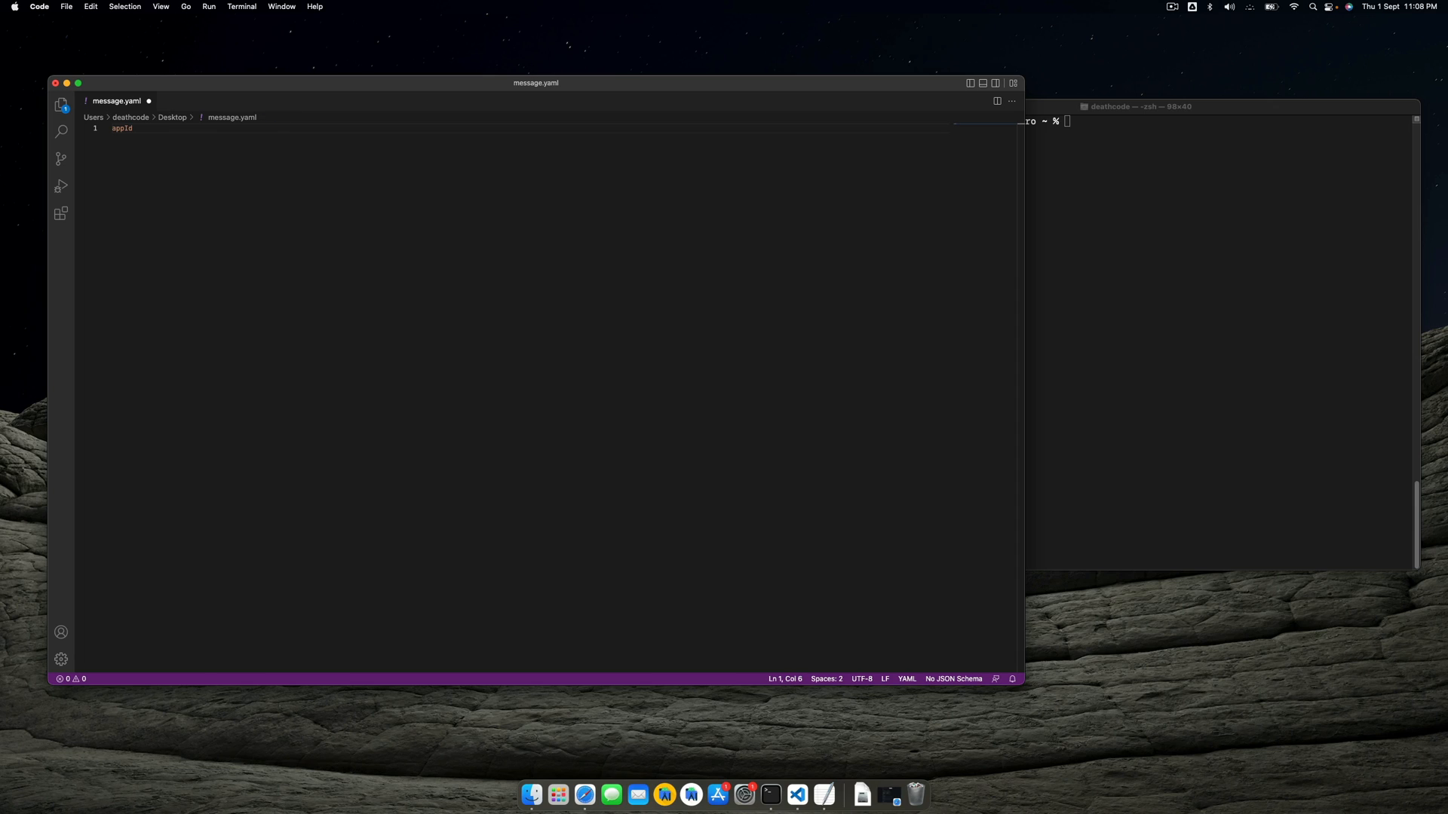
type(":")
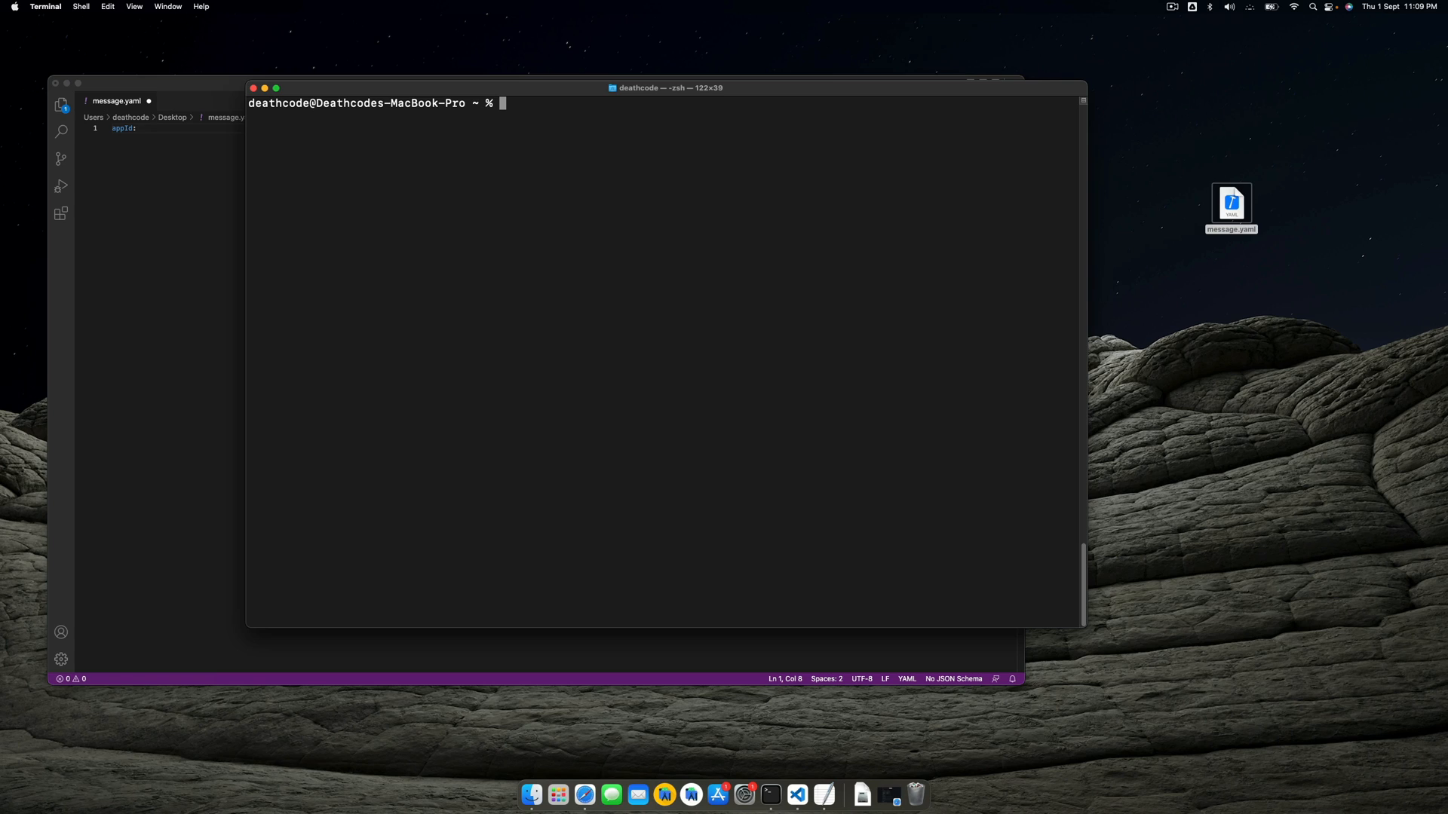
Step: Open an adb shell on the phone and run pm list packages -f
type("adb shell")
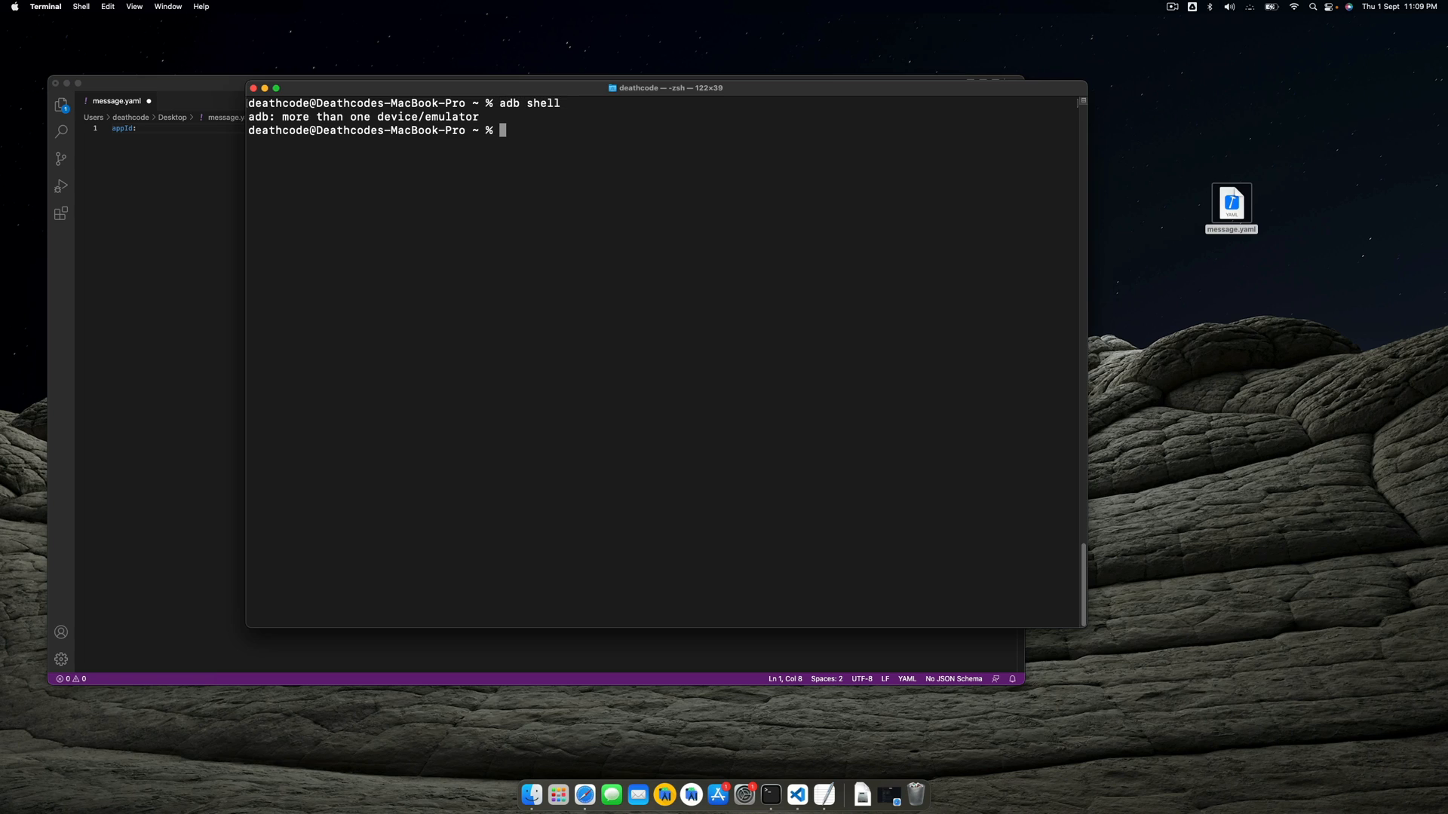
type("adb shell")
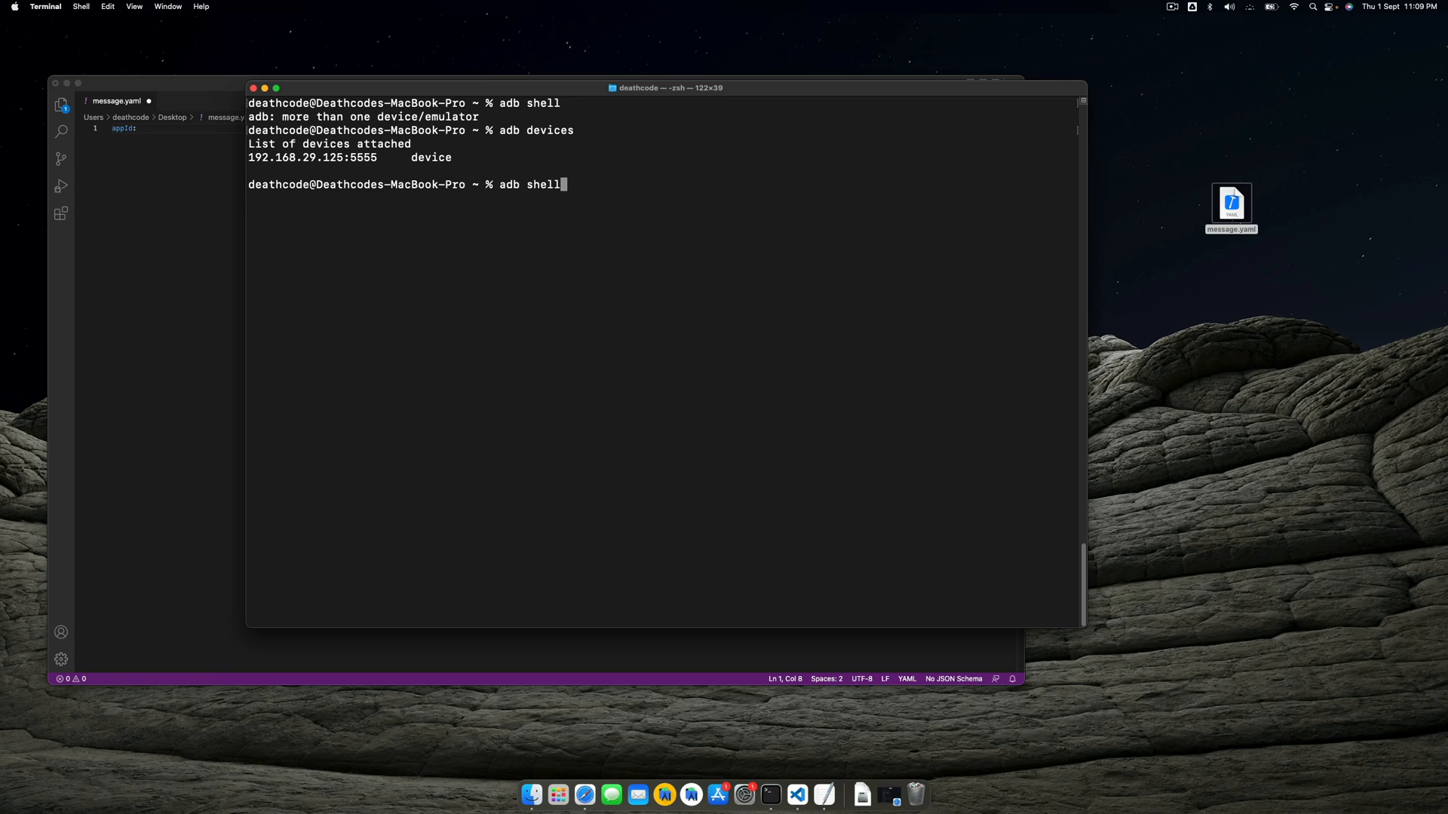
type("pm packages")
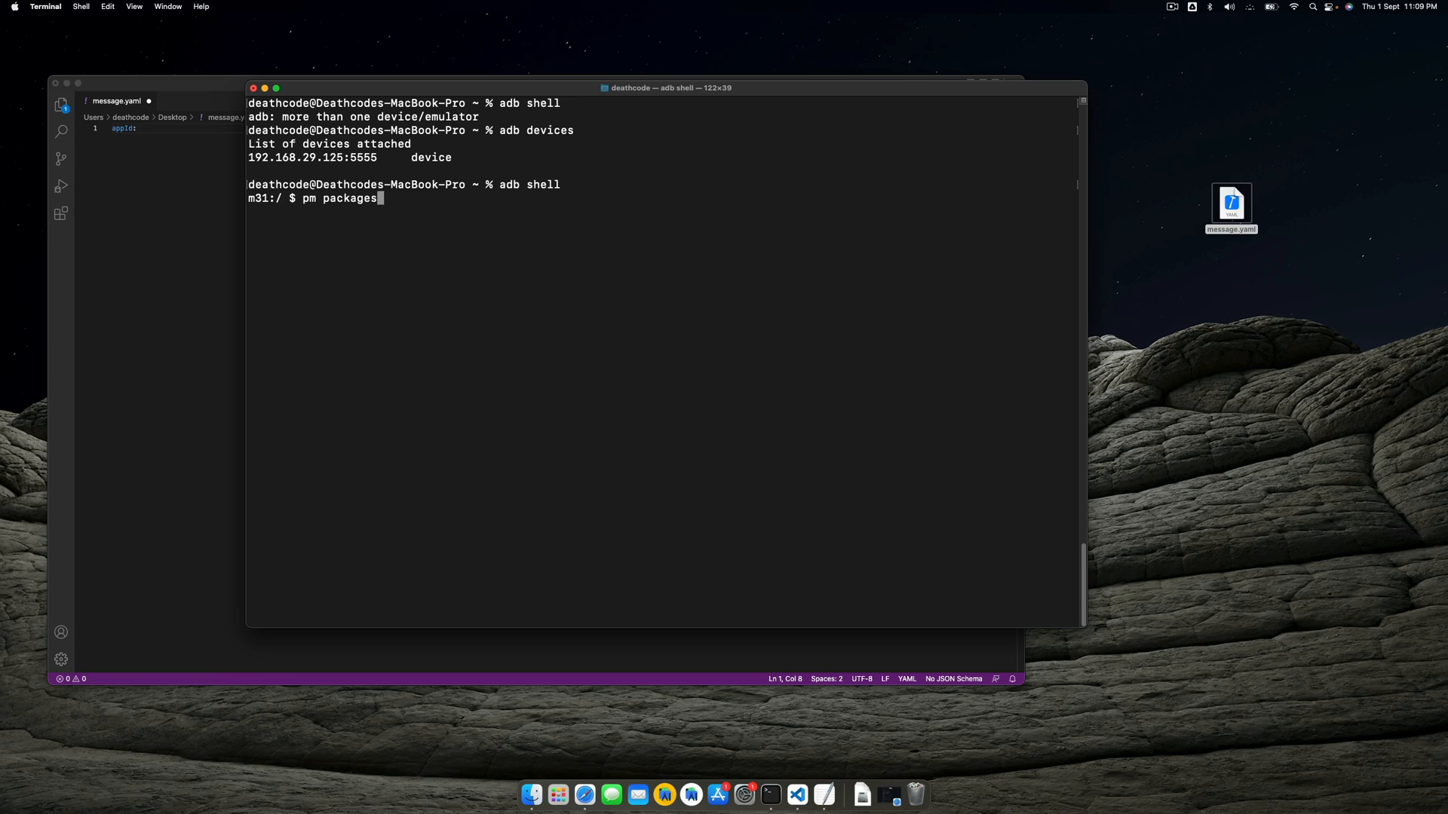
type("-f")
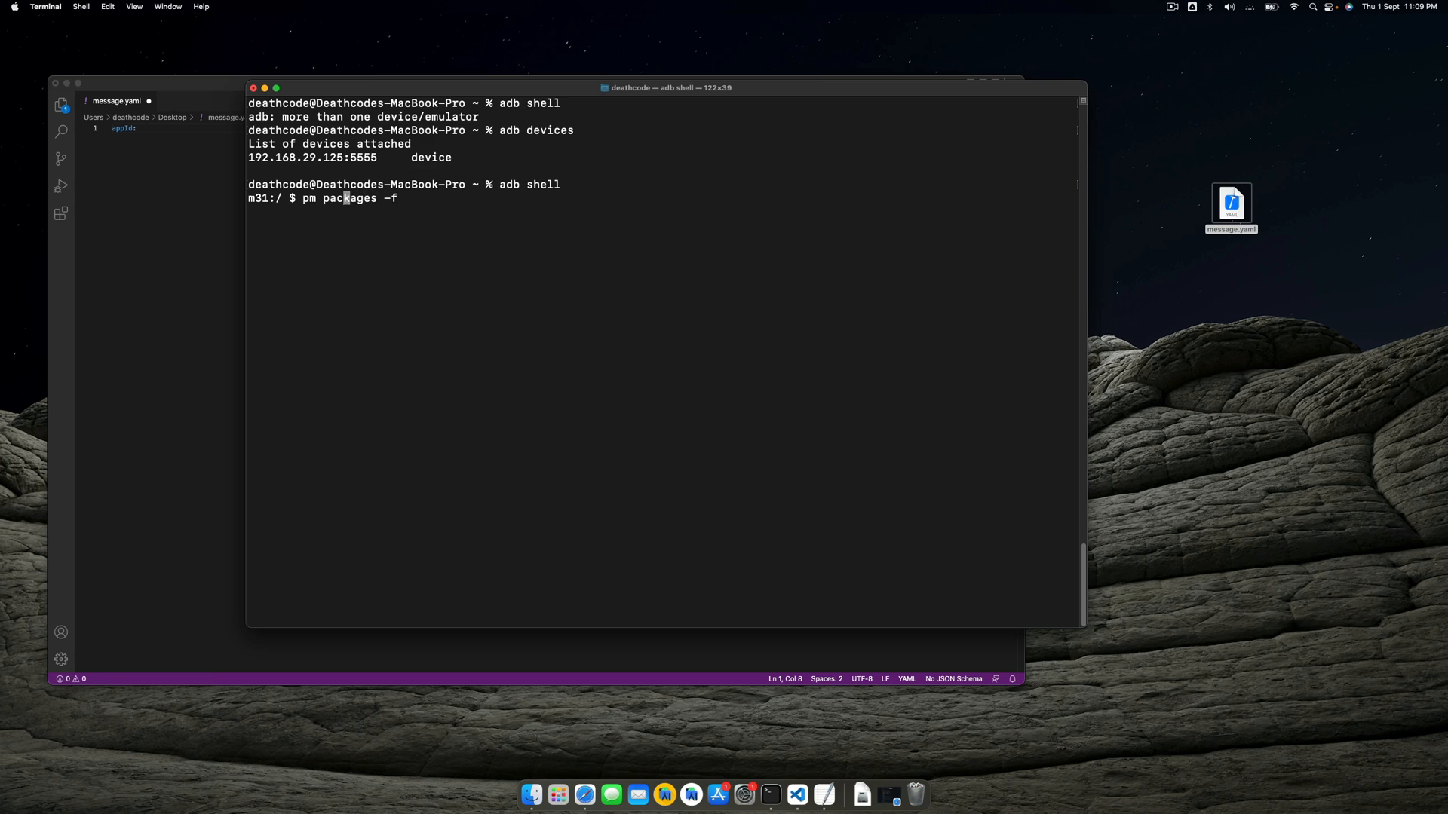
type("list")
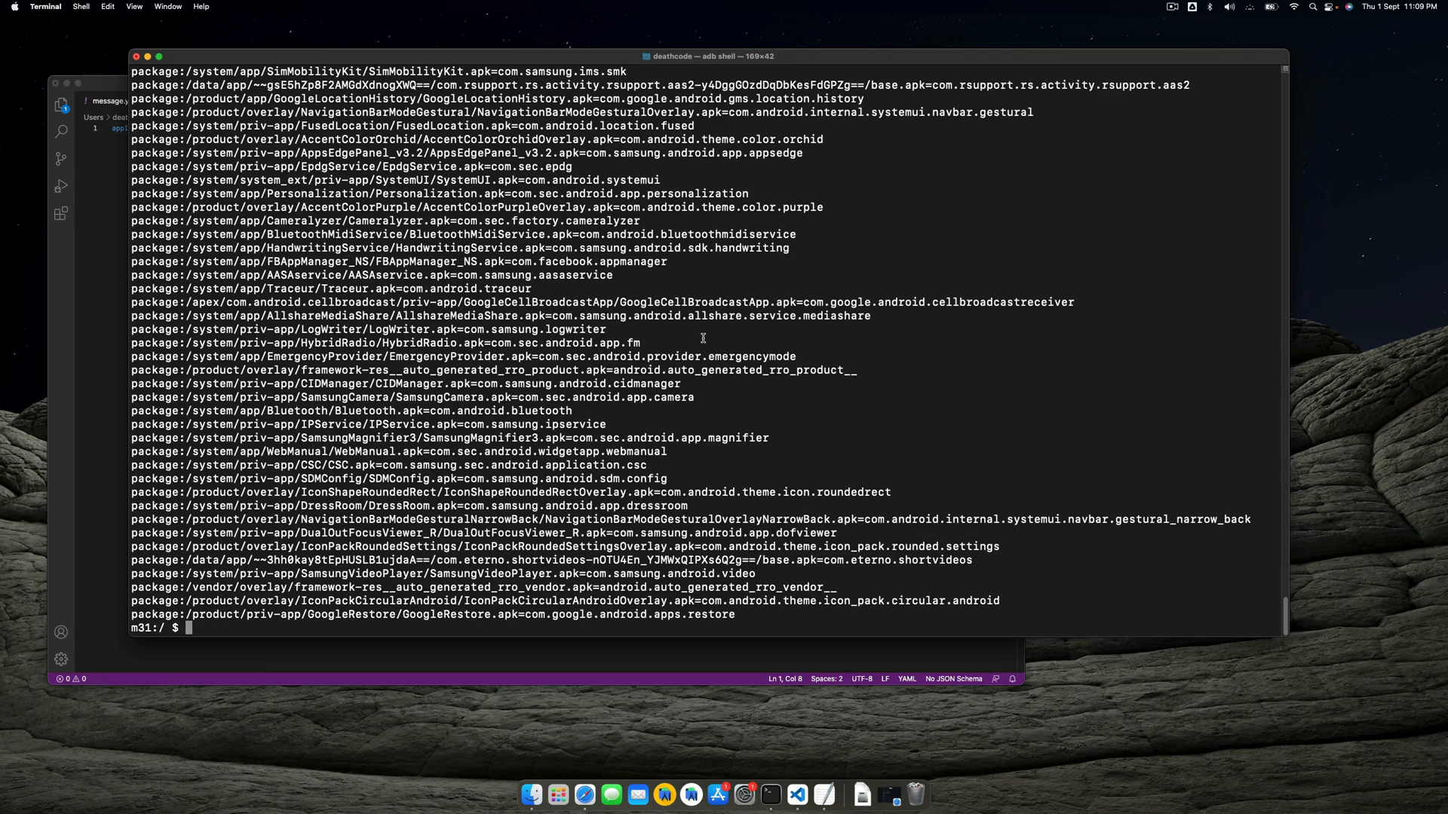
mouse_move(755, 296)
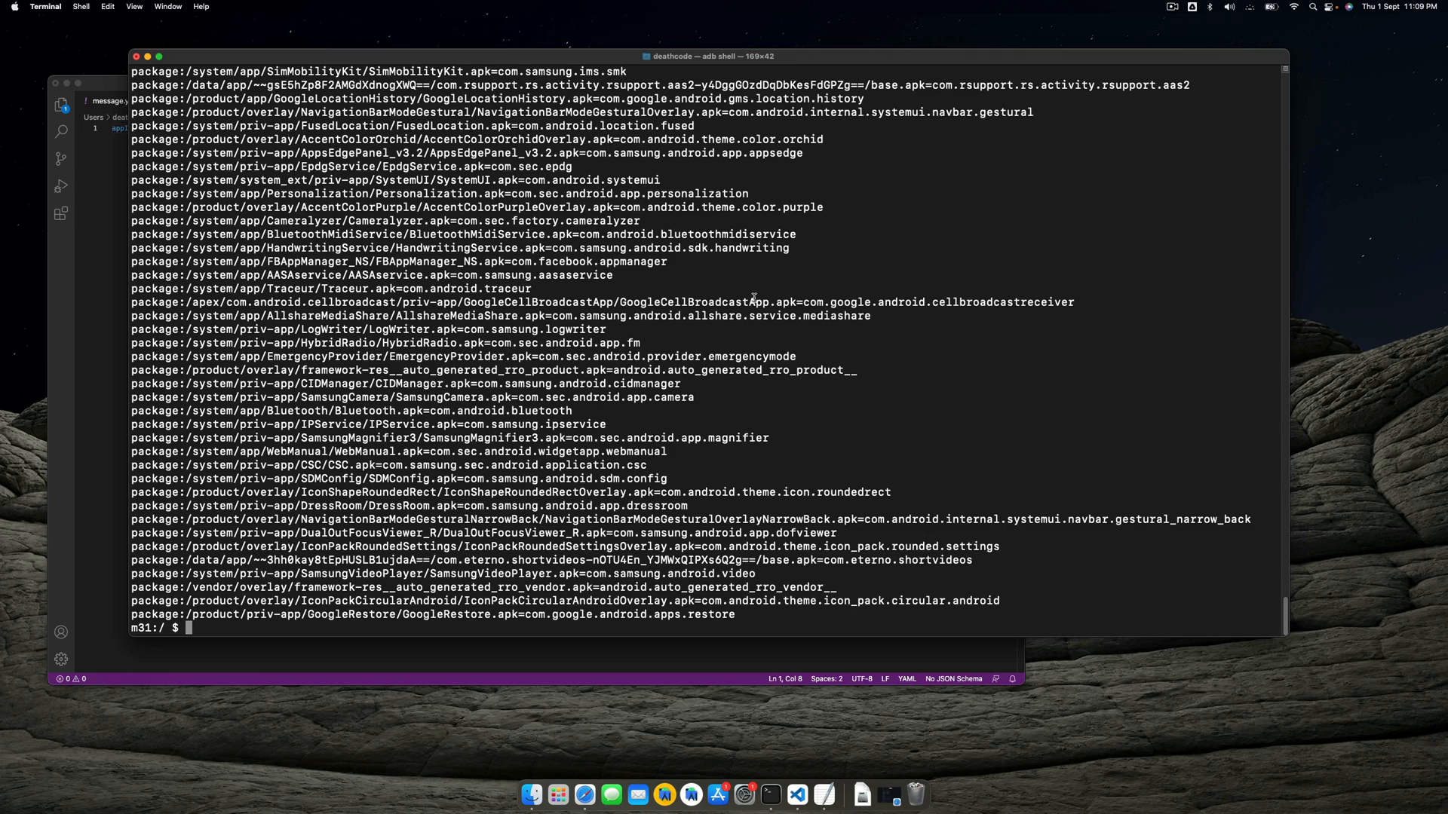
mouse_move(817, 275)
type("m")
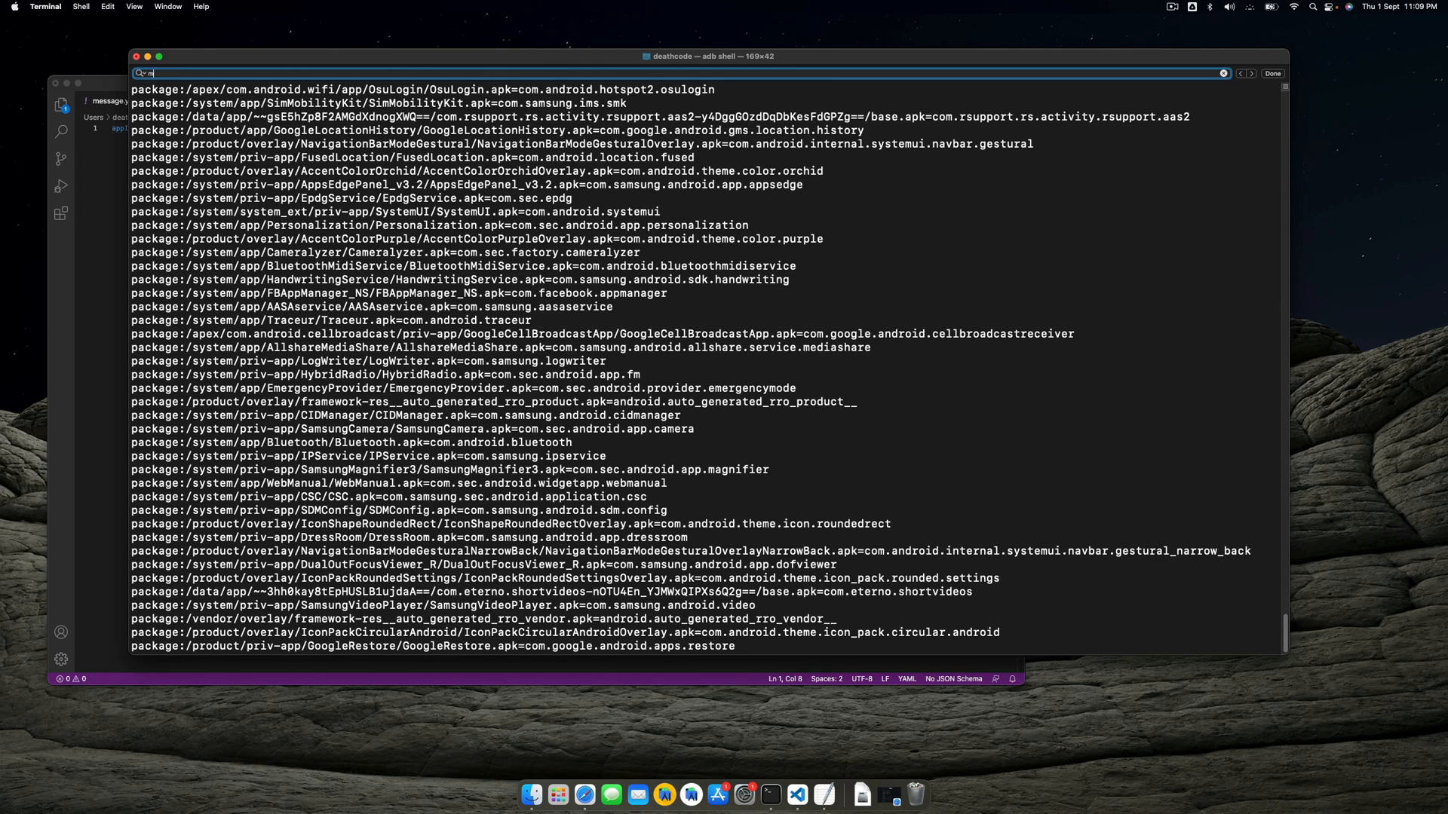
Step: Find 'messaging' in the package list, exit the adb shell, and clear the search
type("essaging")
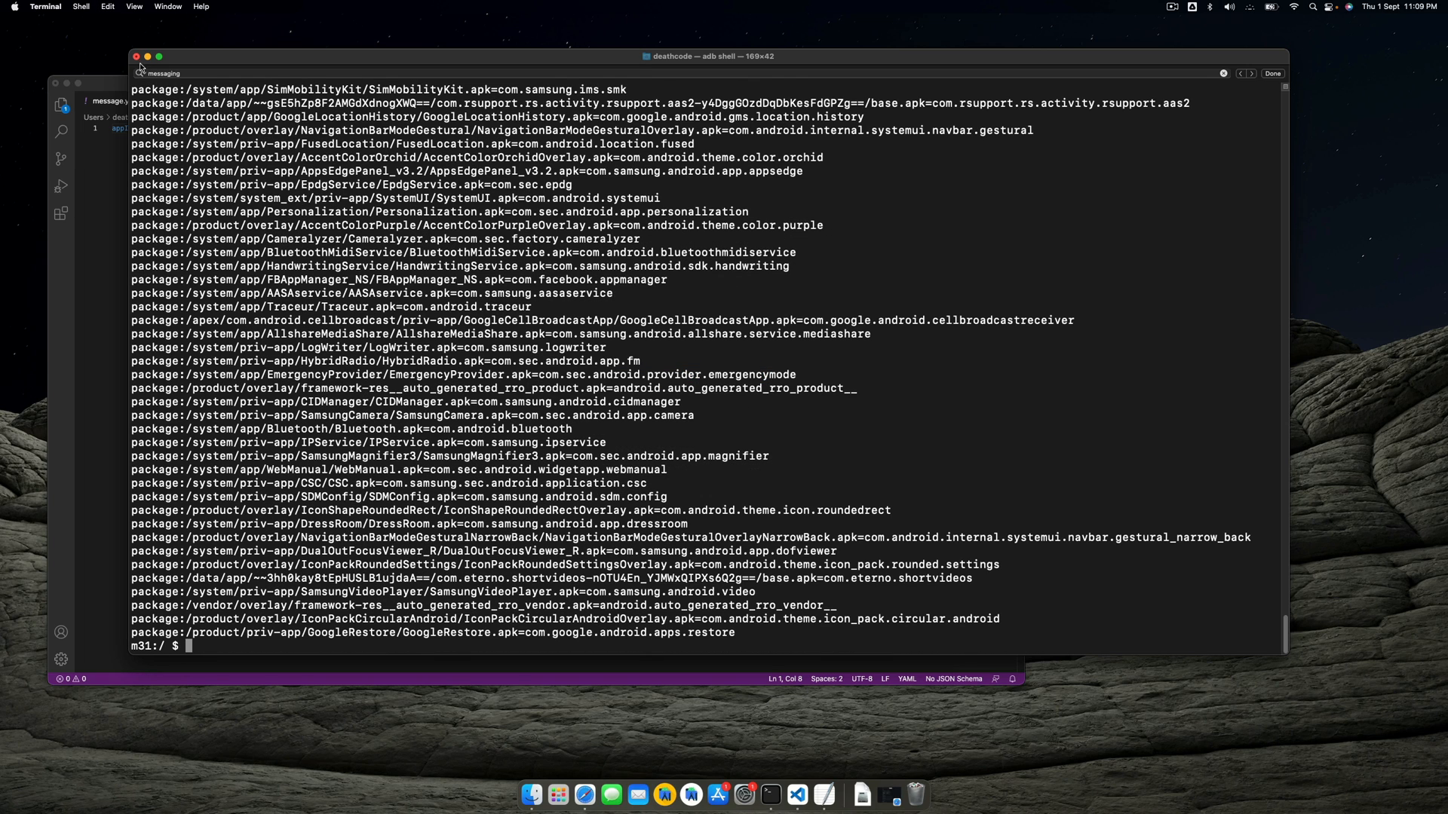
type("exit")
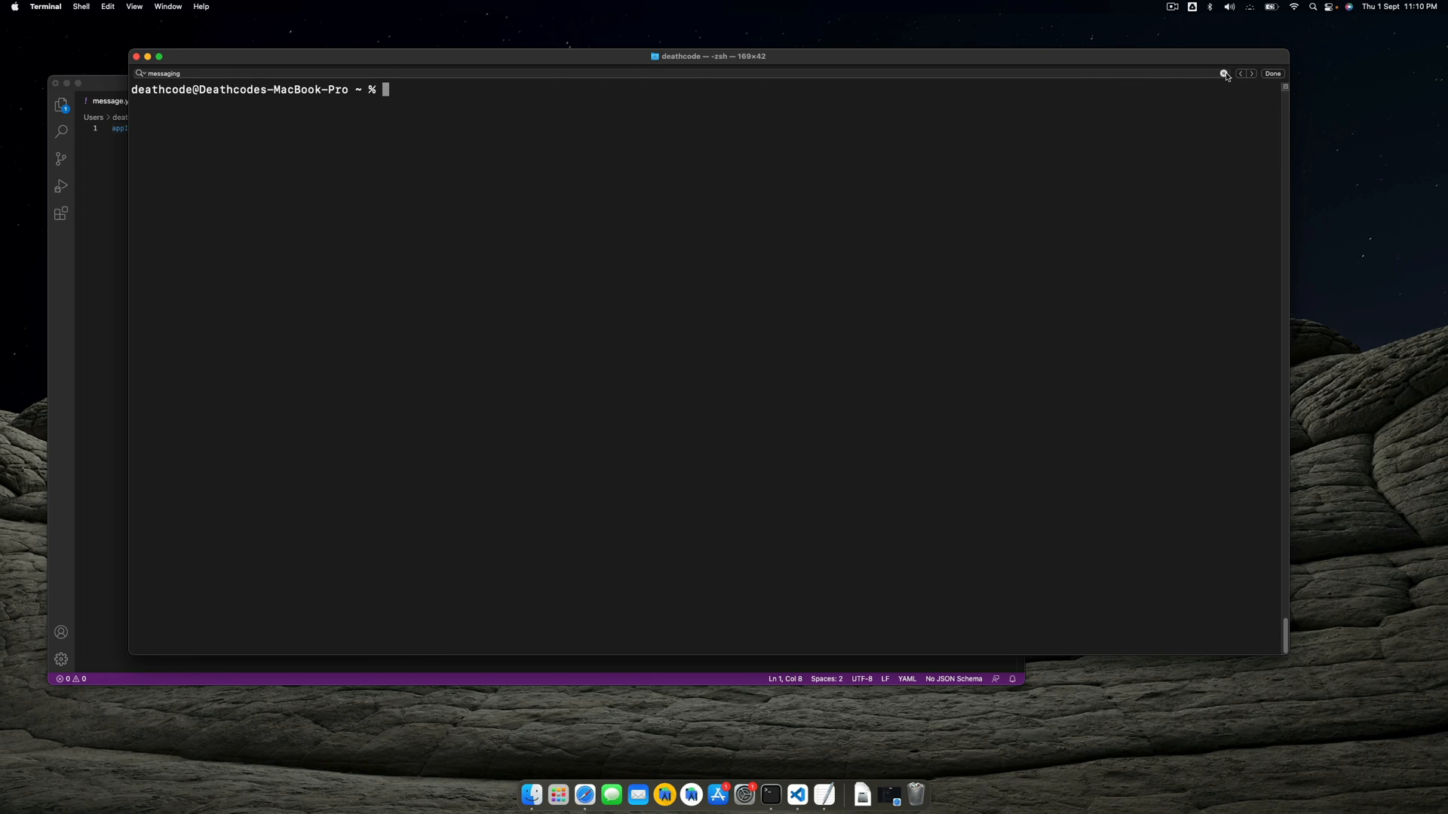
left_click(1273, 74)
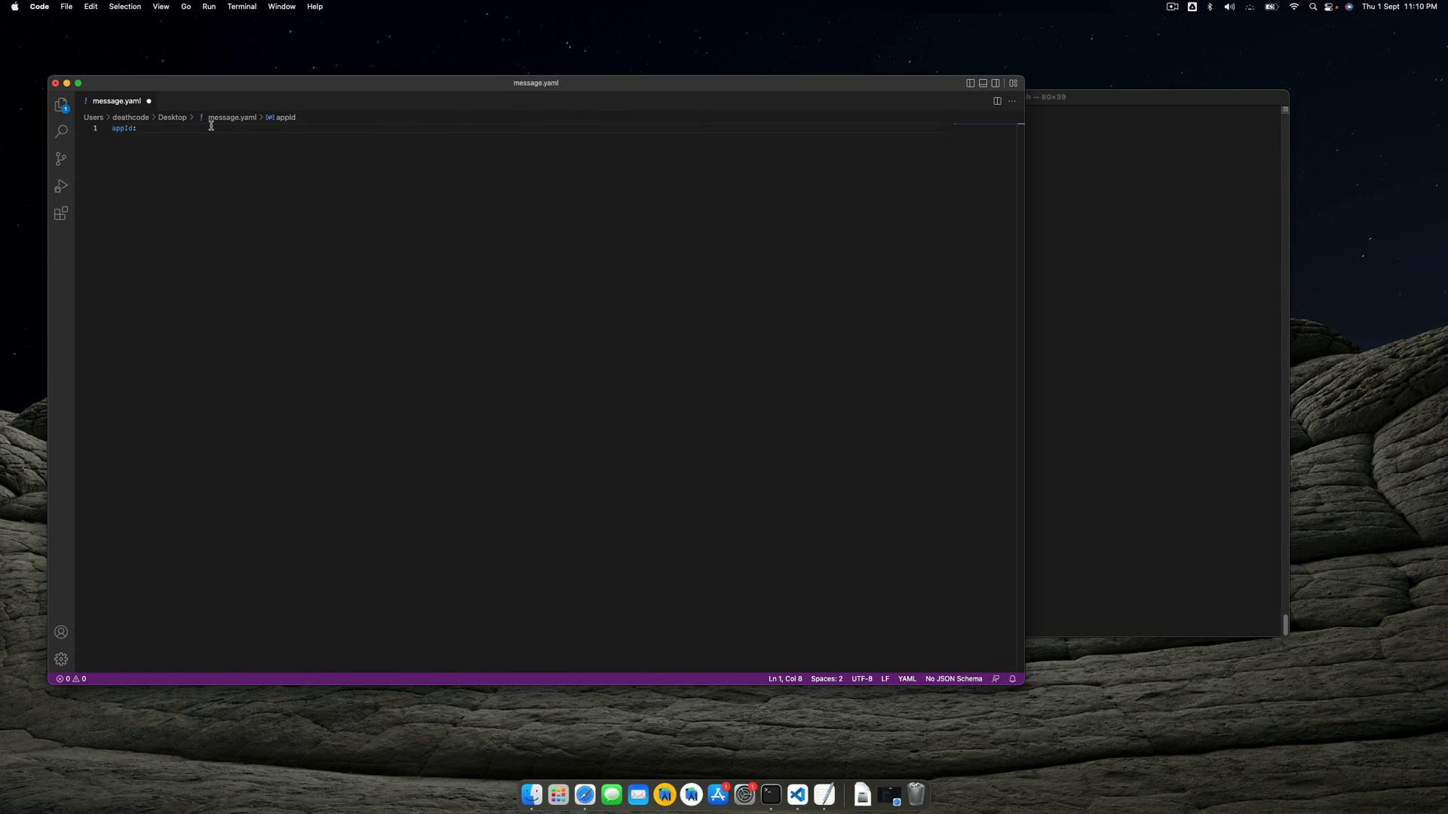
Step: Set appId to "com.samsung.android.messaging" and add a '- launchApp' step in message.yaml
type("\"com.samsung.android.messaging\"")
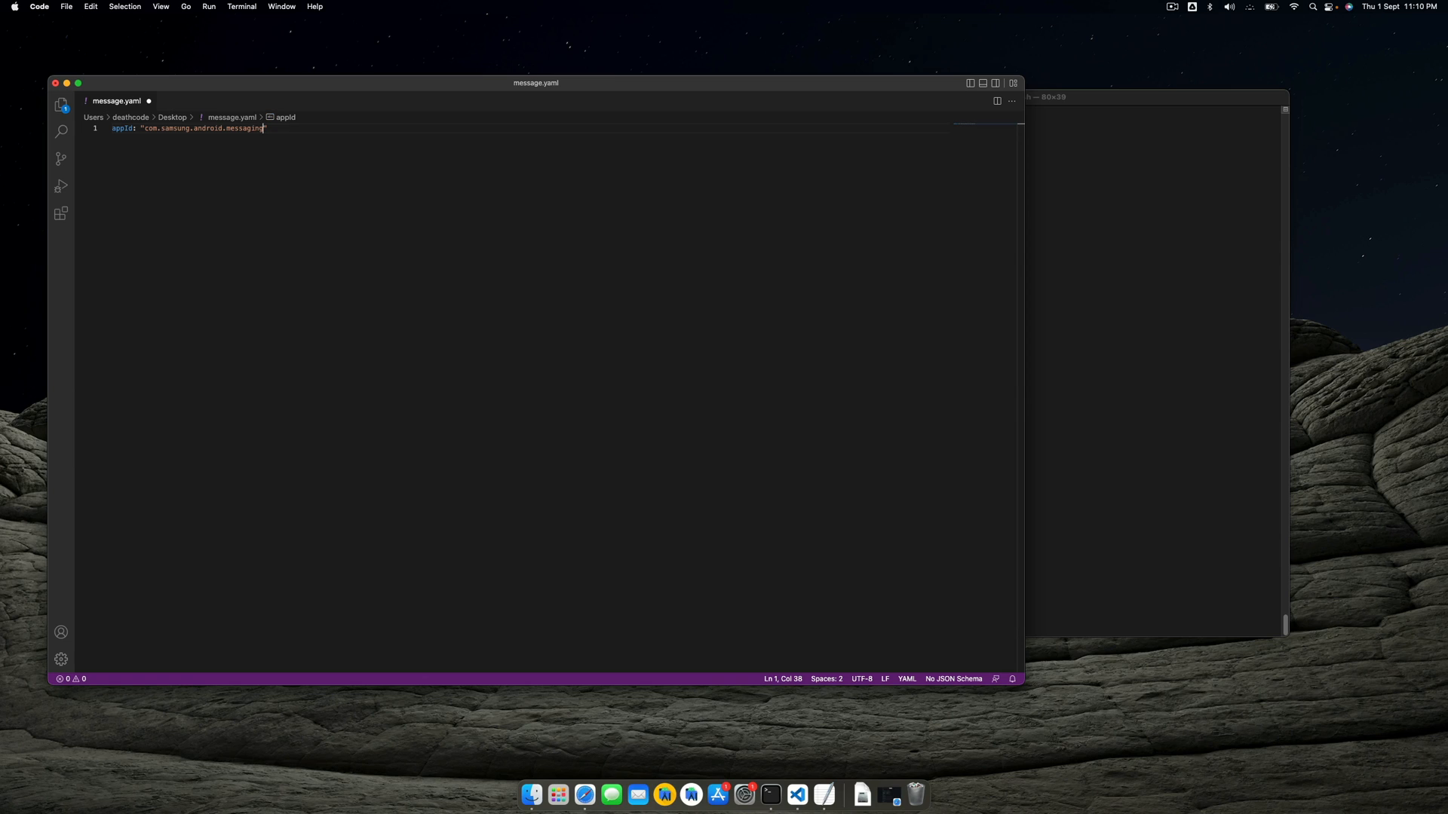
type("\"")
type("---")
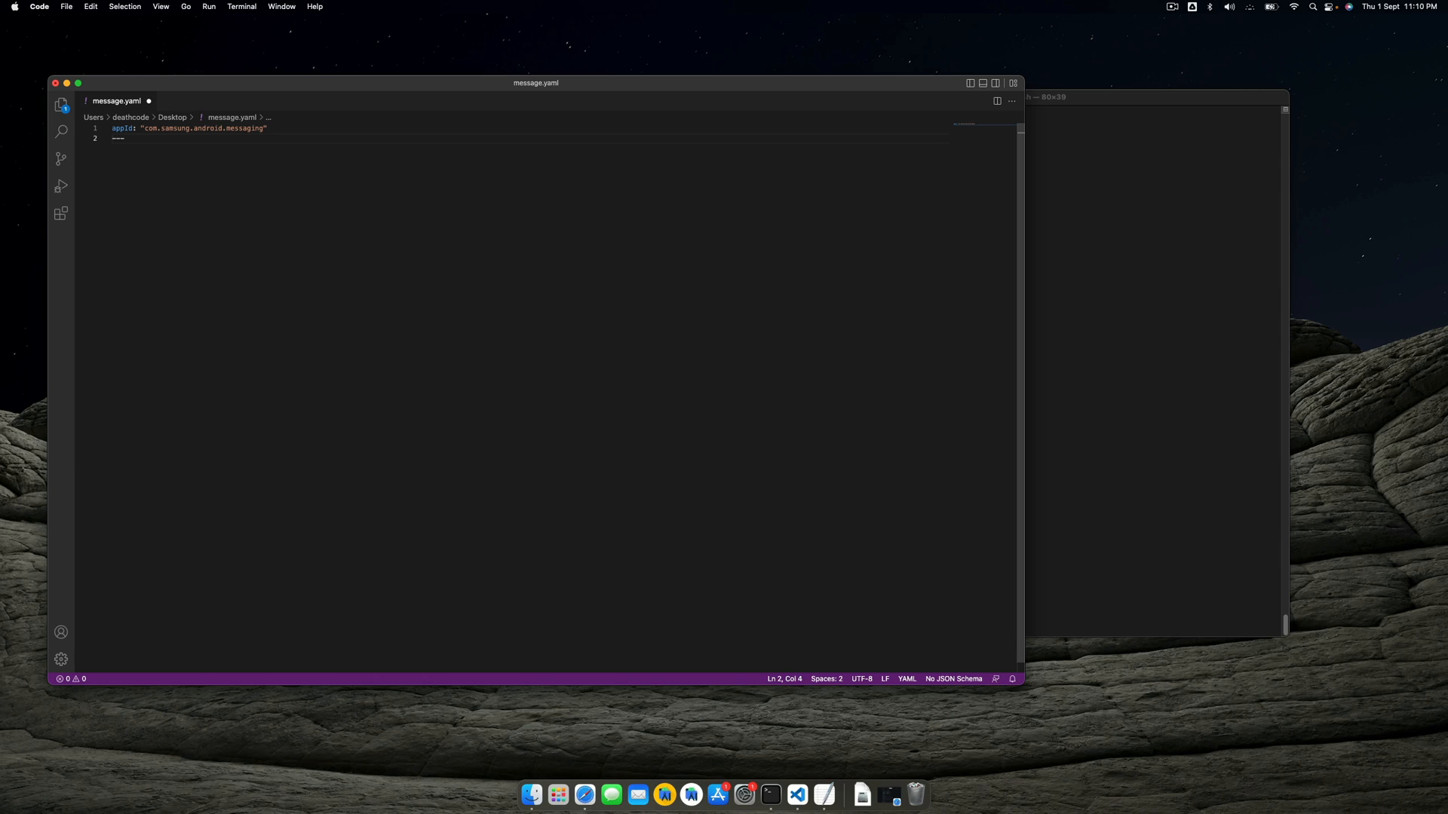
key("Enter")
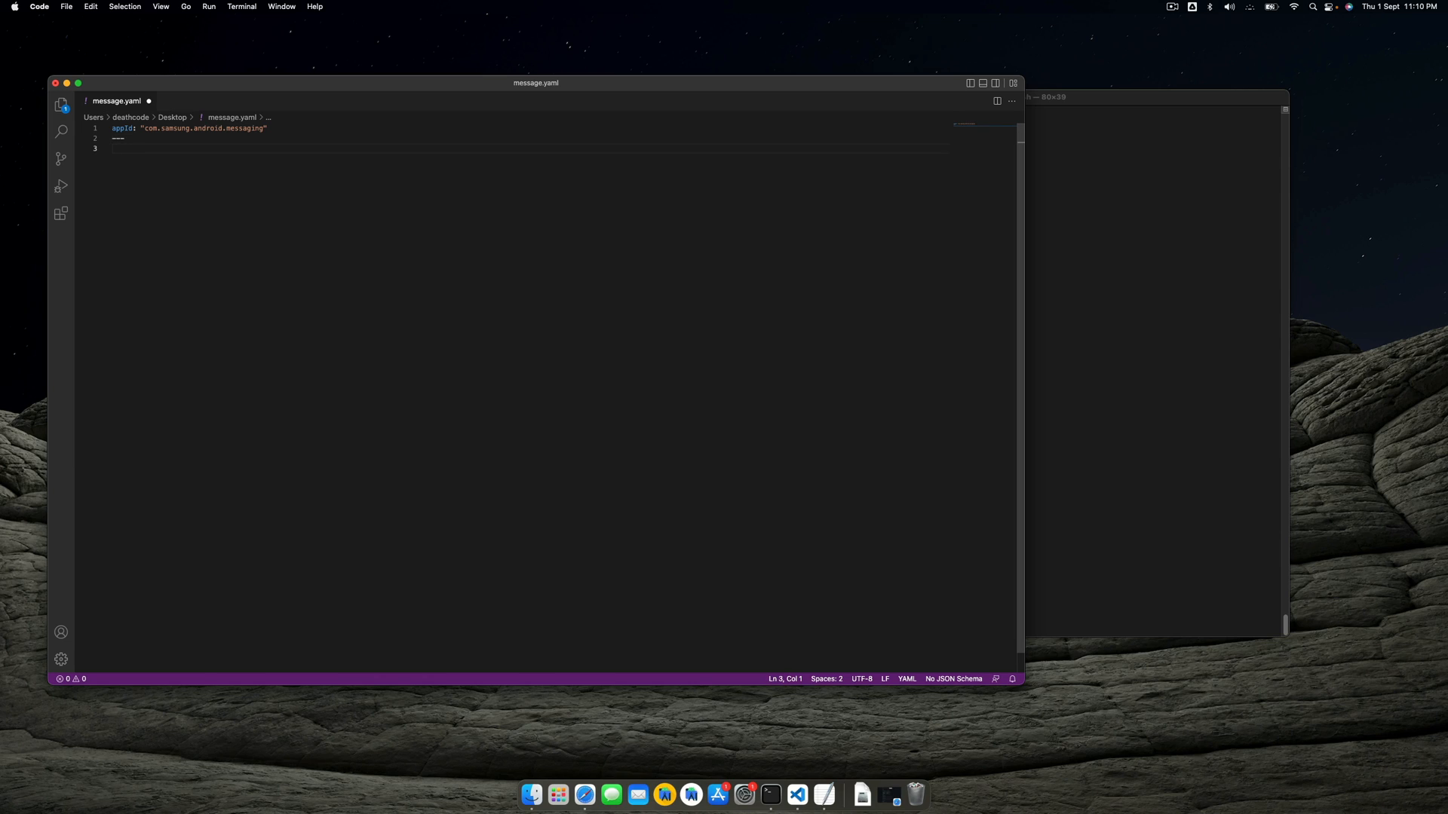
type("- l")
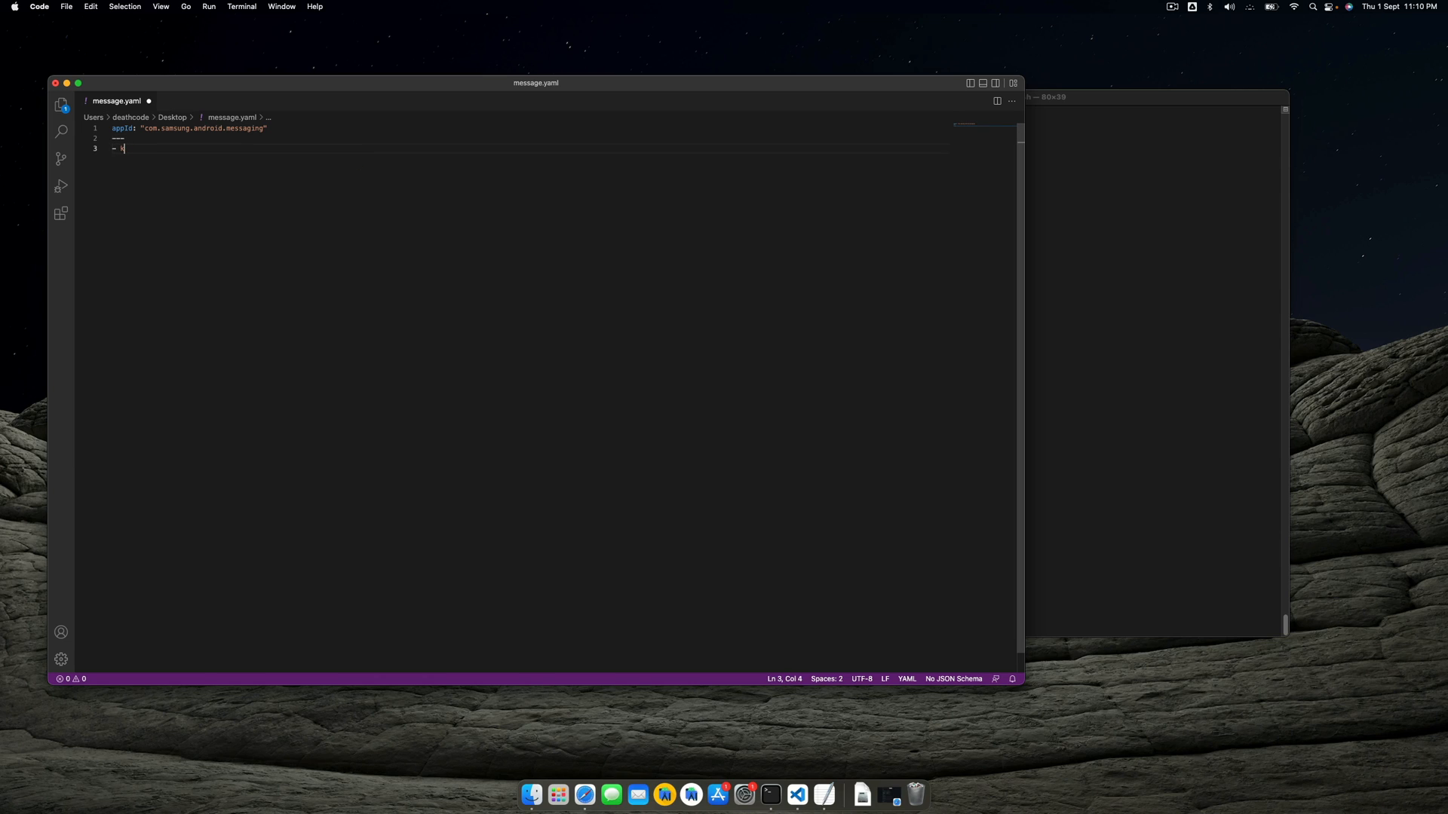
type("launchApp")
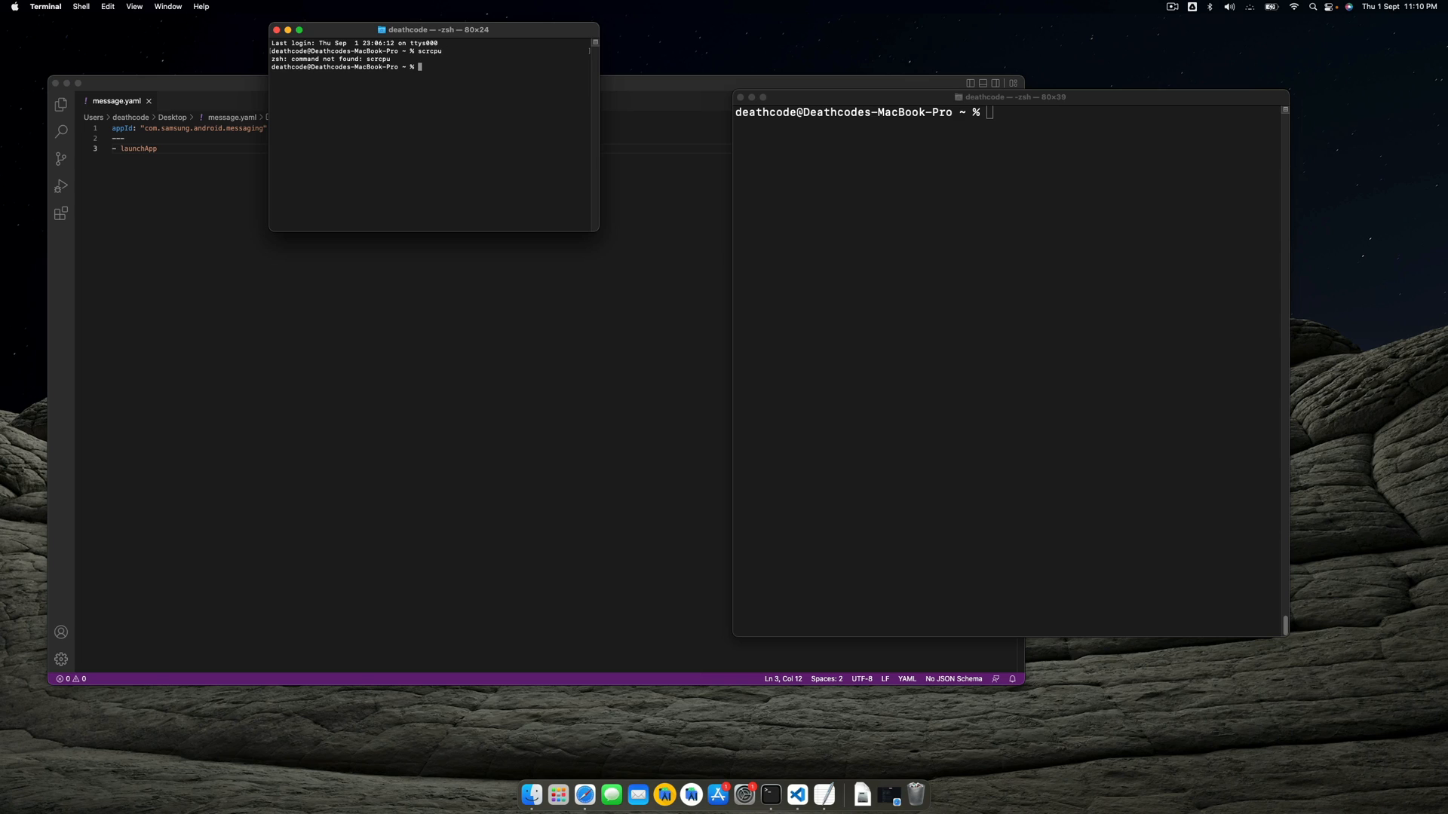
Step: Start scrcpy, cd to Desktop, and run maestro --host 192.168.29.125 test message.yaml
type("scrcpy")
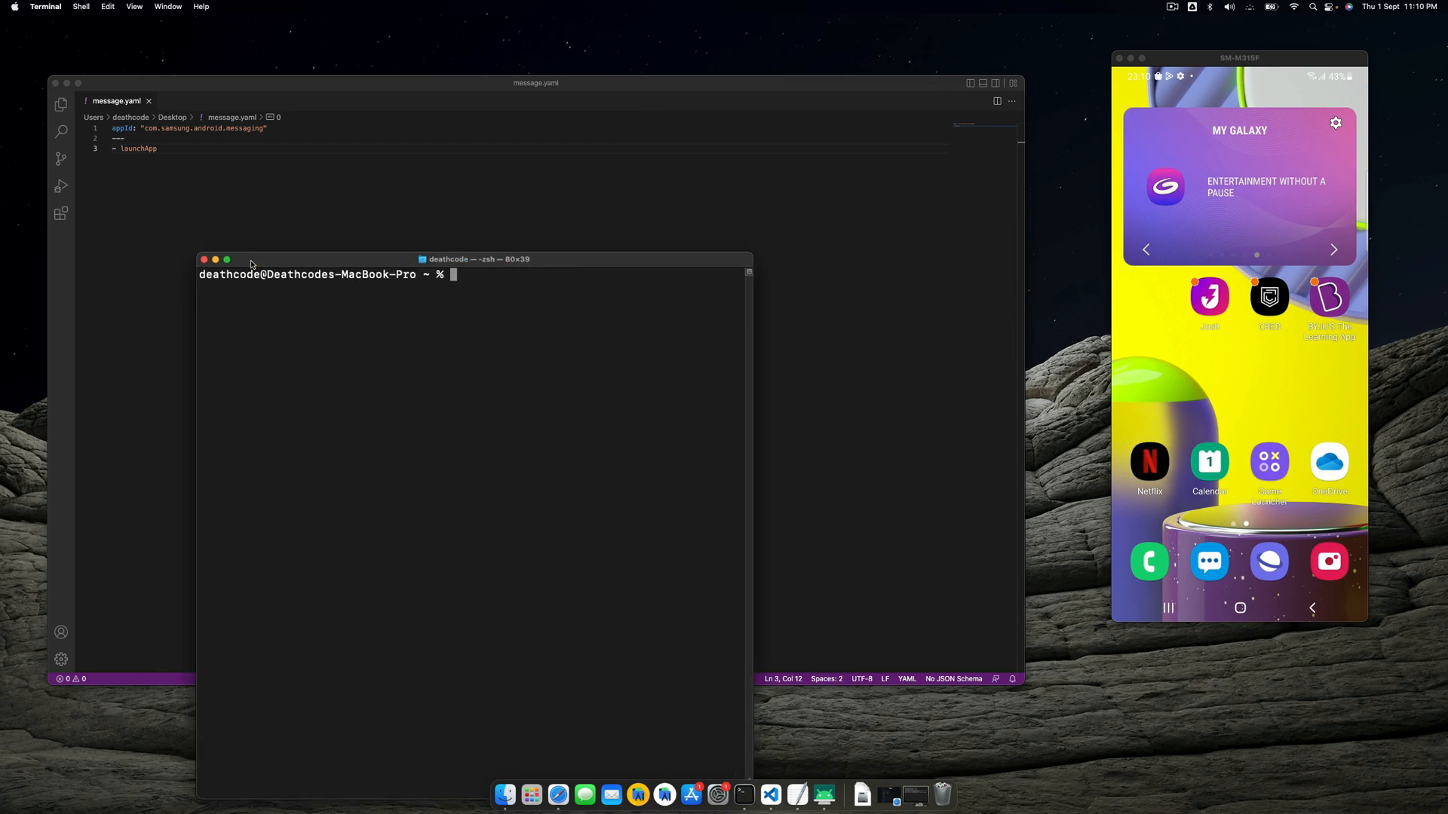
type("cd Desktop")
type("master")
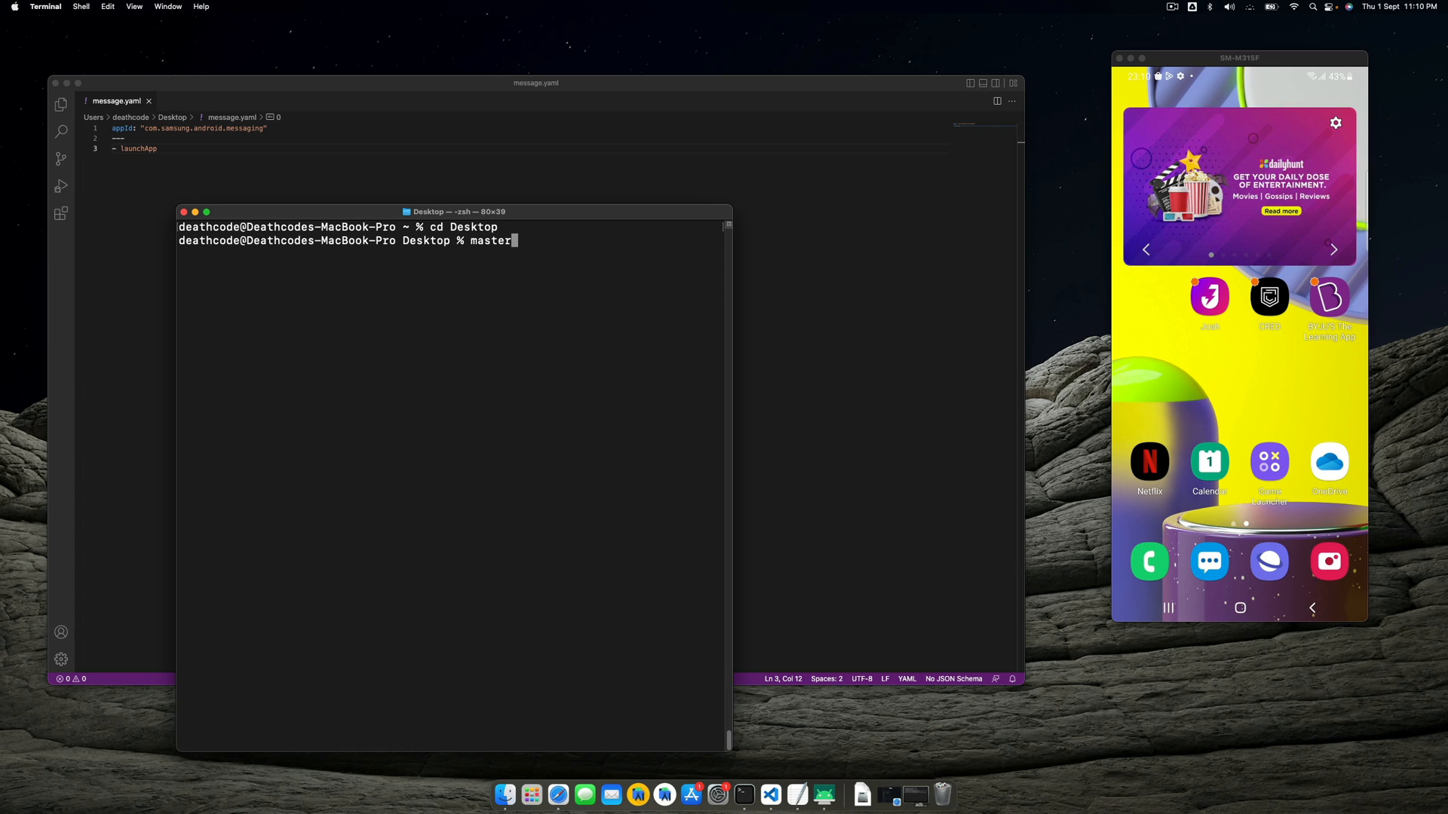
type("maestr")
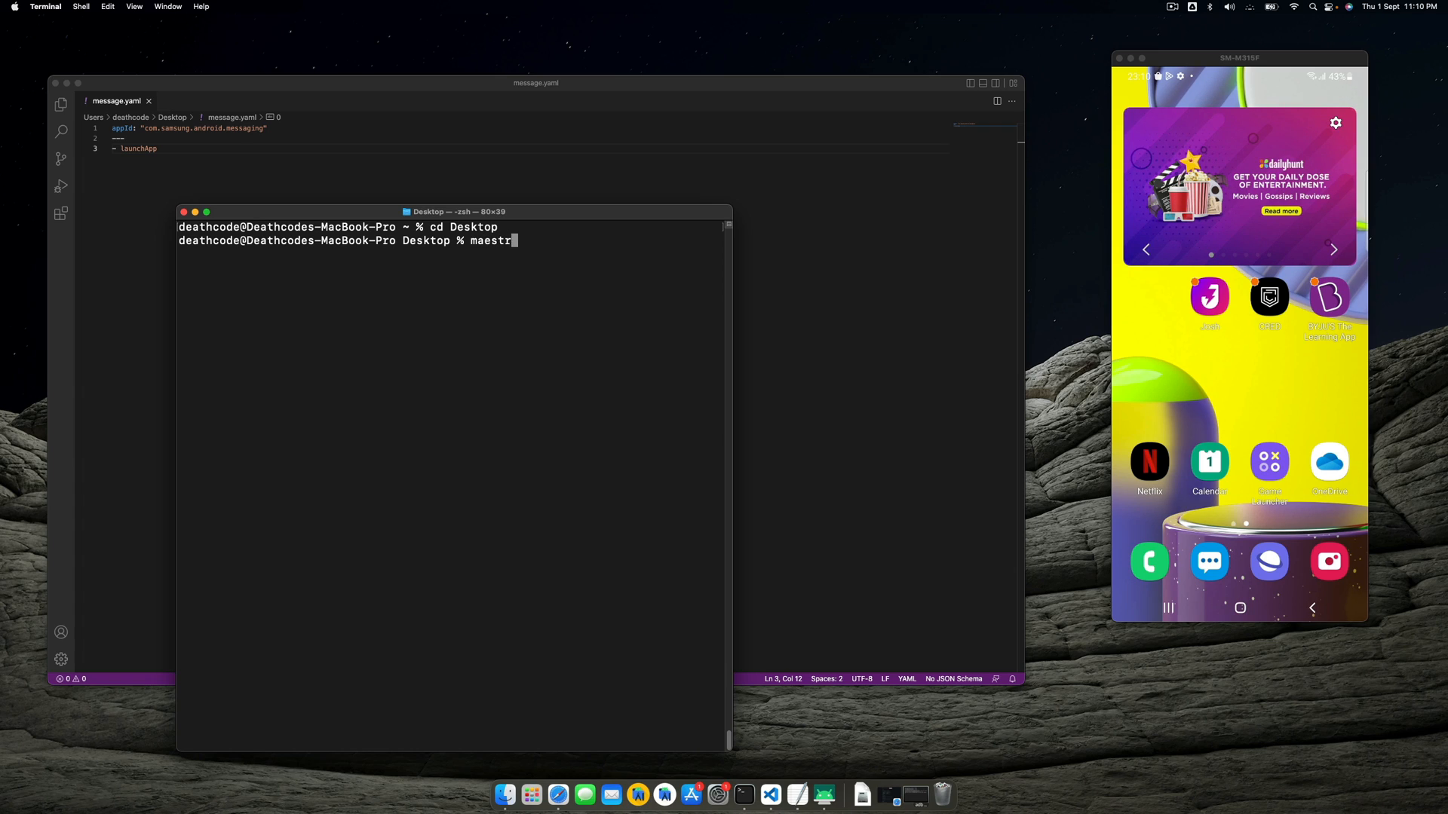
type("o")
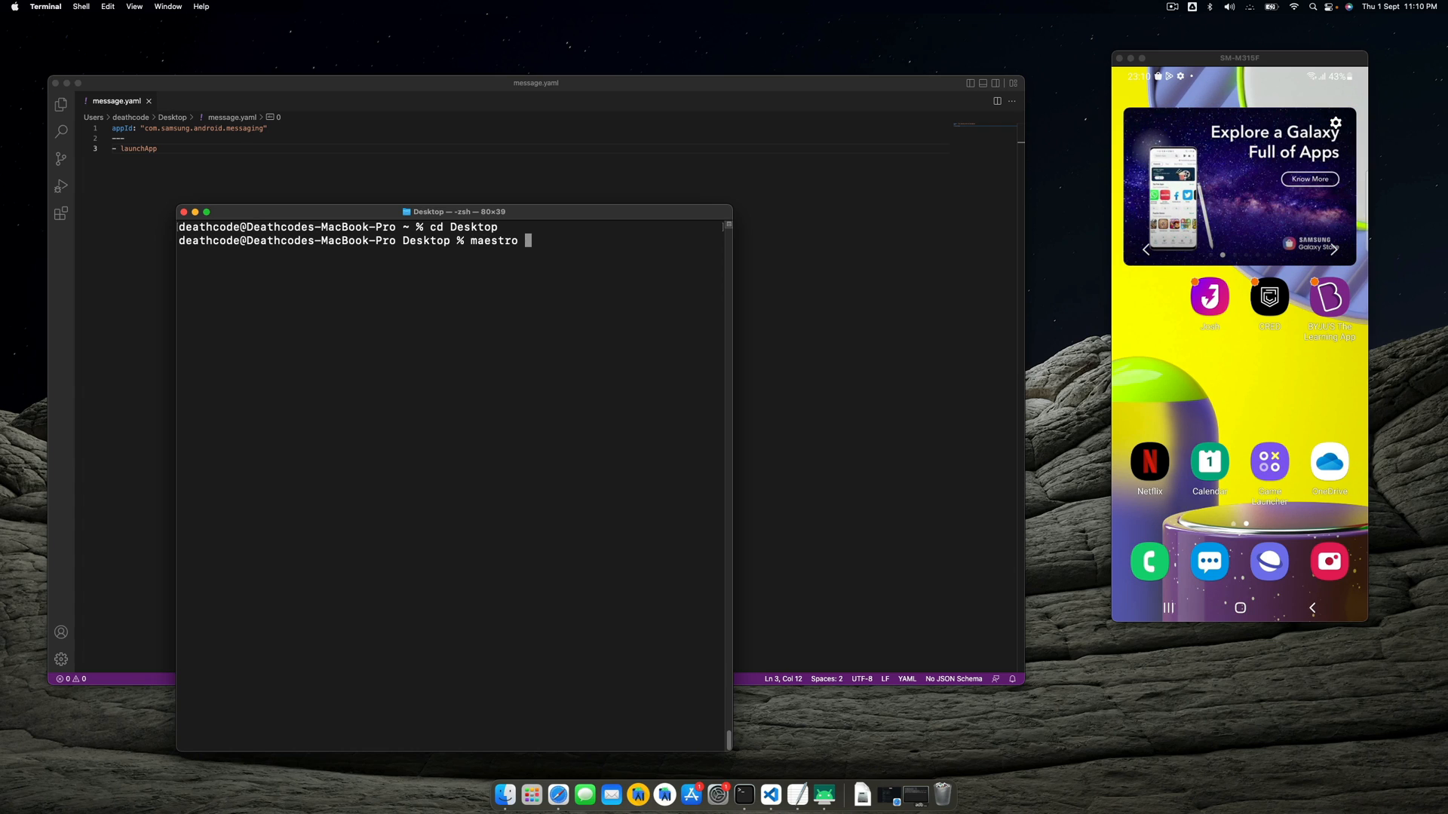
type("--host 192.168.25")
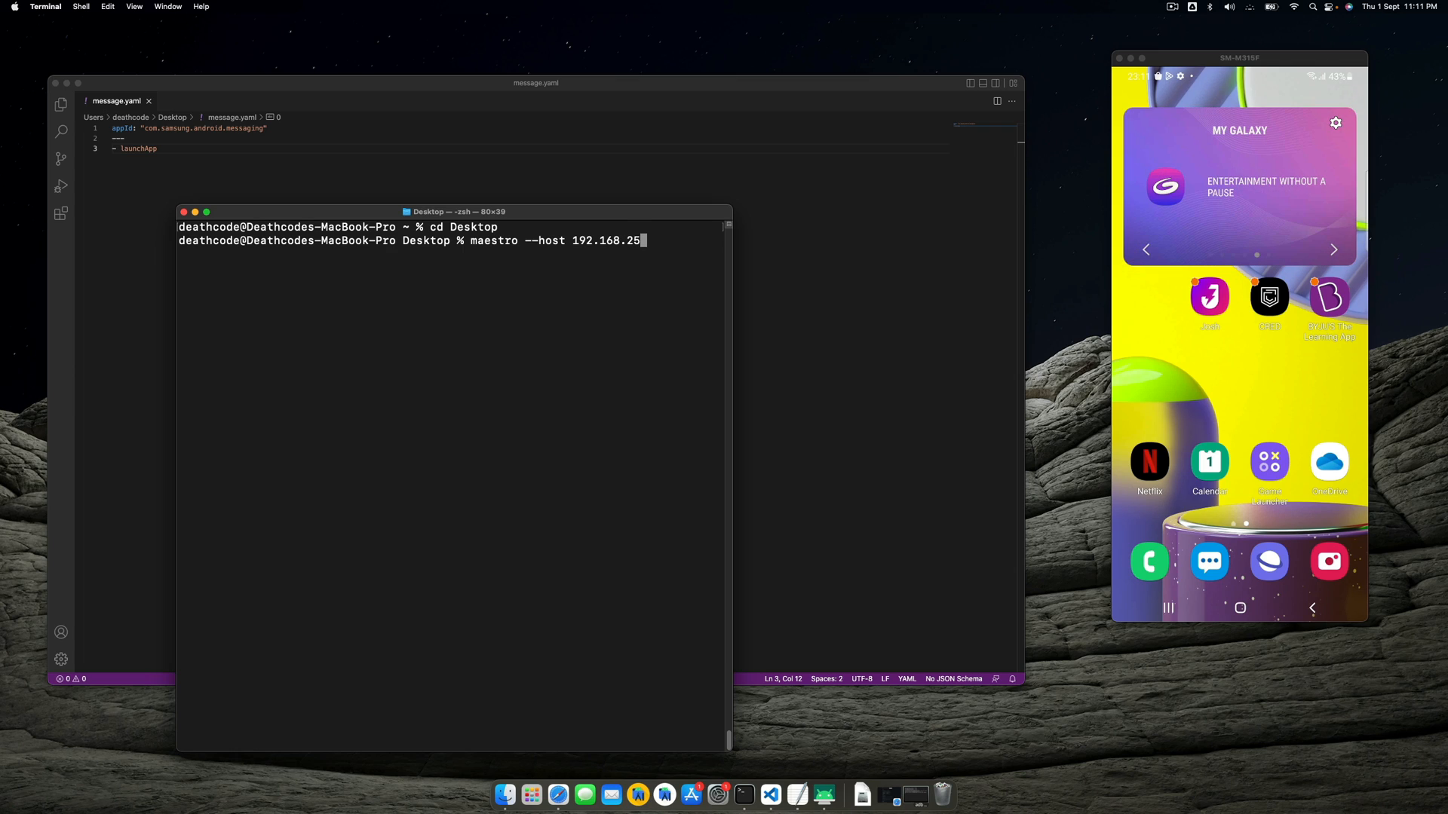
type("9.")
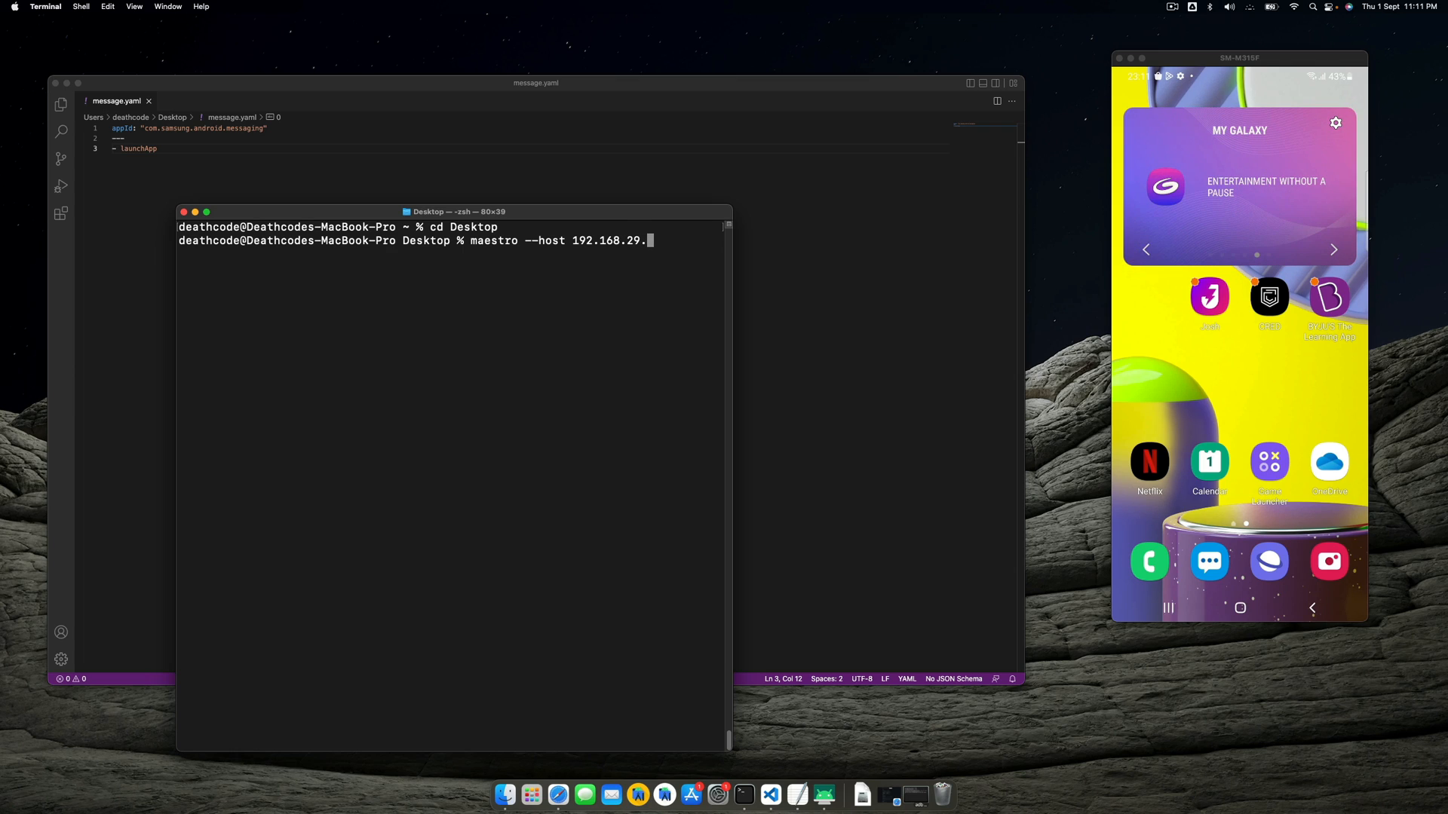
type("125")
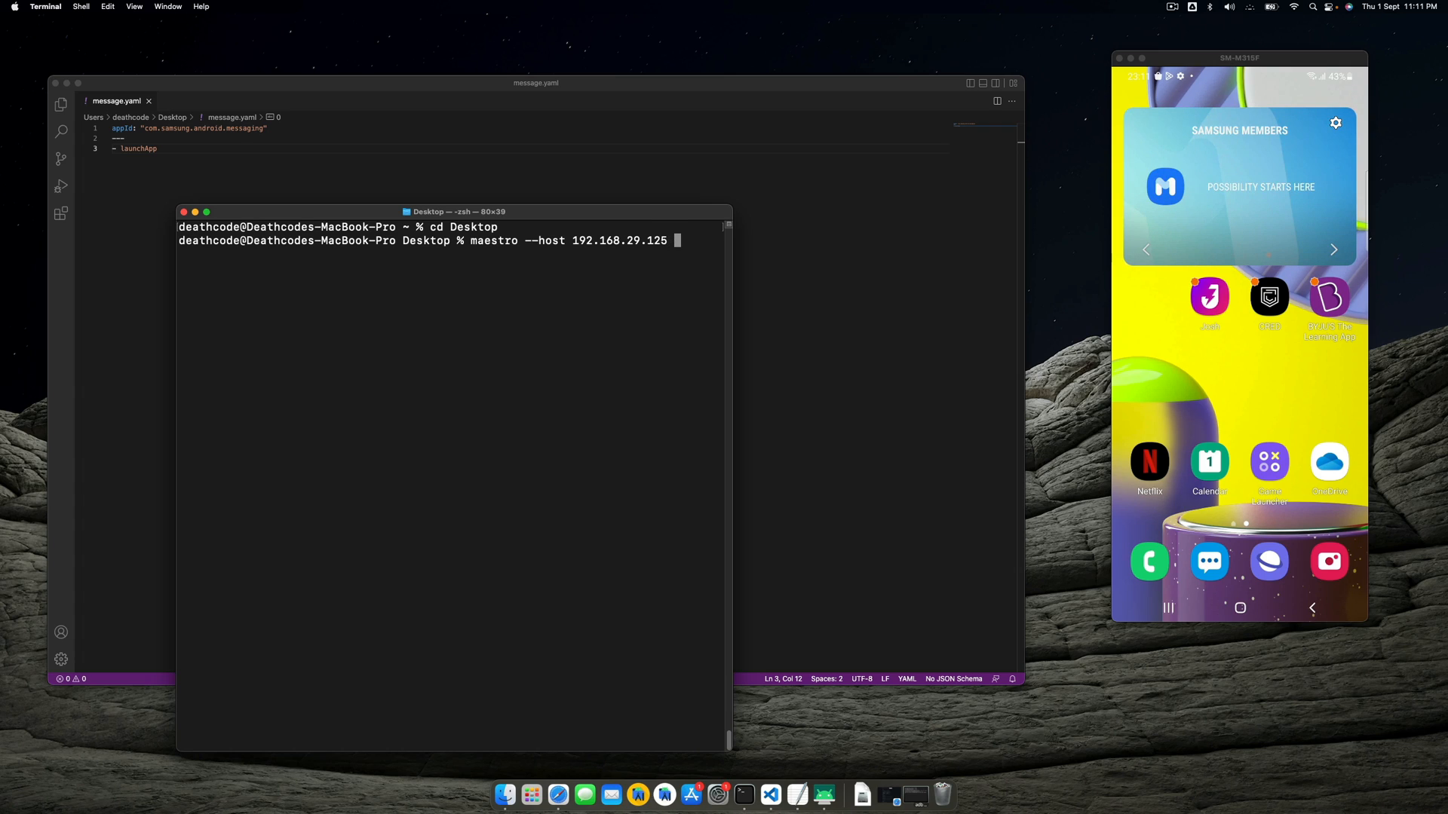
type("test")
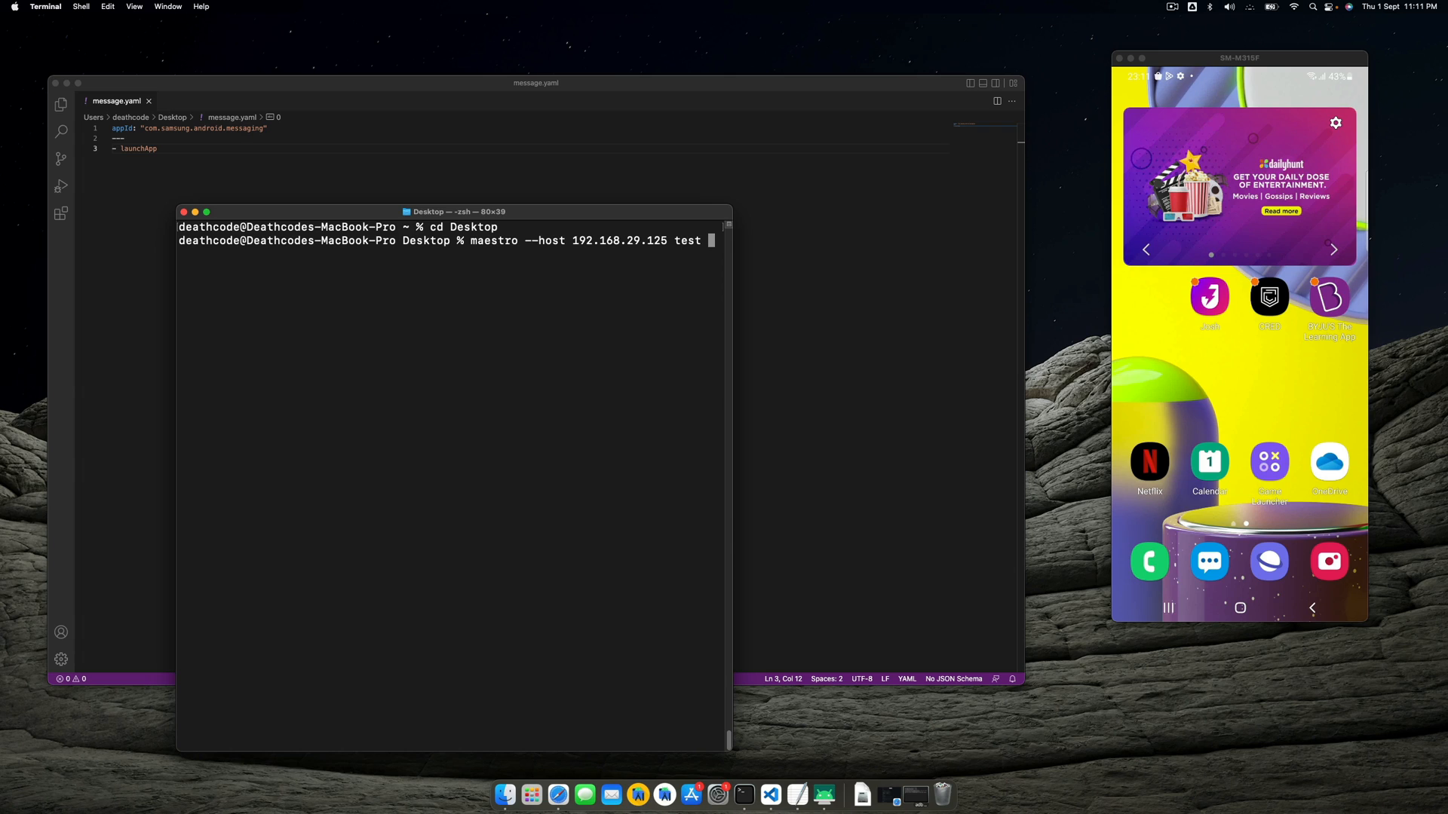
type("message.yaml")
left_click(529, 158)
type("-")
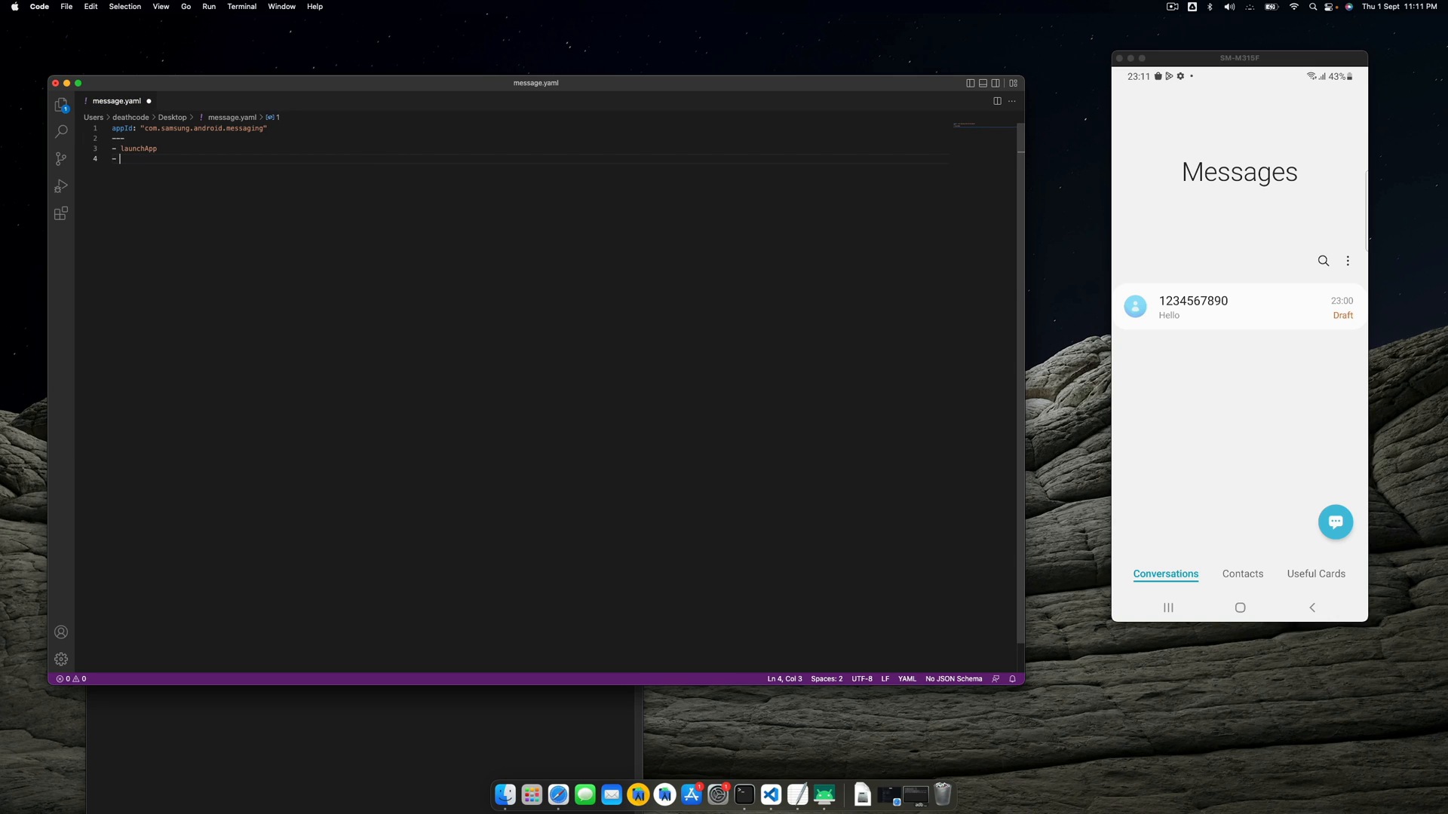
type("asse")
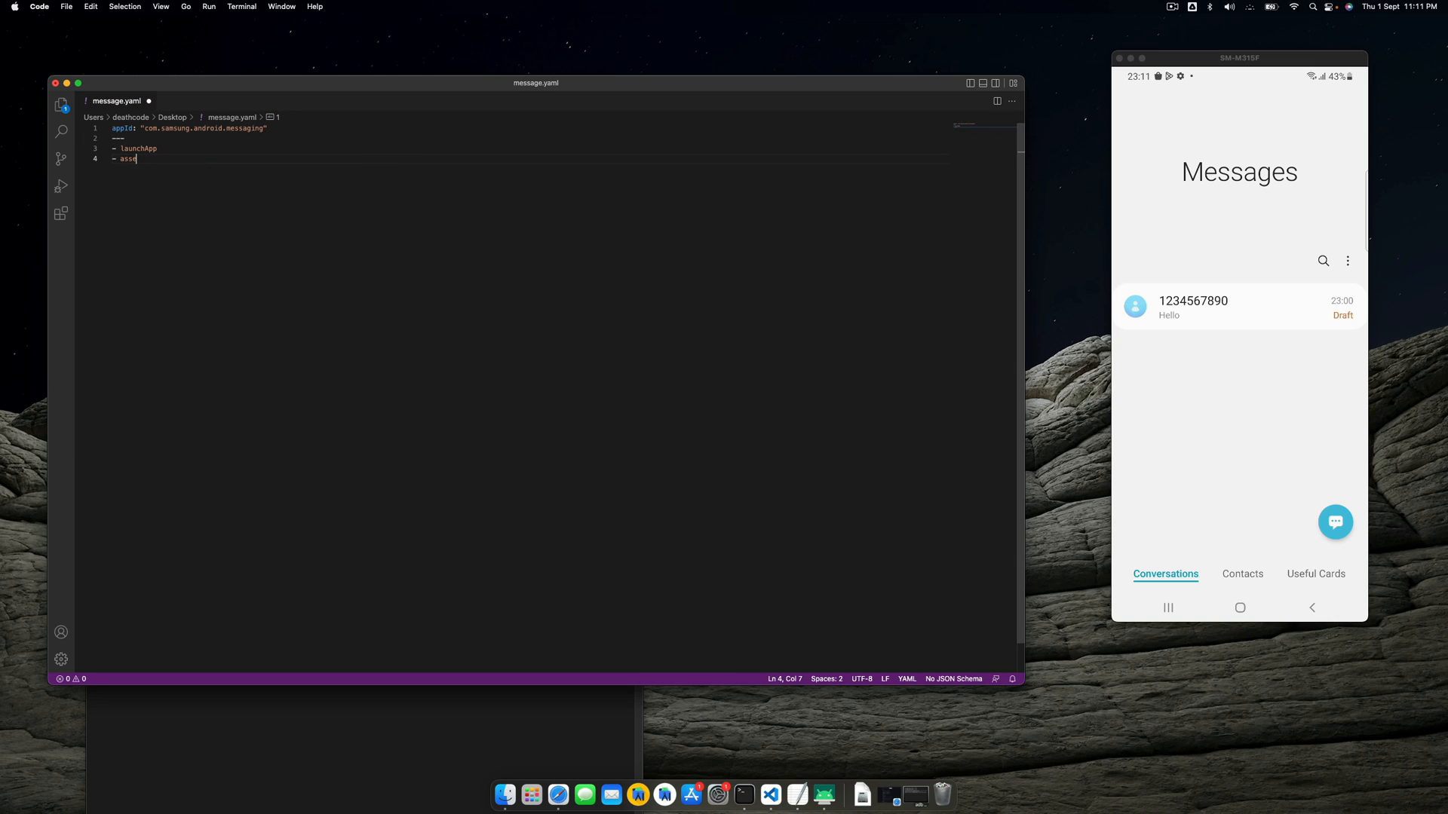
type("rt")
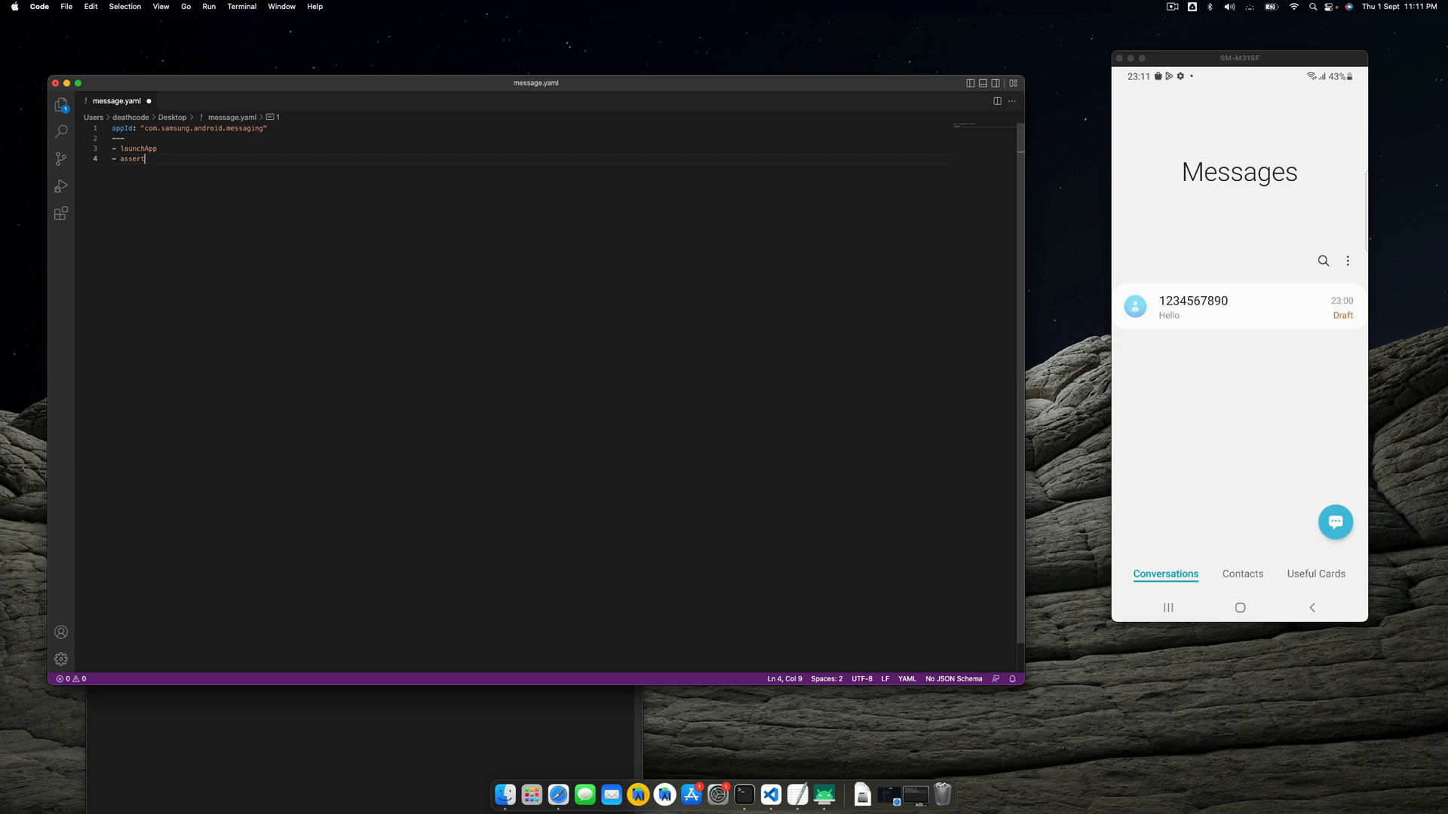
type("Vi")
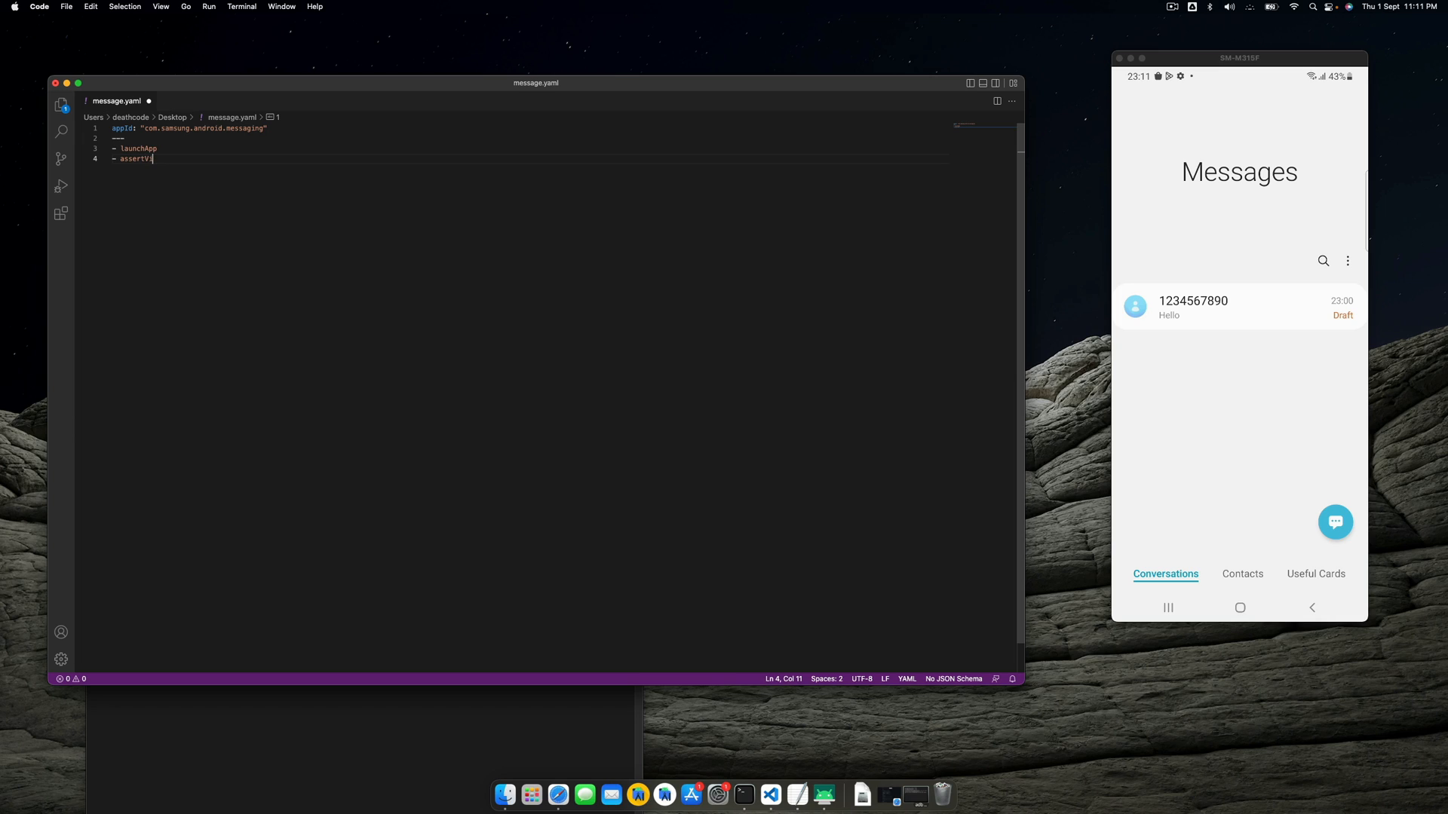
type("sible")
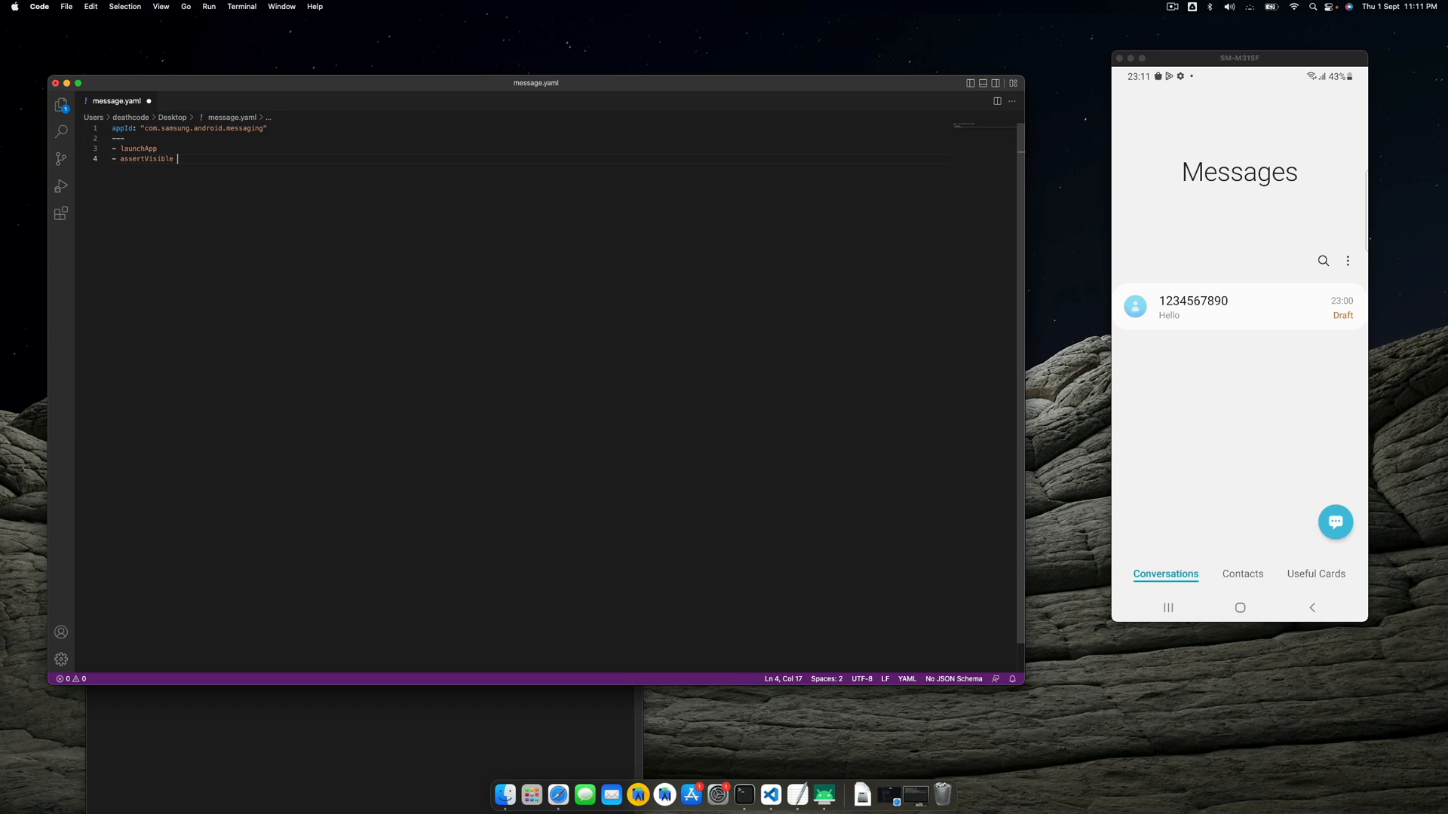
type("\"Messages\"")
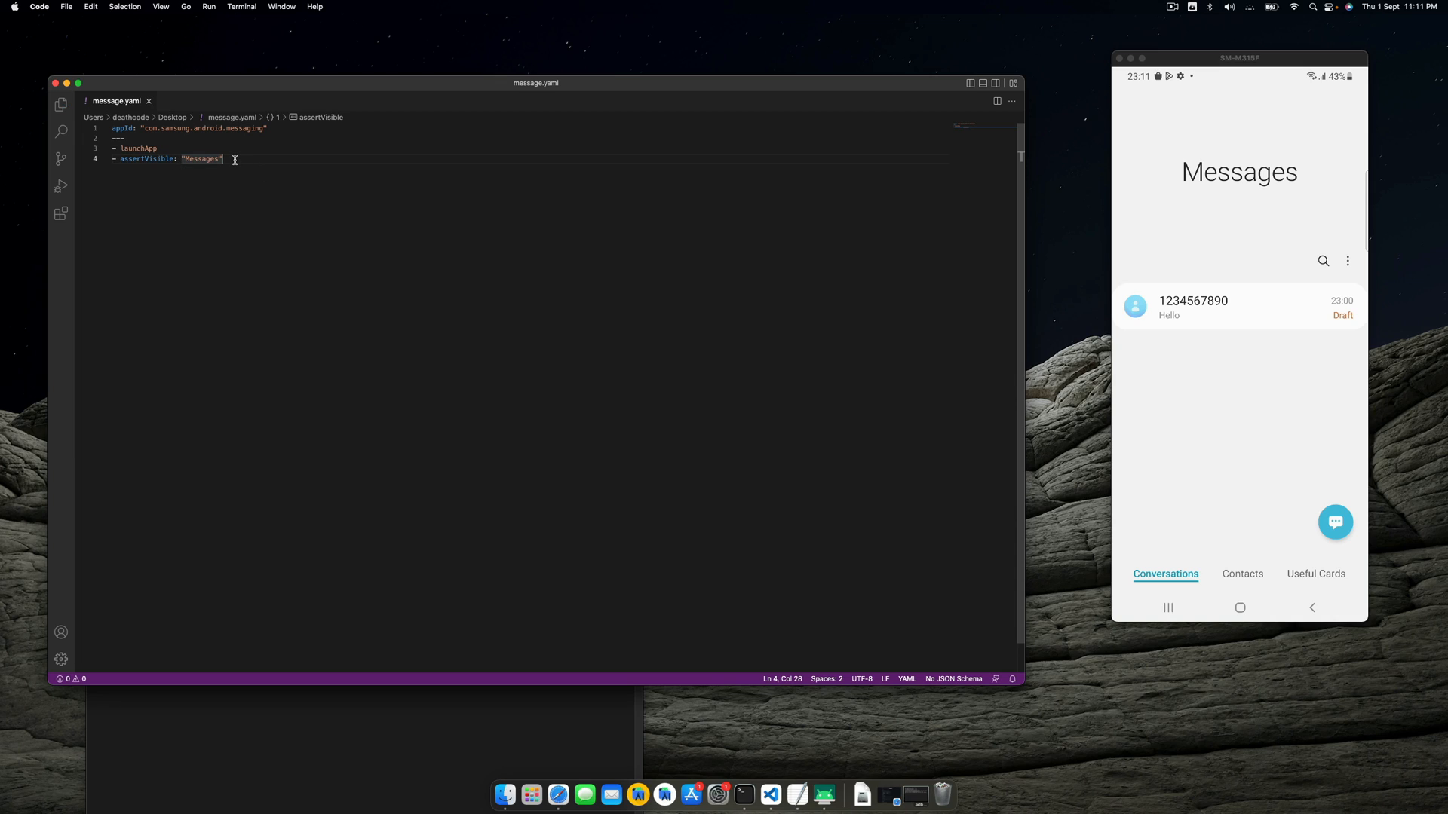
key("Enter")
type("-")
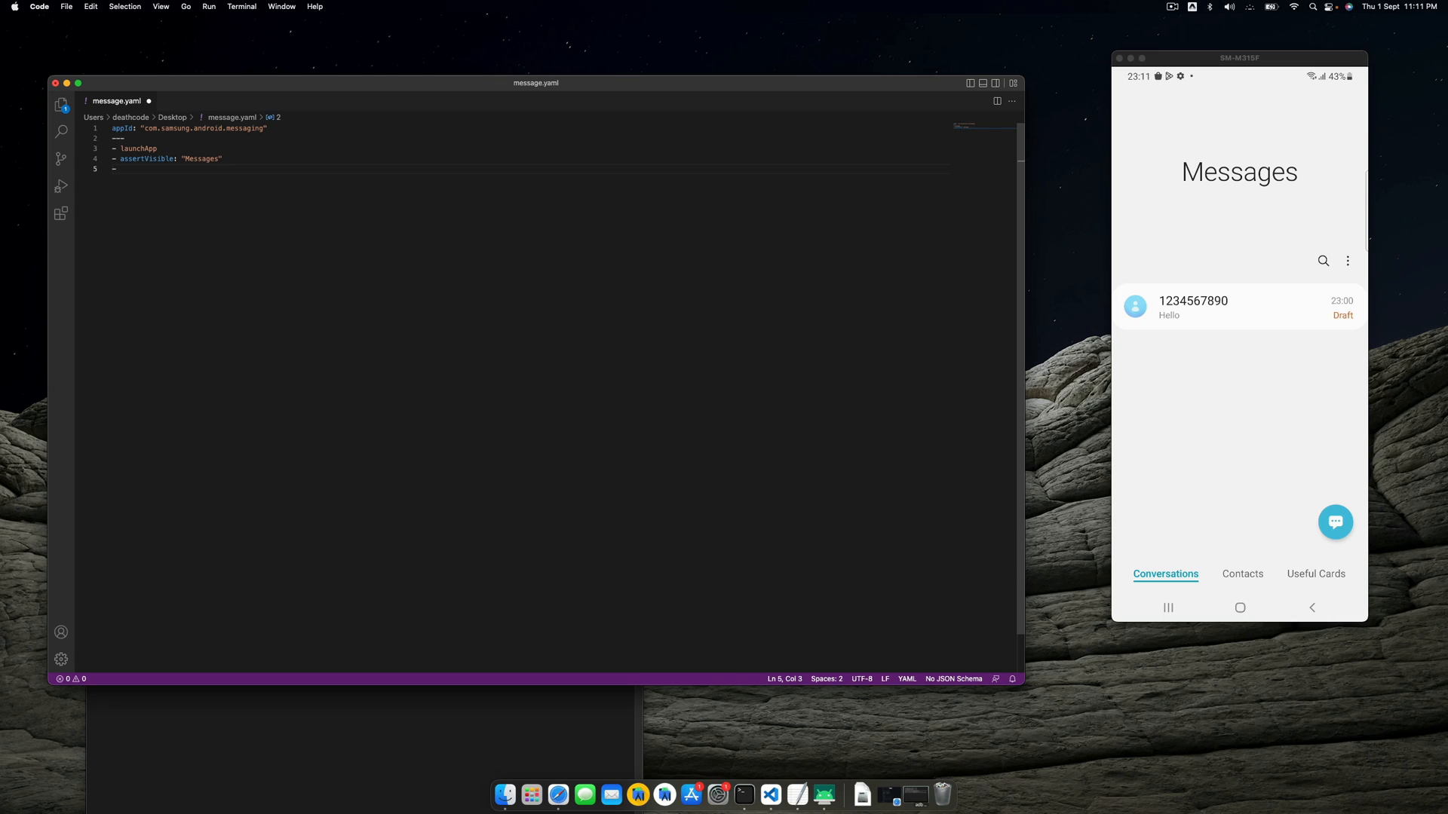
type("assertVisible:")
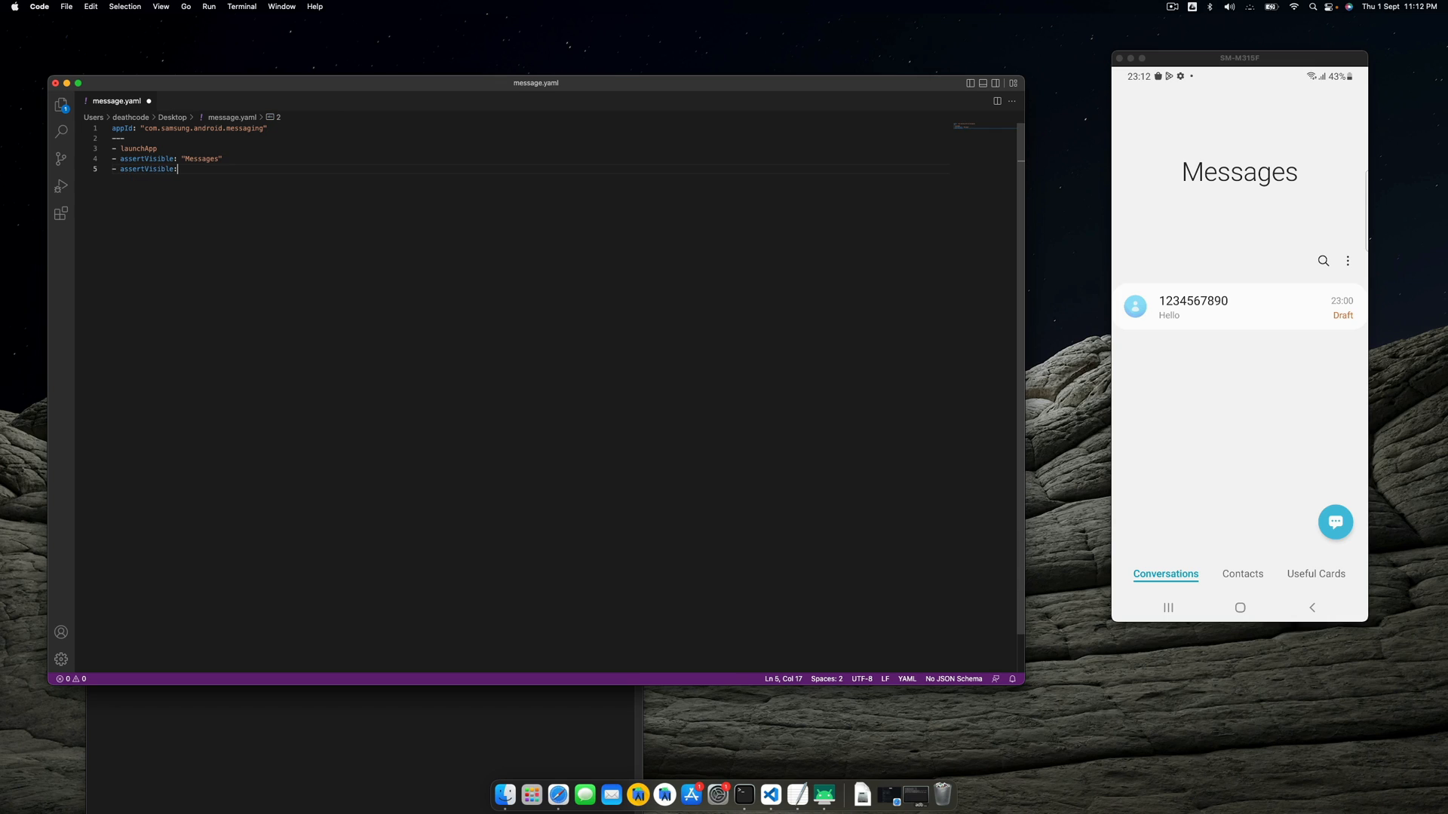
type("\"12345")
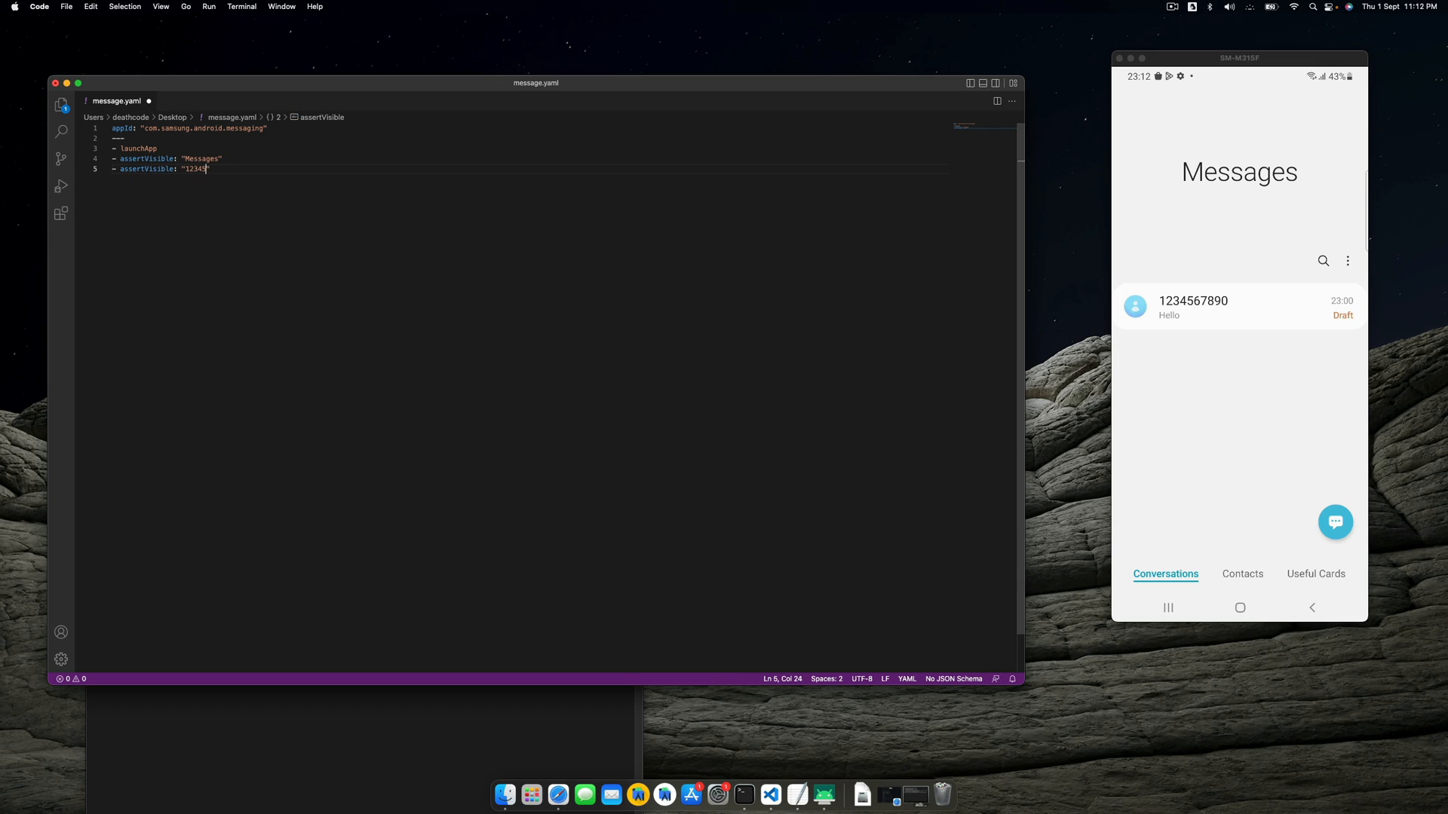
type("67890")
type("-")
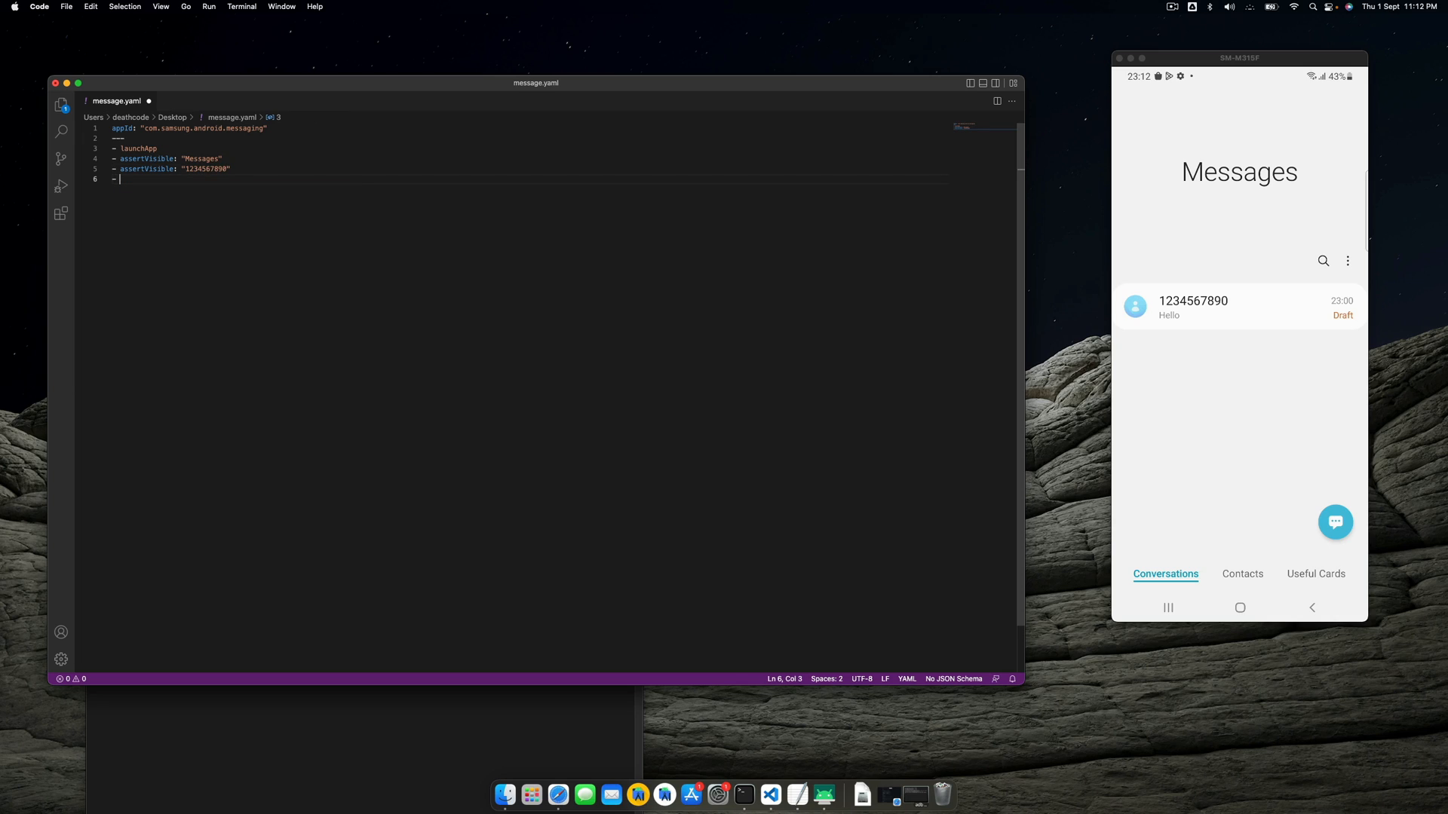
type("ssertVisible: \"\"")
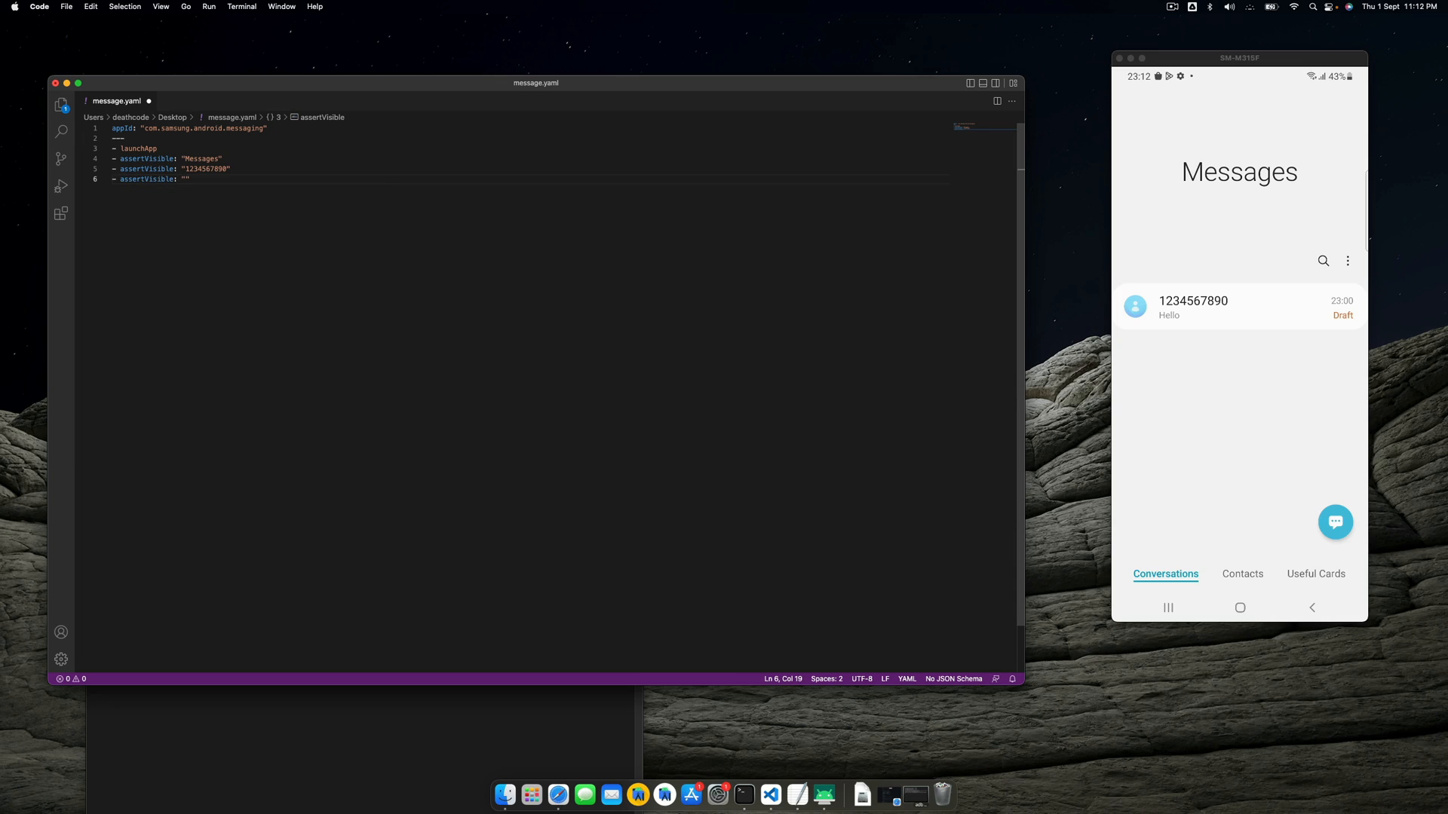
type("Draft")
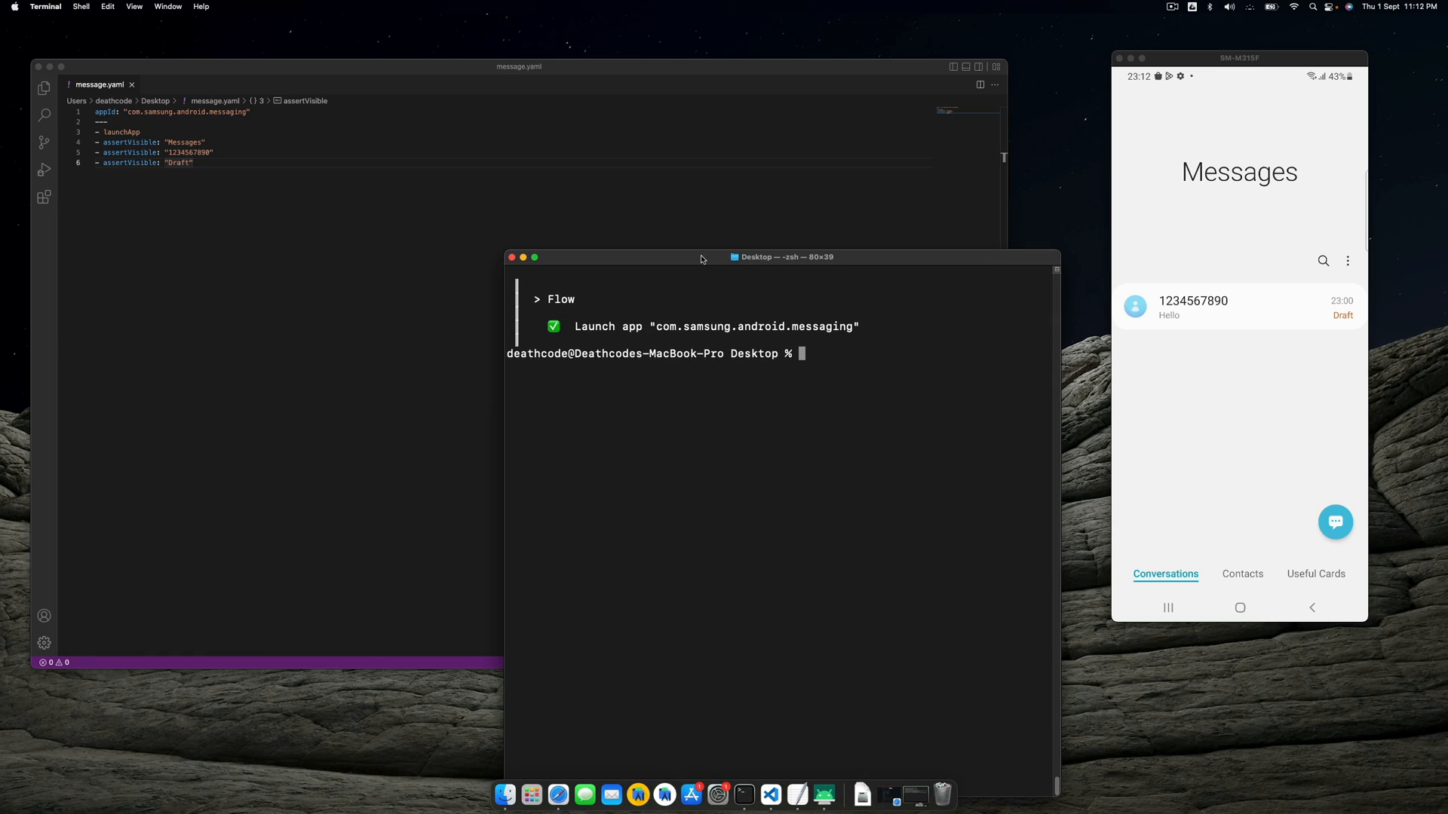
Step: Rerun maestro test message.yaml against 192.168.29.125 and move the Terminal window aside
type("maestro --host 192.168.29.125 test message.yaml")
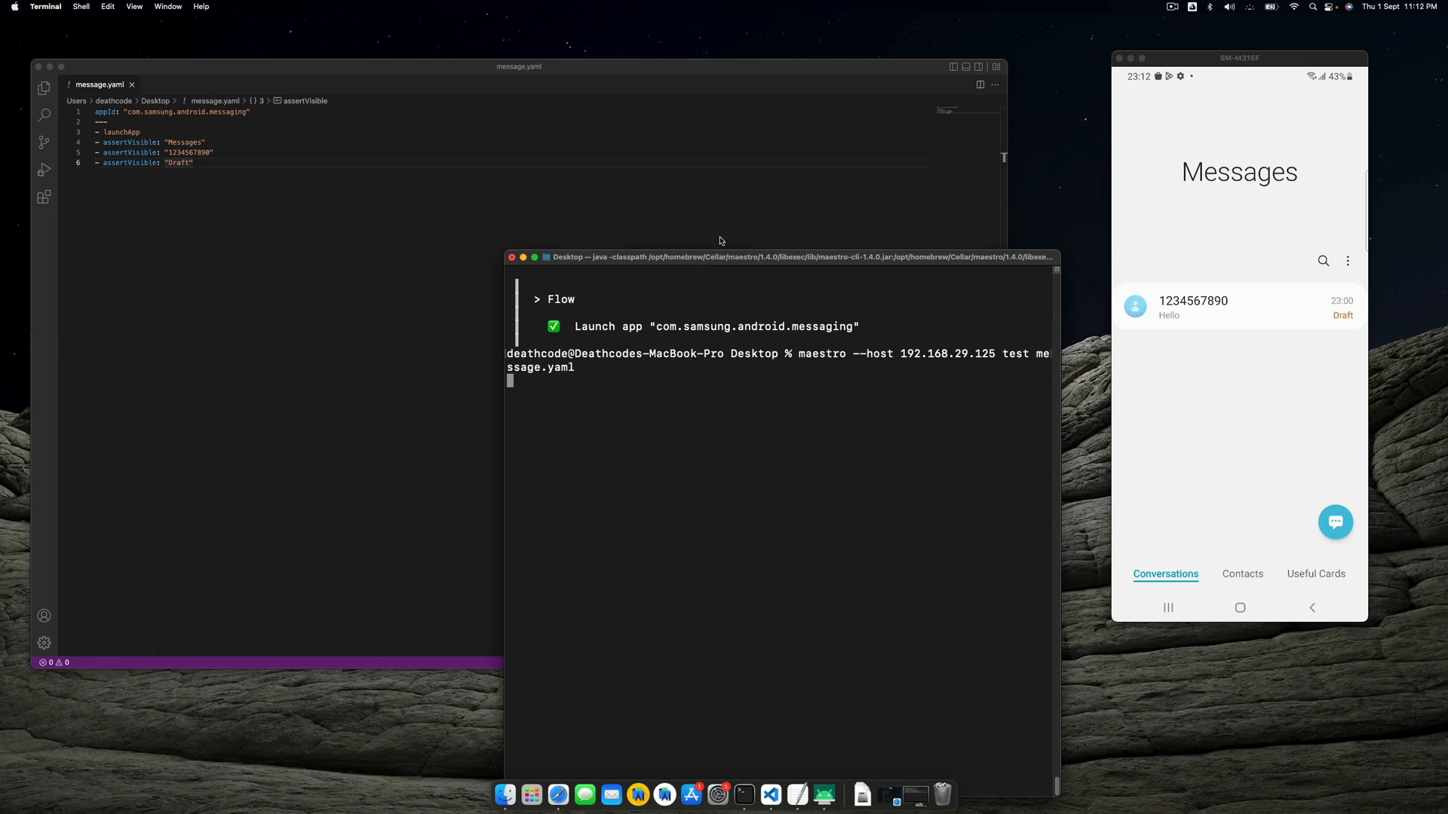
left_click_drag(781, 256, 748, 190)
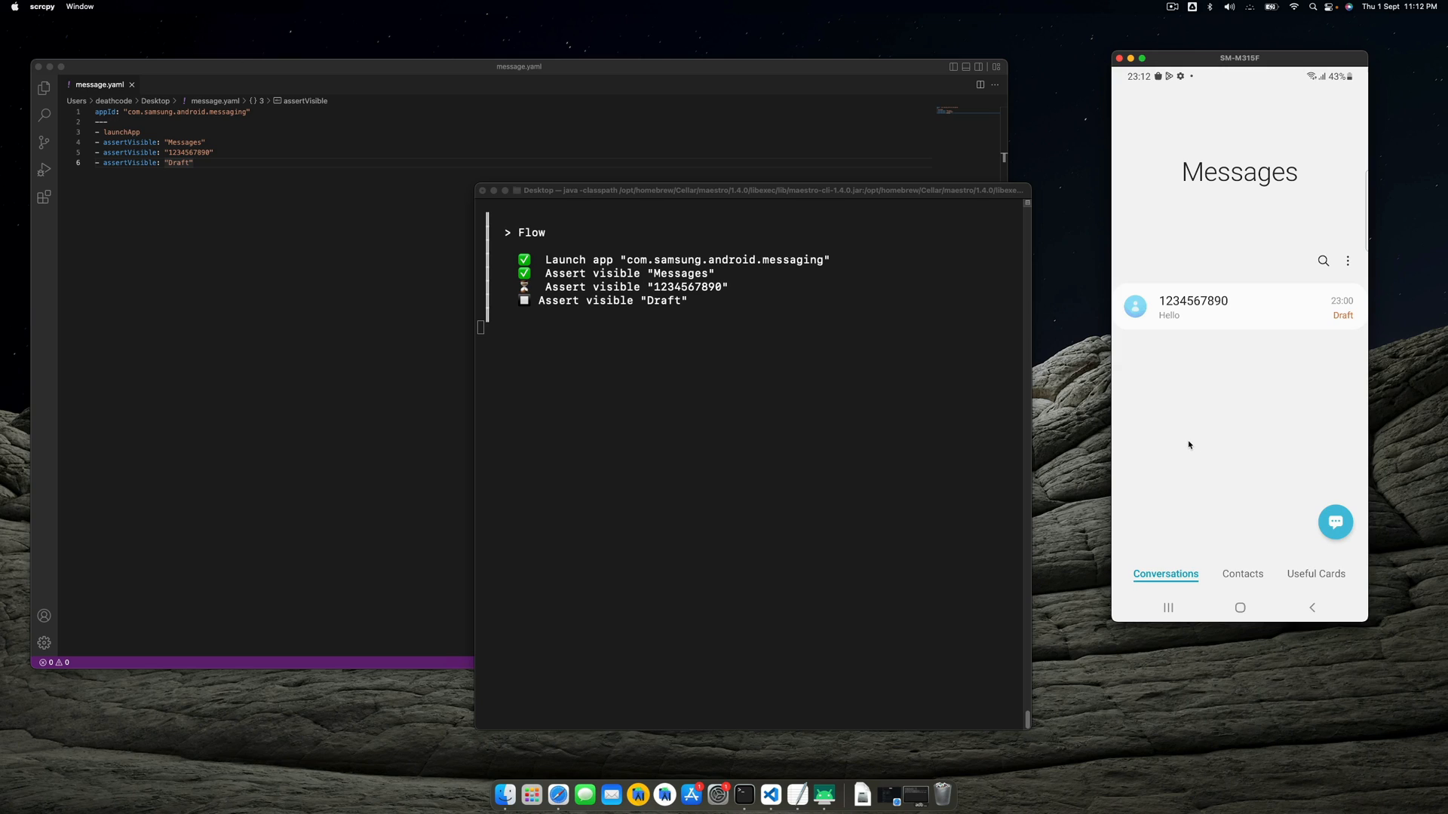
mouse_move(1197, 455)
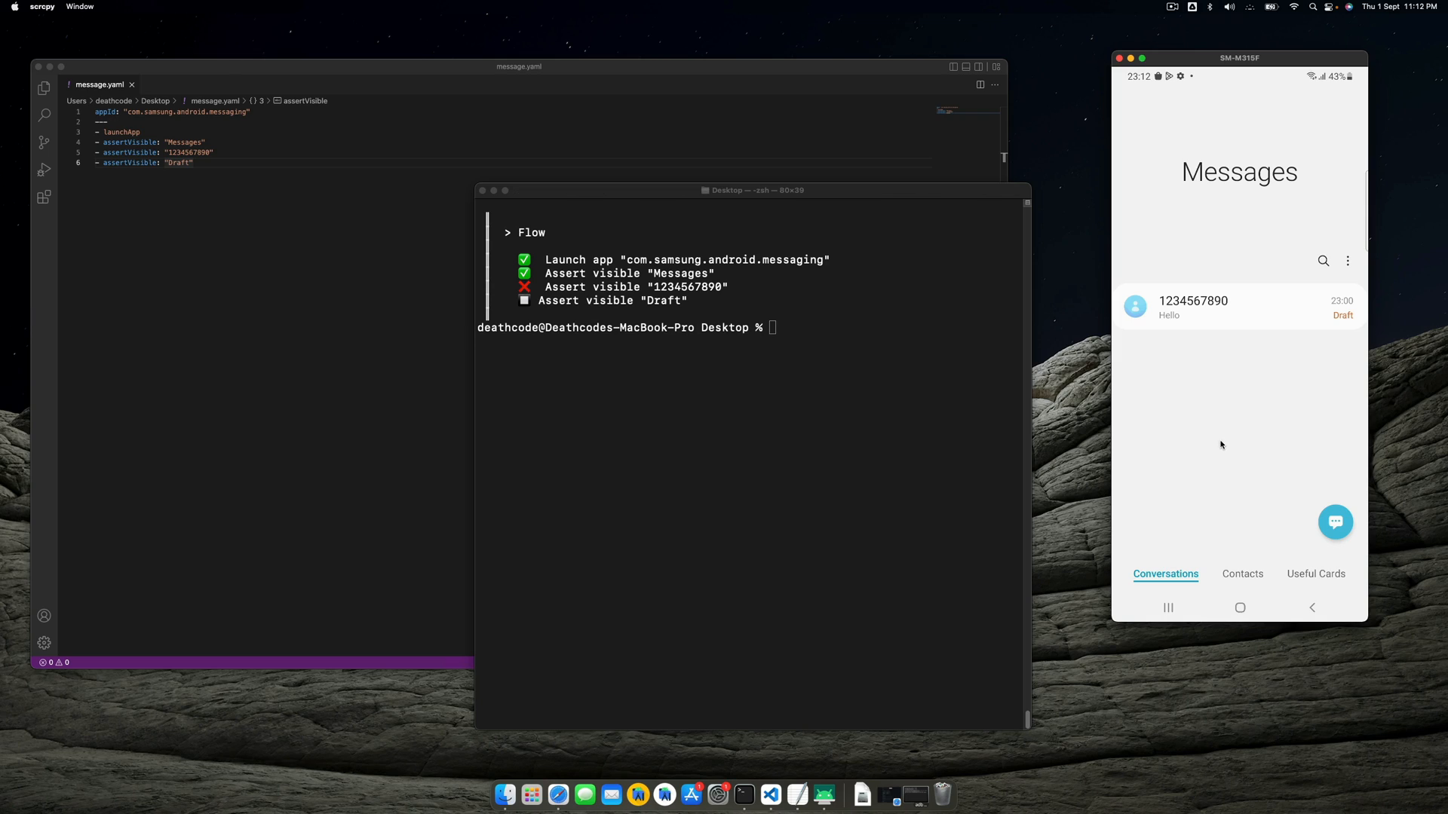
mouse_move(905, 486)
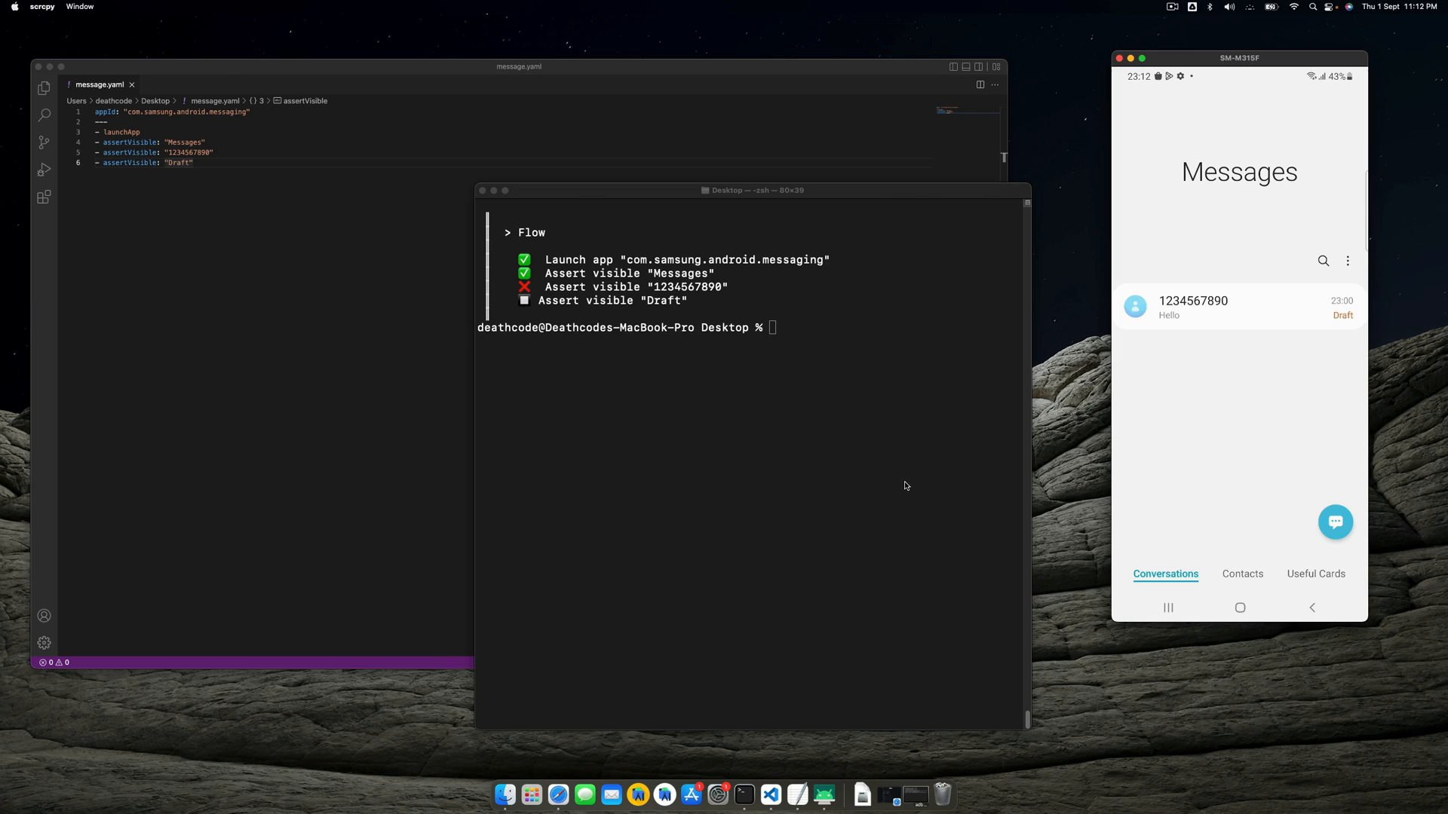
mouse_move(900, 495)
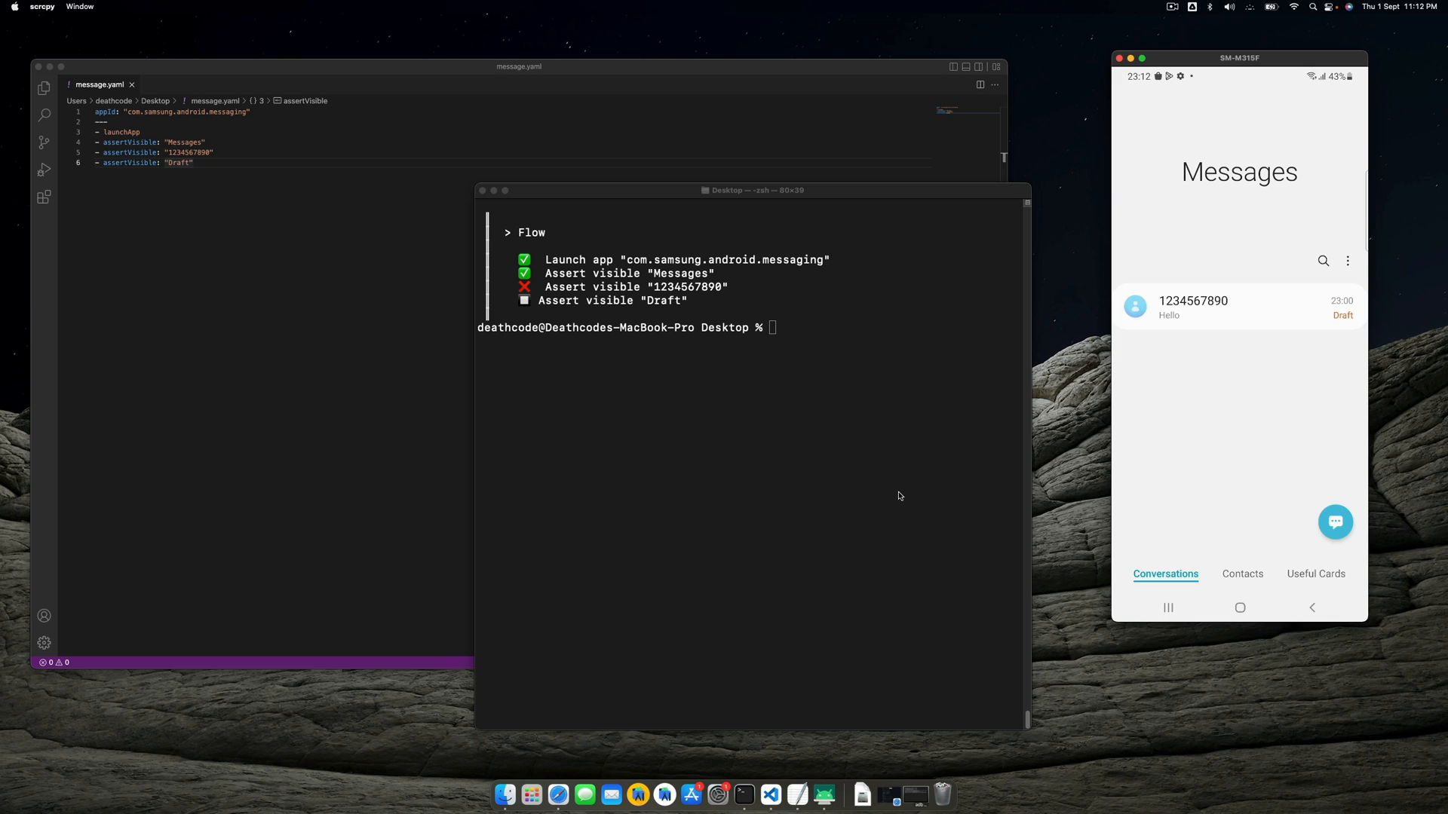
mouse_move(794, 562)
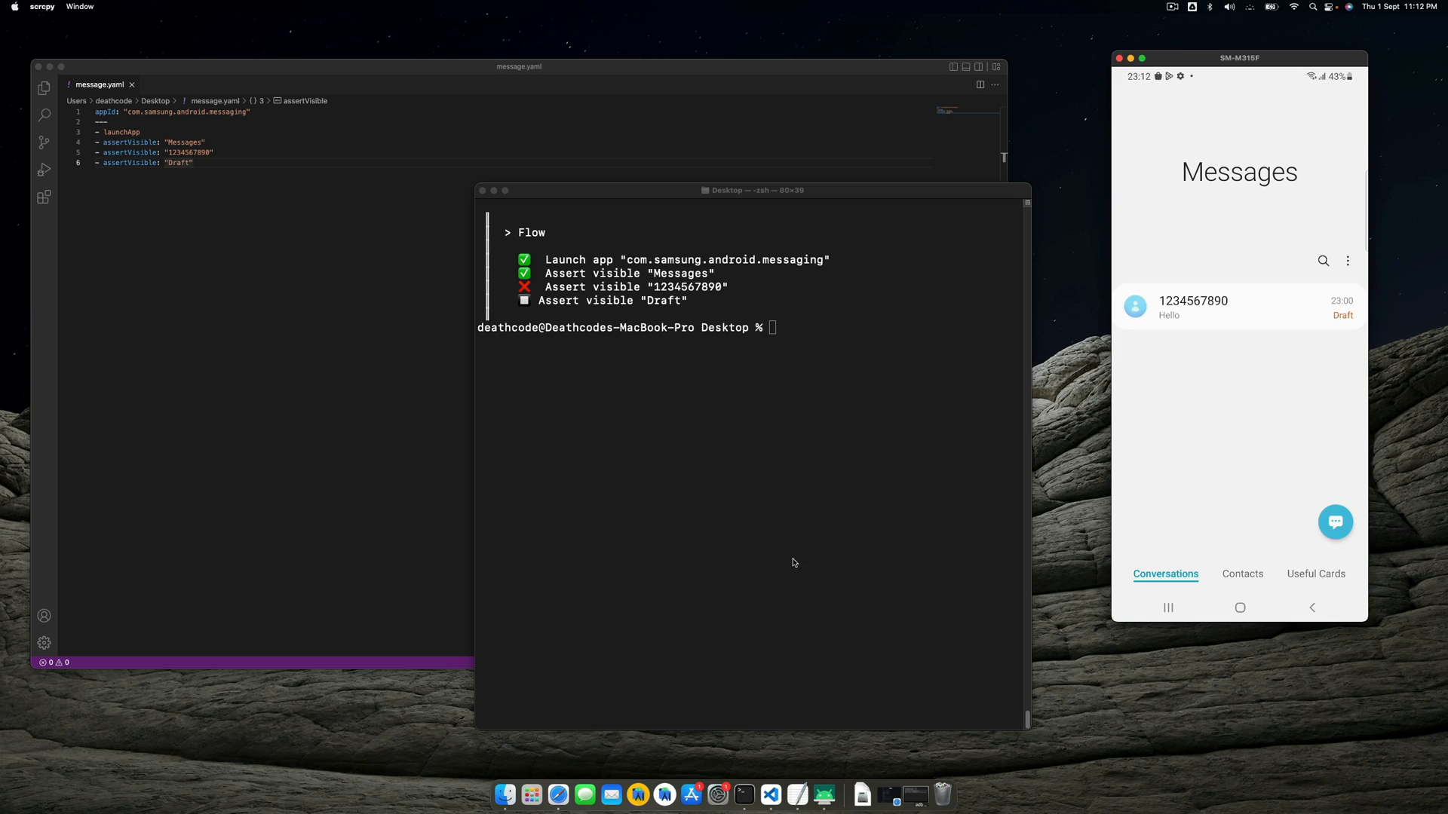
mouse_move(243, 183)
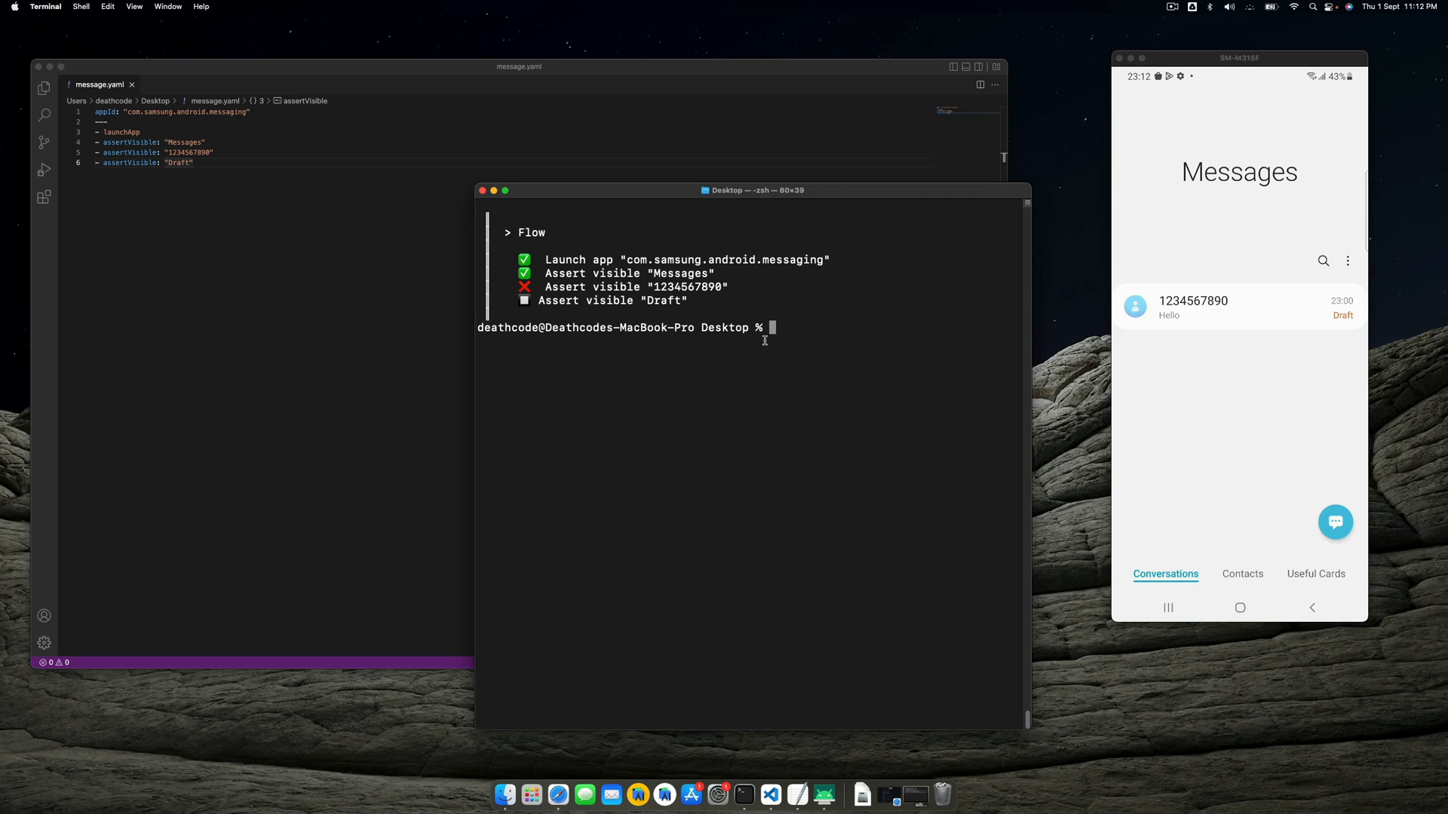
mouse_move(269, 150)
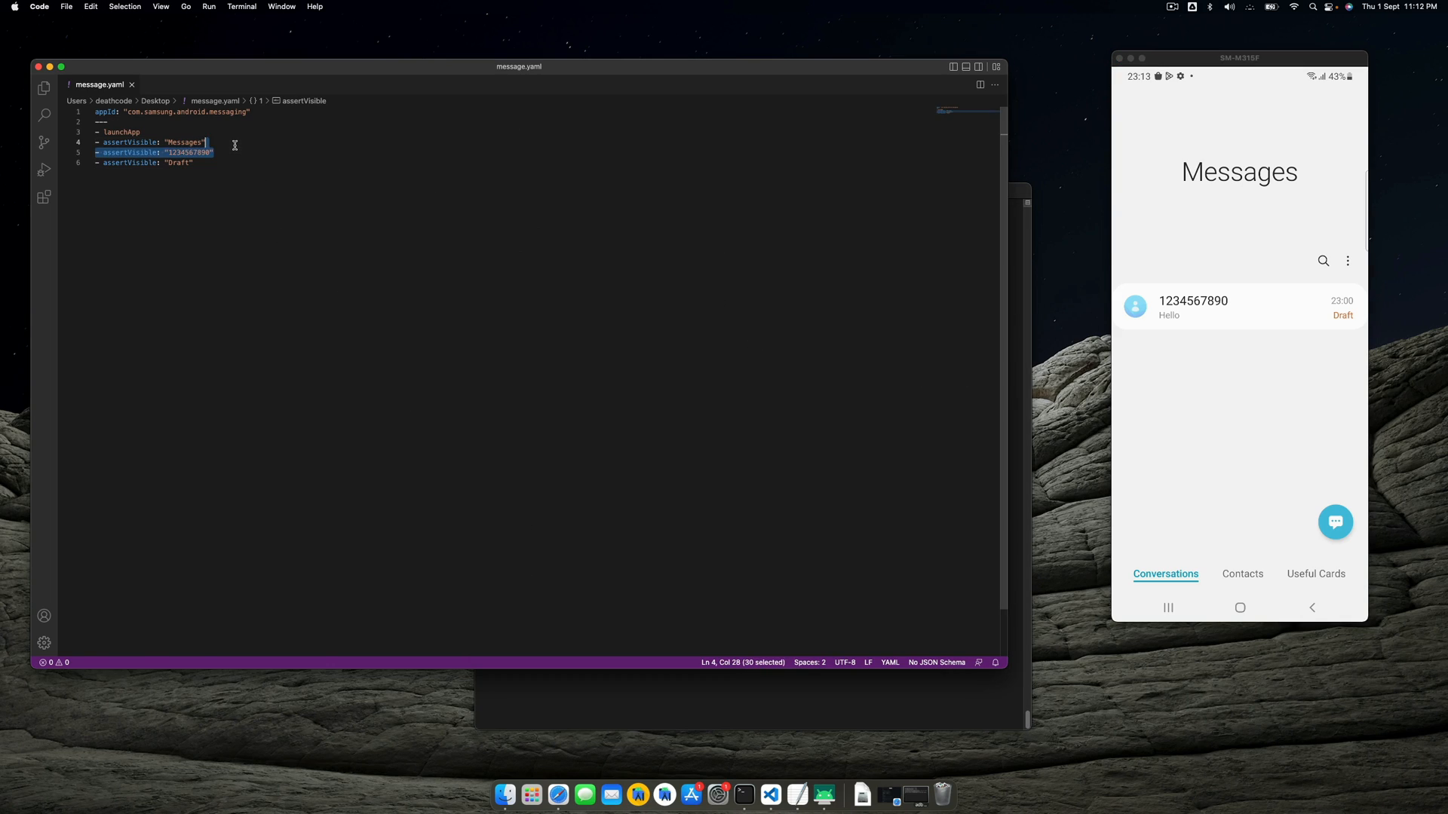
key("Backspace")
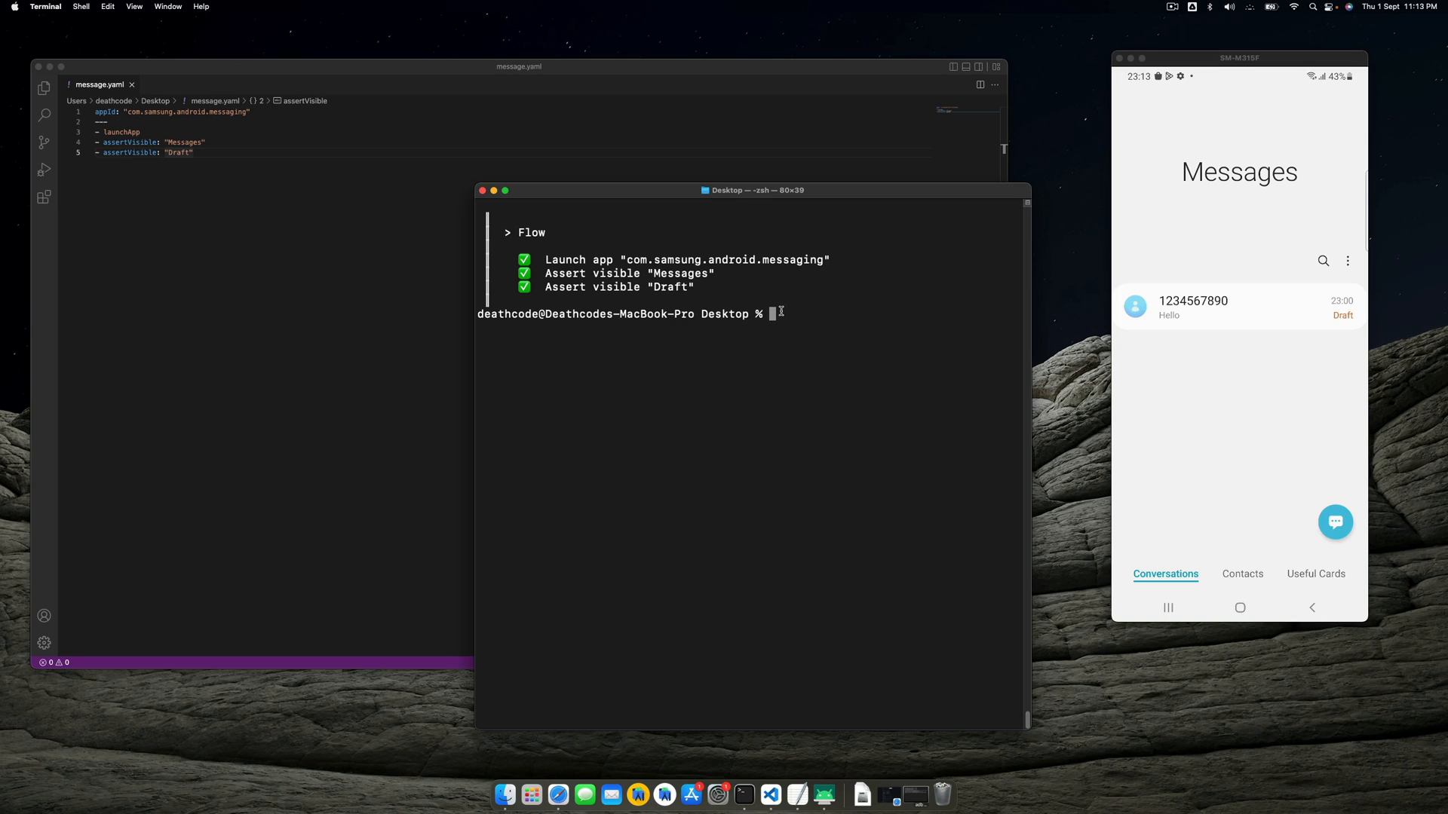
key("cmd+k")
type("- tapOn:")
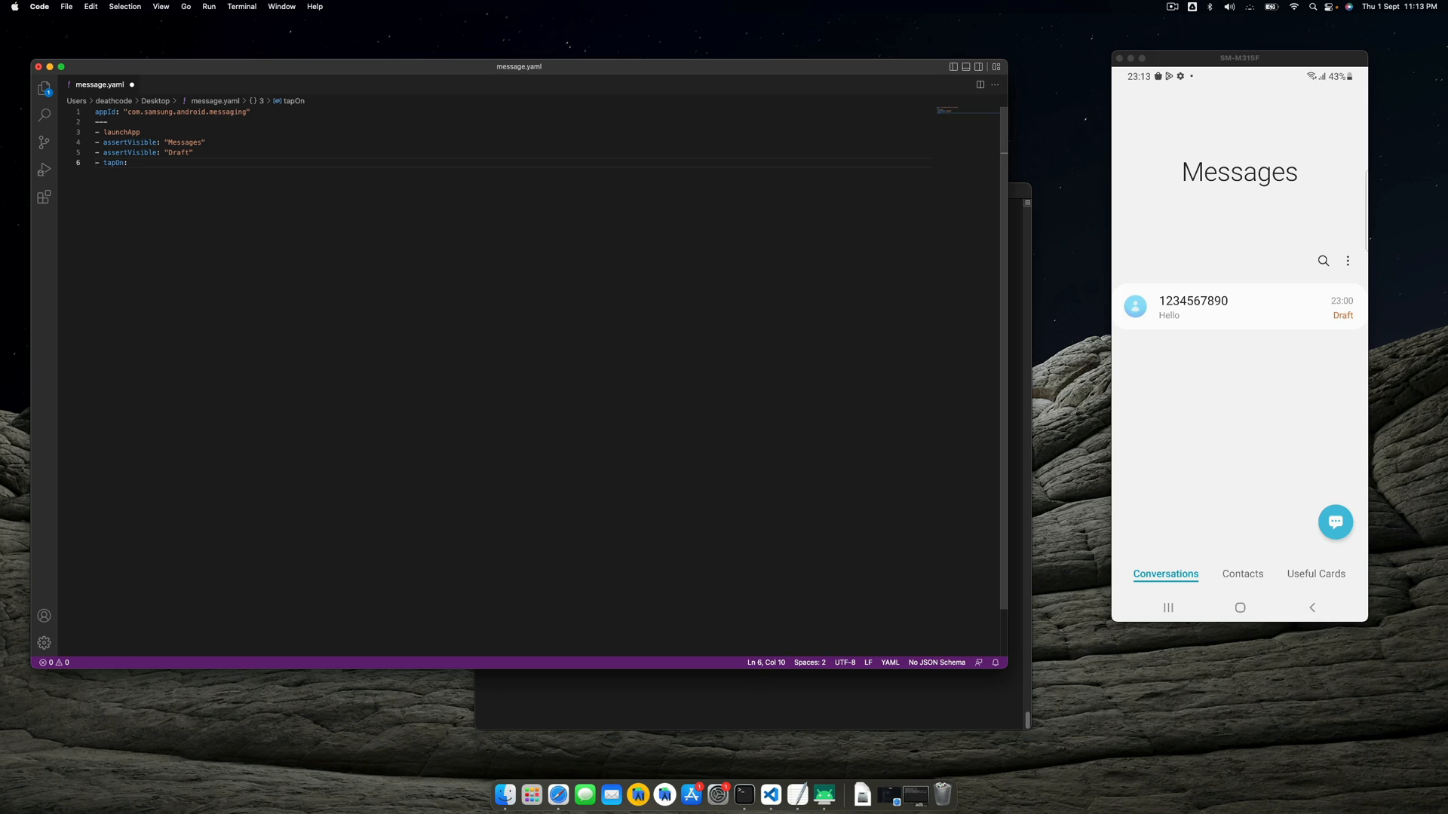
Step: Add a tapOn "Contacts" step, show the phone's contacts list, and check "Group" is visible
type("\"C")
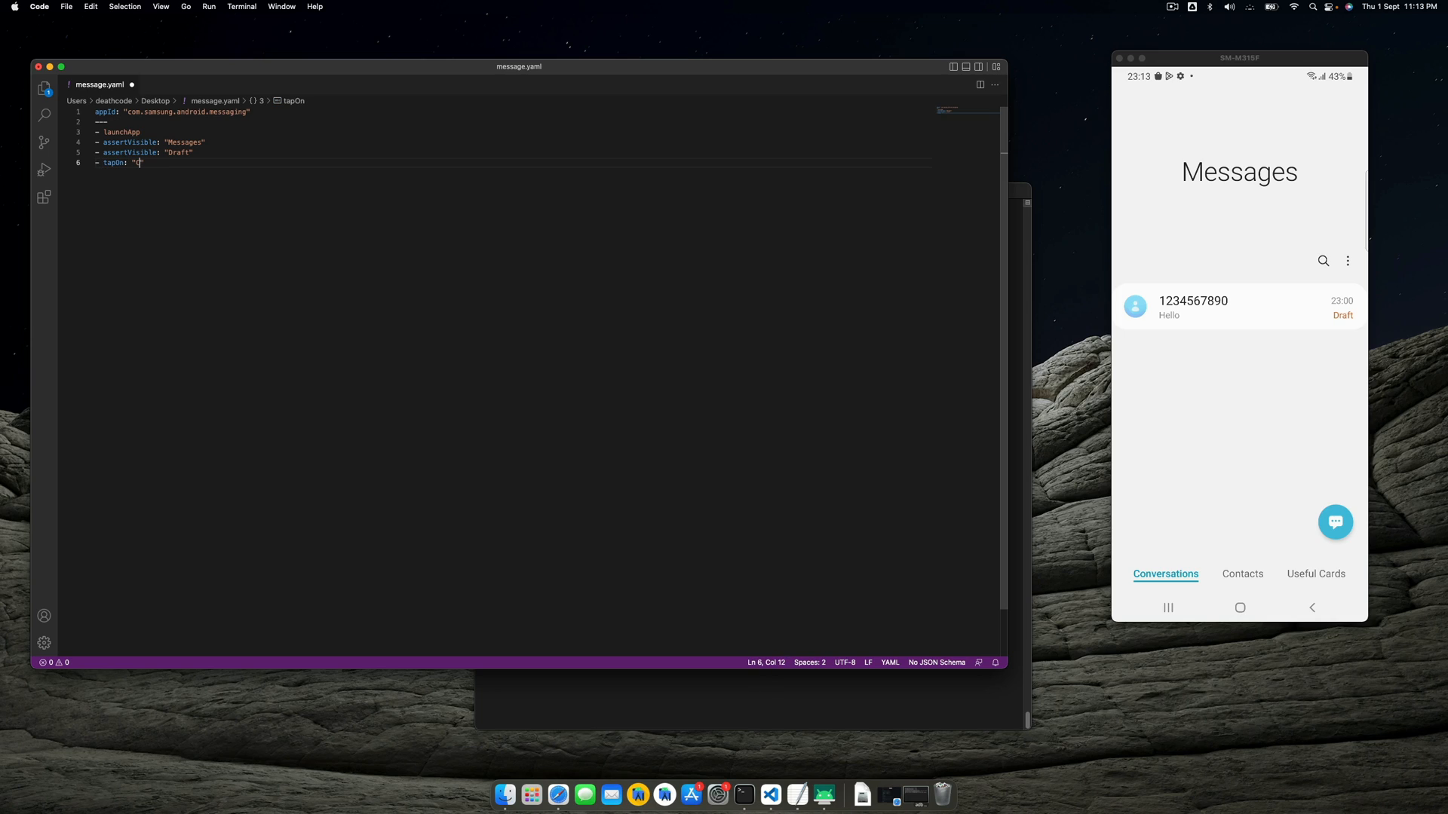
type("Contact")
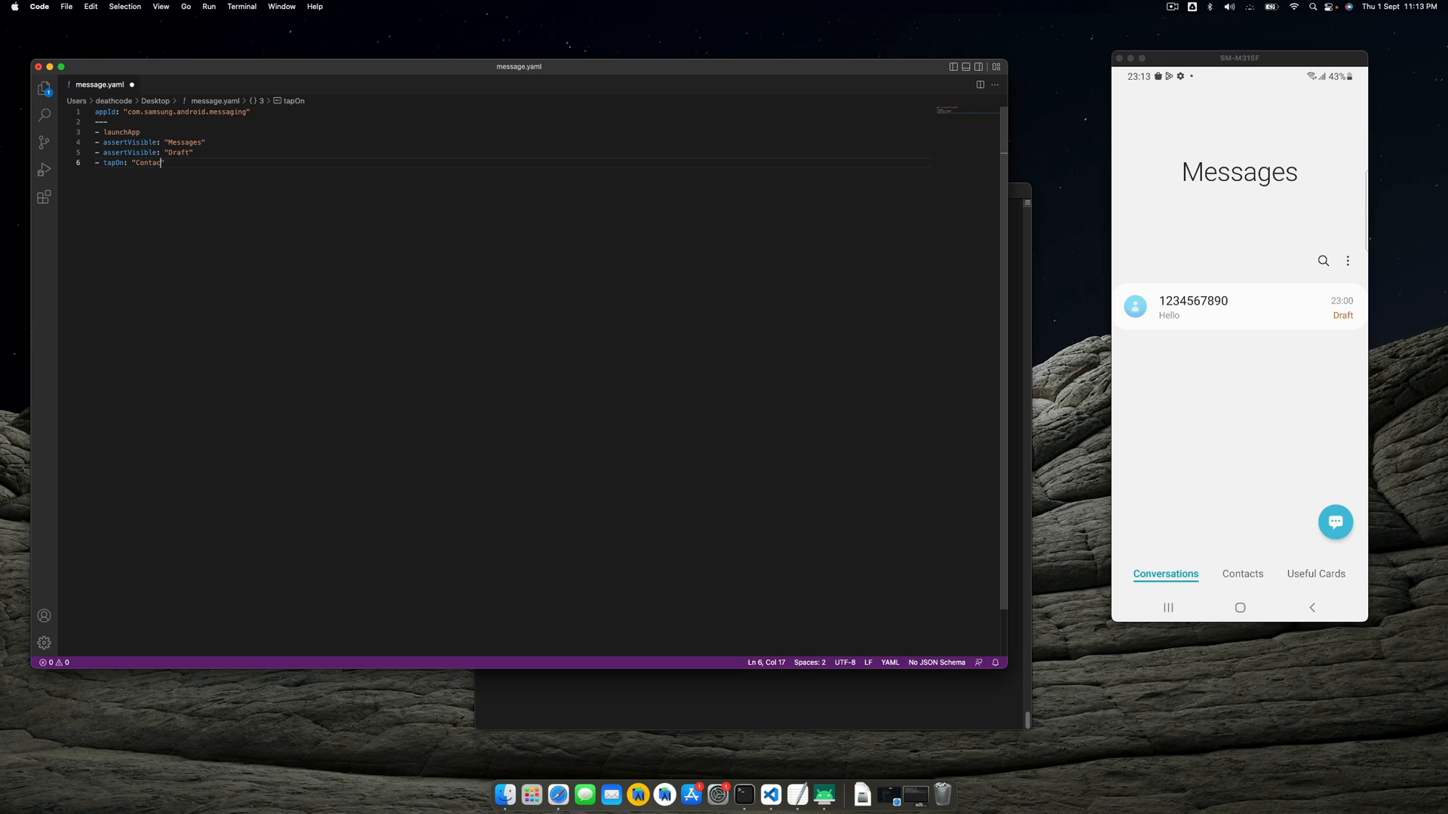
type("s\"")
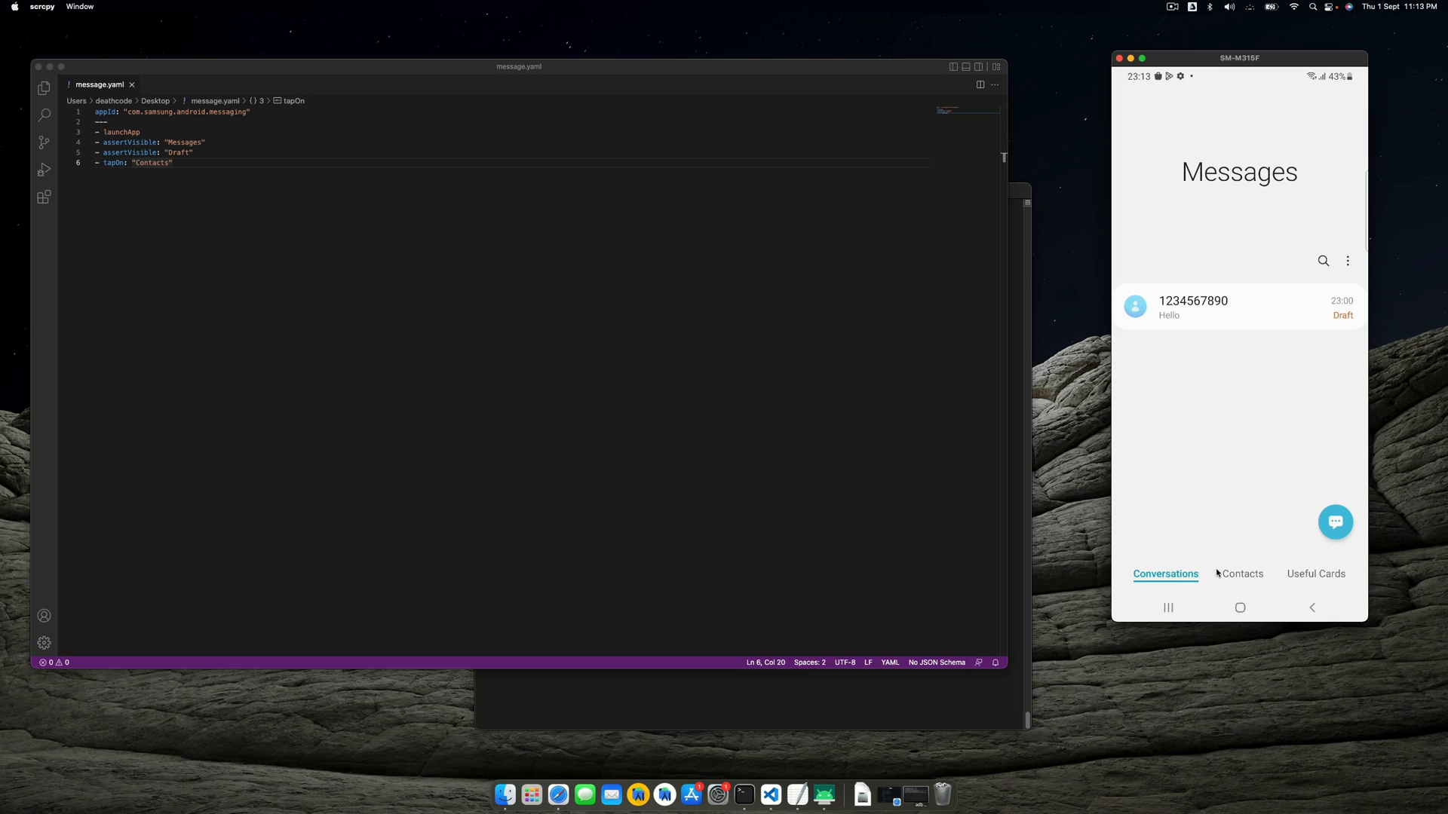
left_click(1243, 574)
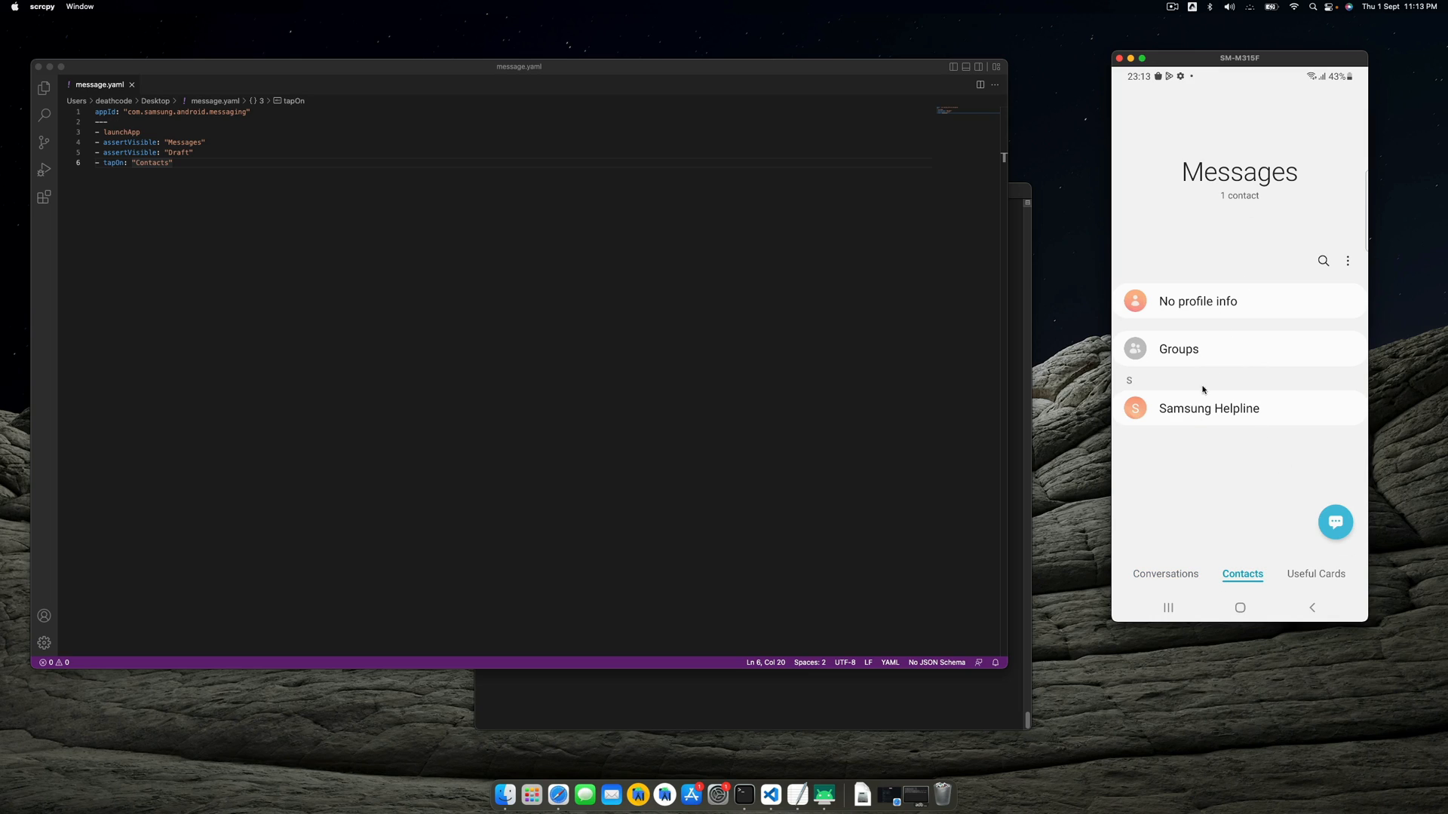
mouse_move(1217, 494)
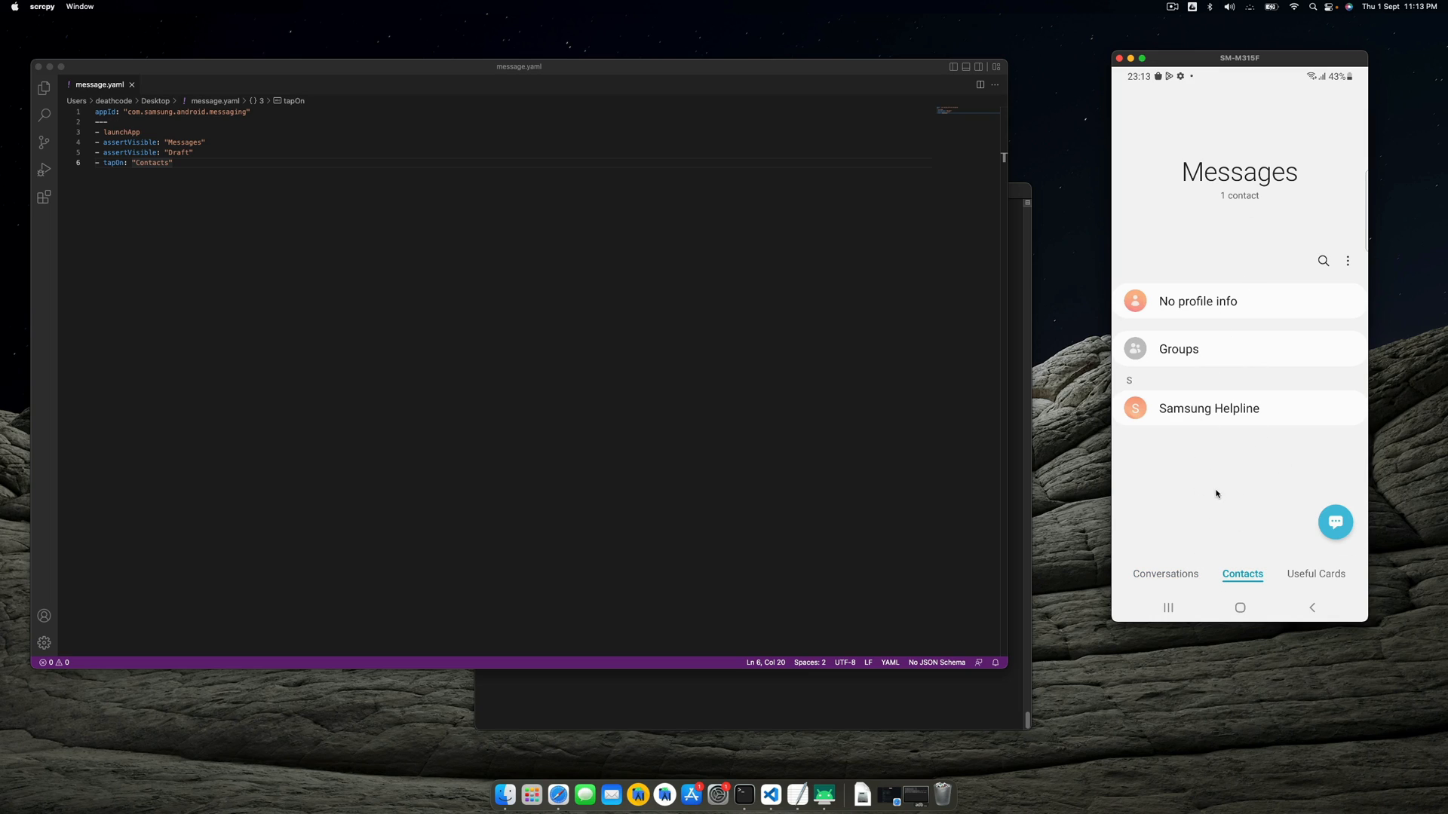
mouse_move(255, 174)
type("- a")
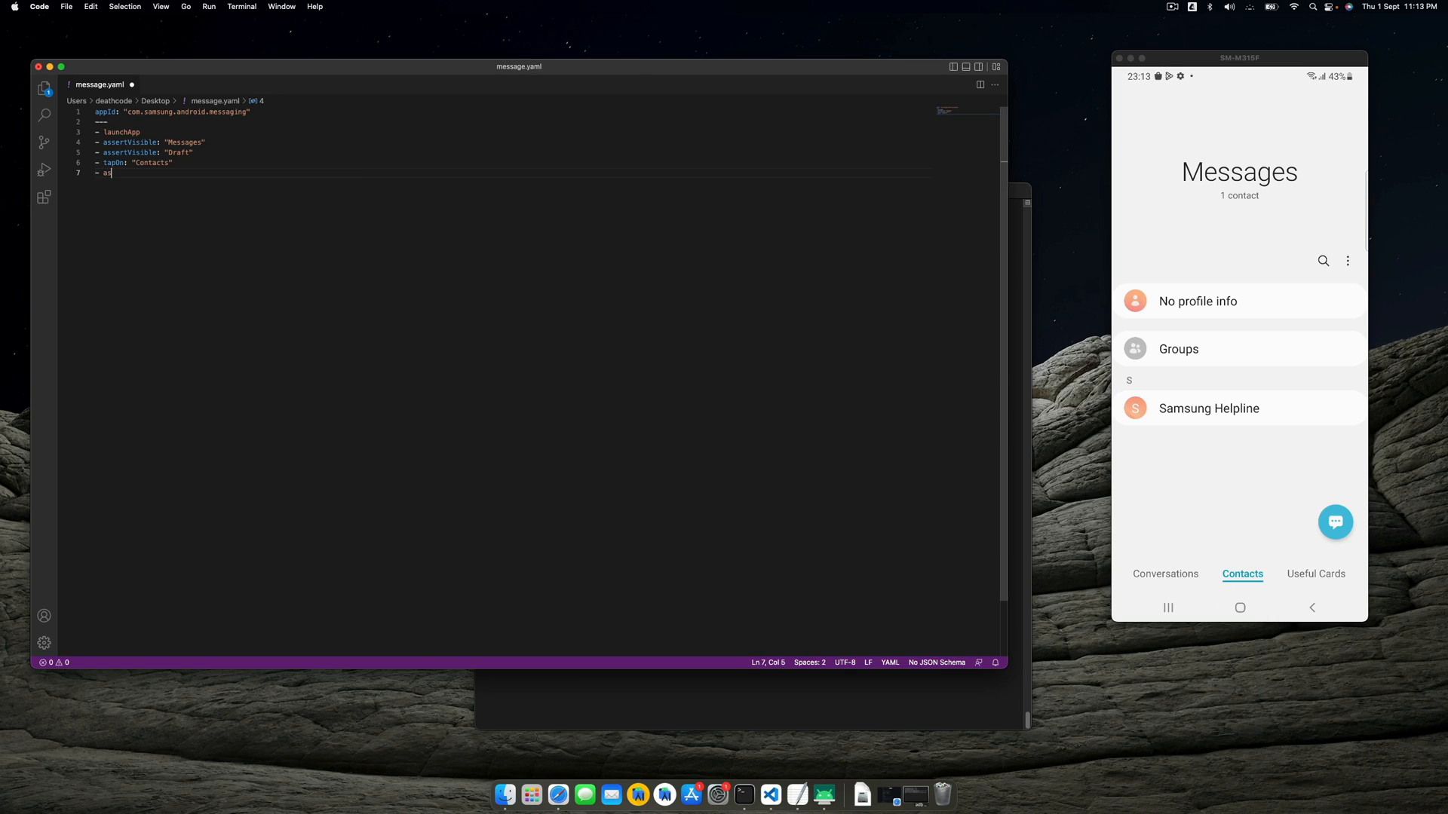
type("ssertVisible: \"")
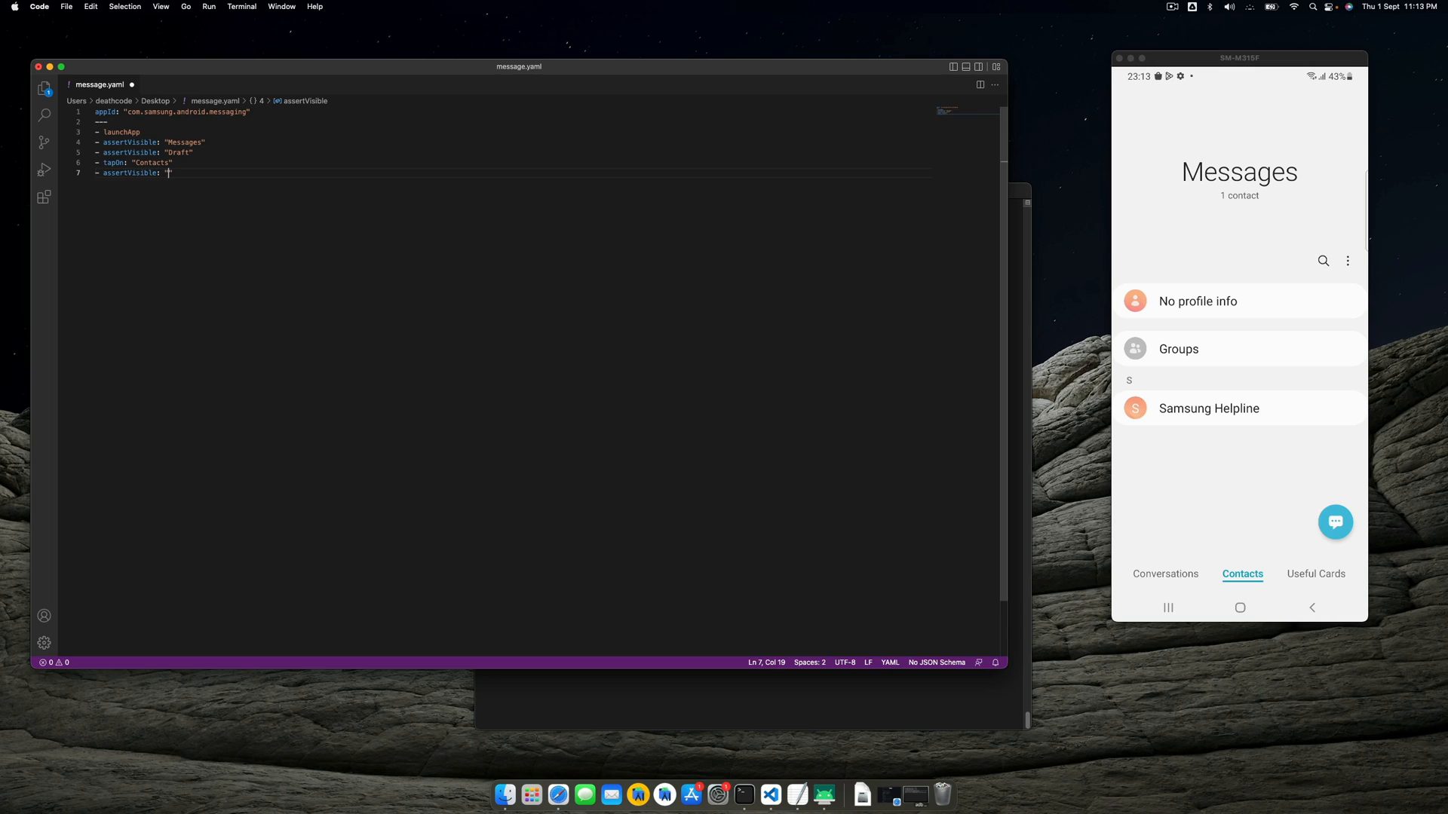
type("Group")
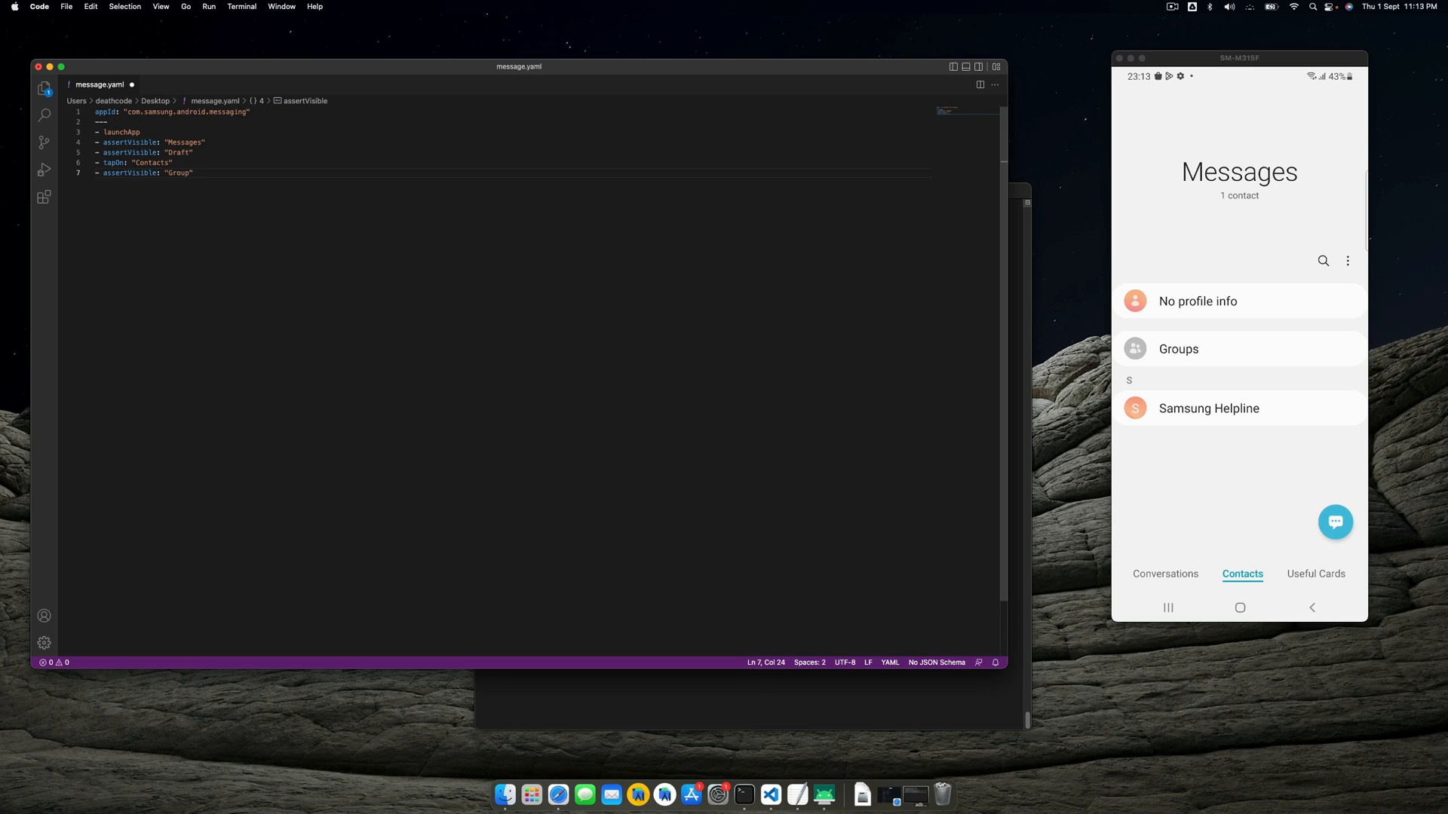
key("cmd+a")
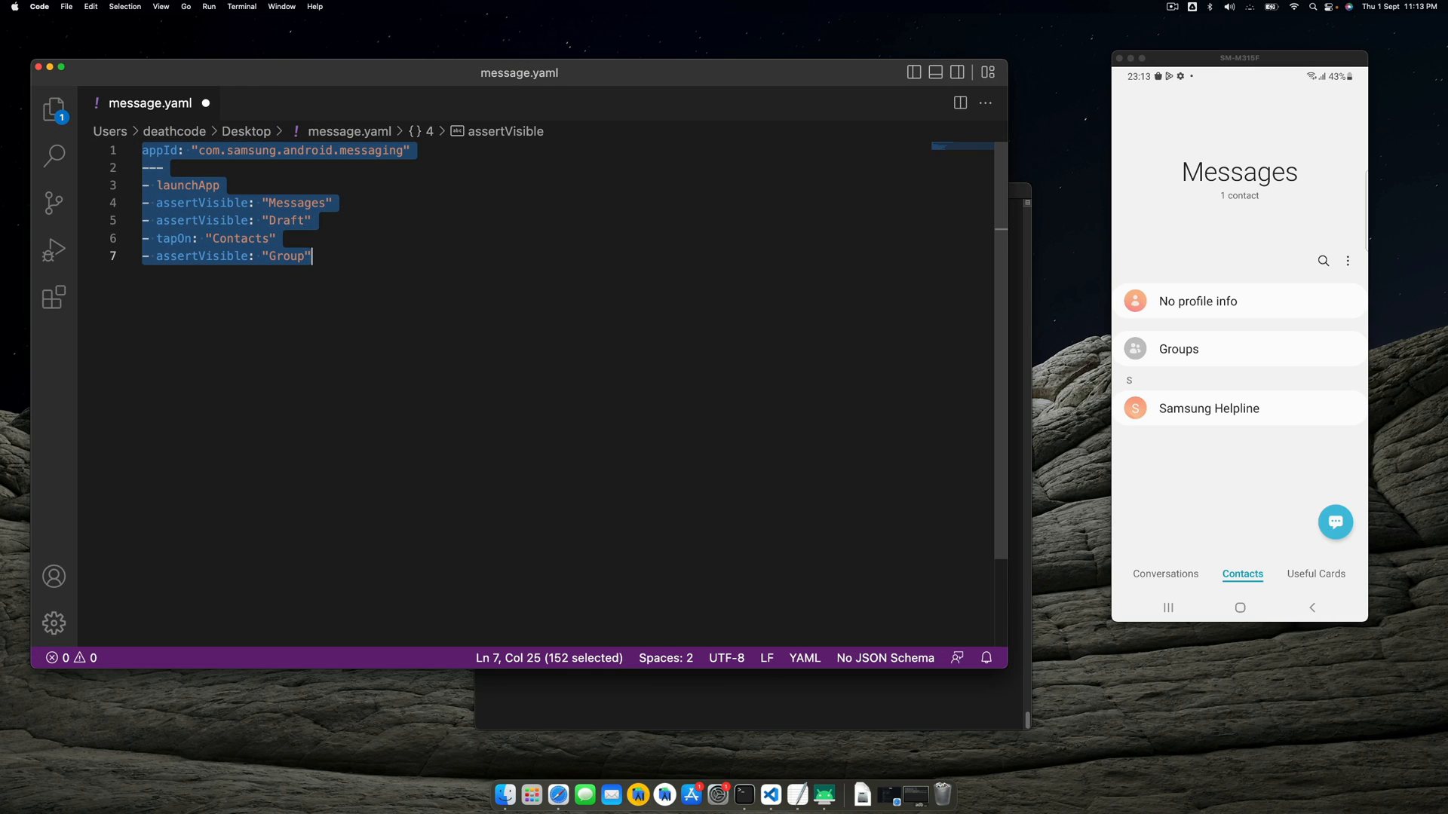
Step: Change the "Group" check to "Groups" and start a new step line
left_click(350, 256)
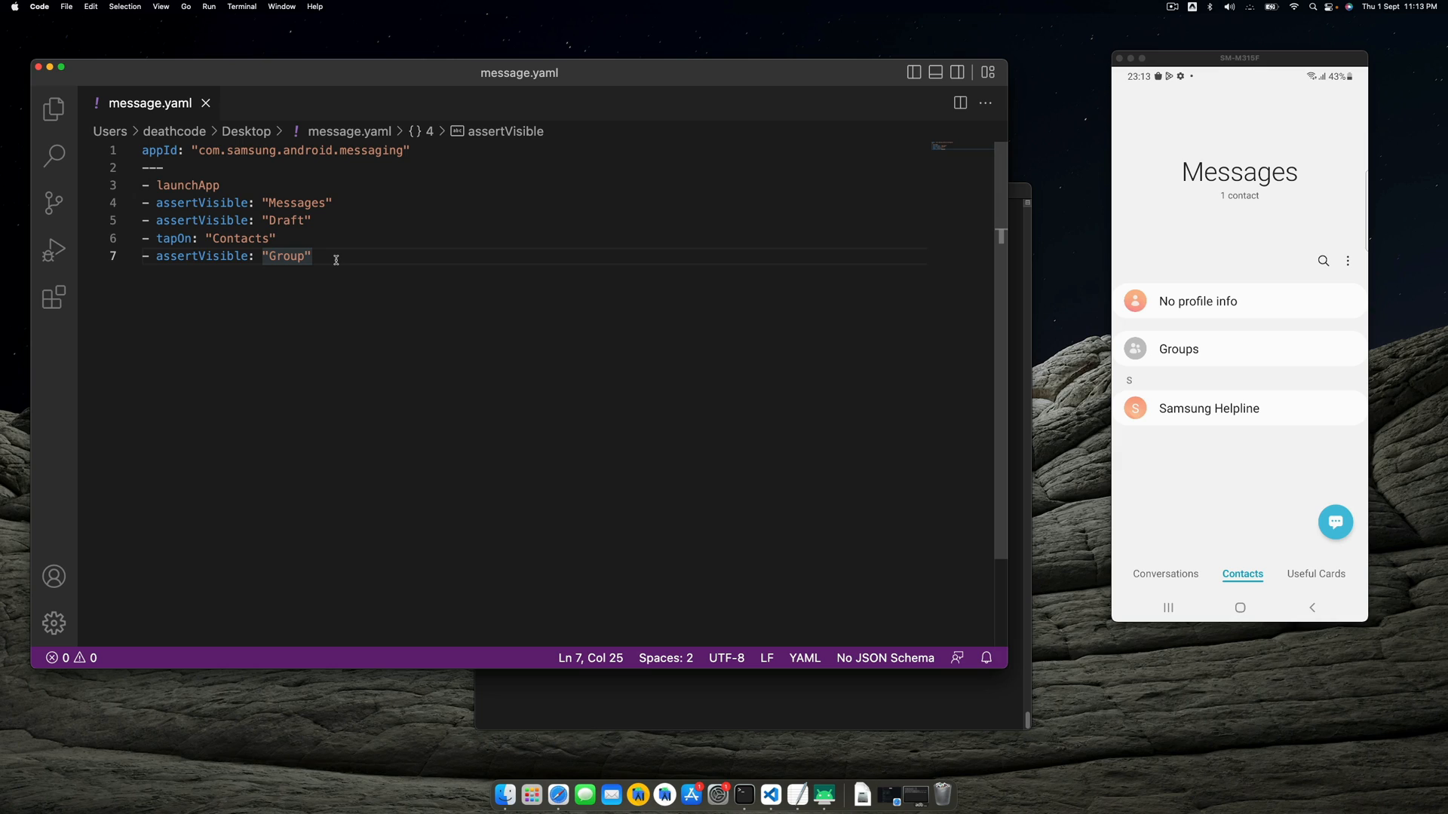
mouse_move(269, 265)
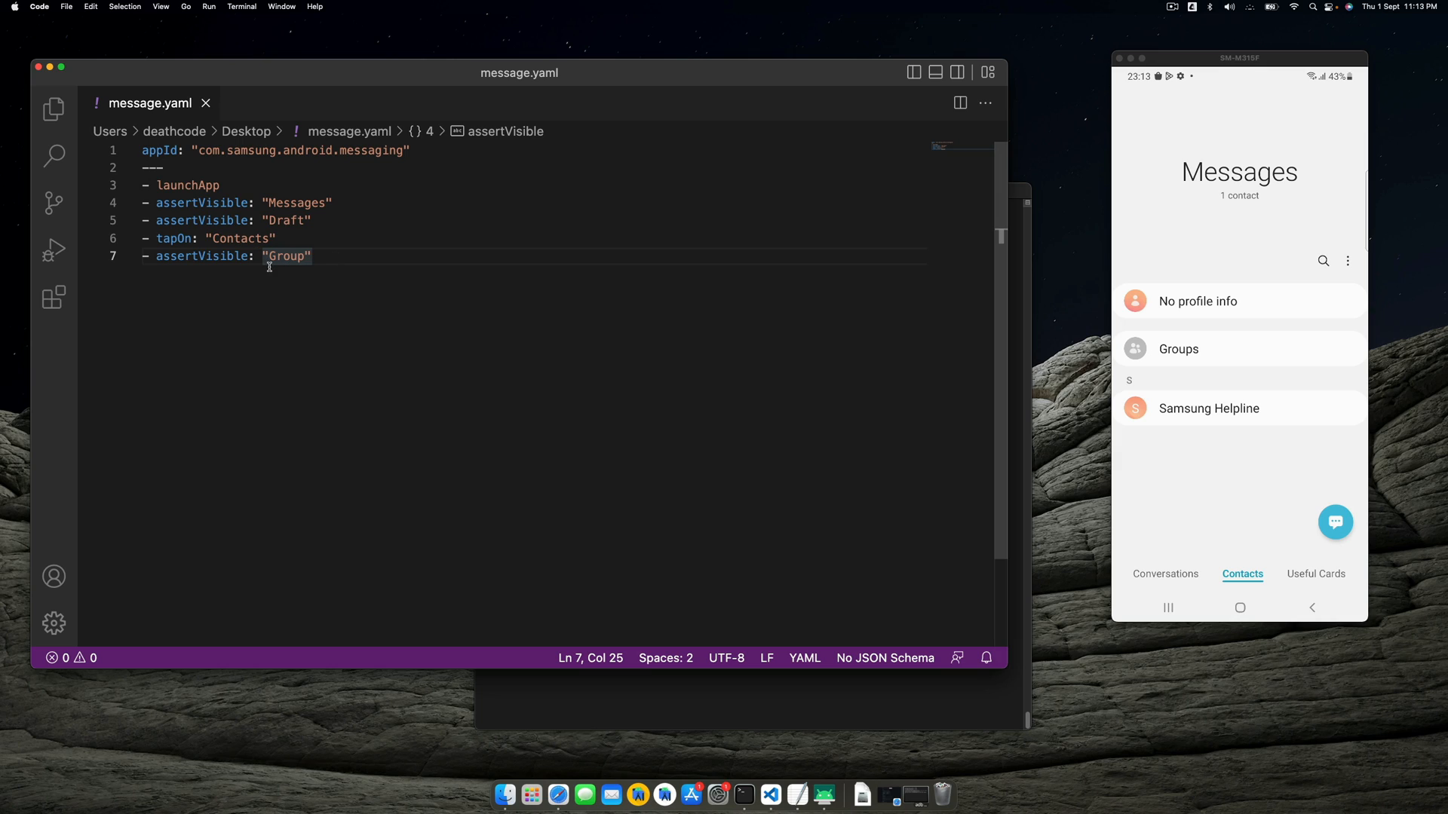
double_click(286, 256)
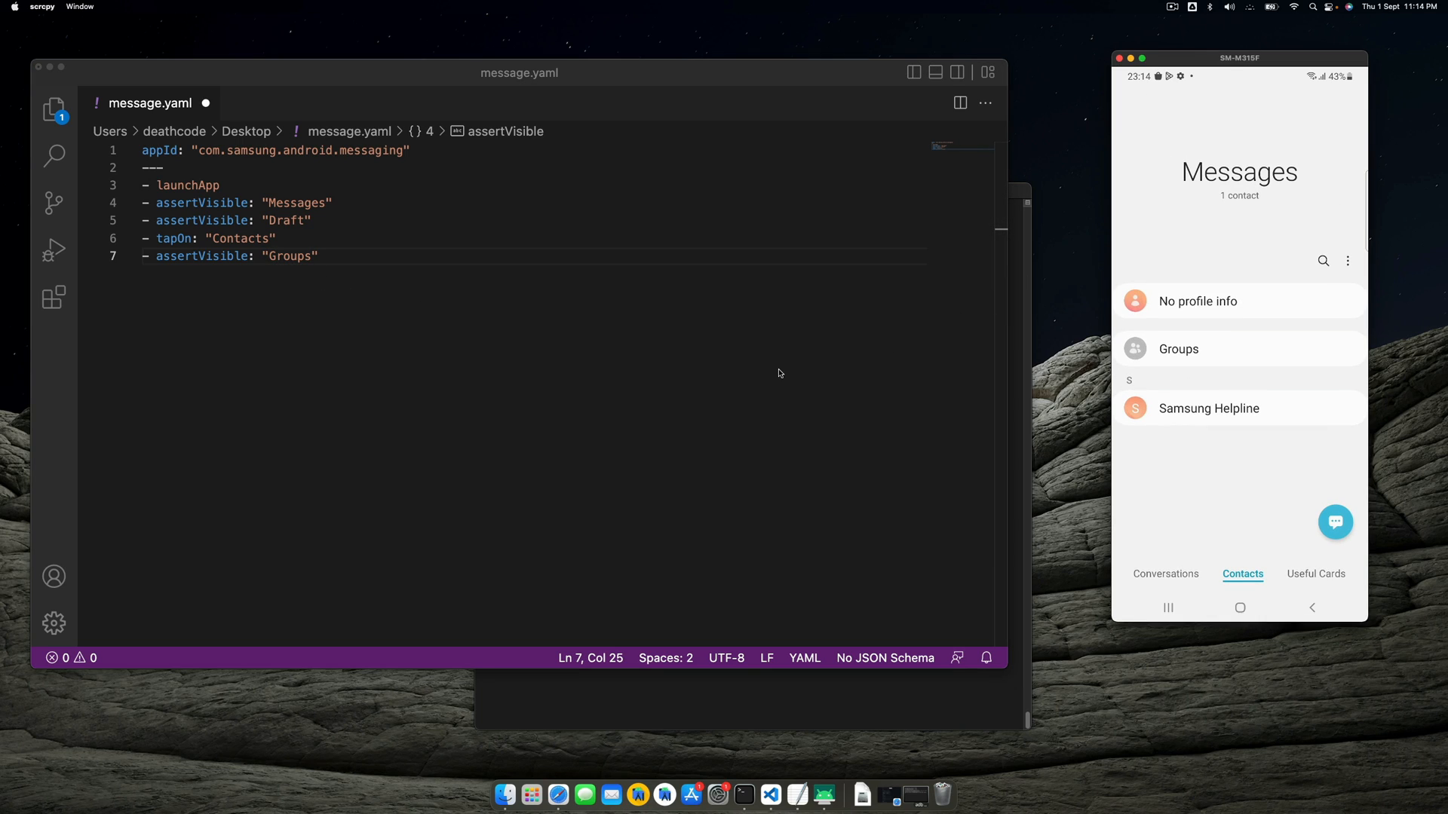
key("Enter")
type("- tapOn:")
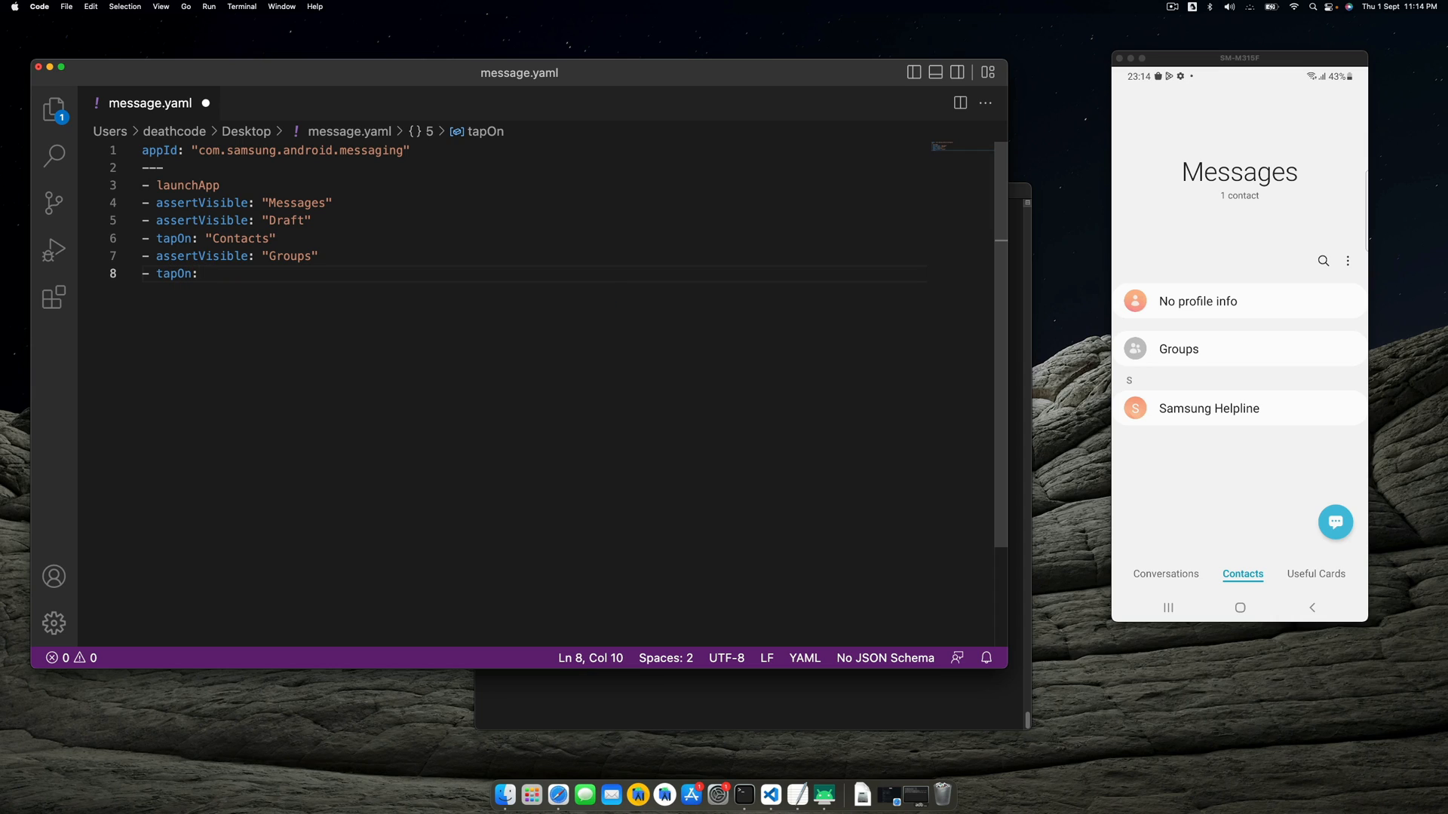
Step: Complete tapOn: "Groups" and run maestro test message.yaml against 192.168.29.125
type("\"g")
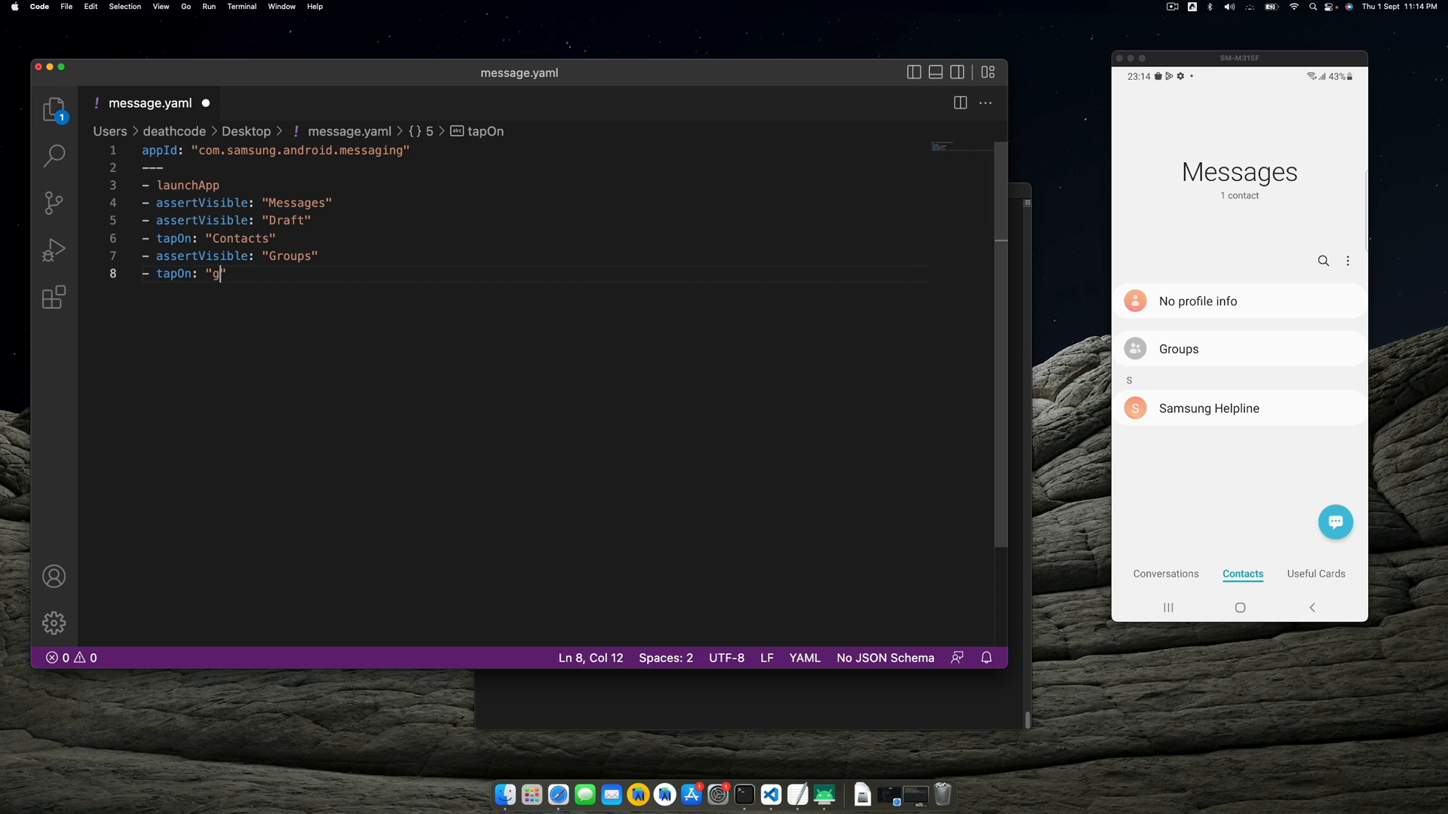
type("roups\"")
type("clear")
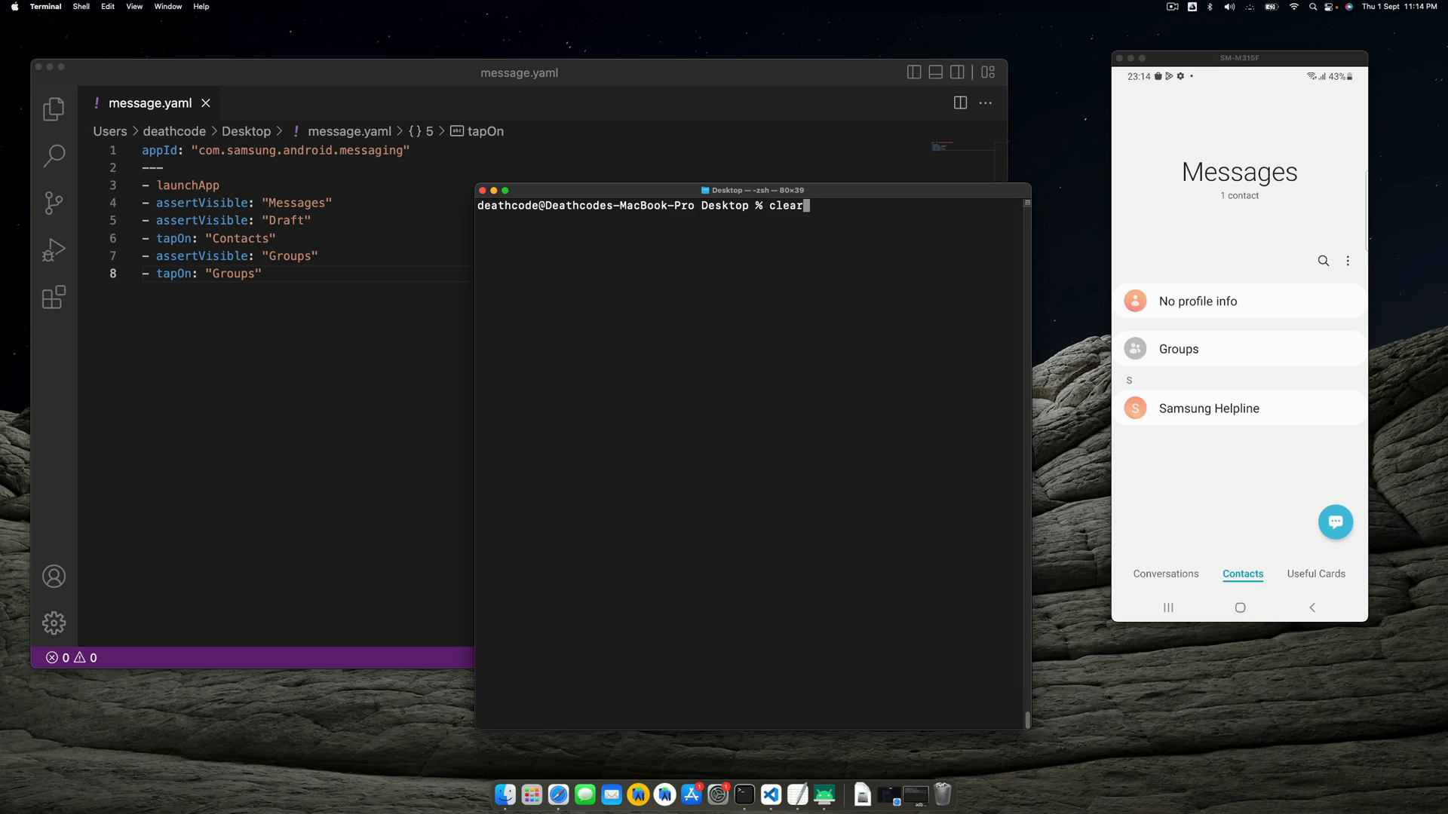
type("maestro --host 192.168.29.125 test message.yaml")
left_click(306, 291)
type("- back")
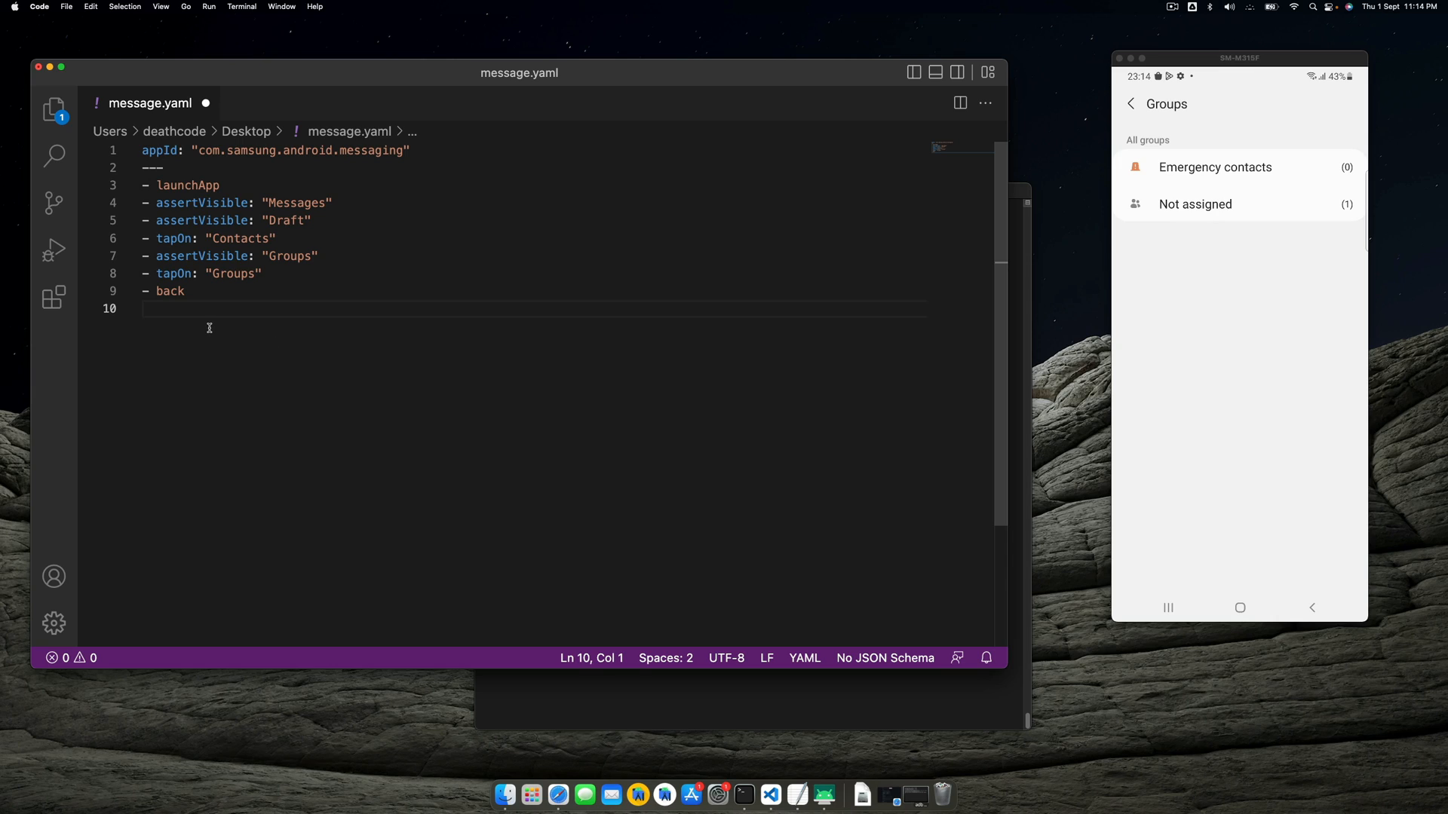
Step: Start a new step line and take the phone back from Groups to contacts
type("-")
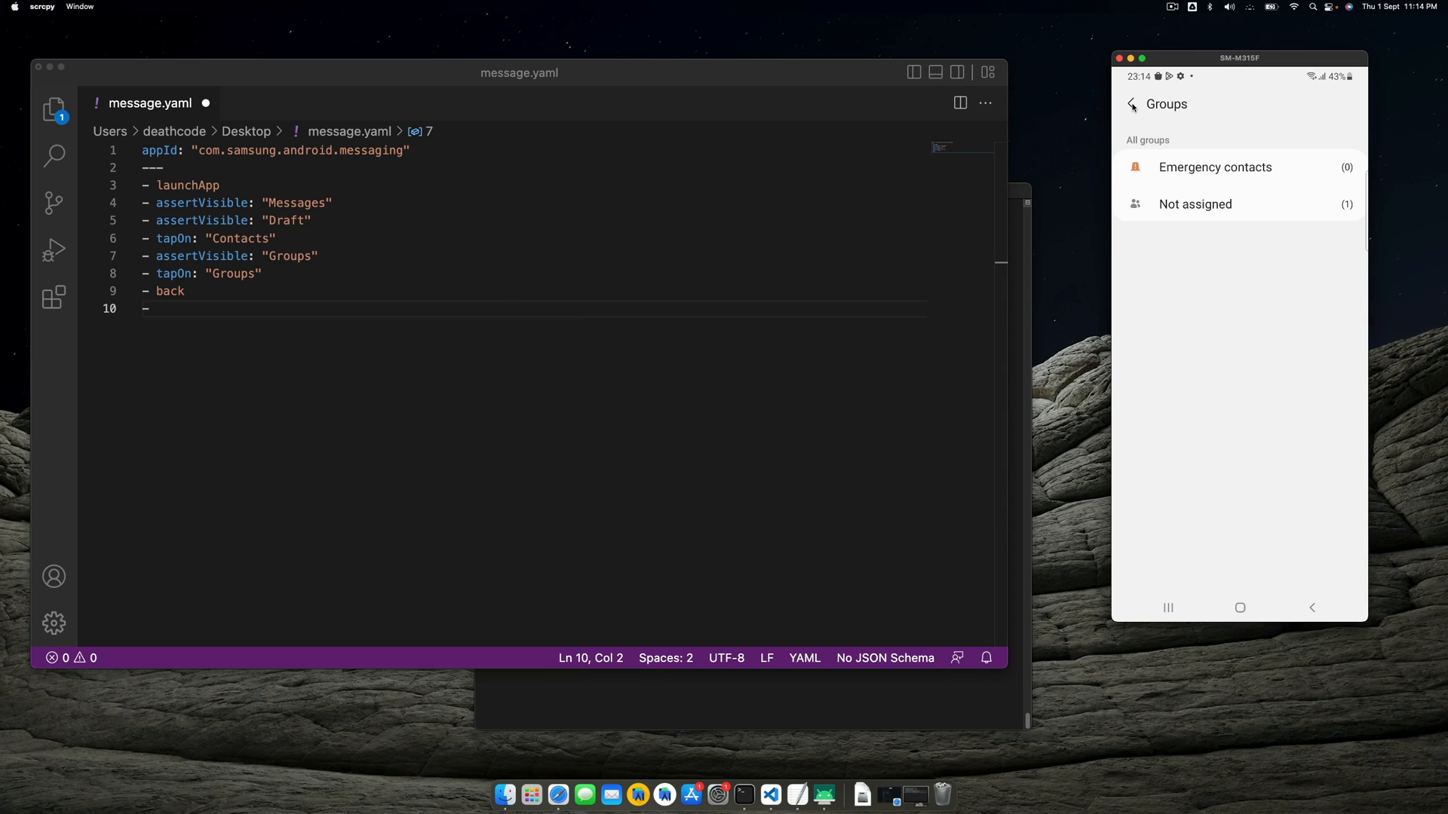
left_click(1133, 104)
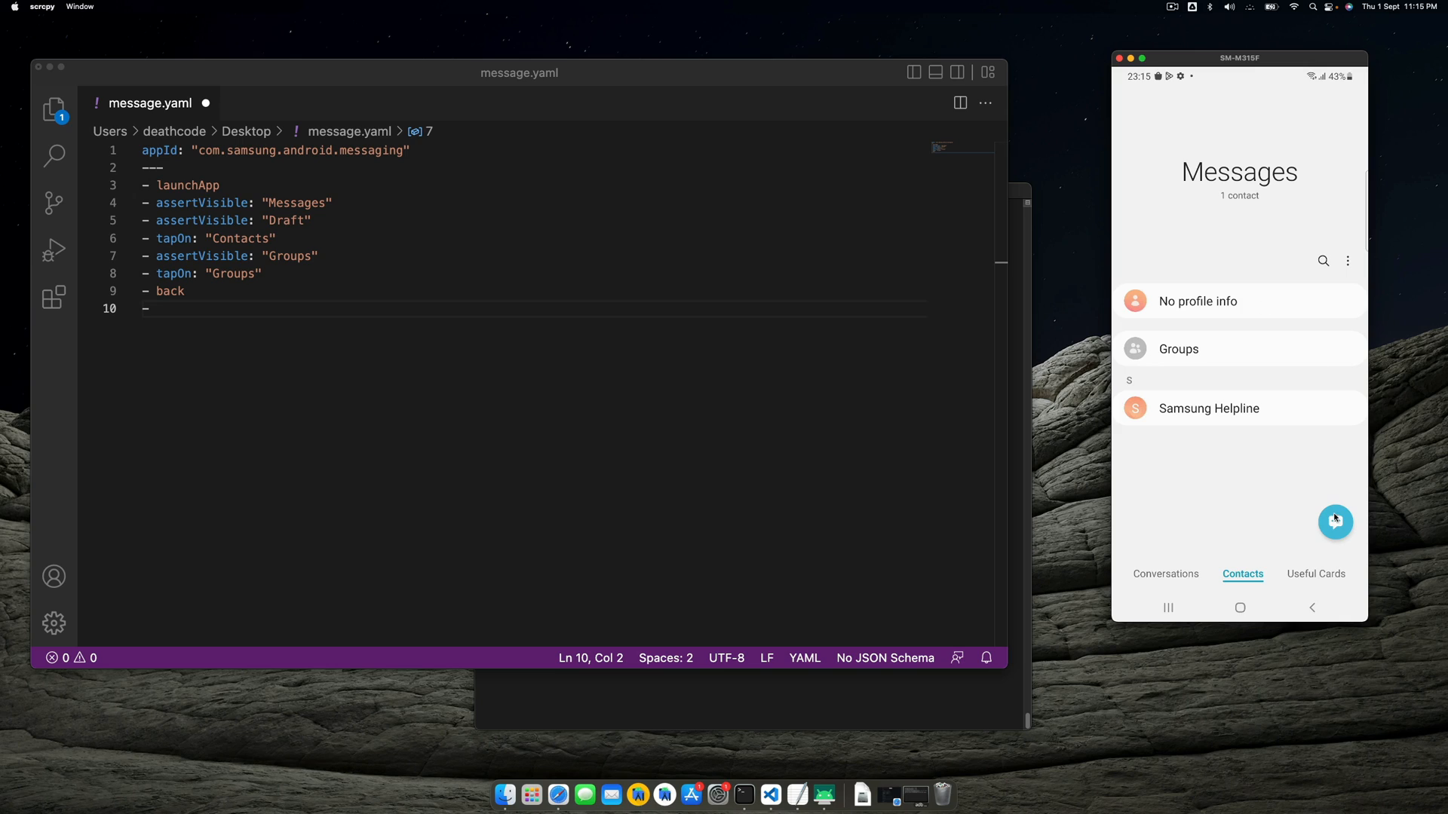
mouse_move(1336, 523)
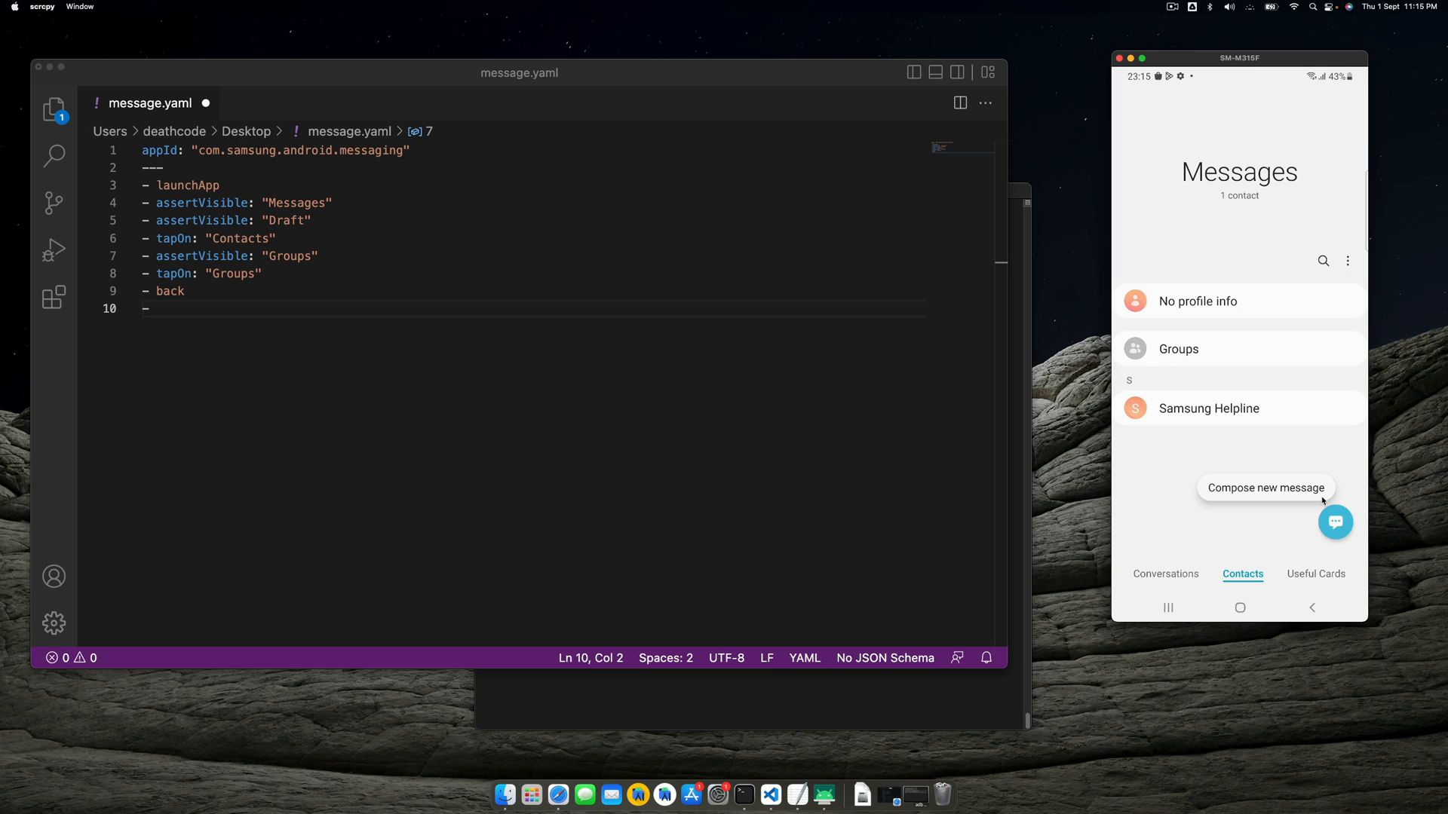
mouse_move(1246, 497)
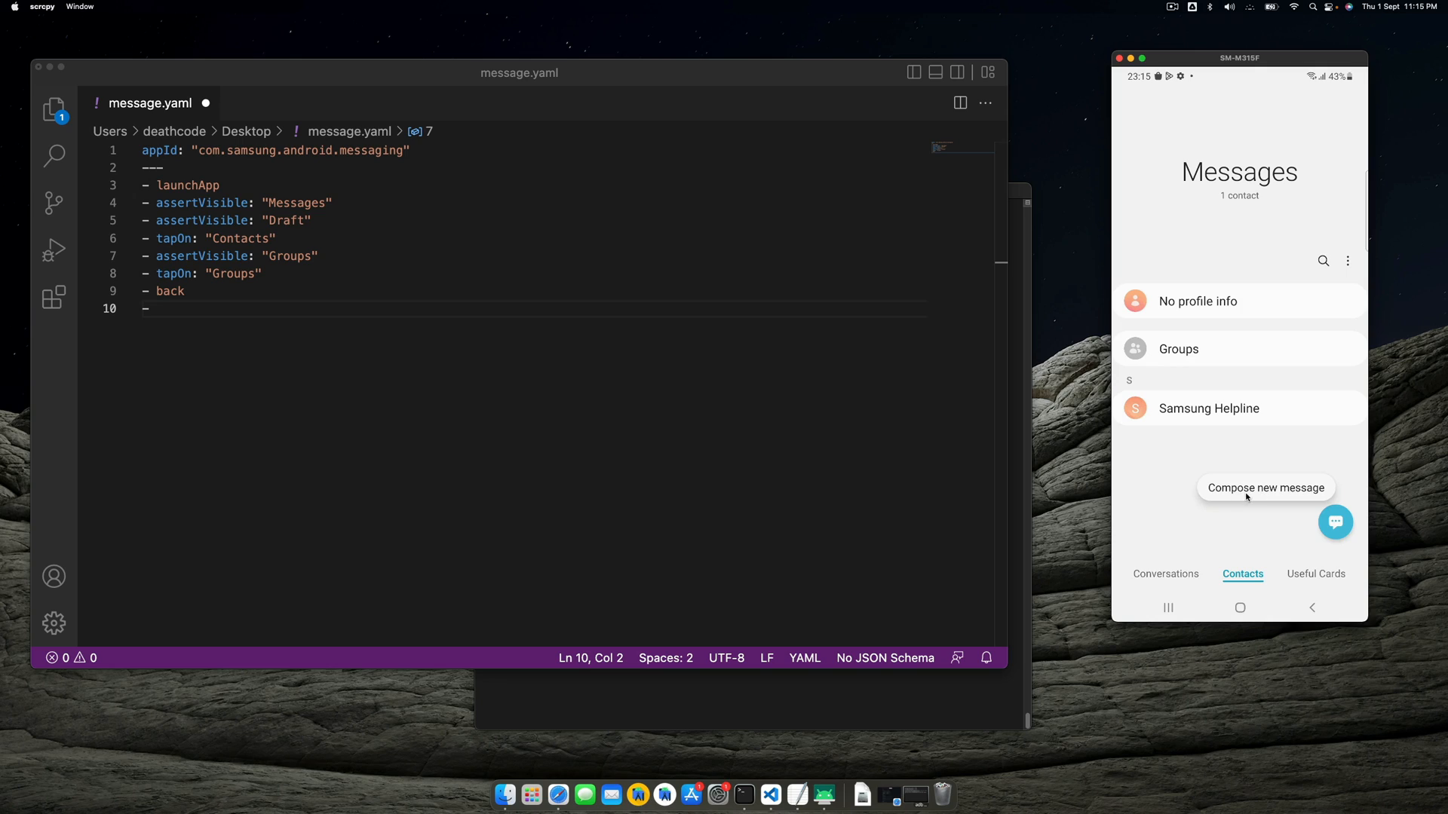
mouse_move(1306, 508)
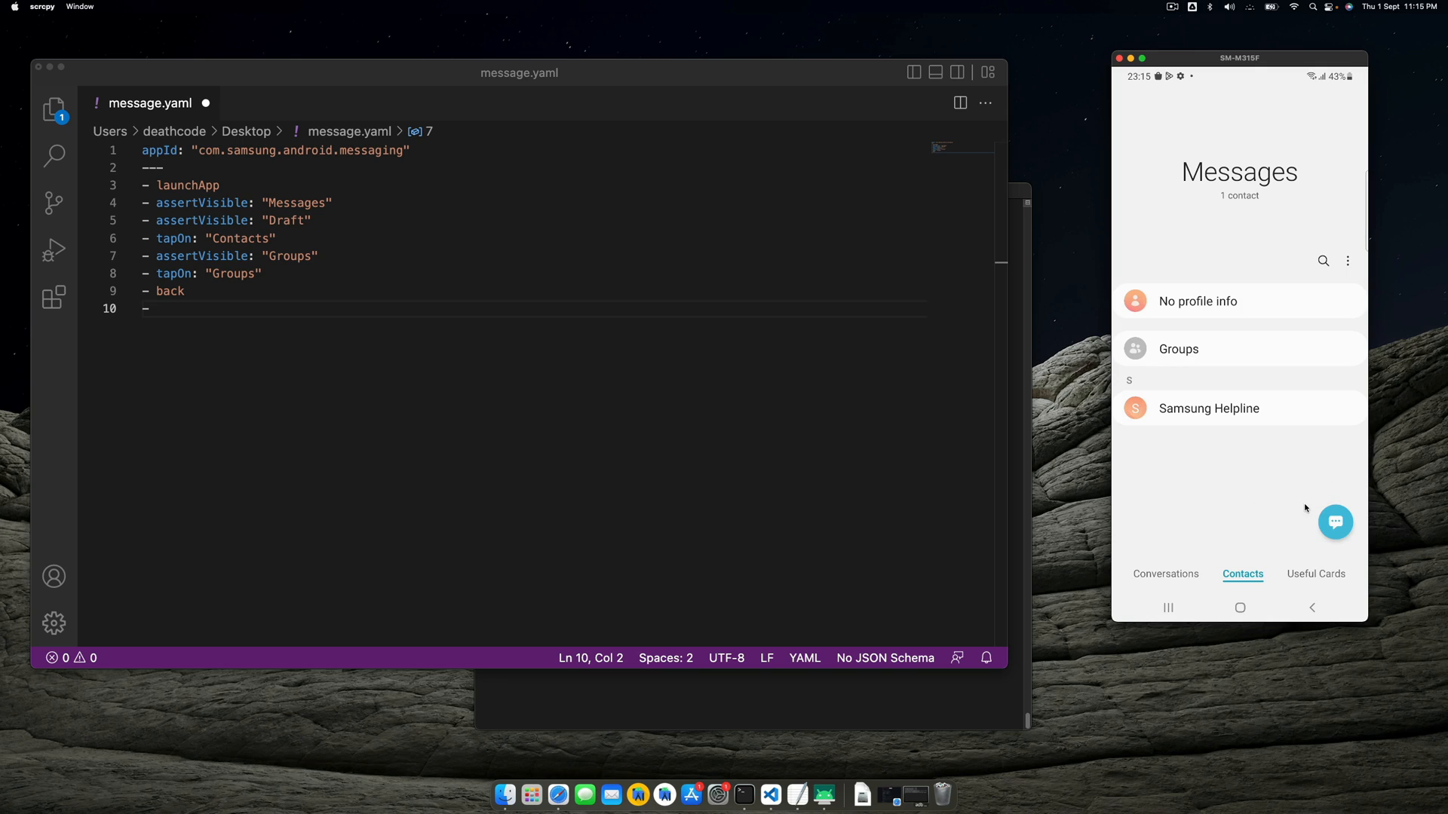
mouse_move(1336, 522)
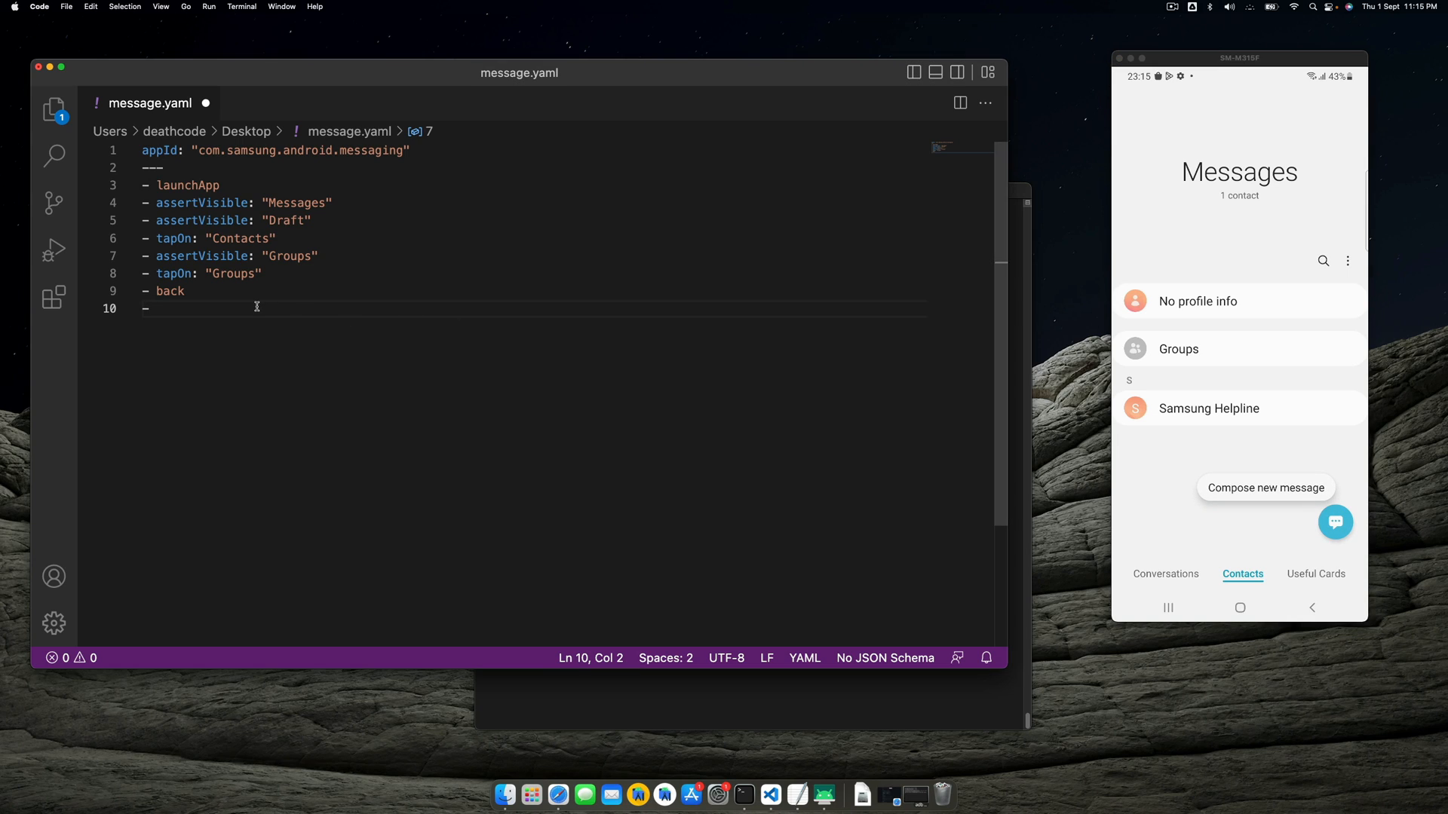
Step: Add a tapOn "Create new message" step, removing the stray "a" from the label
type("tapOn: \"")
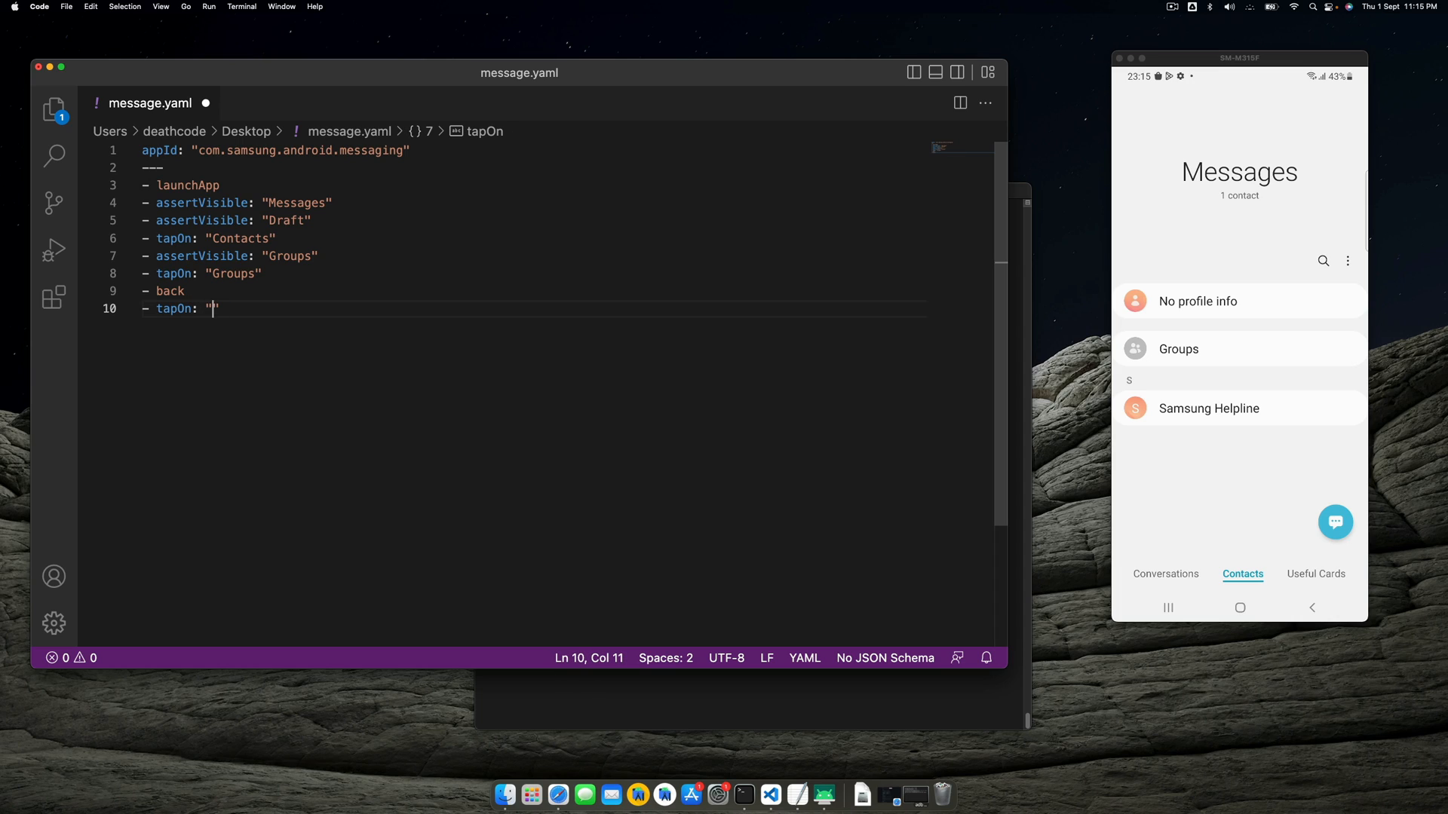
type("Create a new mess")
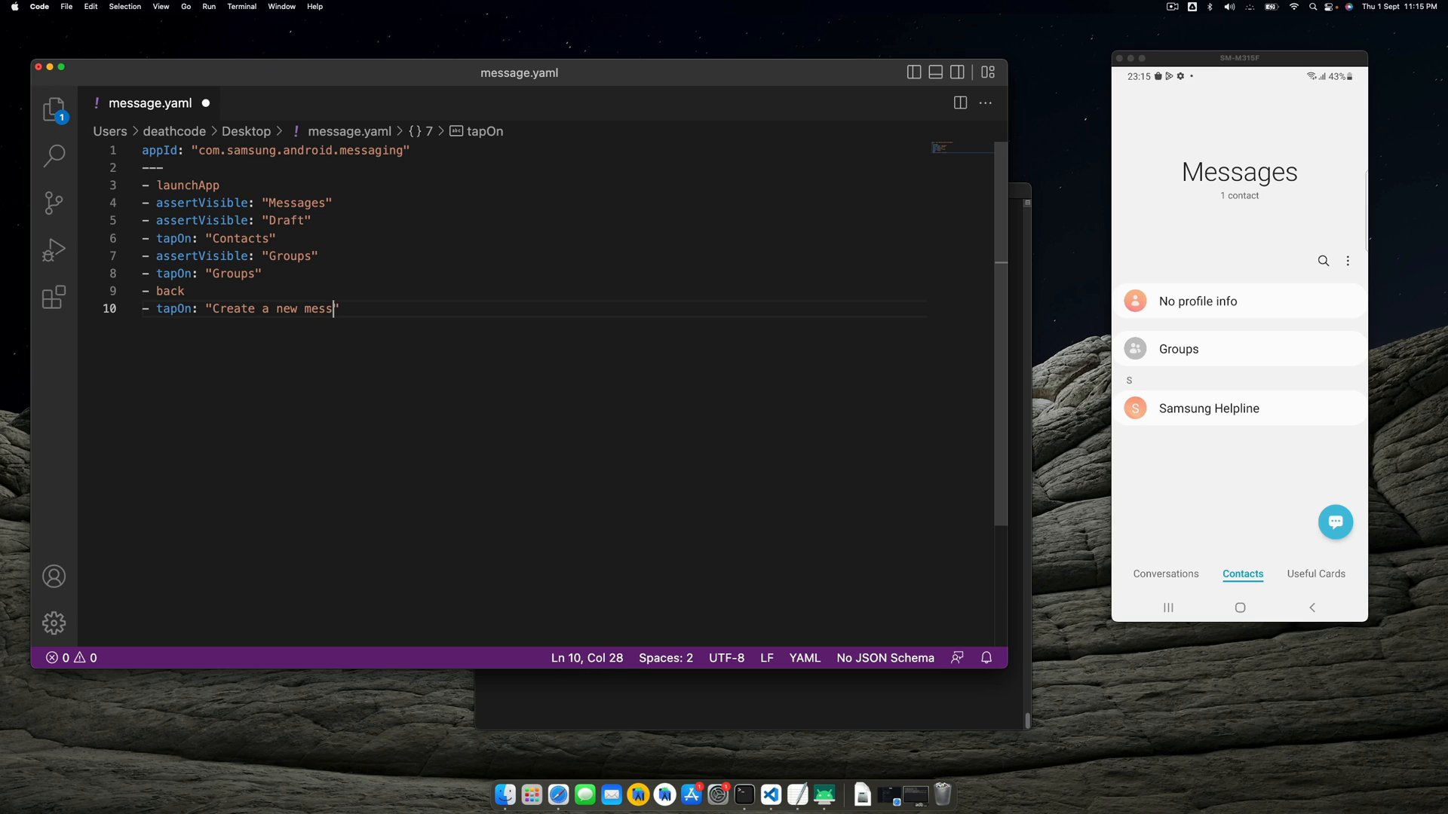
type("age\"")
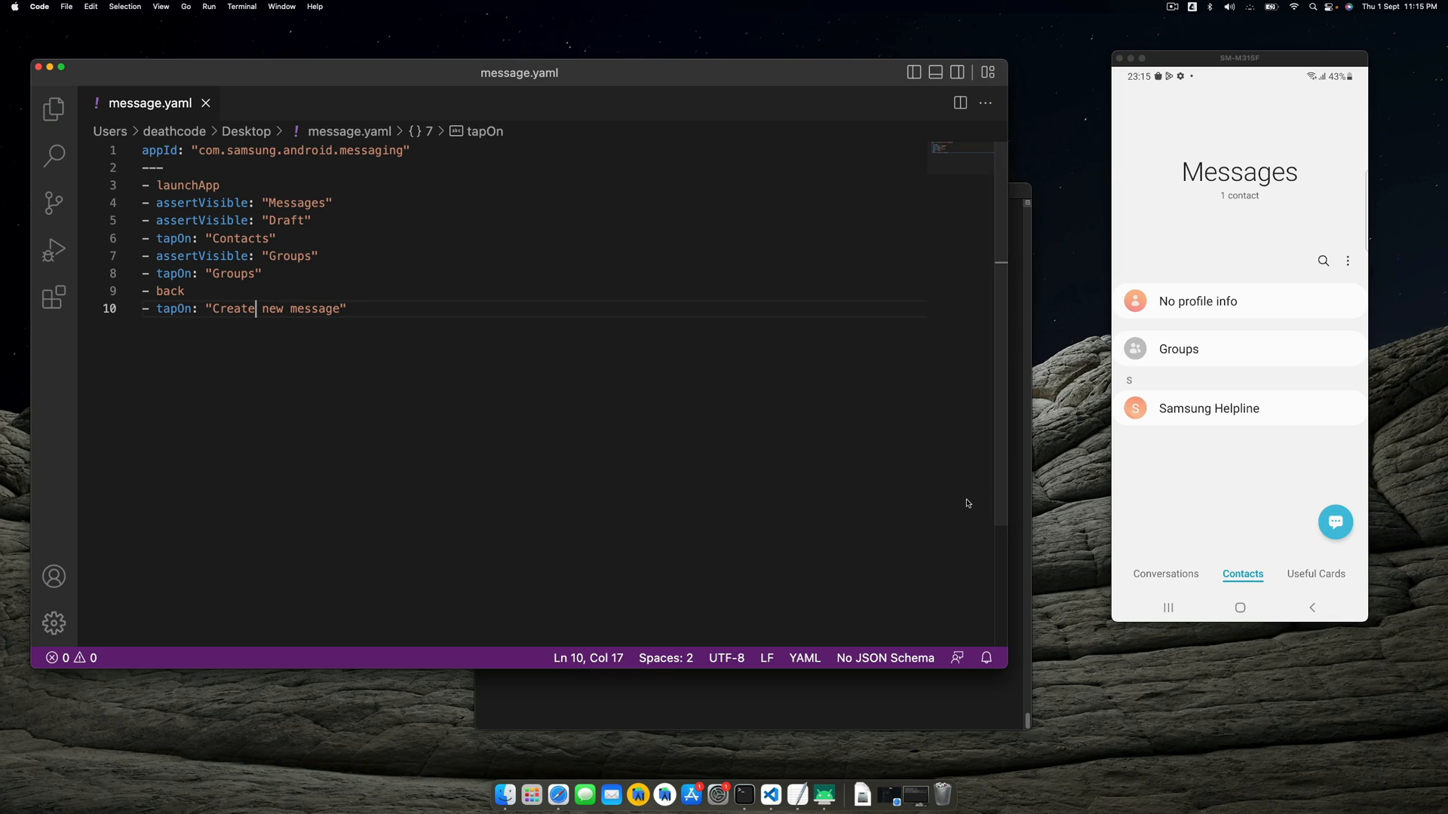
left_click(1335, 522)
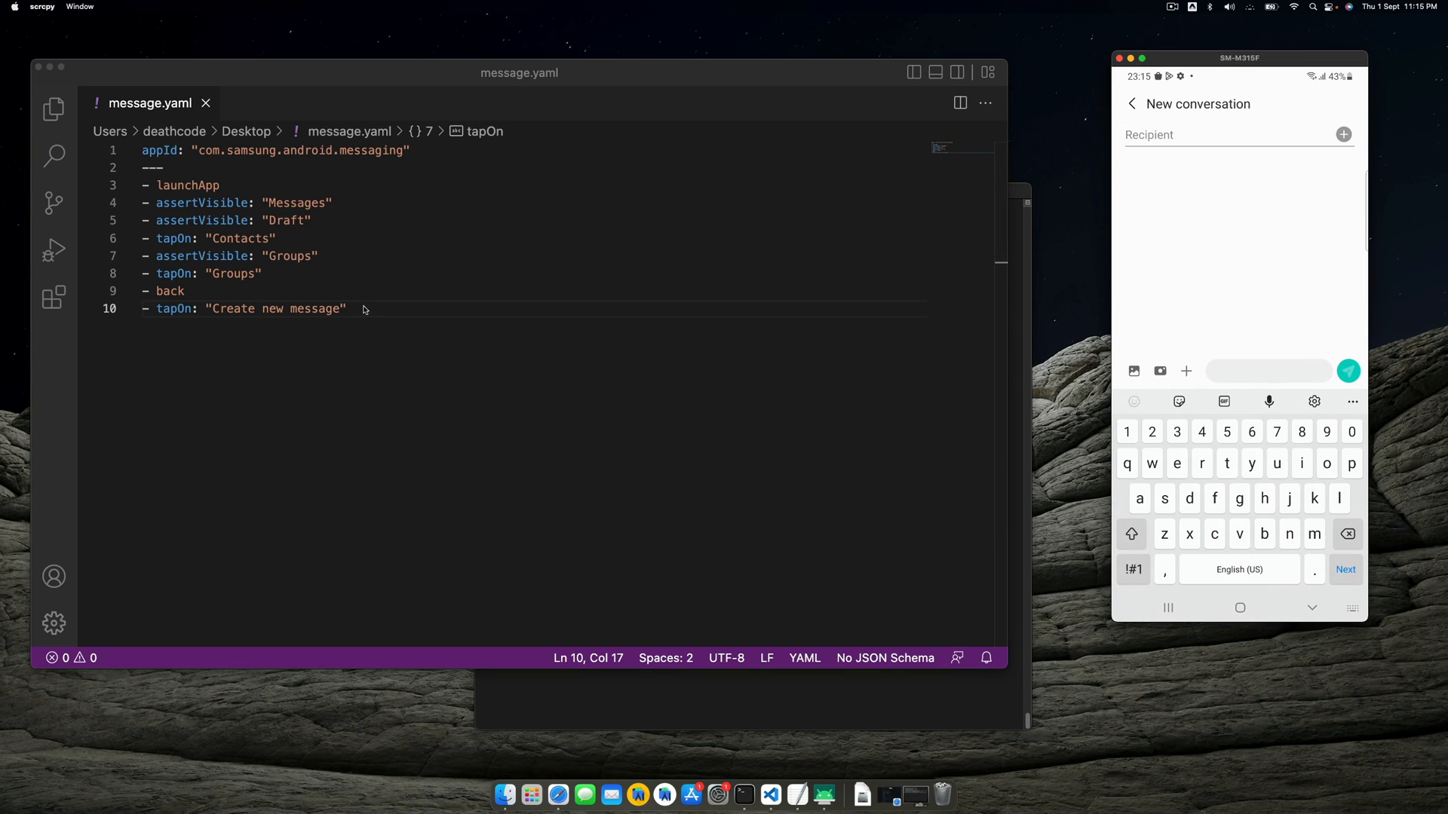
key("Enter")
type("- input")
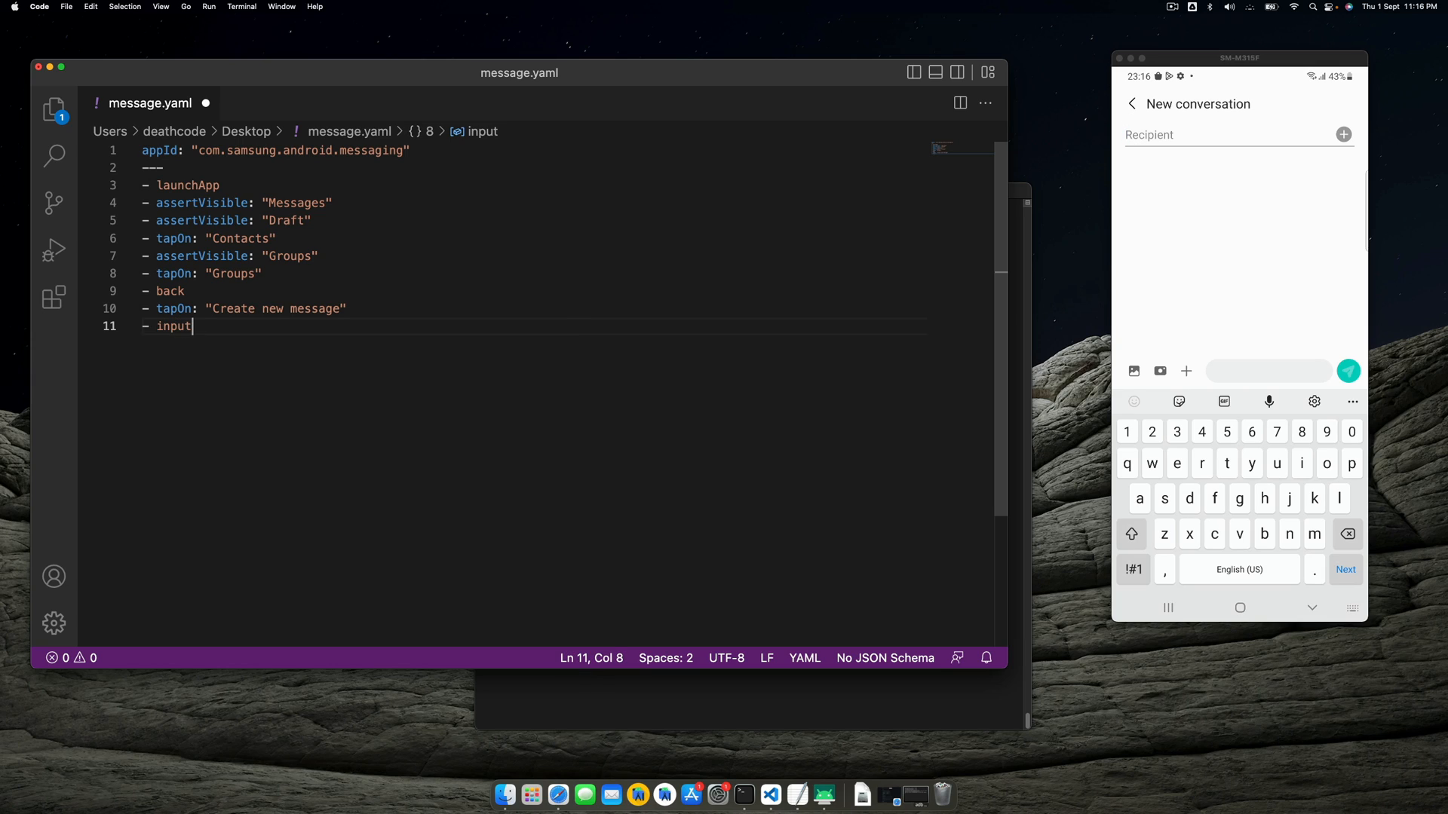
type("Text")
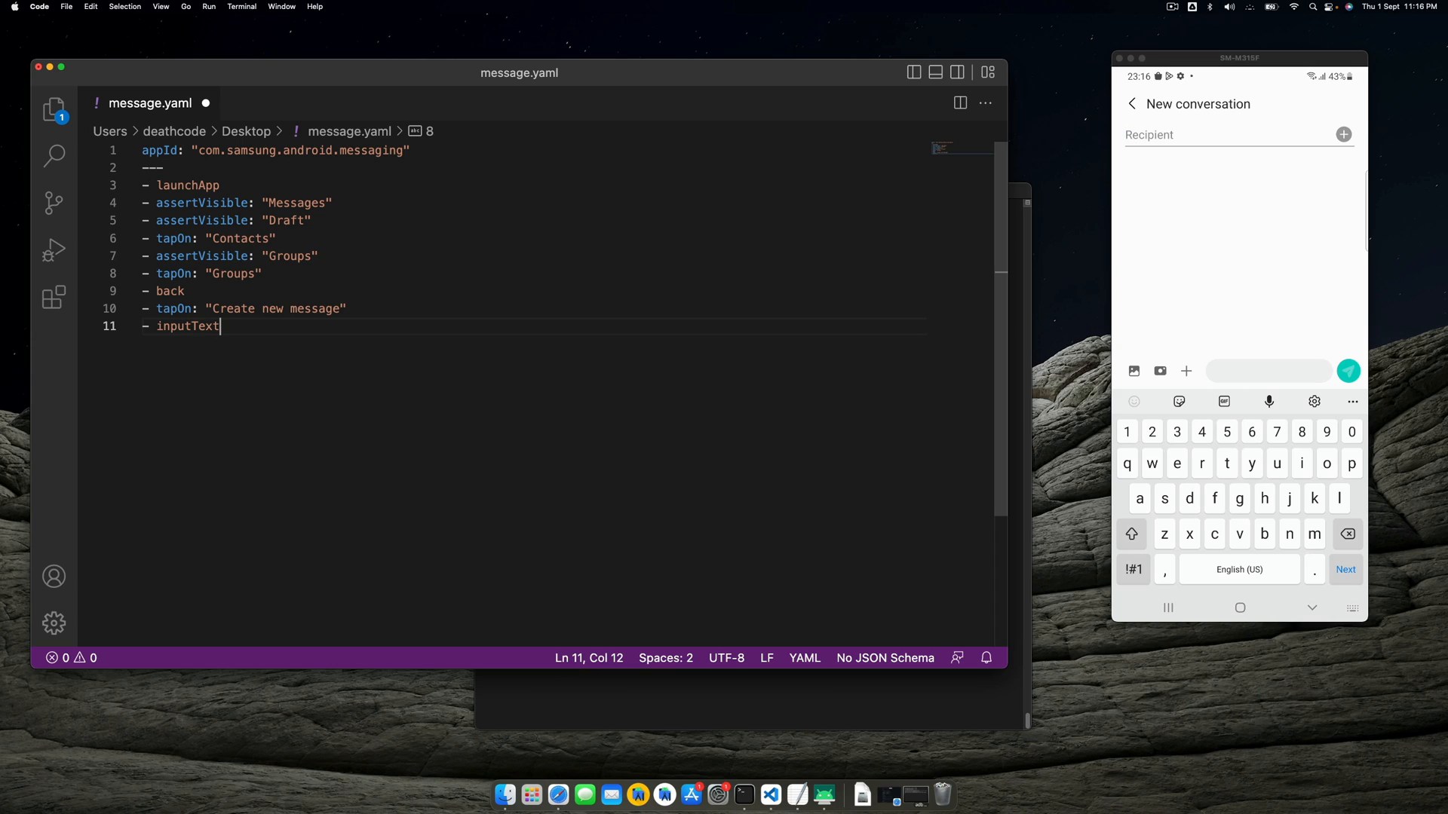
type(": \"12")
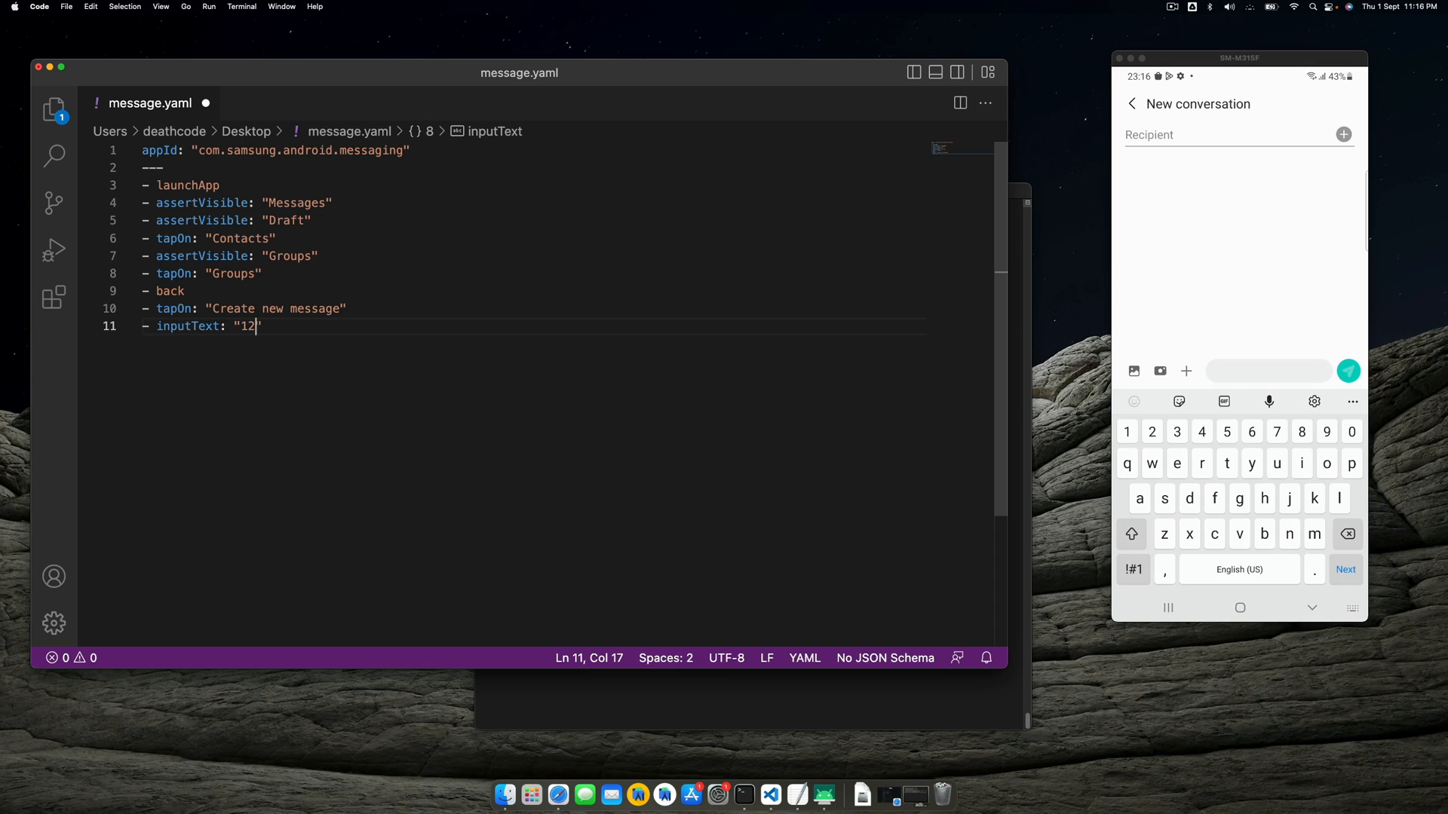
type("34567890")
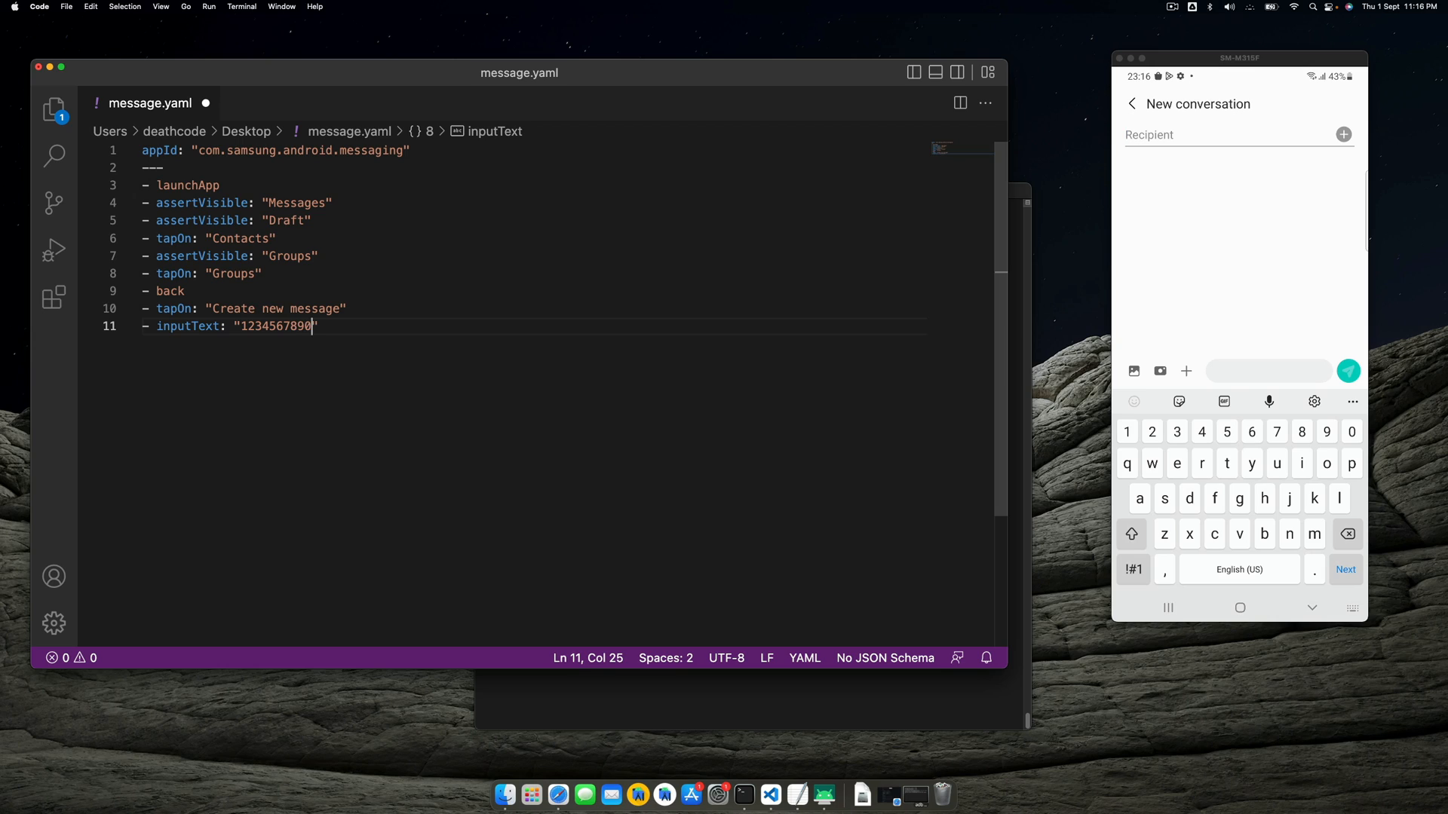
type("\"")
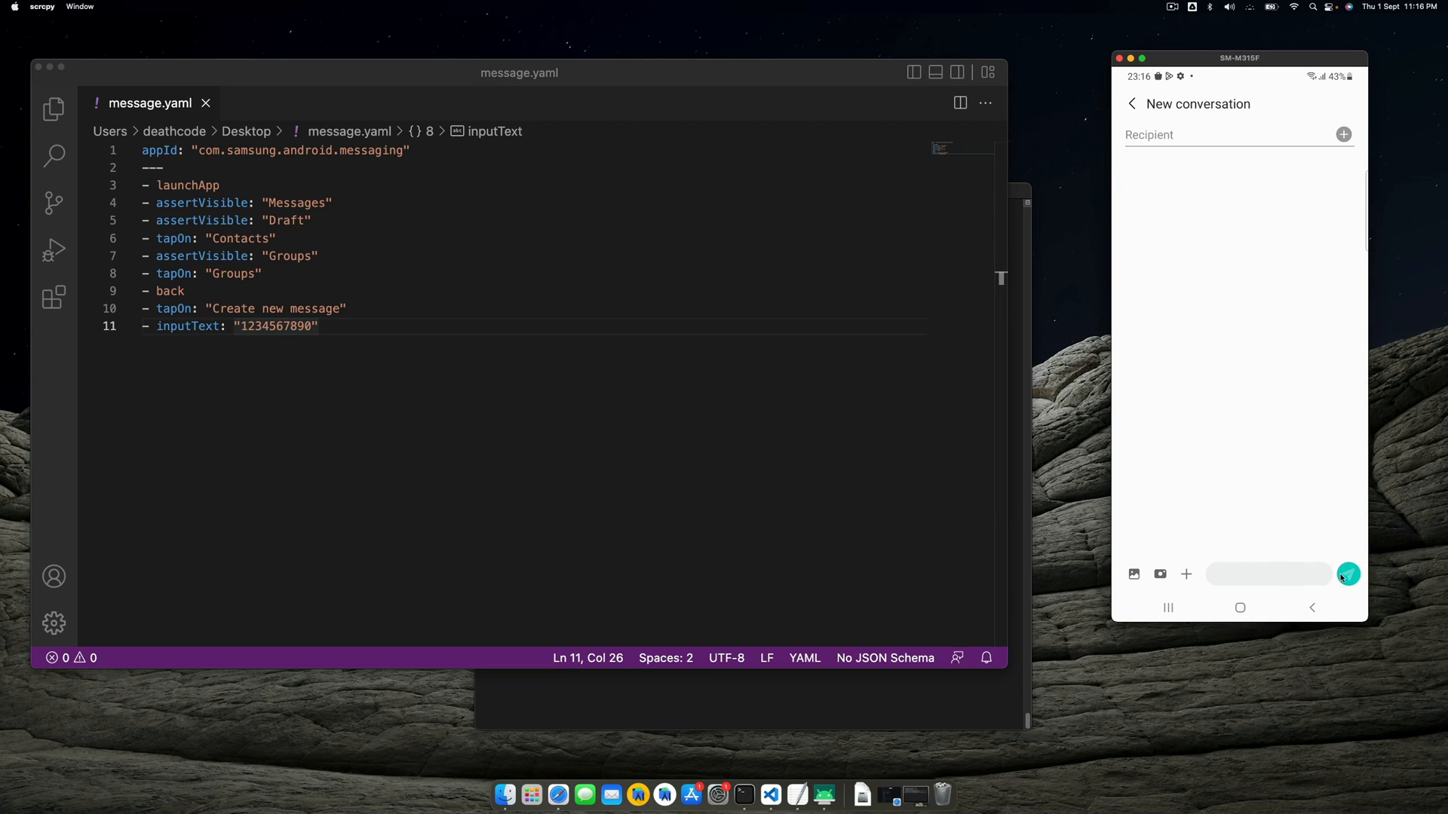
Step: On the mirrored phone, type test text 'asdasdaasda' and add 1234 as a recipient
left_click(1269, 574)
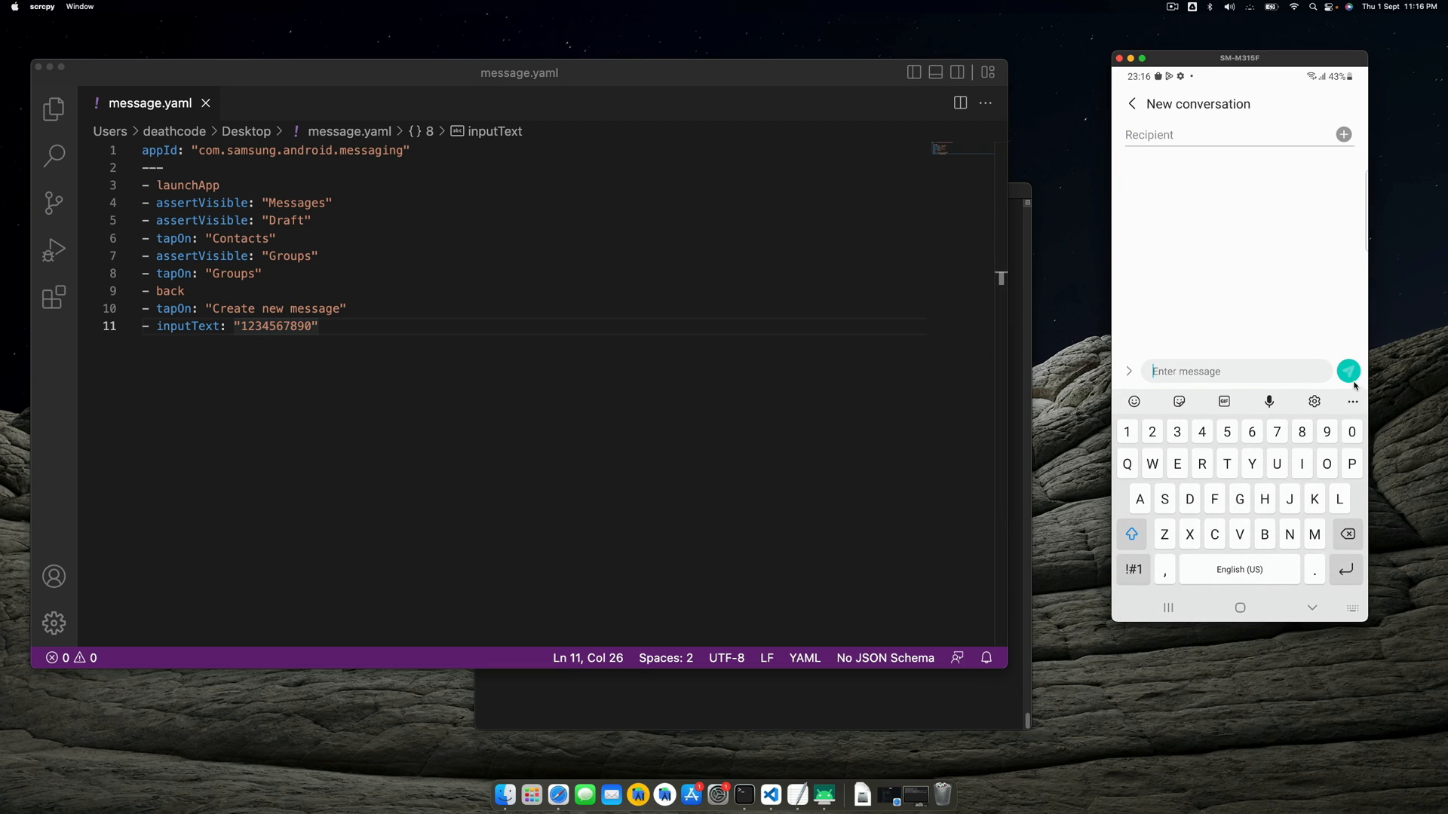
type("a")
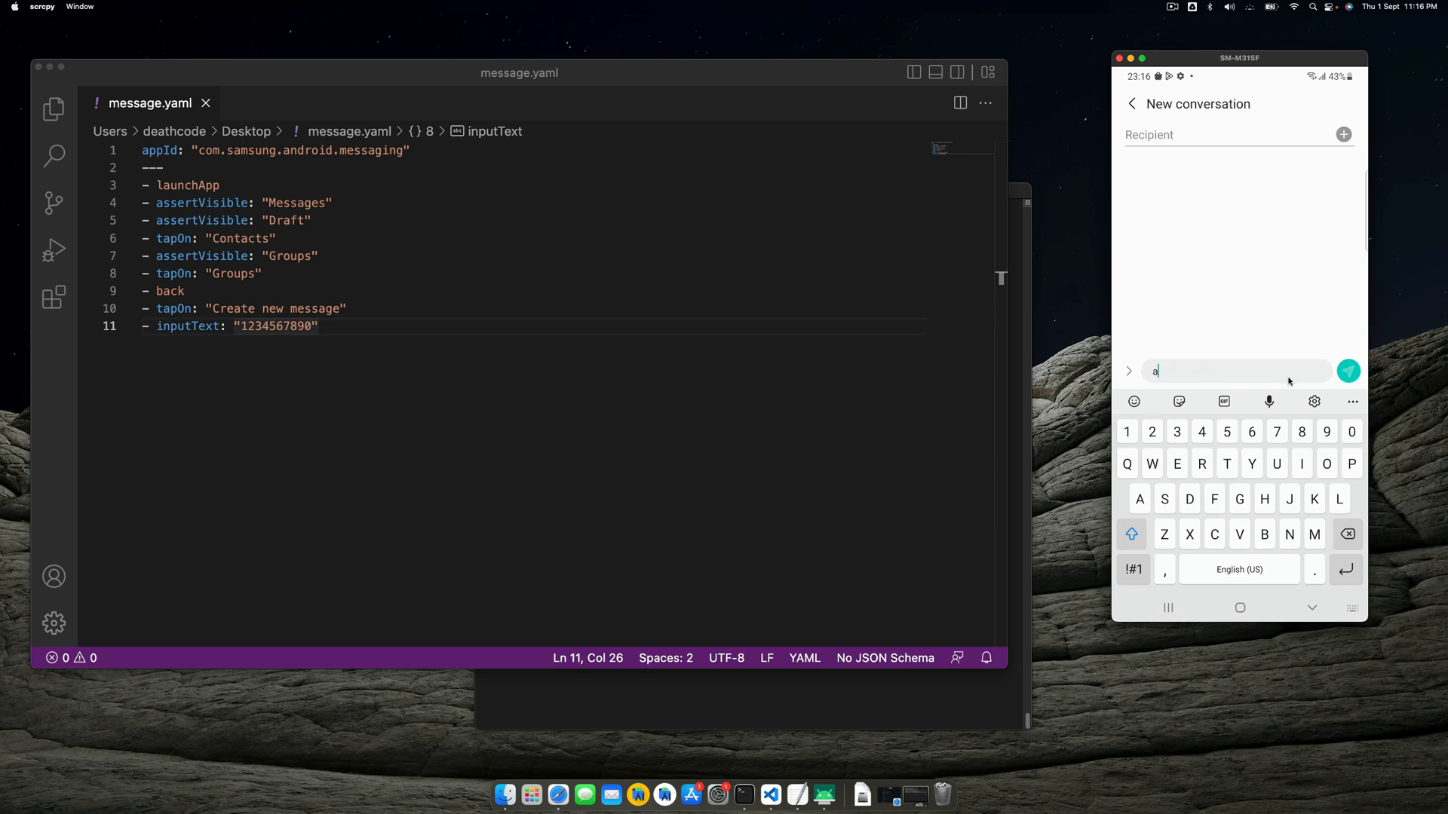
type("sdasdaasda")
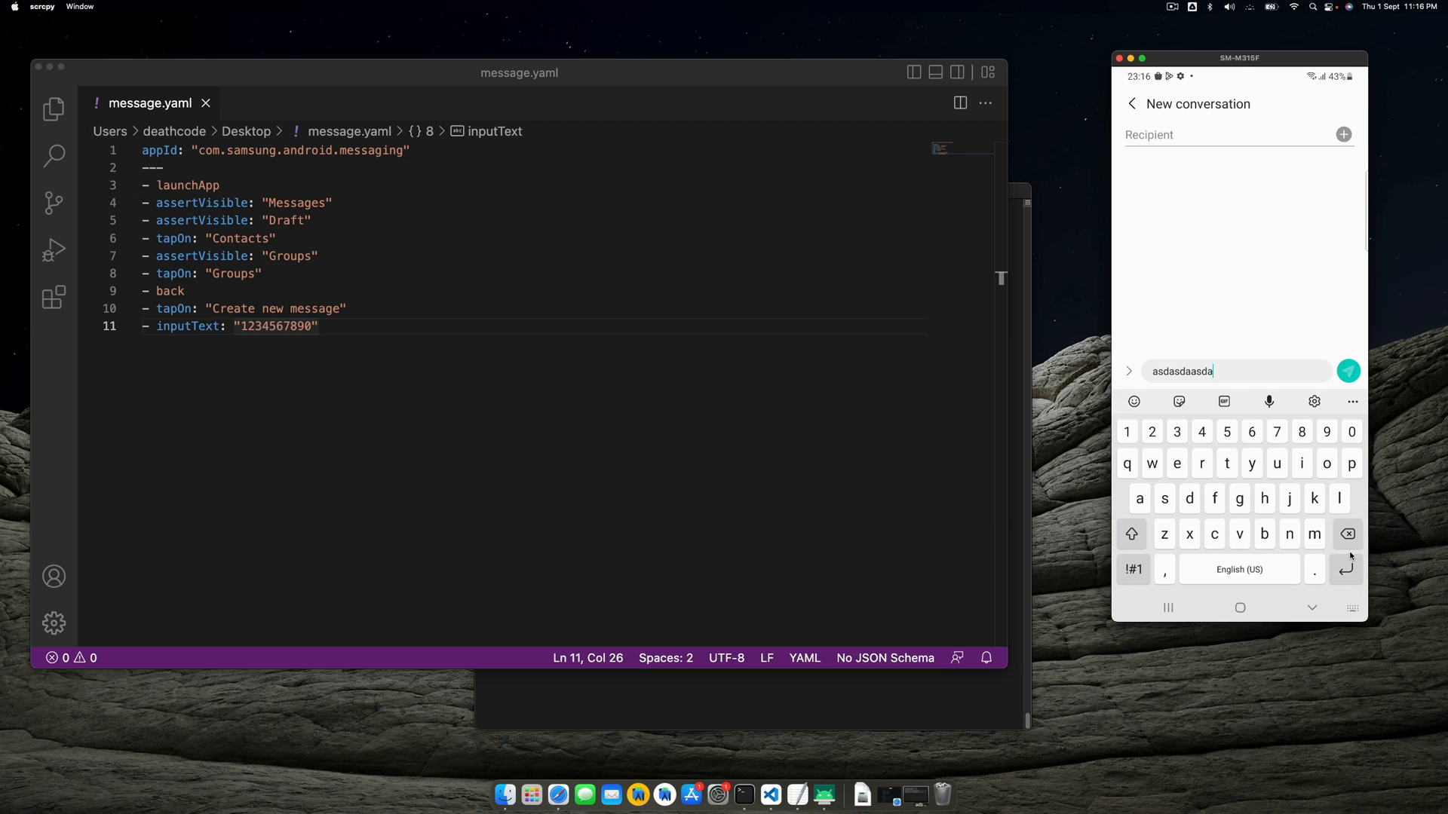
key("Enter")
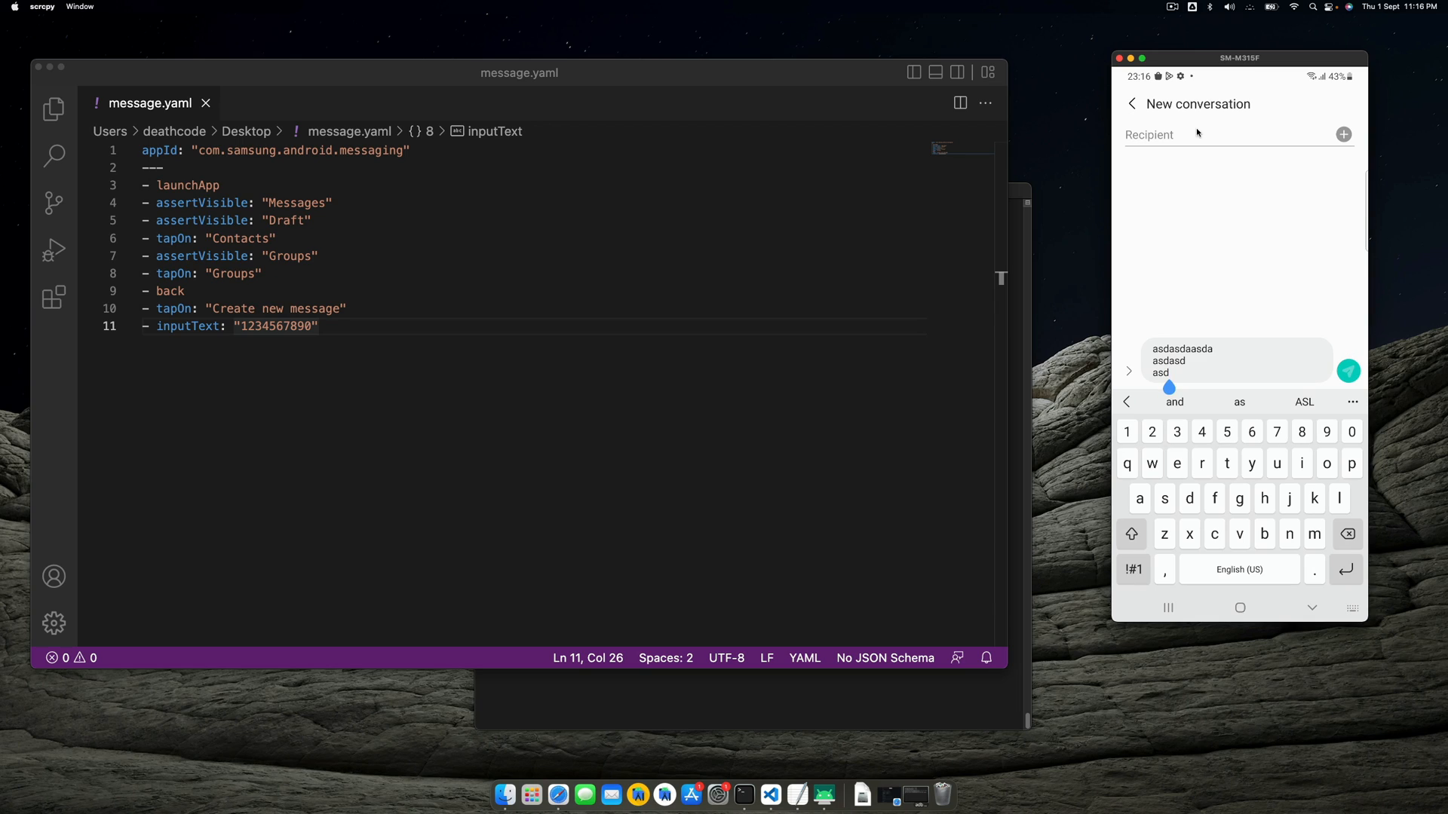
type("1234")
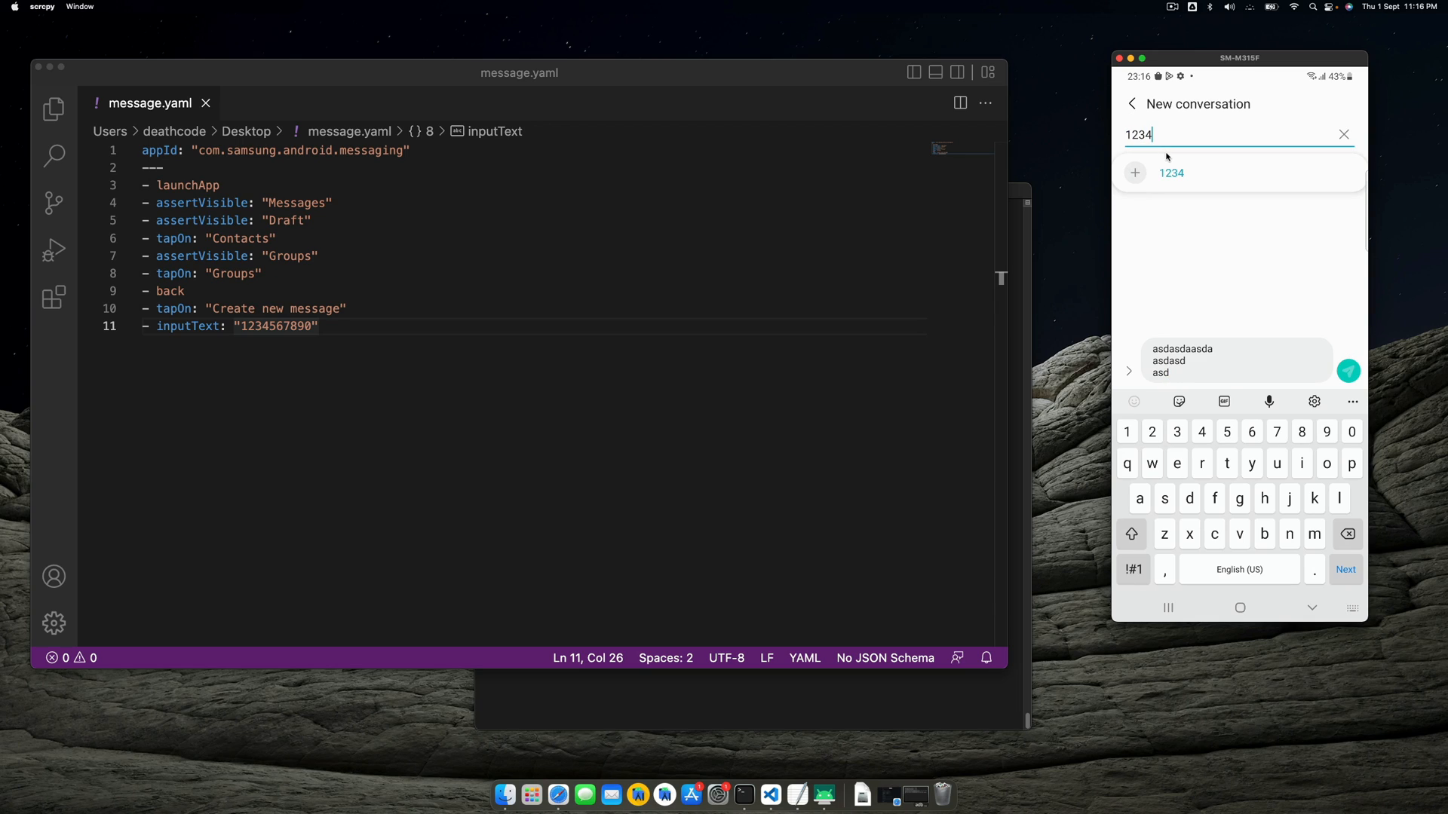
left_click(1171, 173)
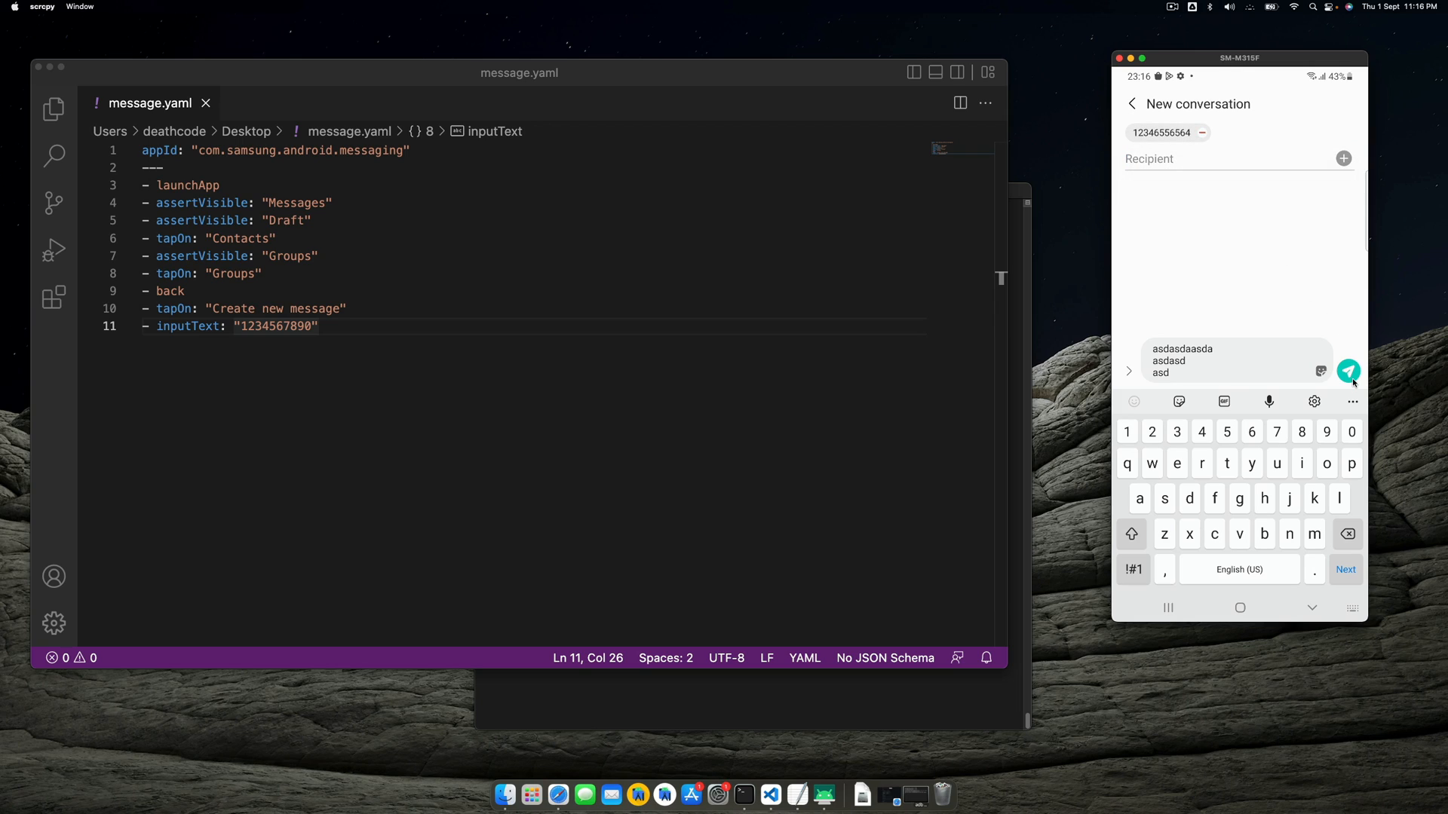
mouse_move(1364, 495)
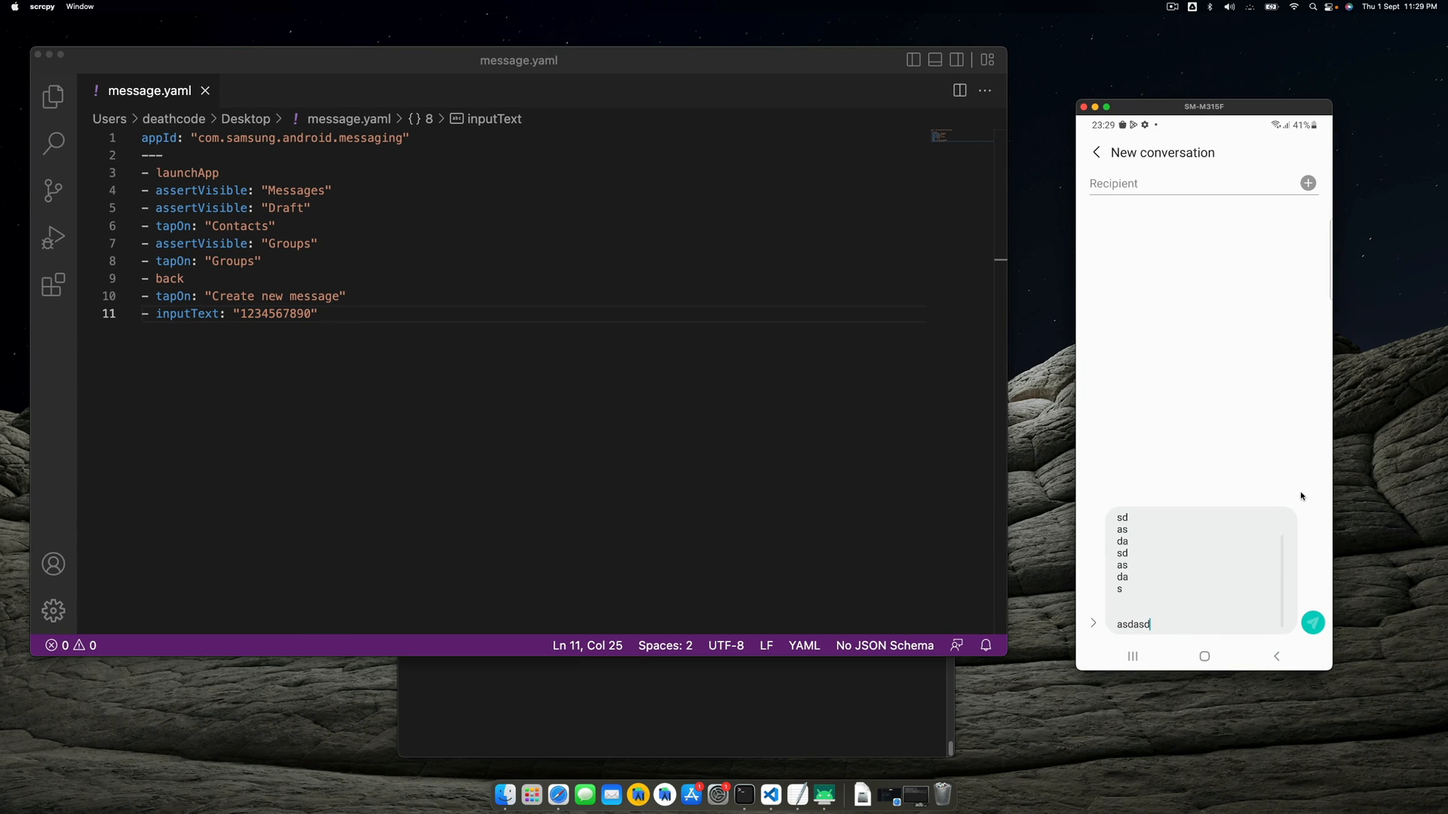
mouse_move(1250, 439)
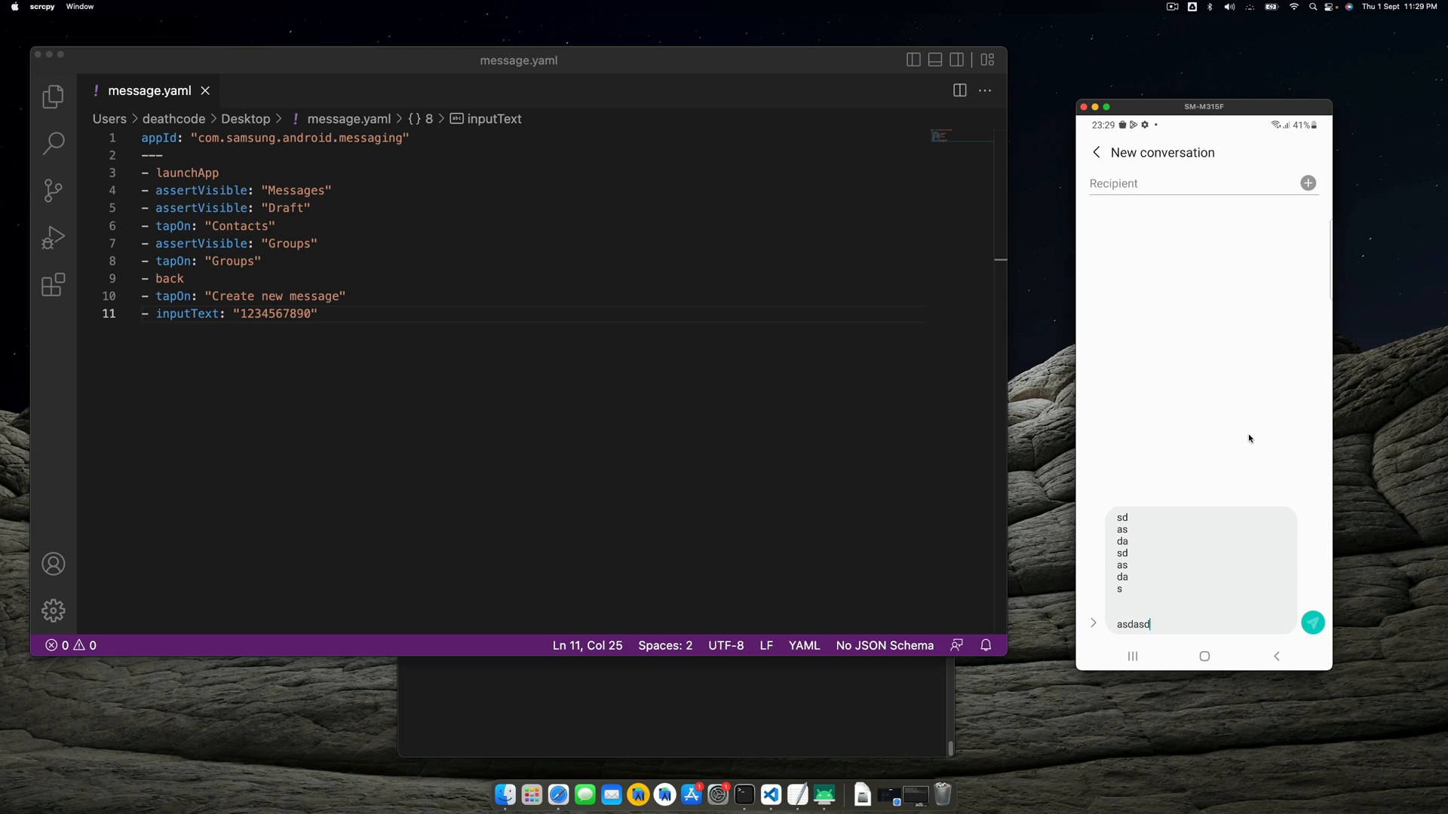
mouse_move(1257, 475)
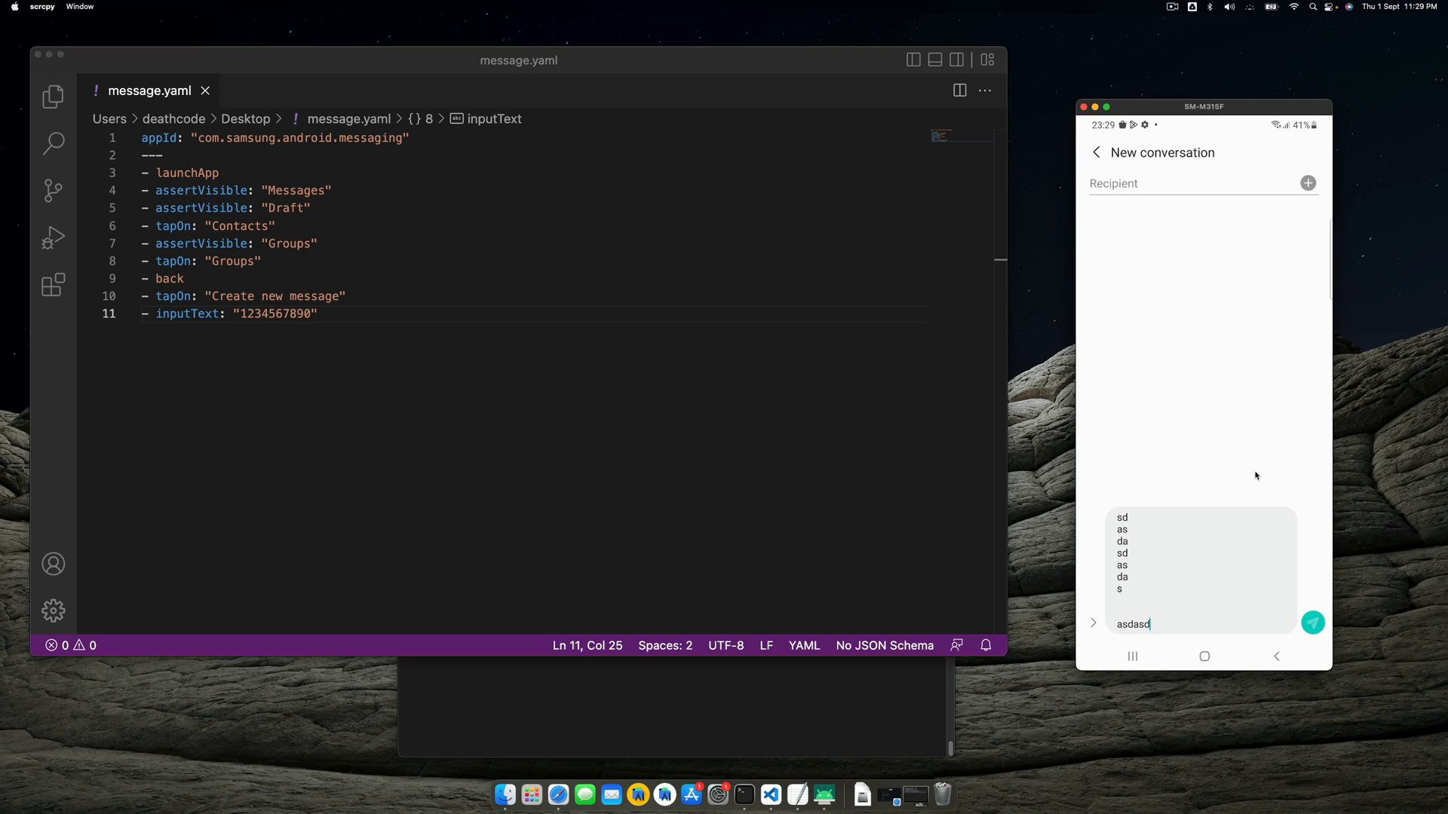
mouse_move(1213, 395)
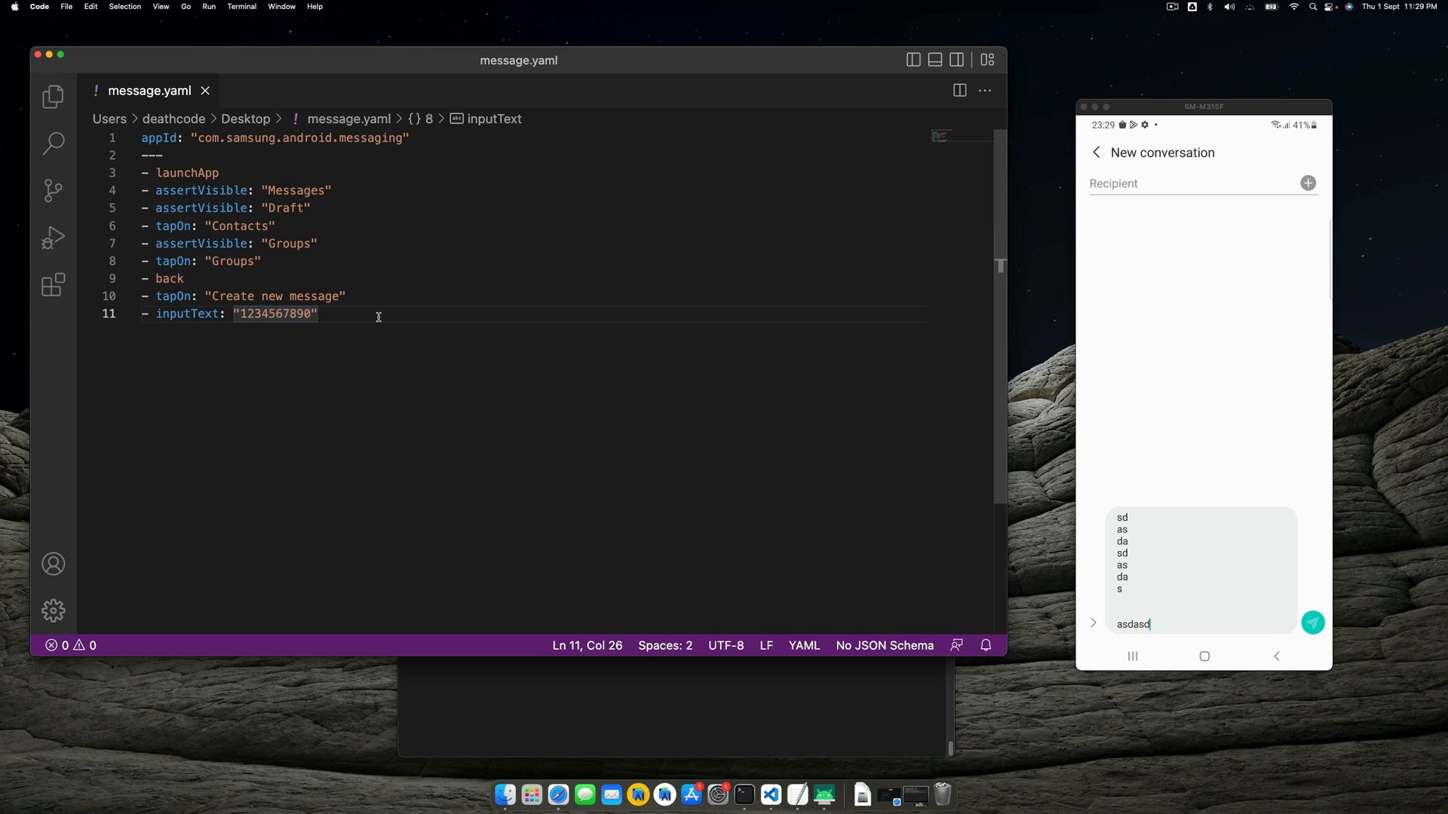
Step: Add a tapOn: Next step below the inputText line in message.yaml
left_click(1146, 183)
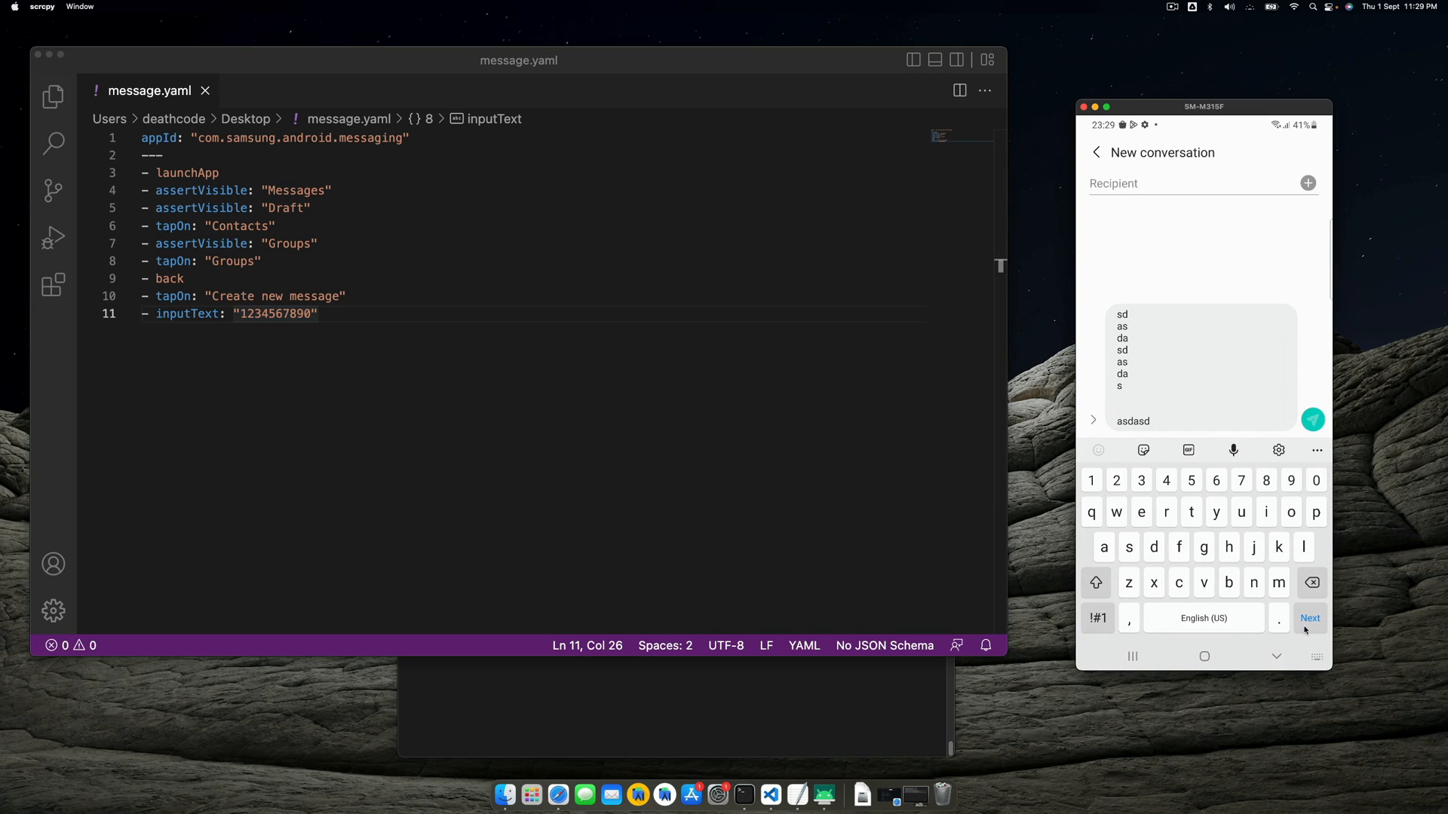
left_click(351, 319)
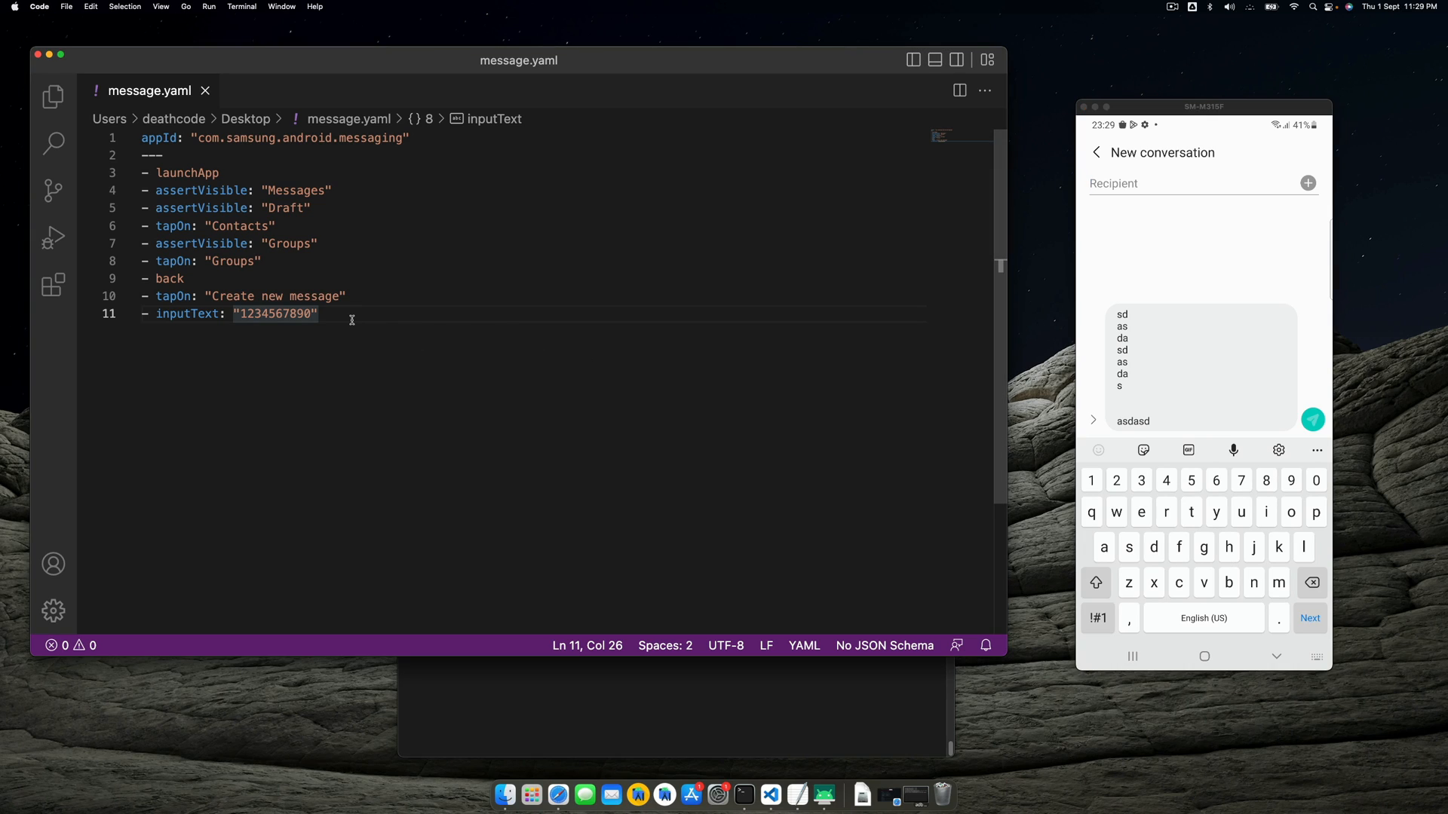
key("Enter")
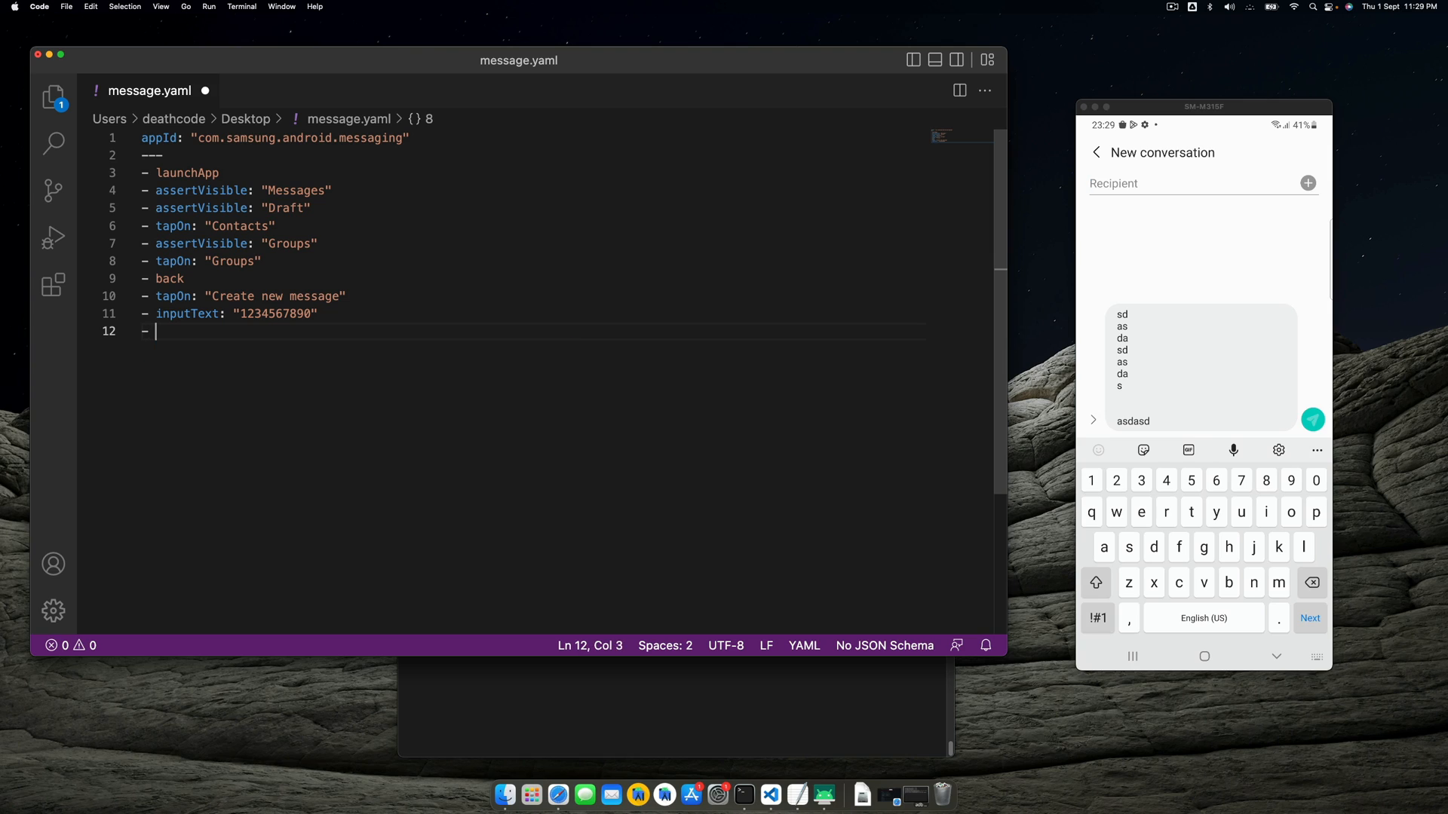
type("tapOn: Next\"")
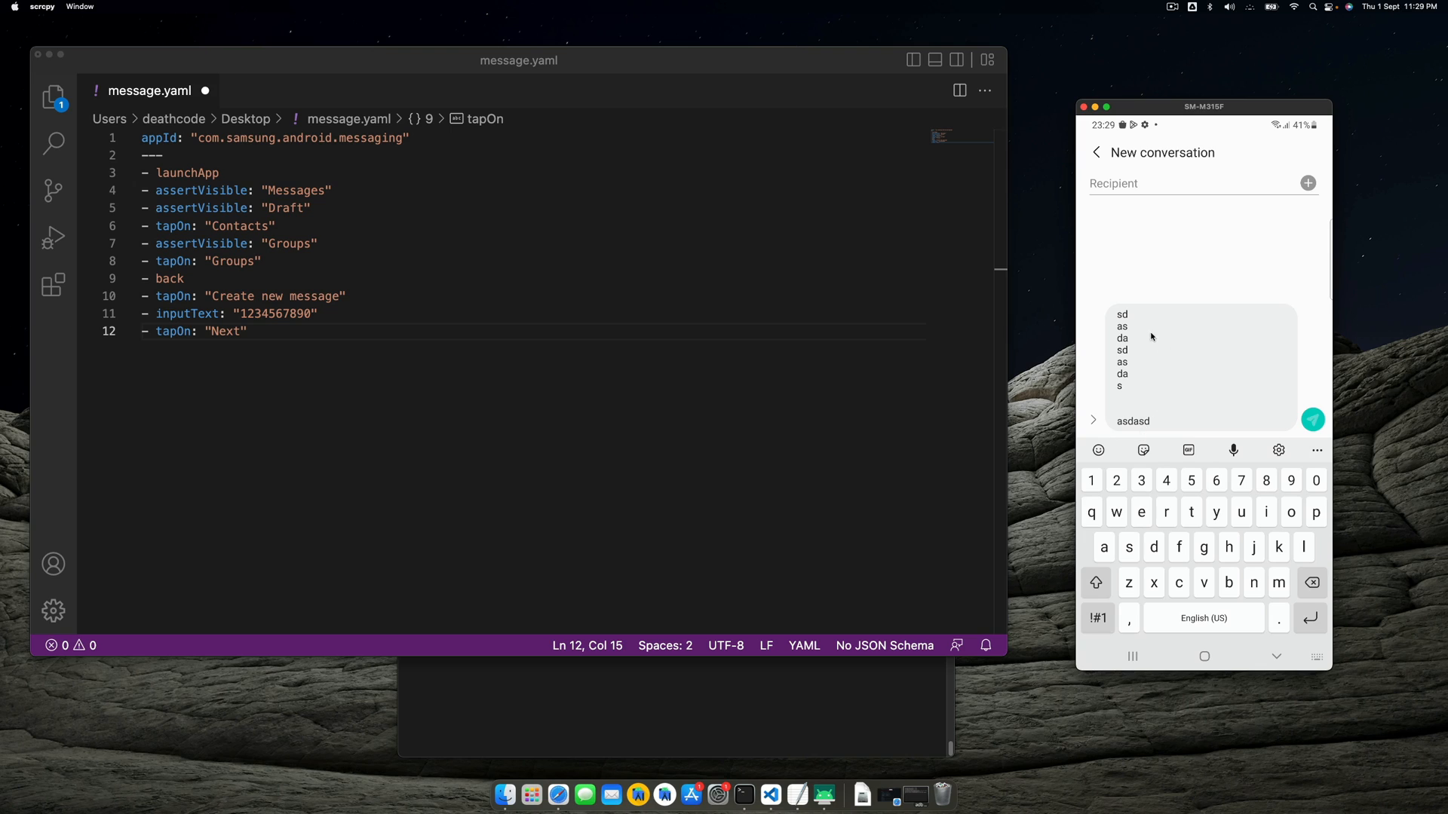
mouse_move(466, 351)
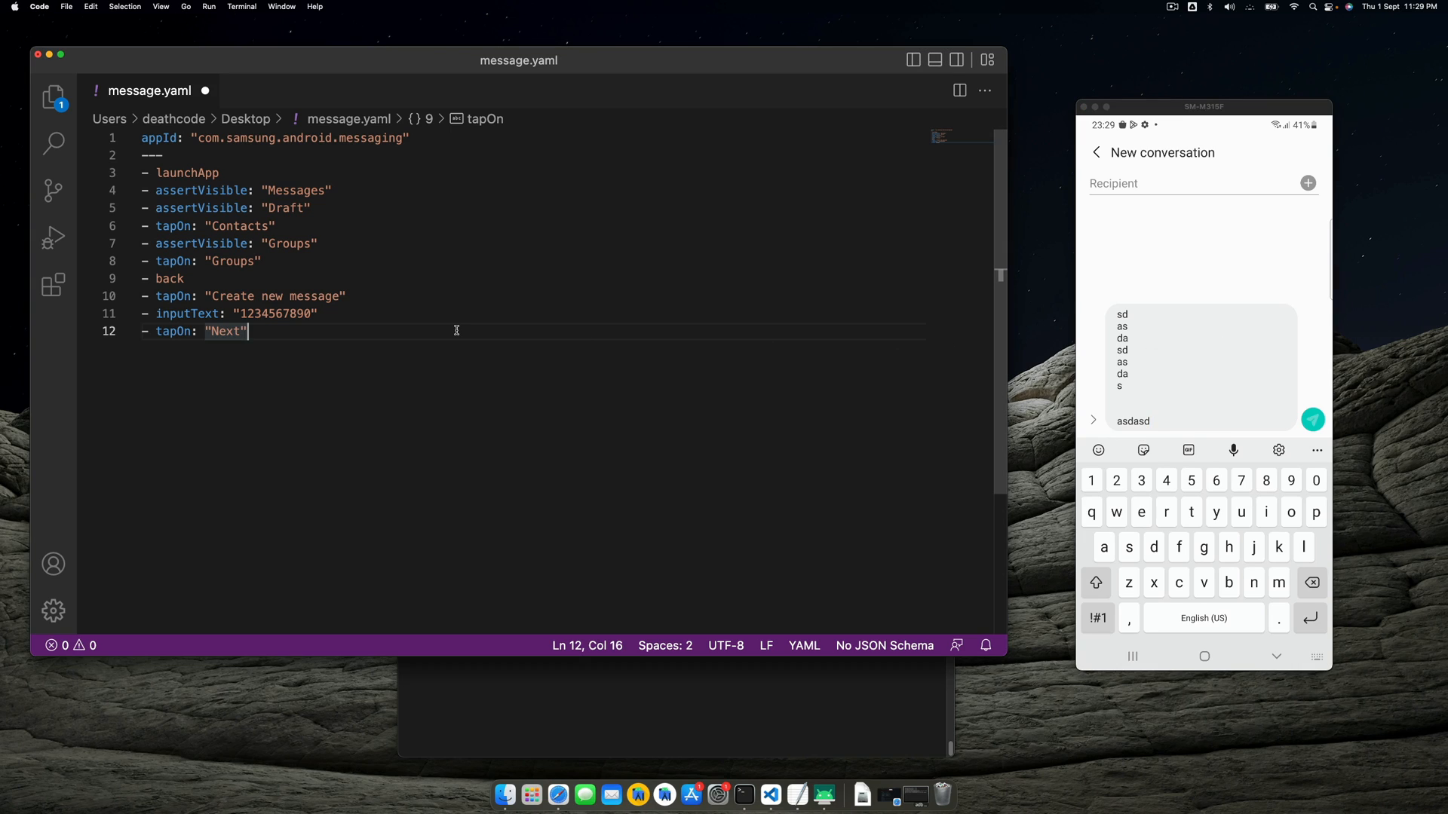
Step: Add inputText "Hello" and tapOn: "Send" steps to the message flow
type("i")
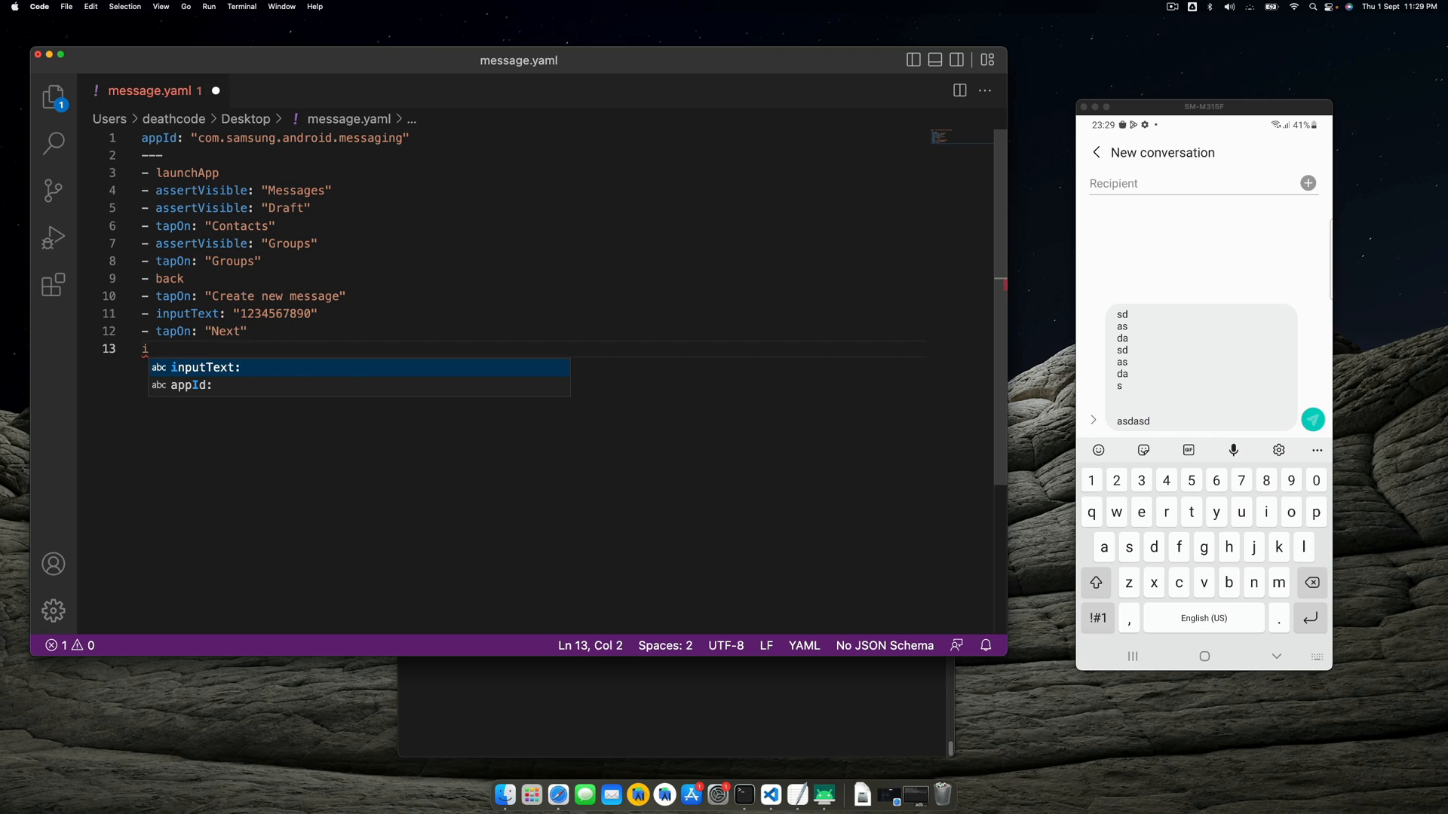
key("Tab")
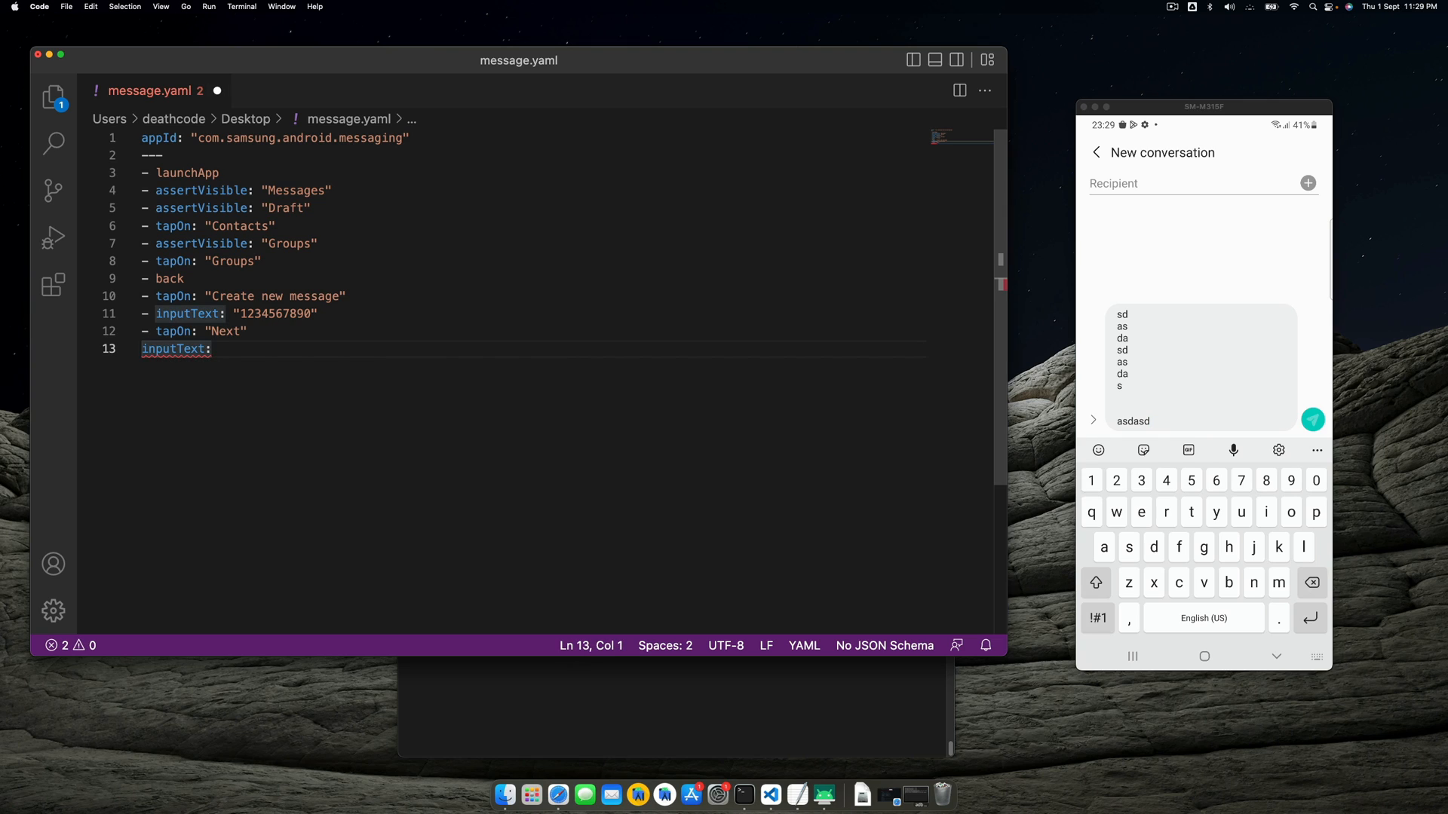
type("\"He\"")
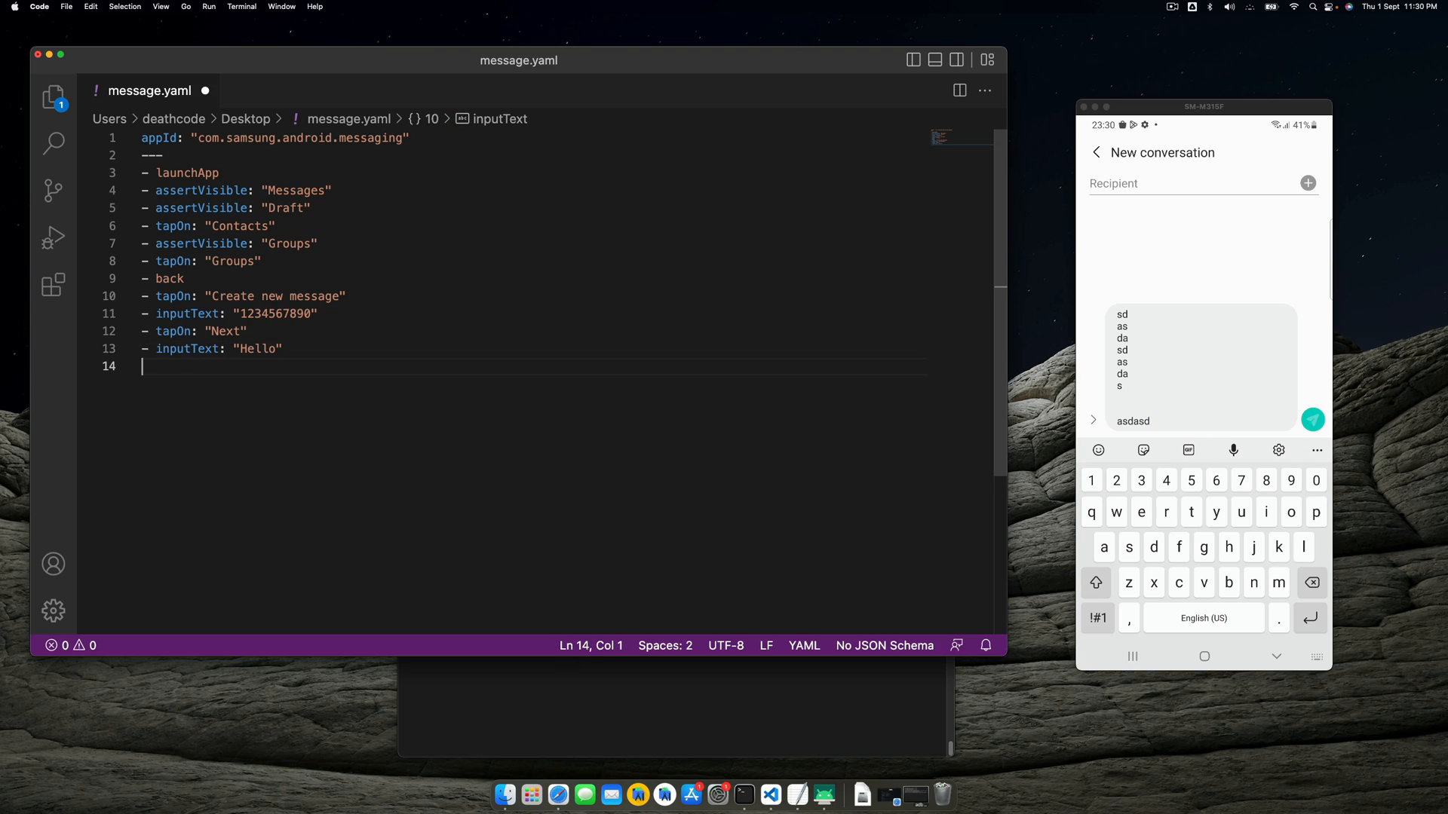
type("- tapPn:")
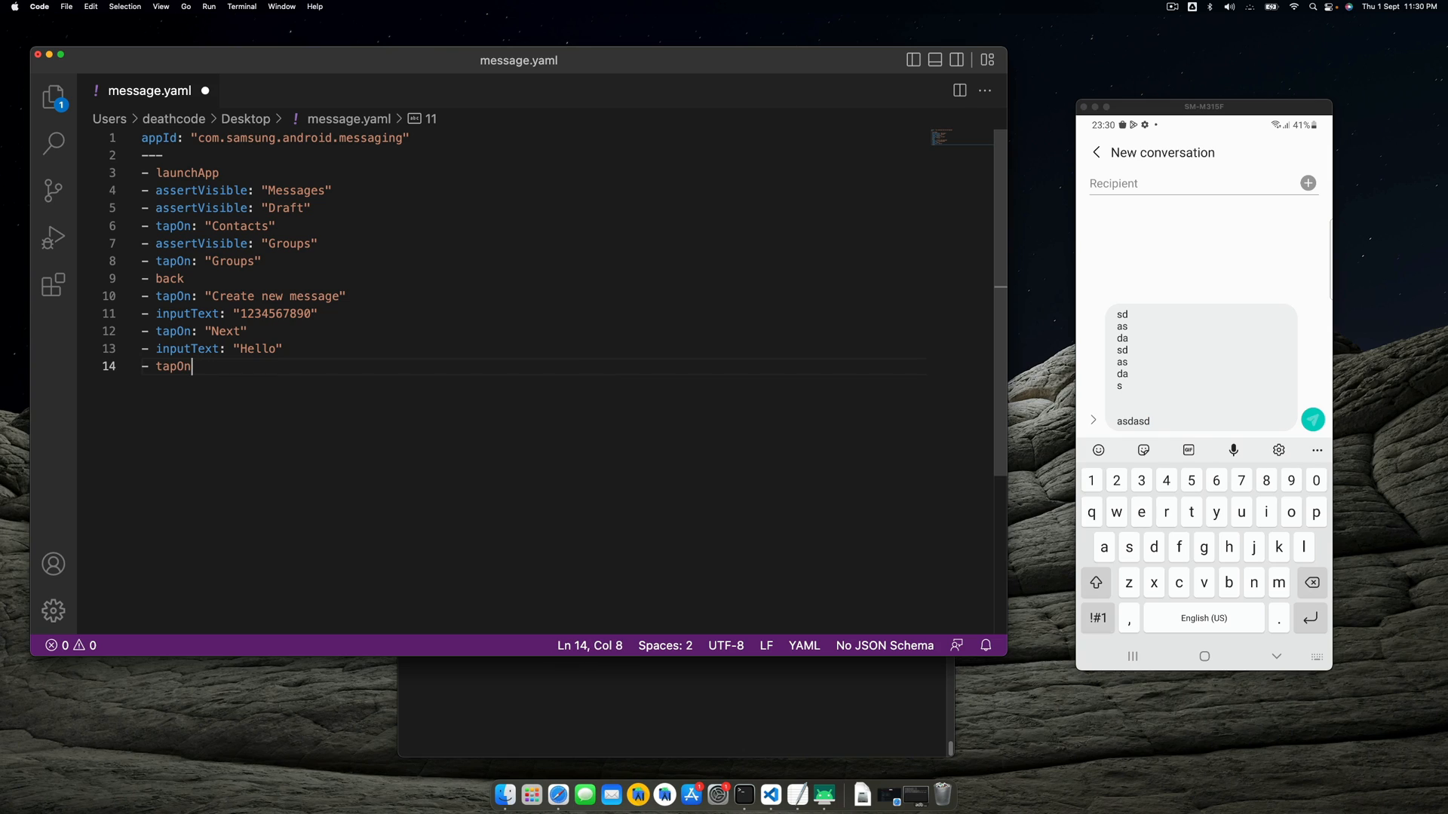
type(": \"Send\"")
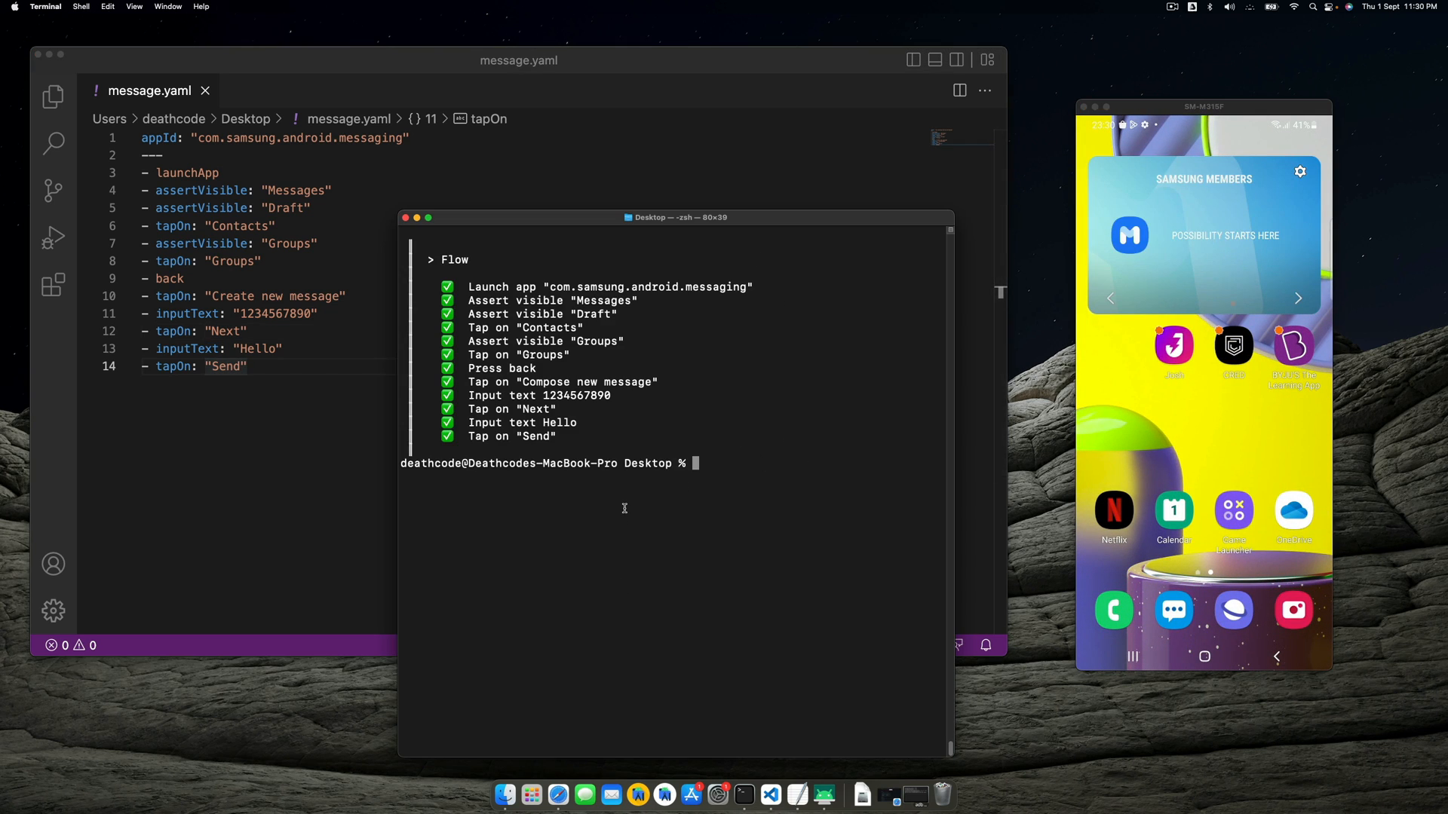
Step: Clear the terminal and run 'maestro --host 192.168.29.125 test message.yaml'
type("clear")
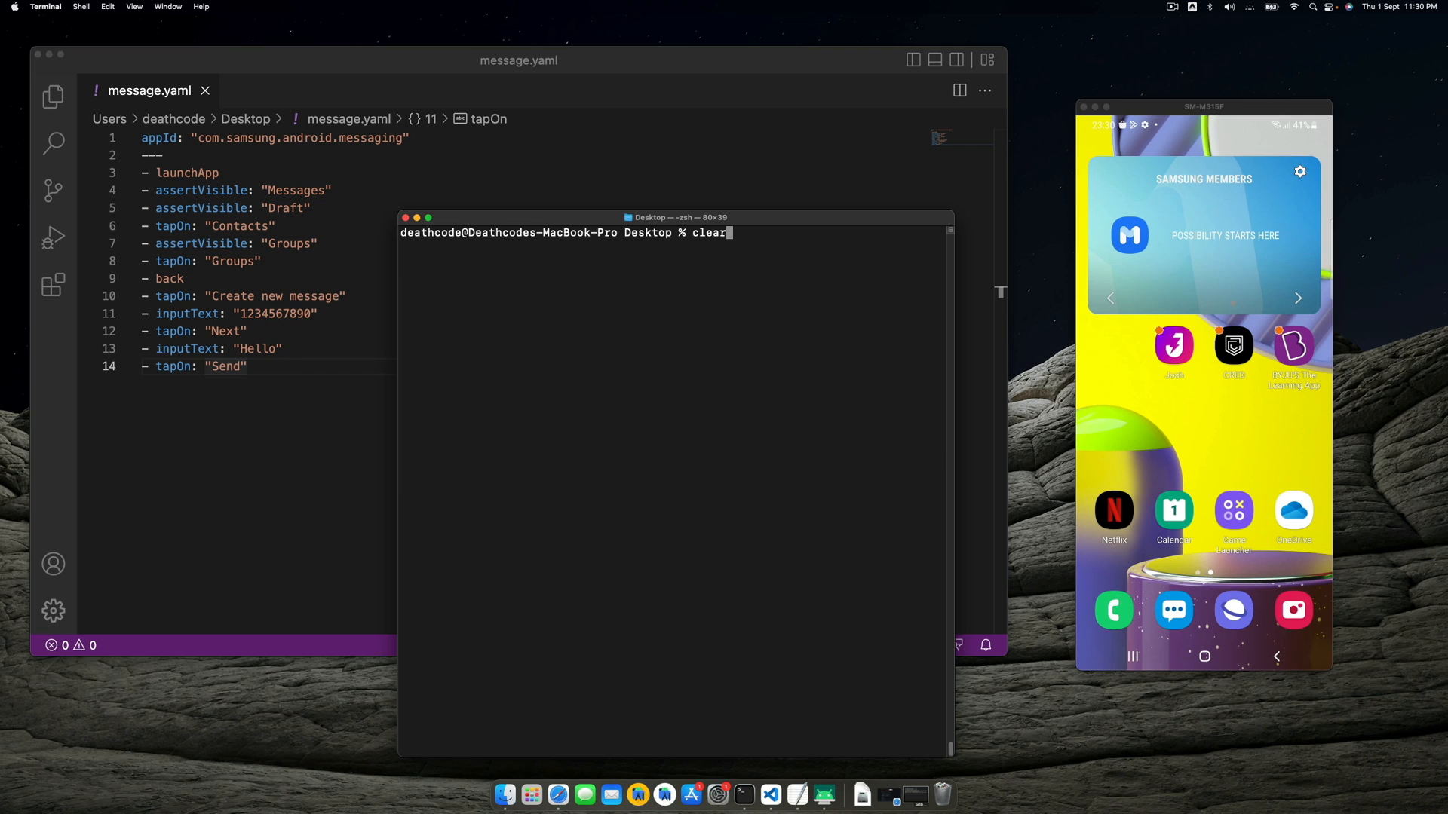
type("maestro --host 192.168.29.125 test message.yaml")
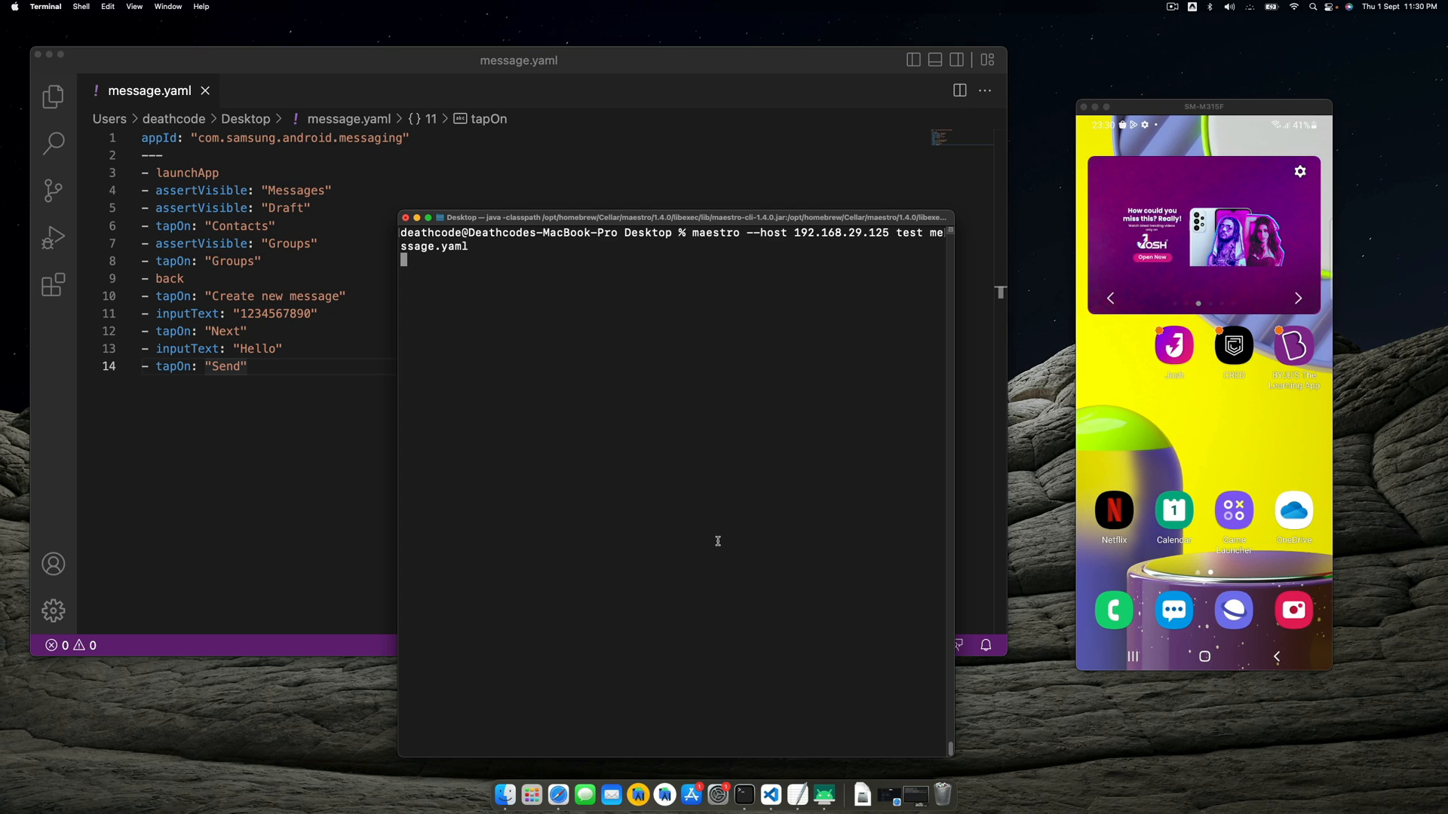
key("Enter")
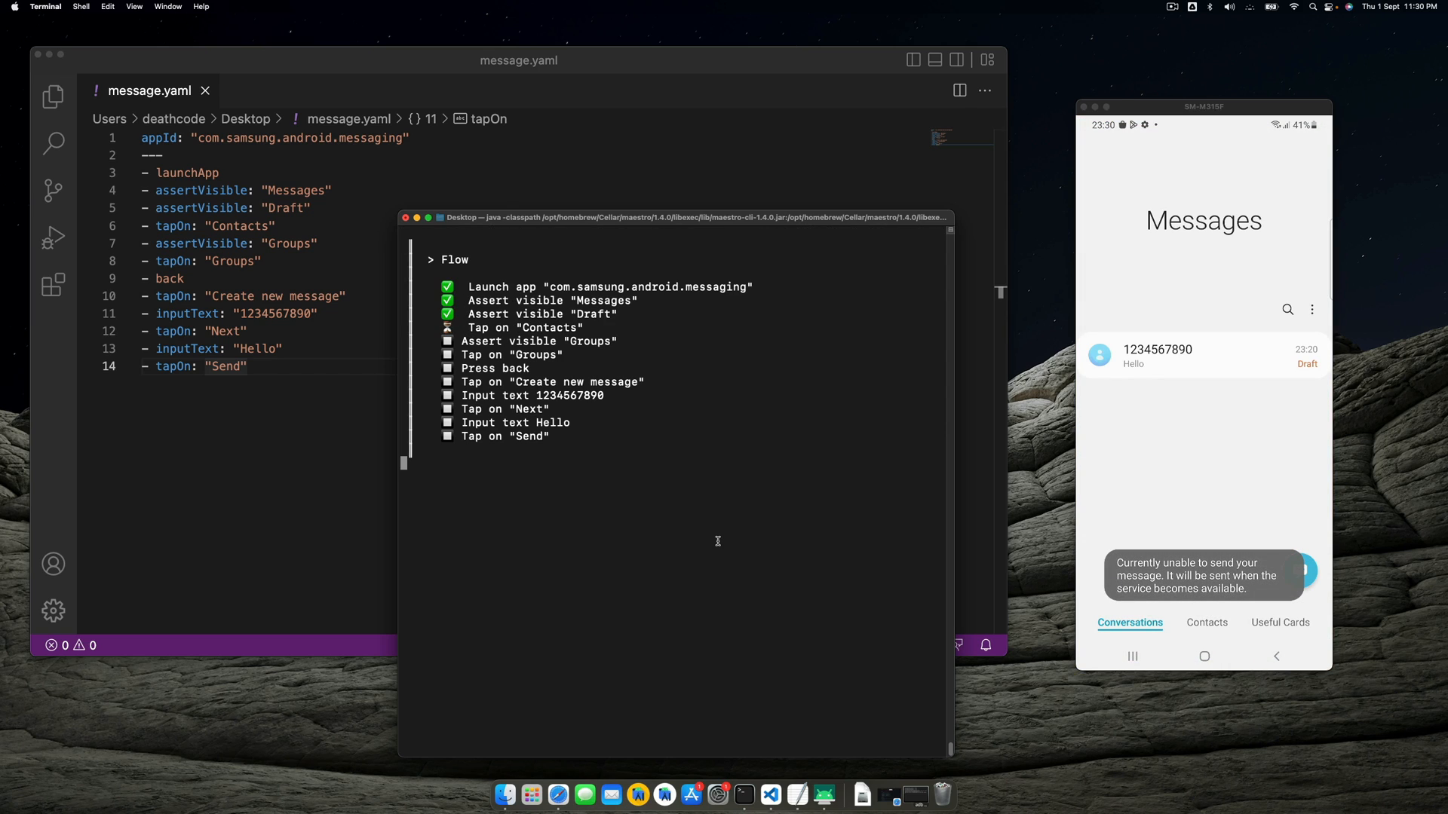
left_click(1206, 623)
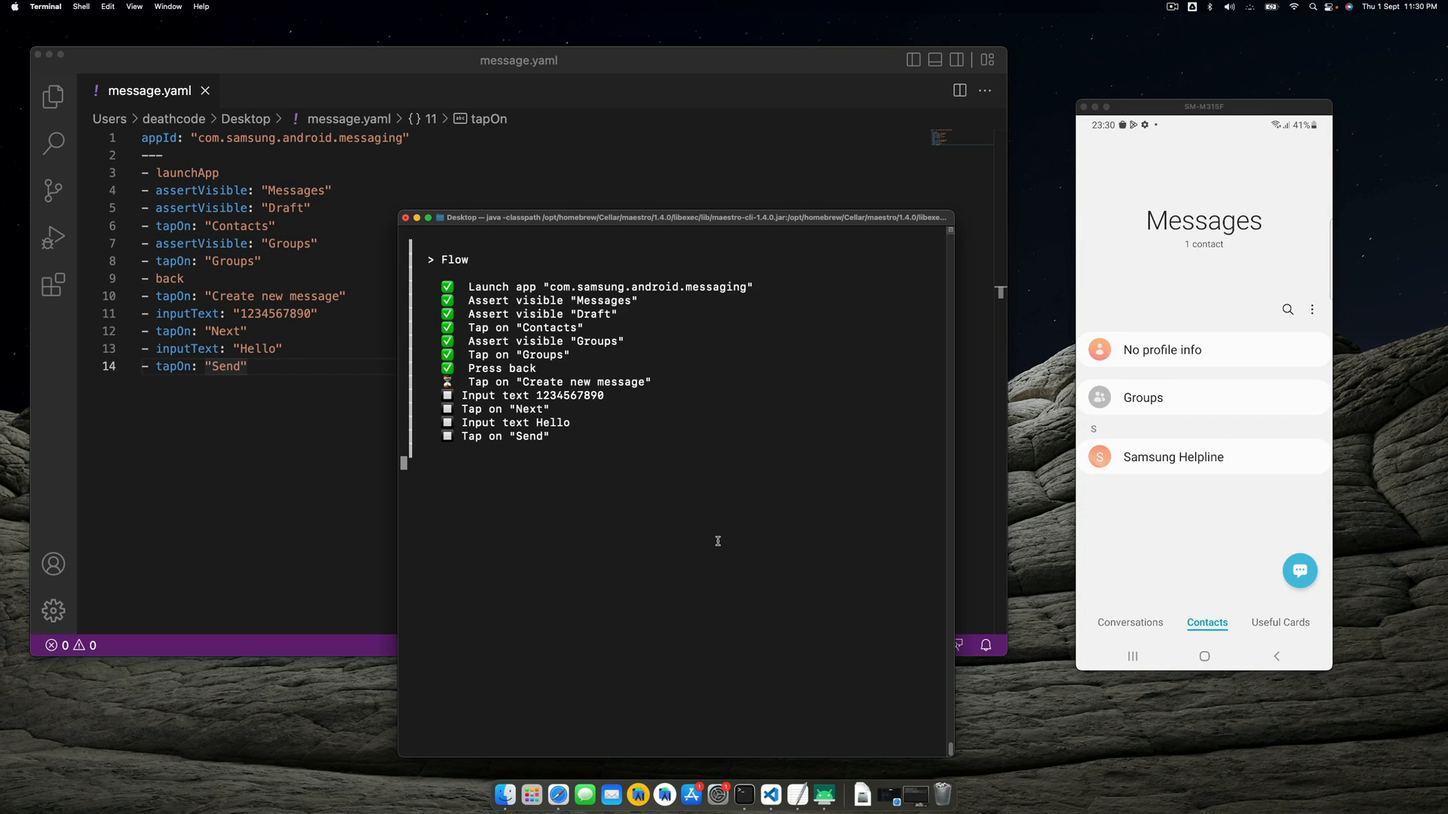
mouse_move(748, 630)
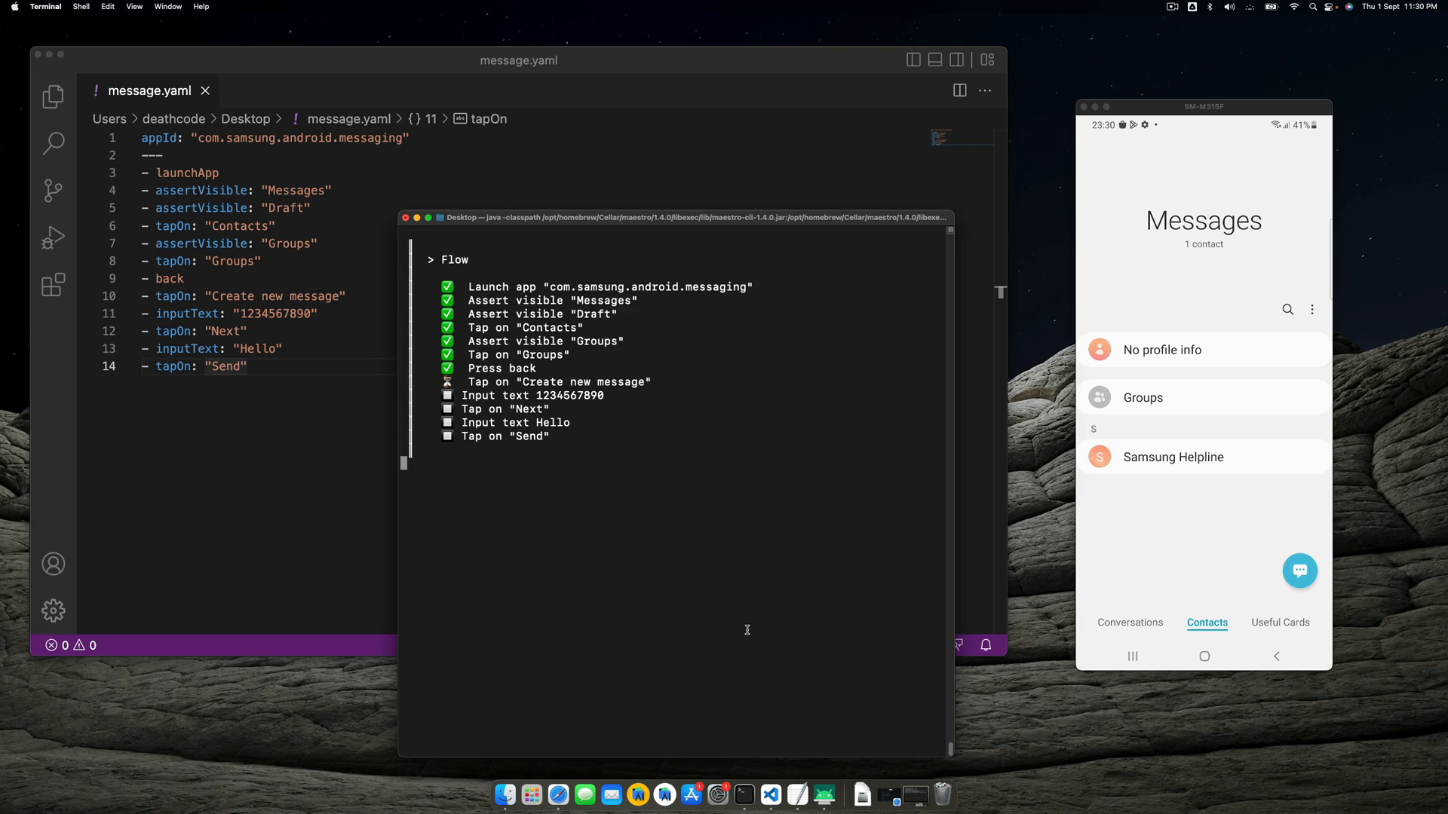
mouse_move(1323, 585)
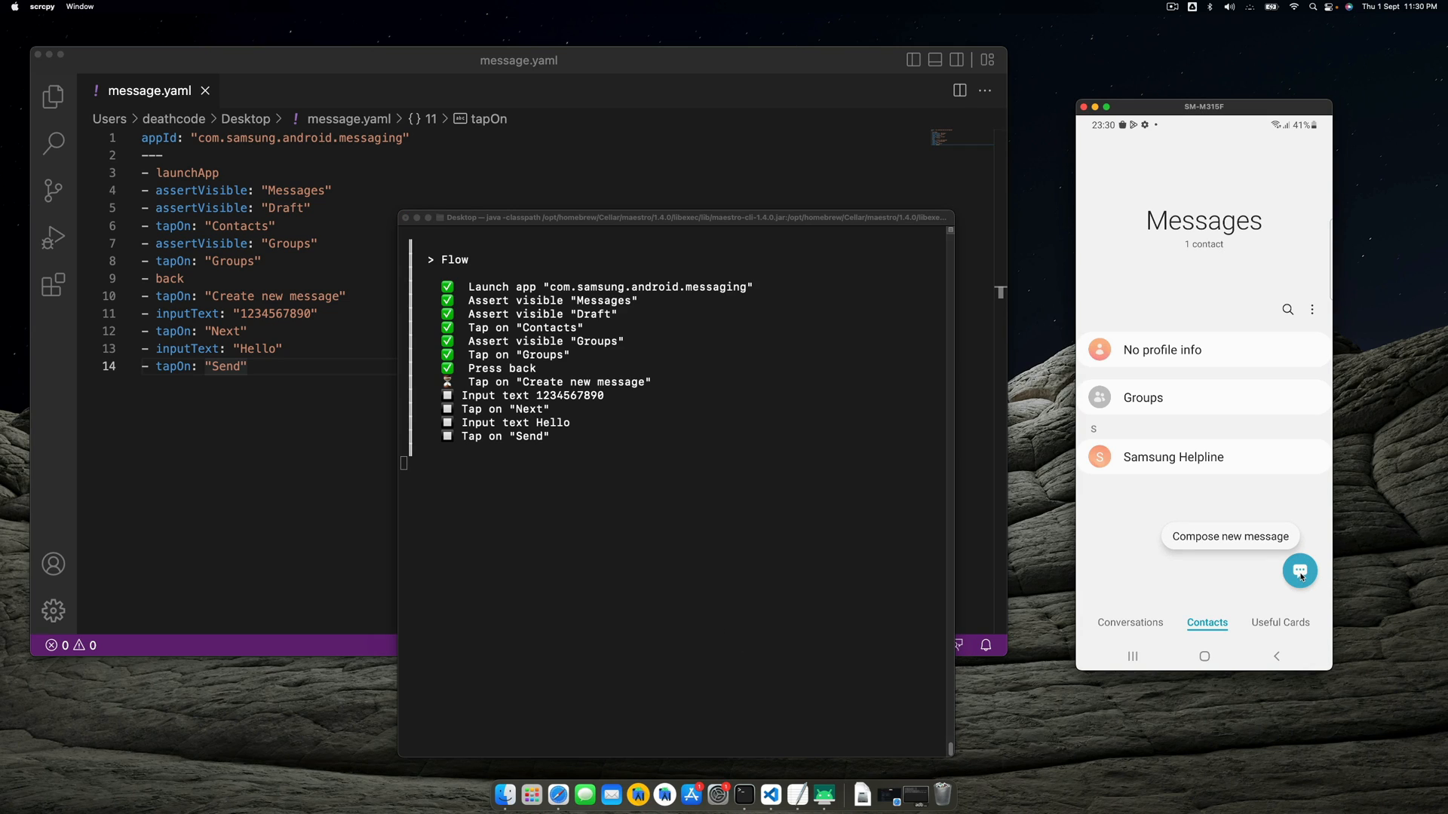
Step: Change the tap step label to "Compose new message" and rerun the Maestro test
left_click(225, 295)
type("ompos")
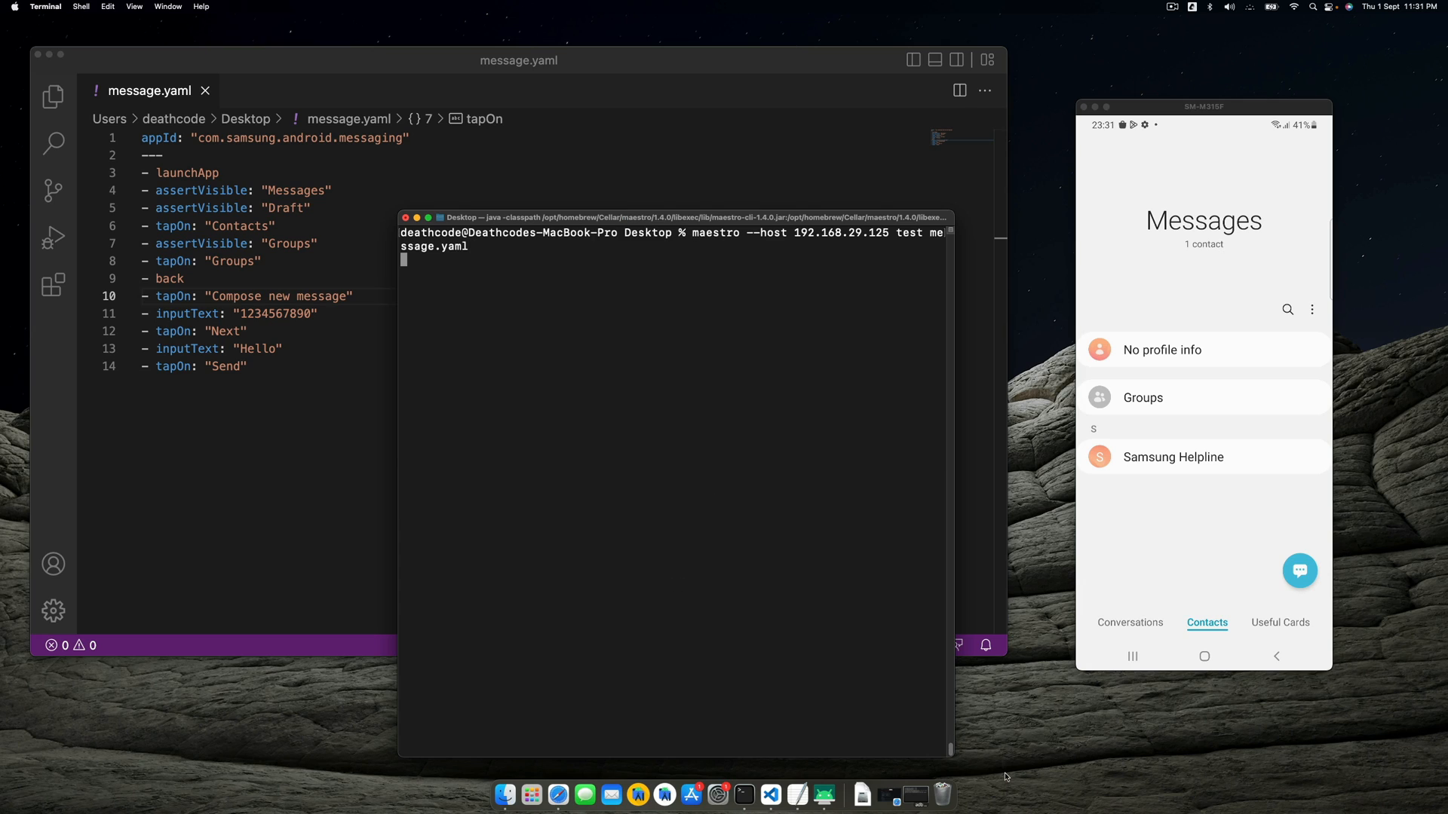
mouse_move(635, 320)
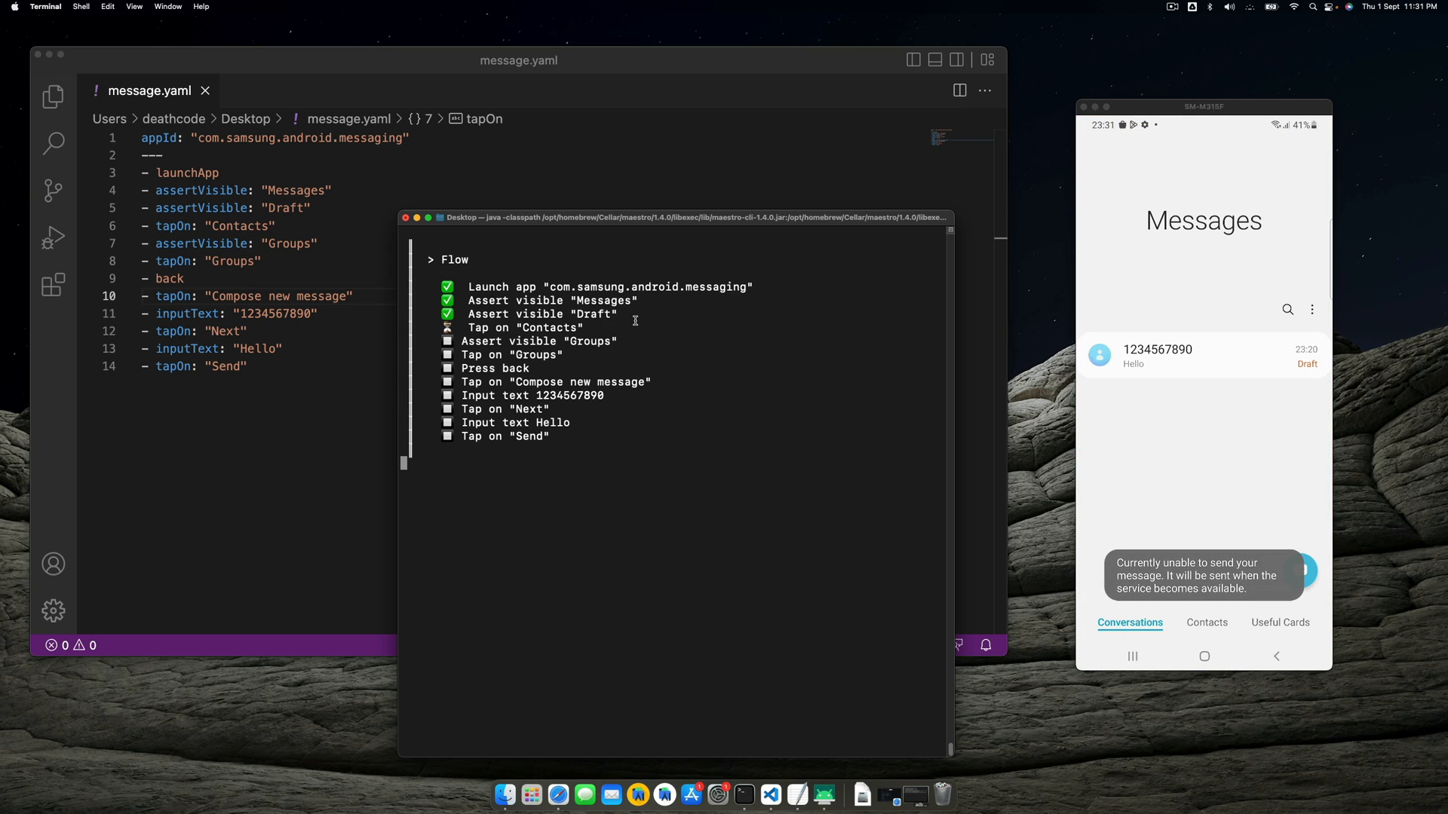
left_click(1207, 623)
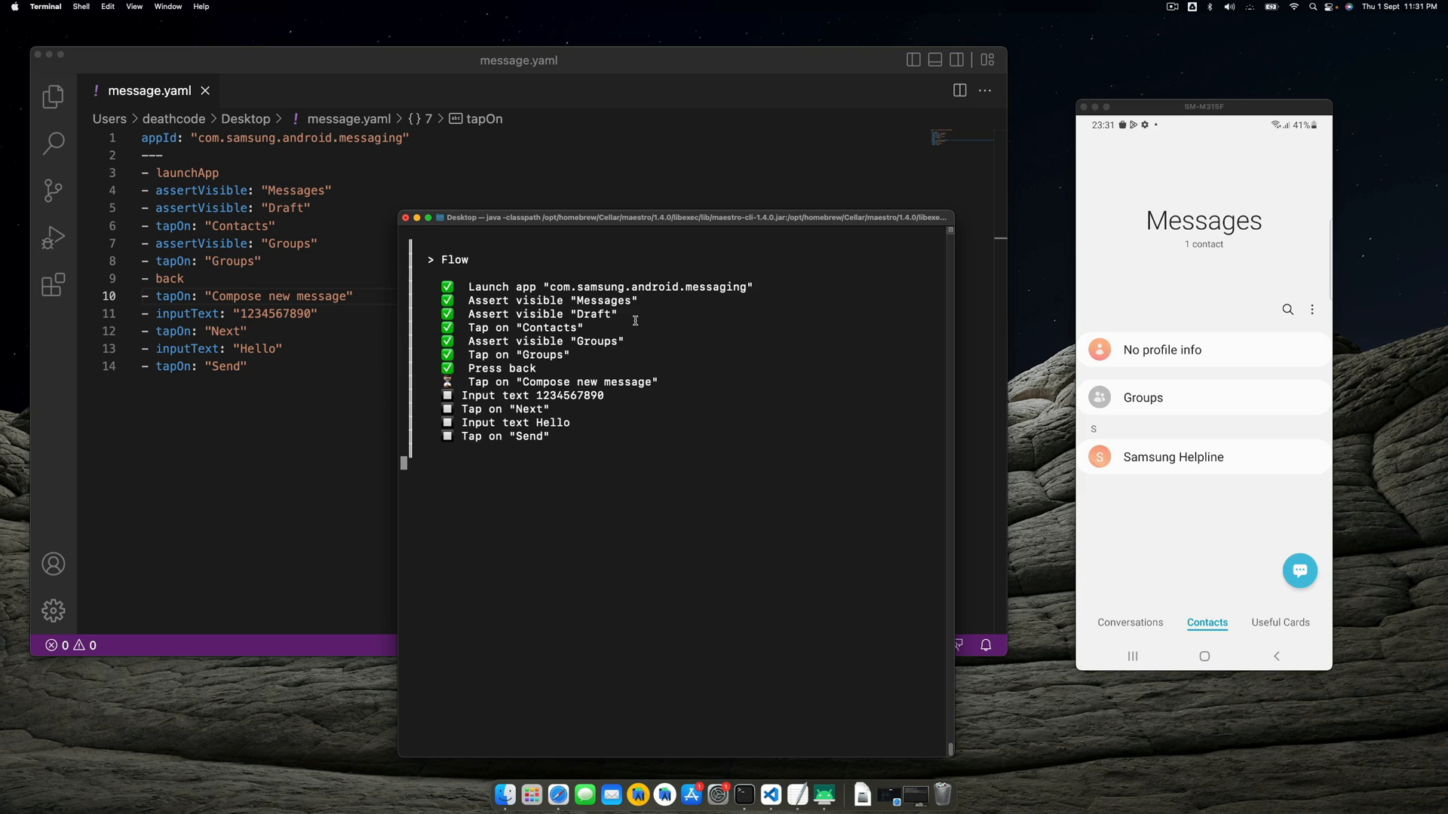
left_click(1299, 571)
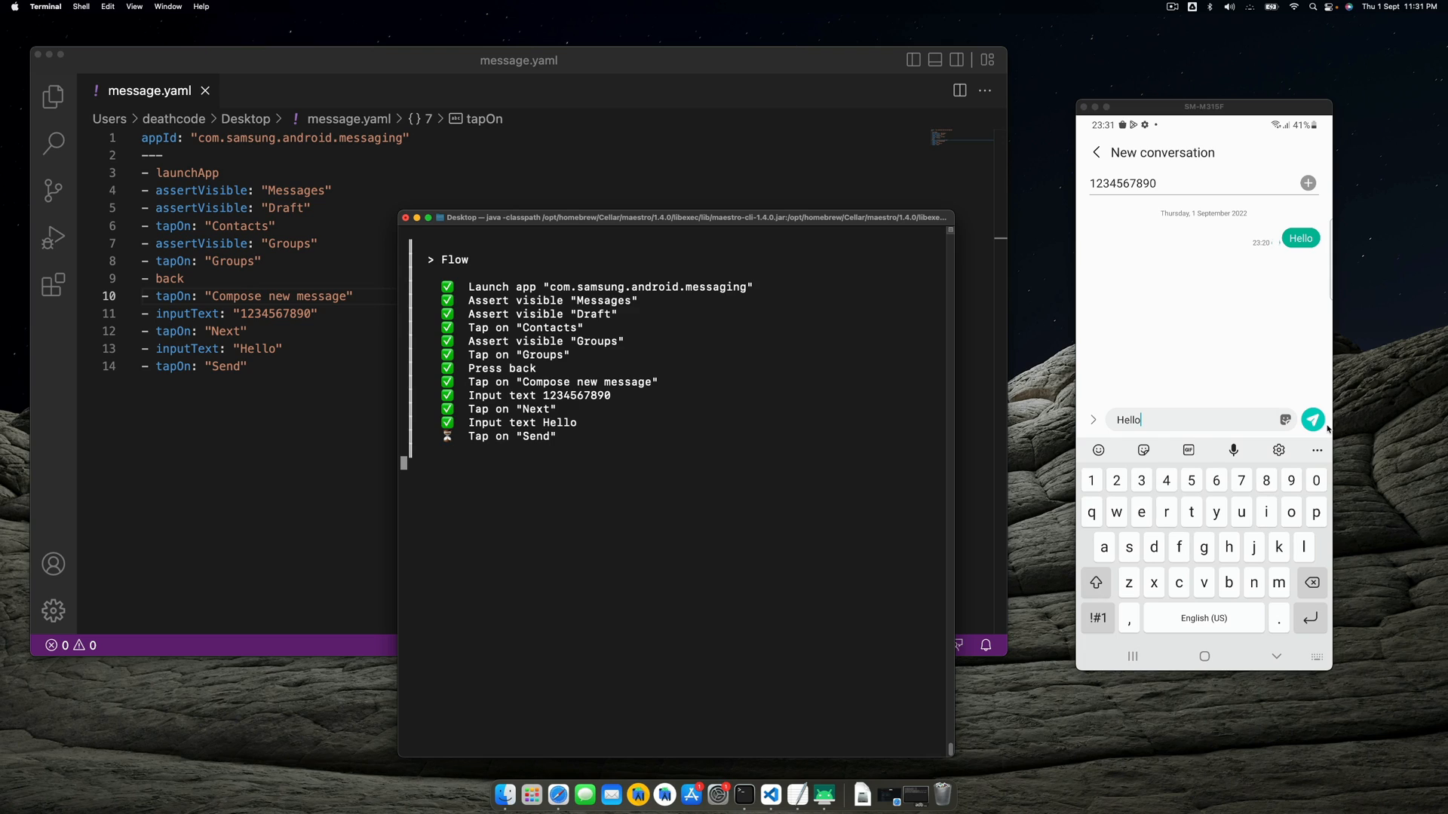
mouse_move(1205, 434)
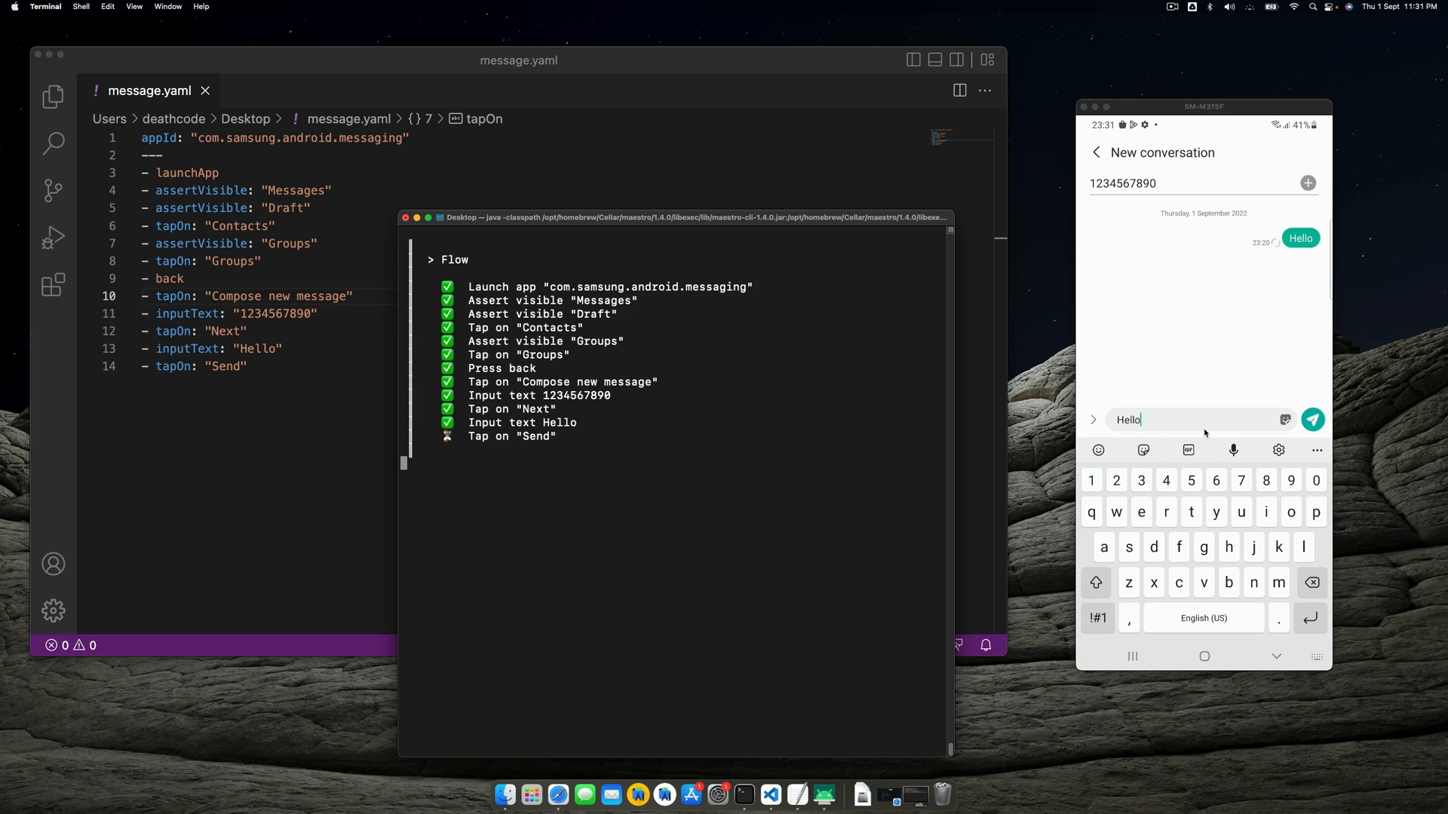
left_click(1312, 420)
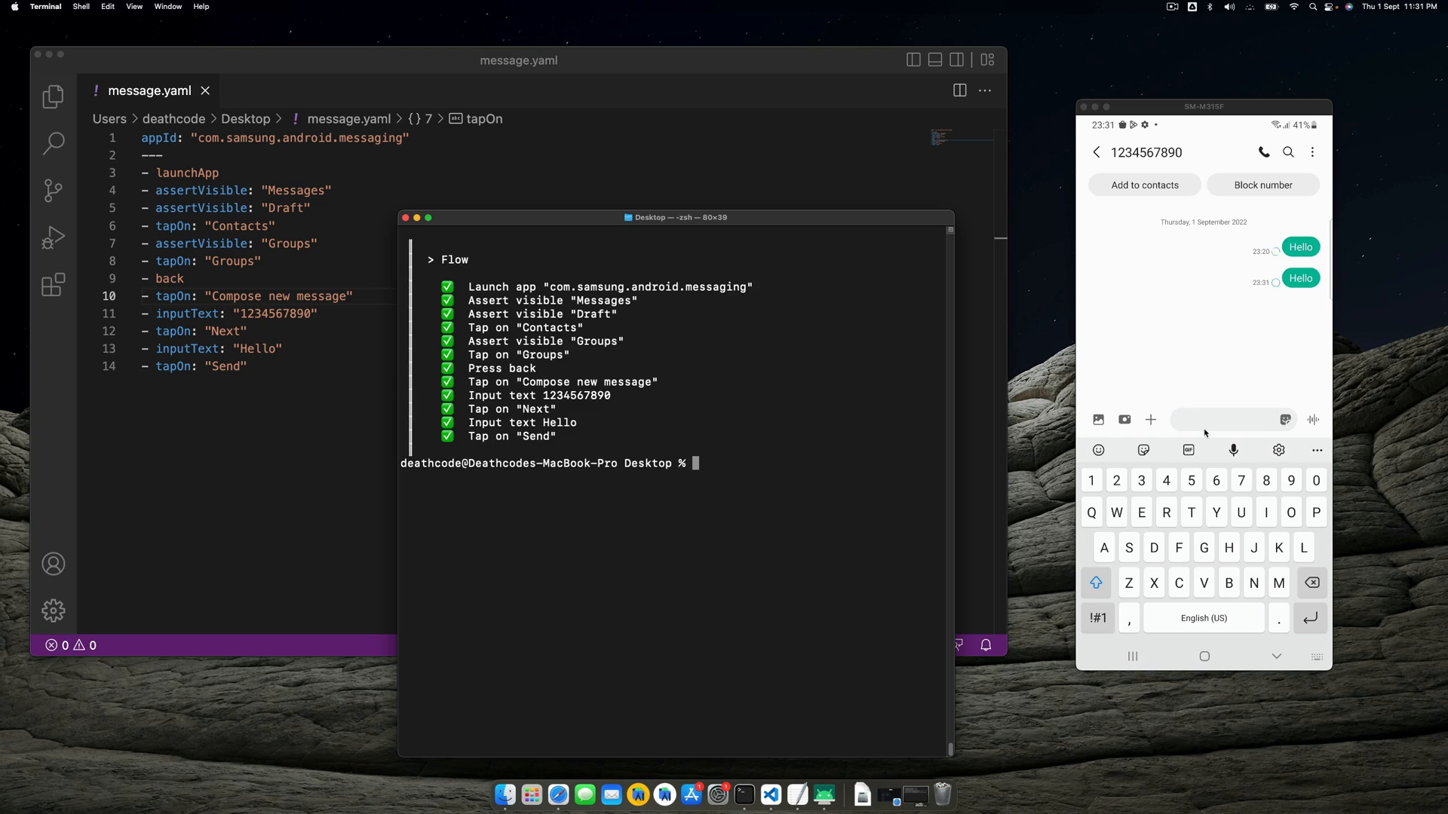
mouse_move(516, 485)
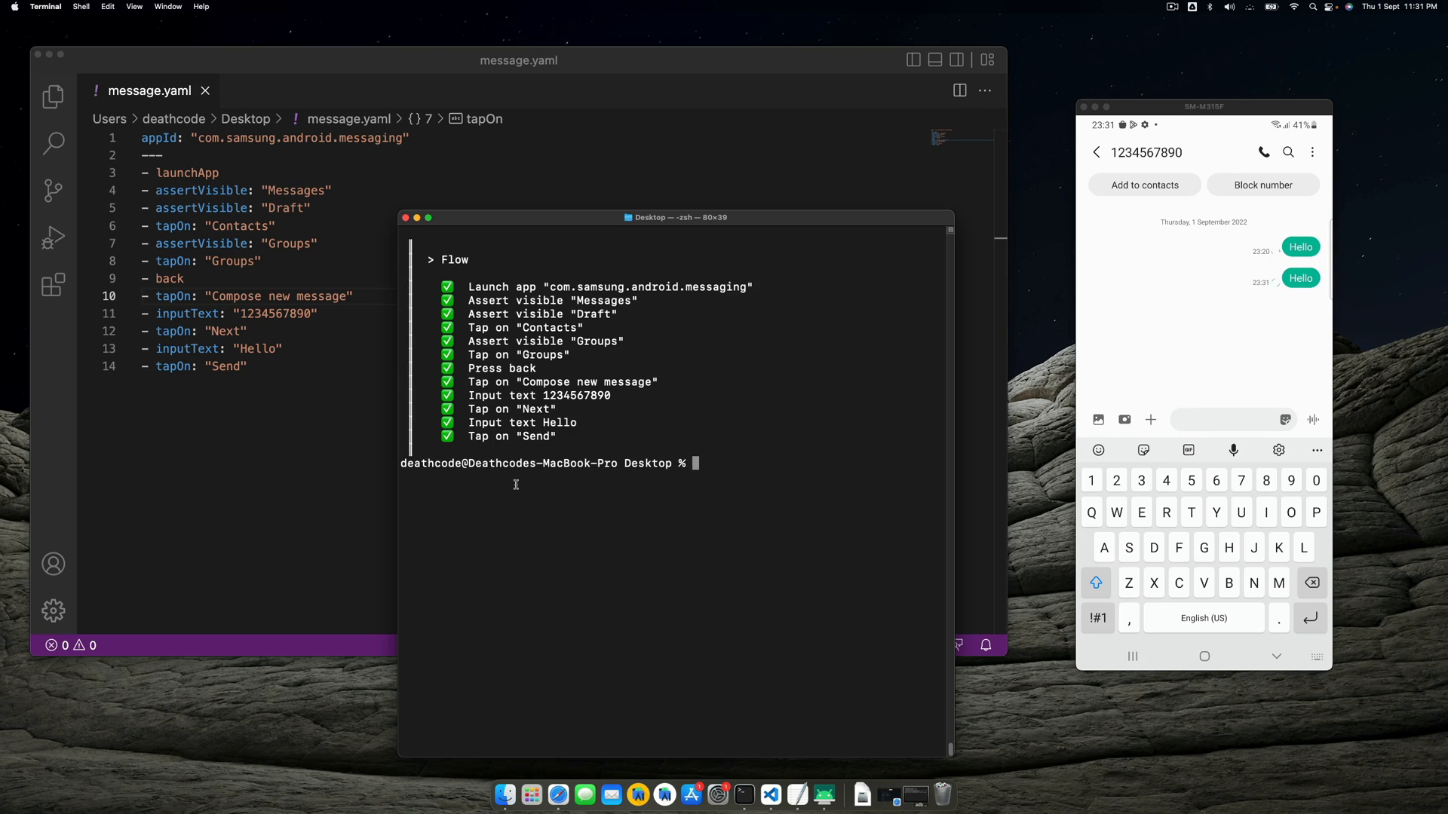